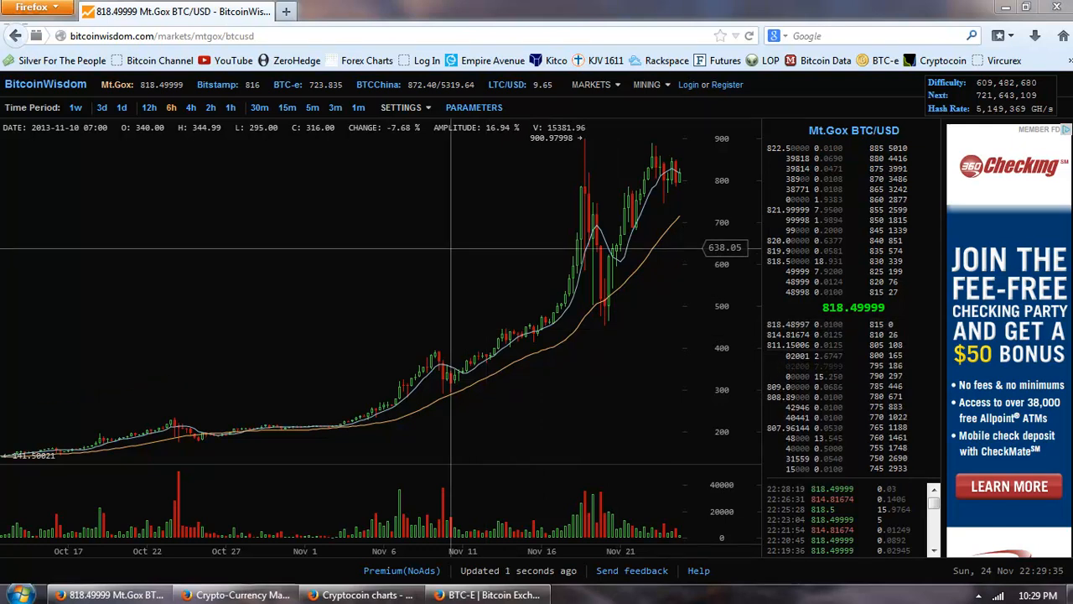
pyautogui.moveTo(657, 248)
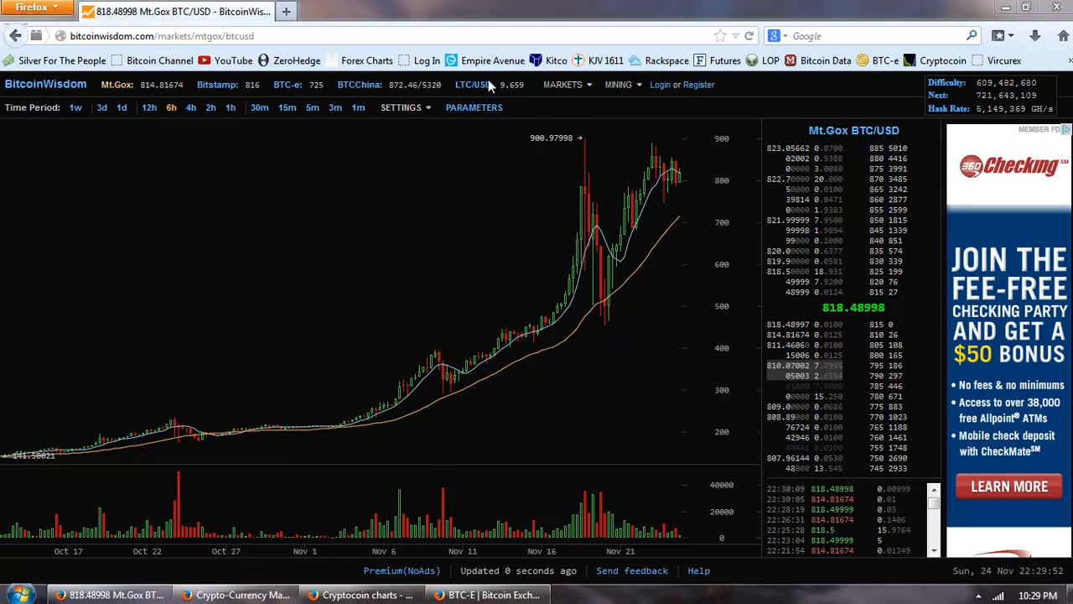
# - Check the Litecoin LTC/USD chart, then return to Mt.Gox BTC/USD with shorter candles spanning late October to Nov 23
pyautogui.click(480, 84)
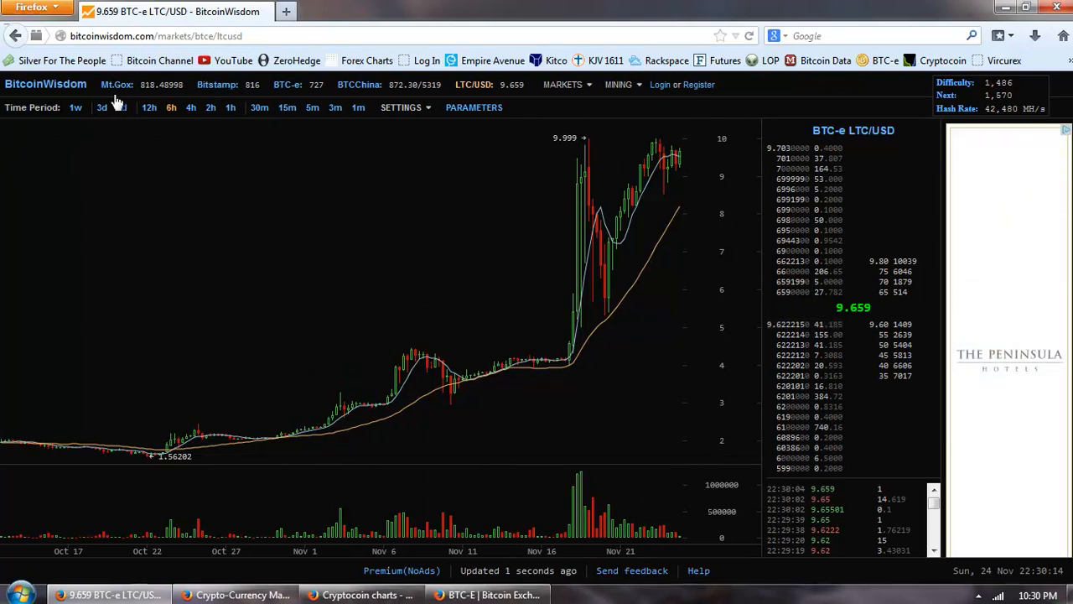
pyautogui.click(117, 84)
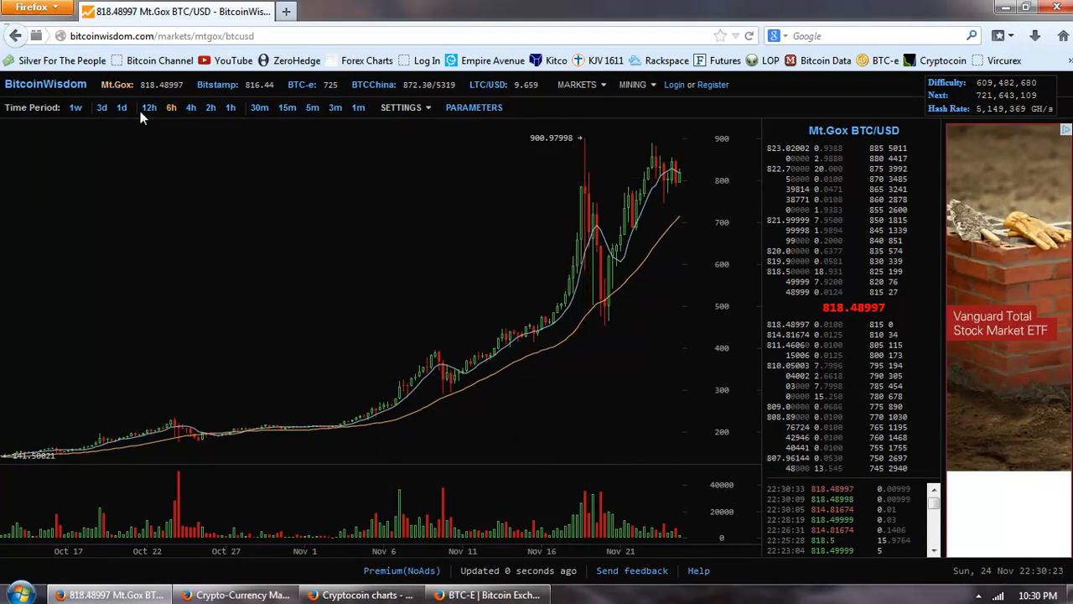
pyautogui.click(148, 108)
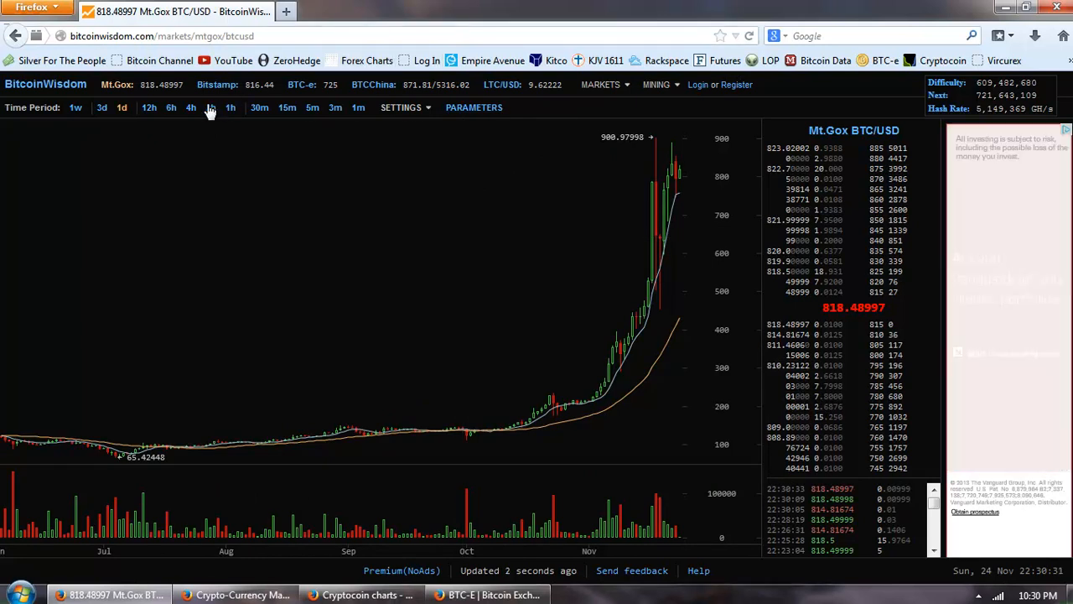
pyautogui.click(191, 107)
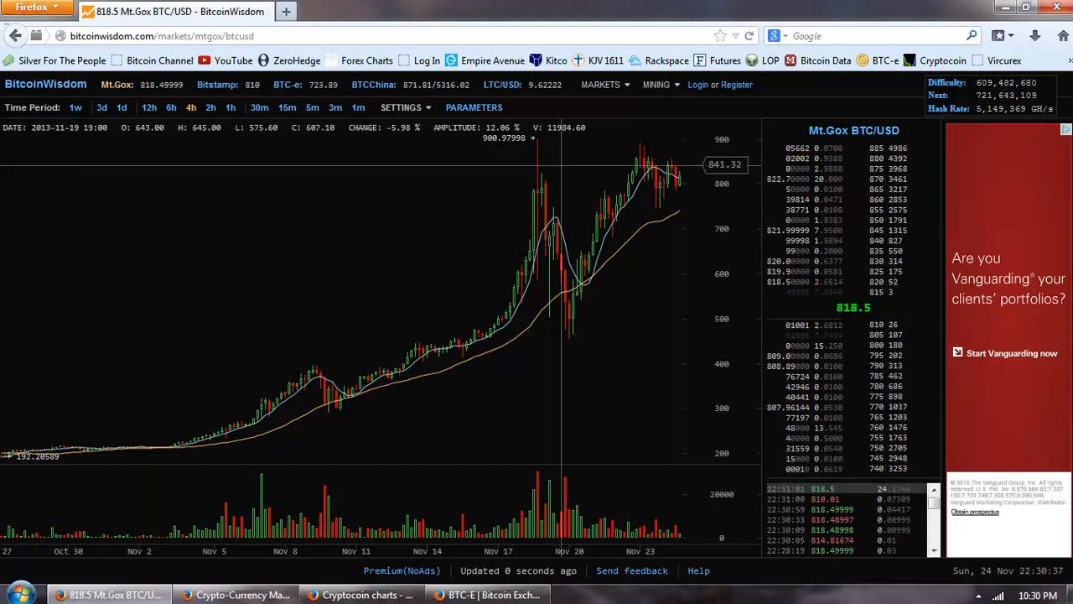
pyautogui.moveTo(298, 278)
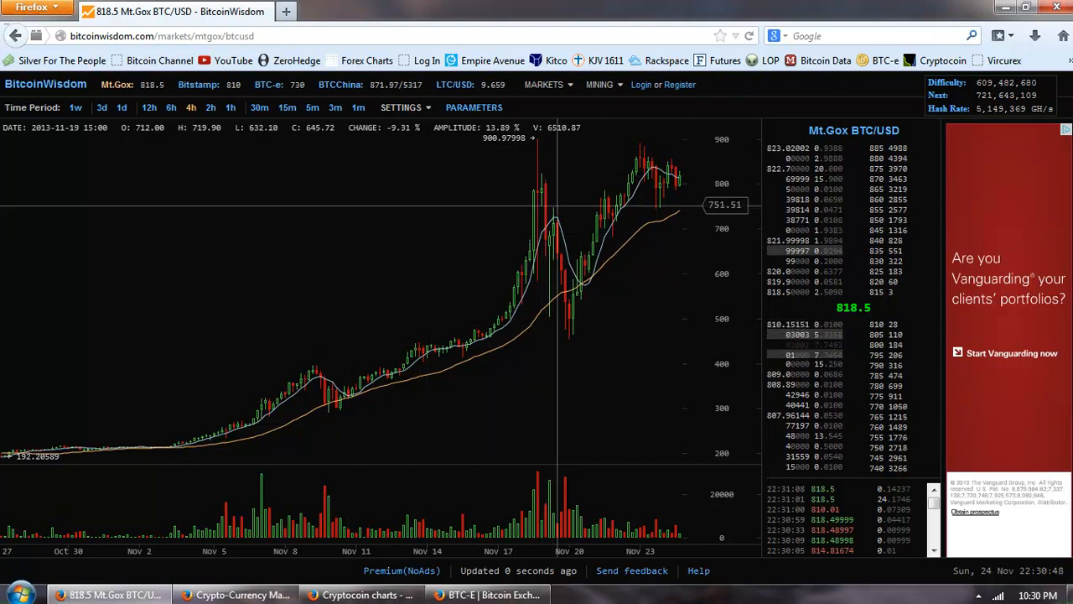
pyautogui.moveTo(583, 238)
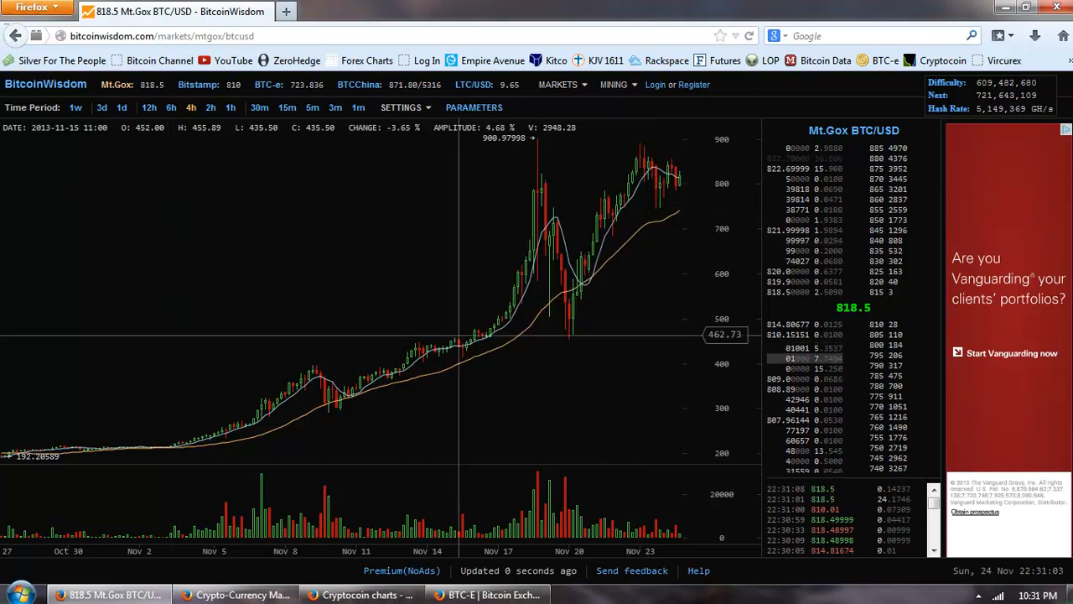
pyautogui.moveTo(647, 302)
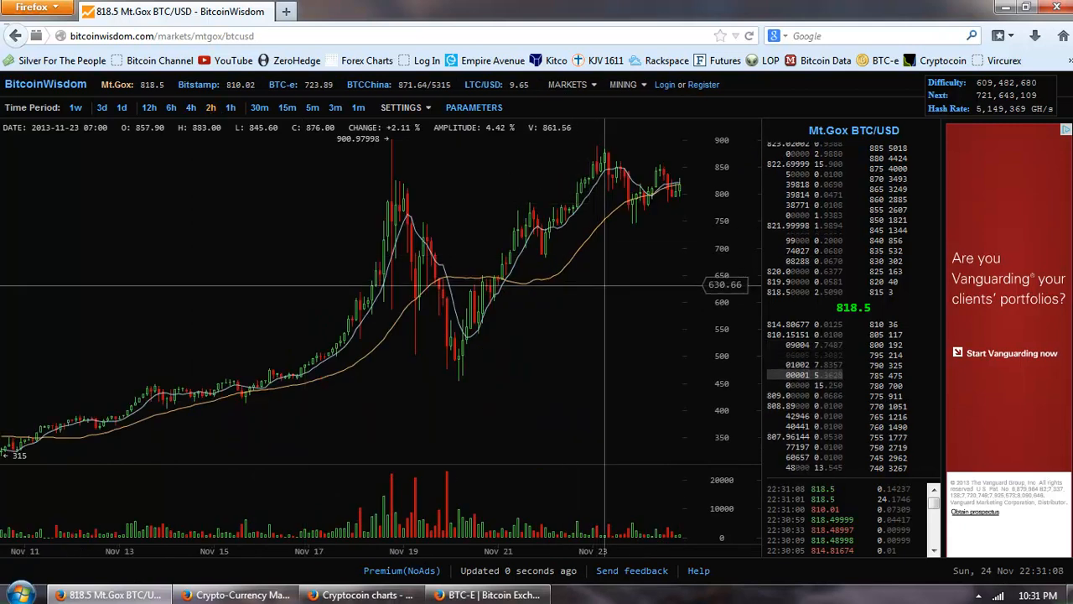
pyautogui.moveTo(453, 178)
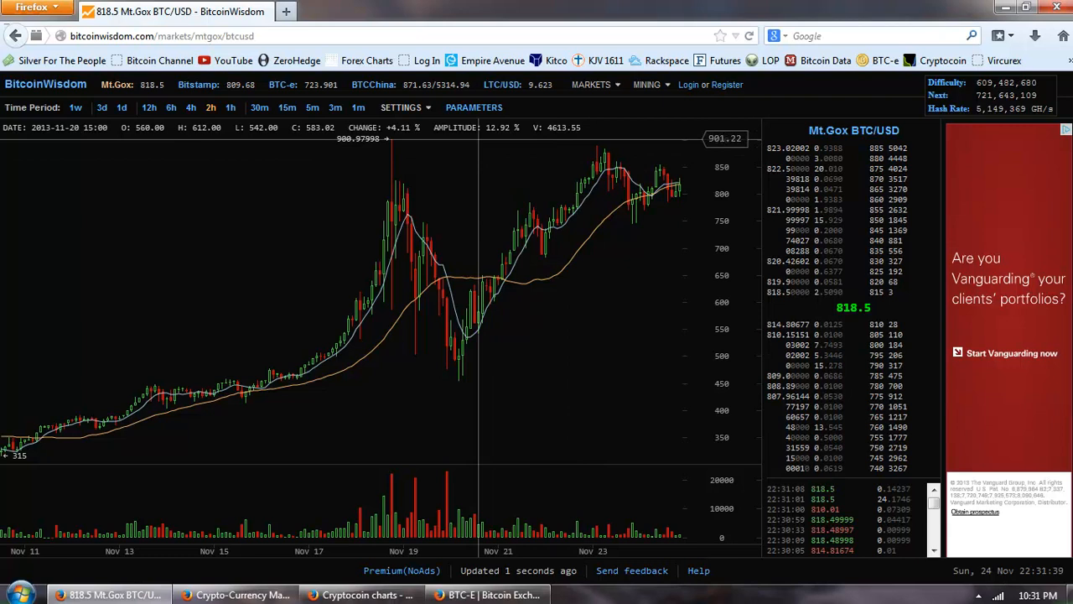
pyautogui.moveTo(526, 293)
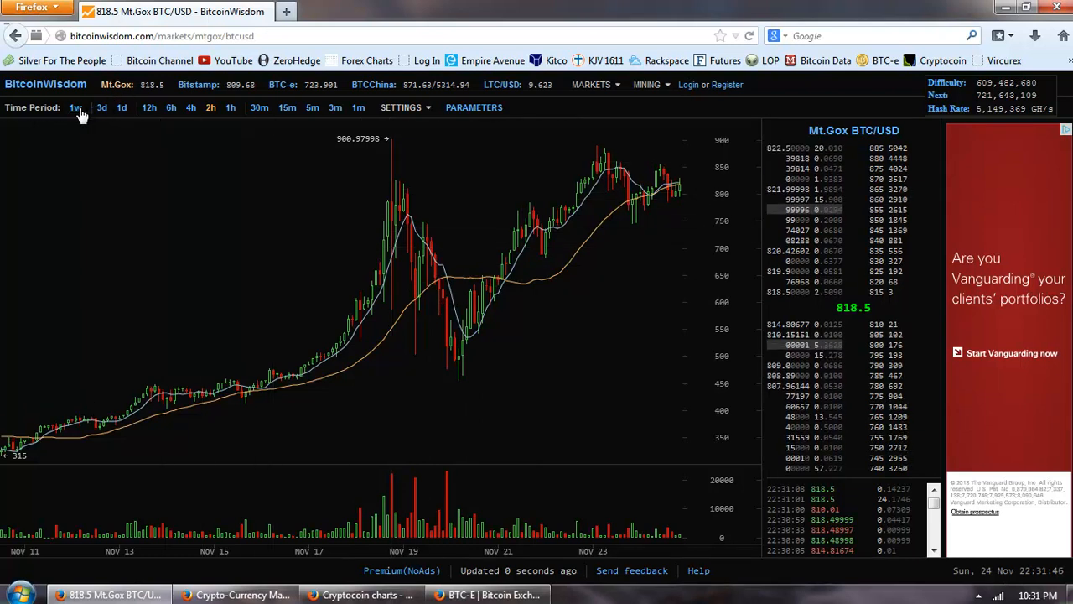
# - Switch the Mt.Gox BTC/USD chart to 1w weekly candles covering 2012 through November 2013
pyautogui.click(76, 107)
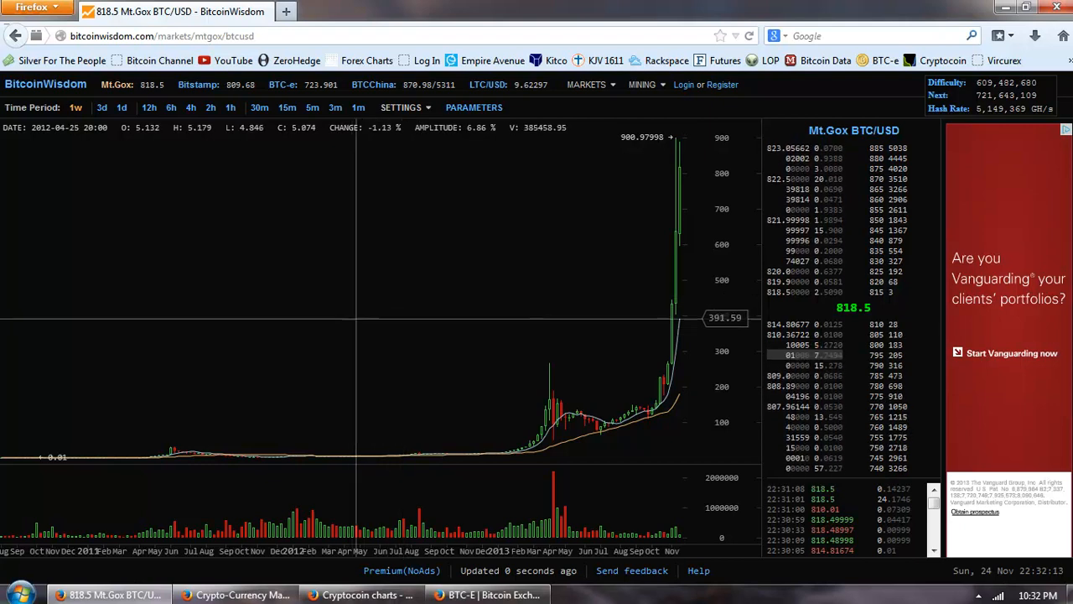
pyautogui.moveTo(344, 318)
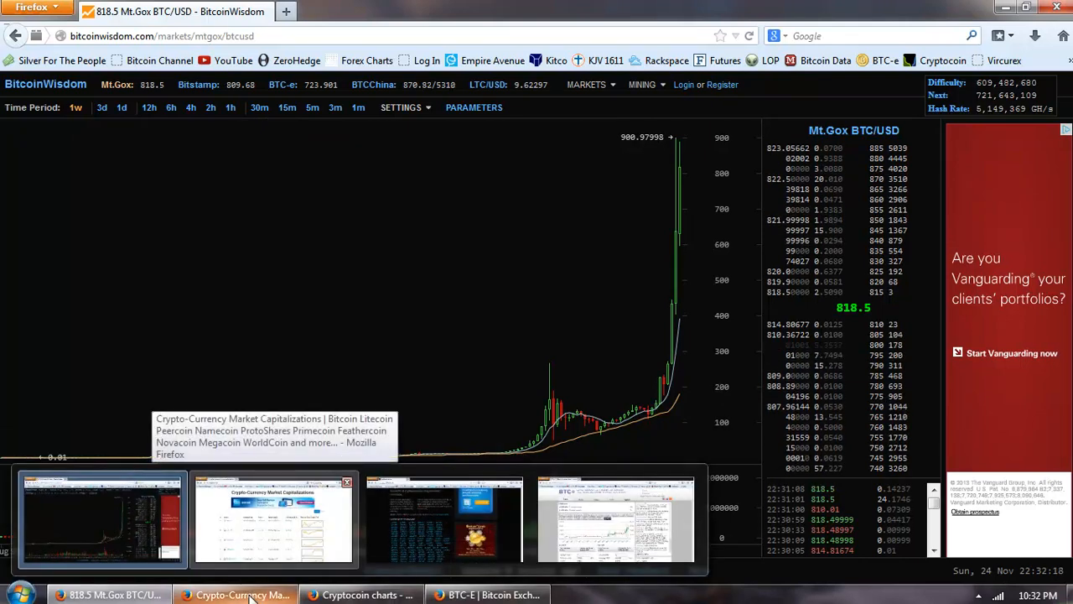
# - Switch to the coinmarketcap market capitalizations window and scroll through the rankings table
pyautogui.click(274, 518)
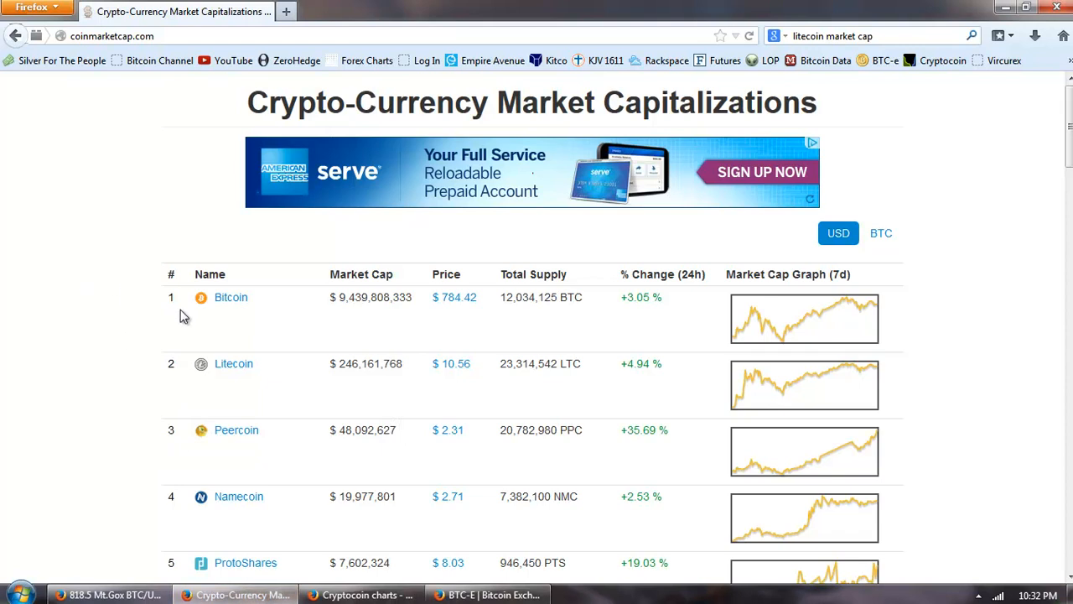
pyautogui.moveTo(119, 260)
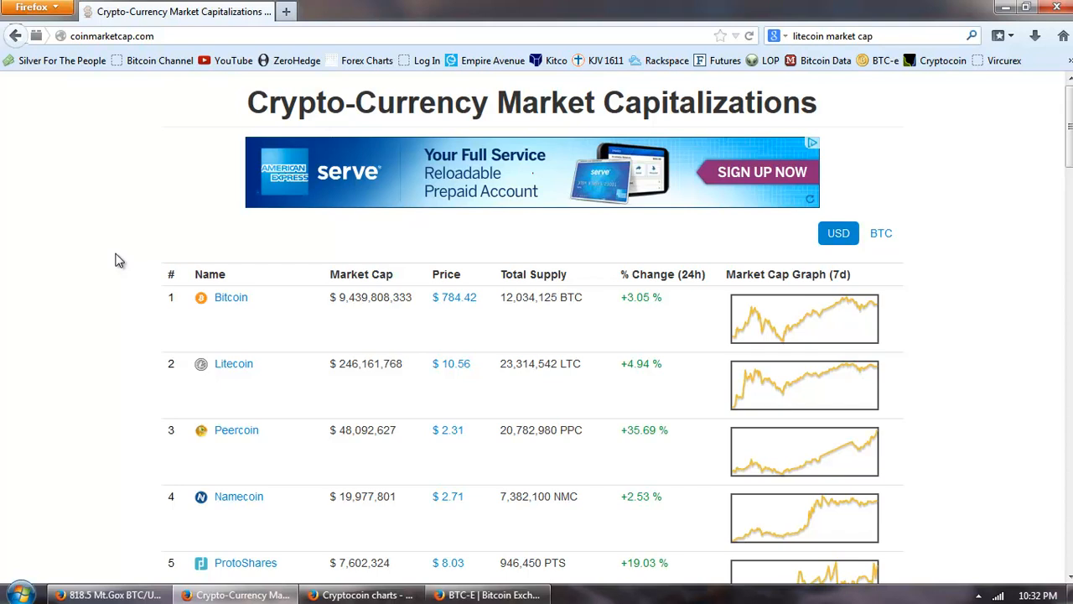
pyautogui.moveTo(77, 288)
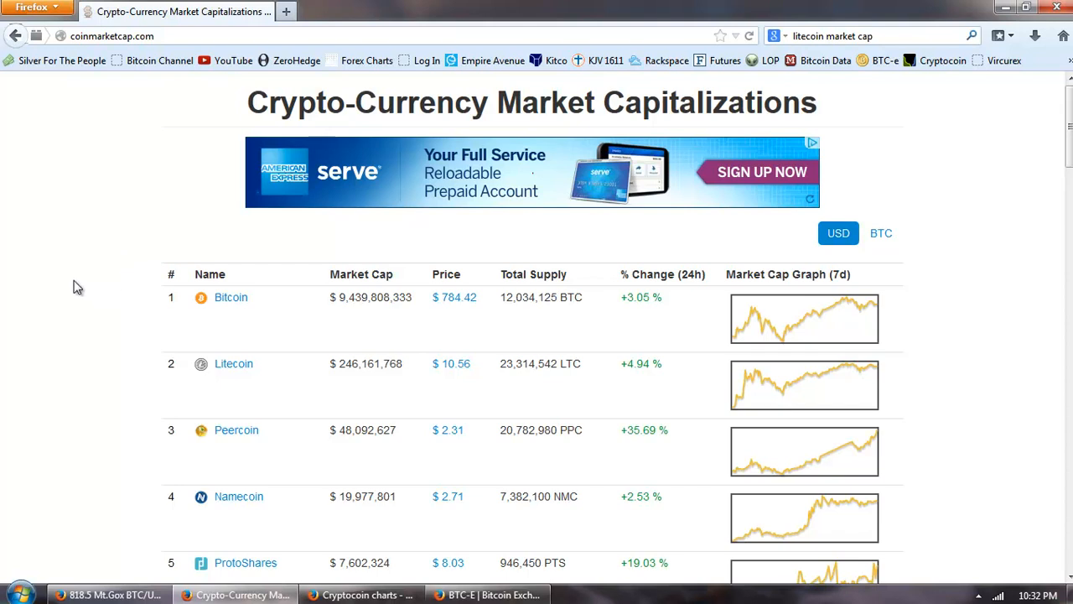
pyautogui.scroll(-3)
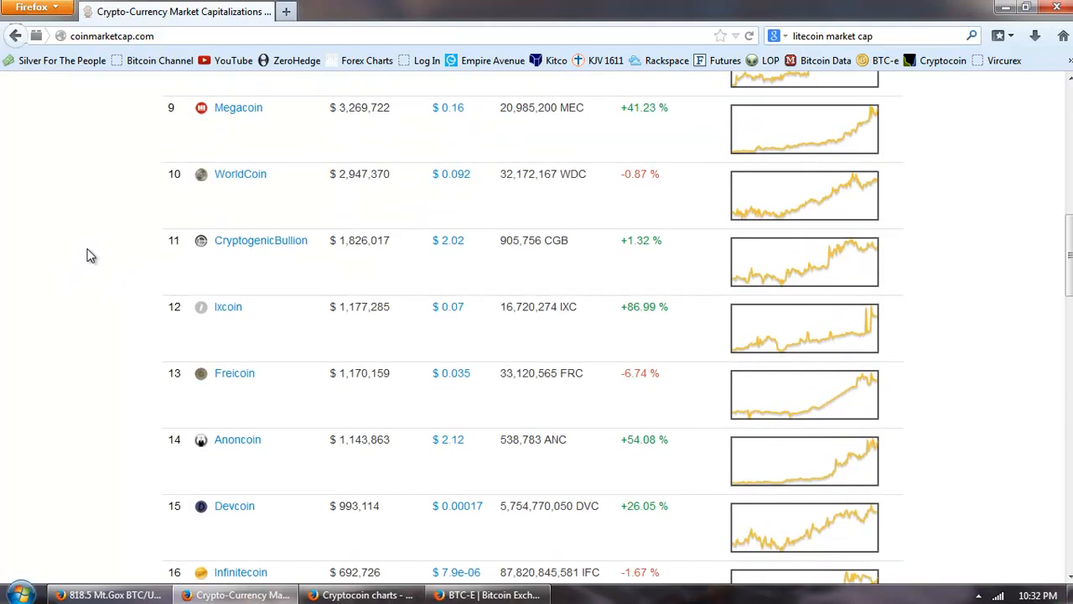
pyautogui.scroll(-3)
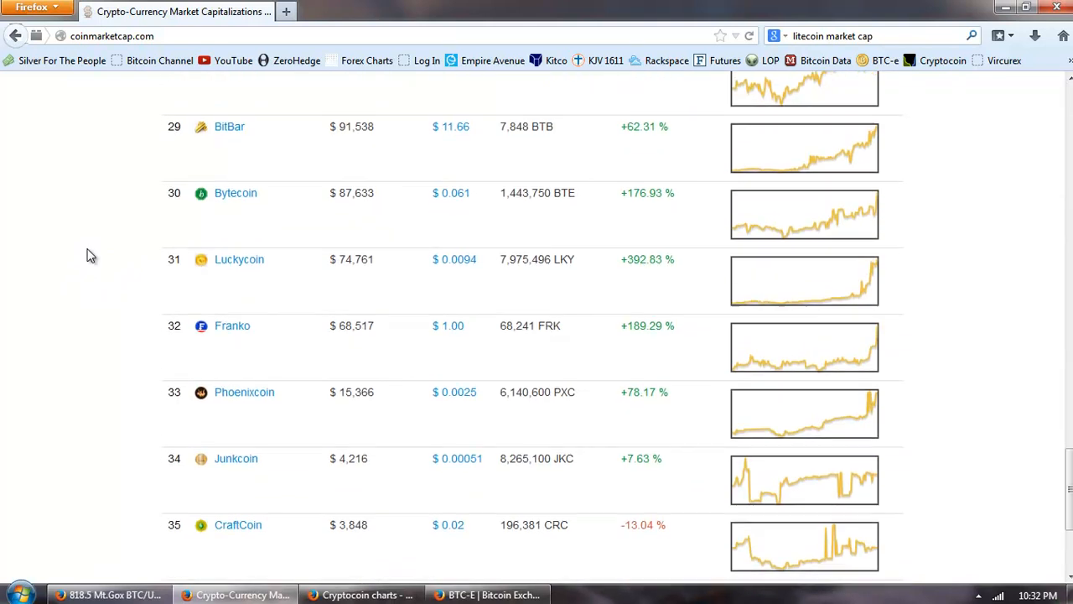
pyautogui.scroll(-3)
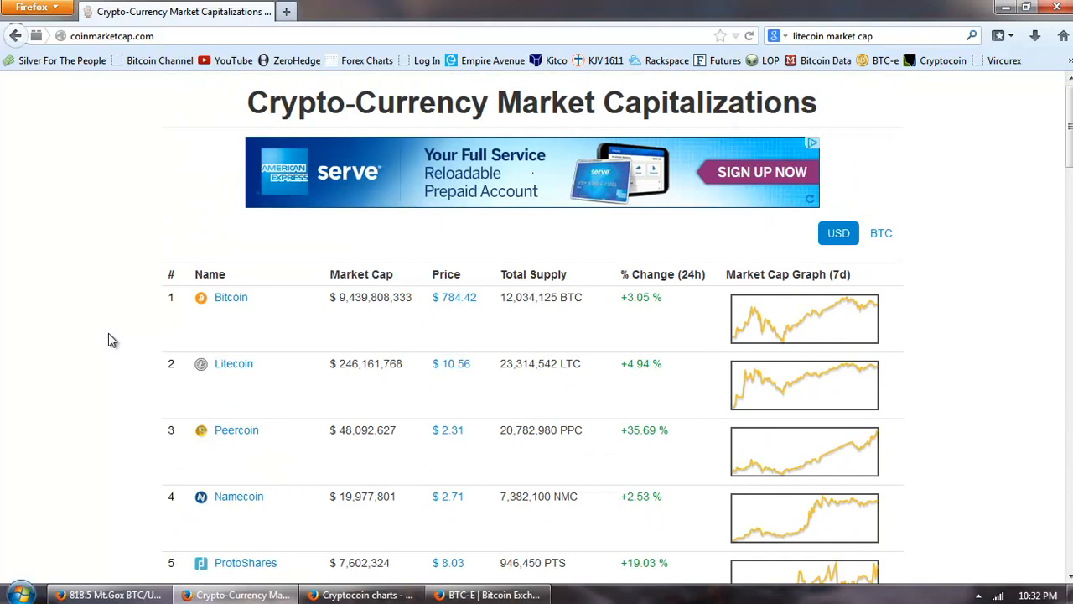
pyautogui.moveTo(342, 314)
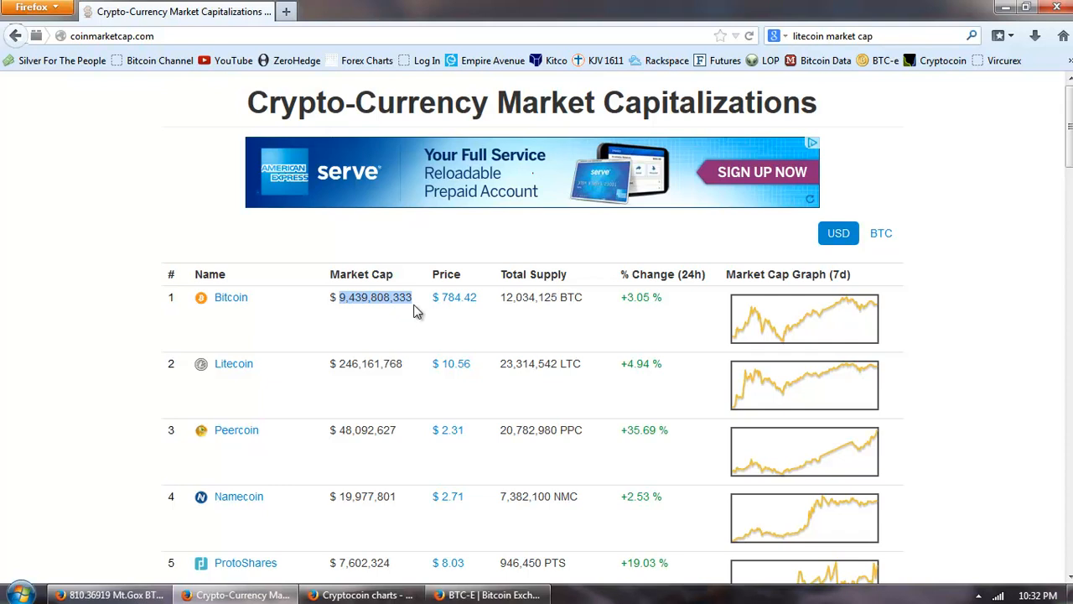
pyautogui.scroll(-3)
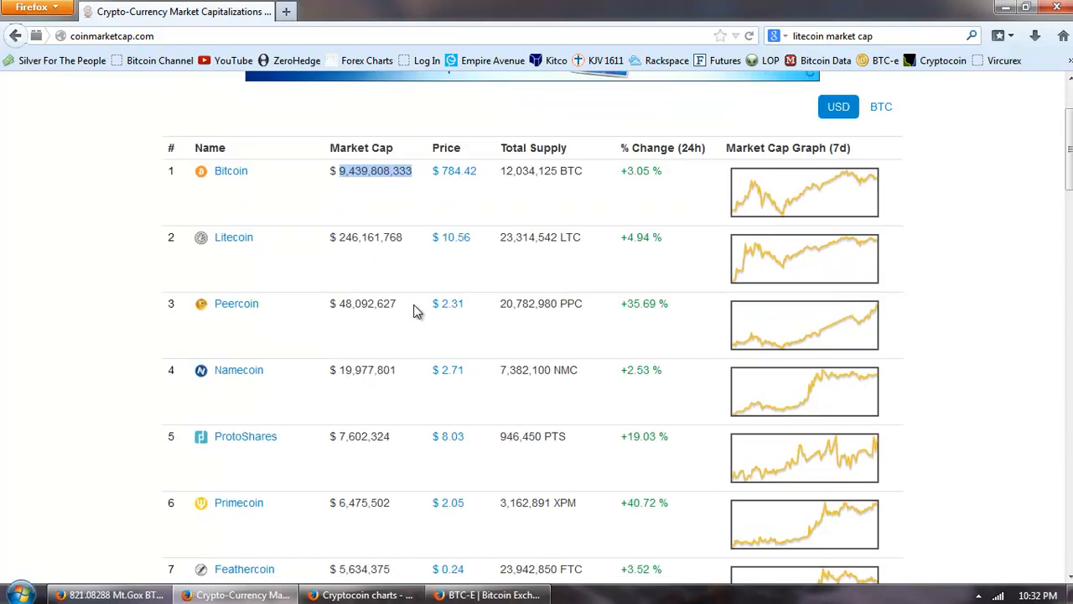
pyautogui.scroll(-3)
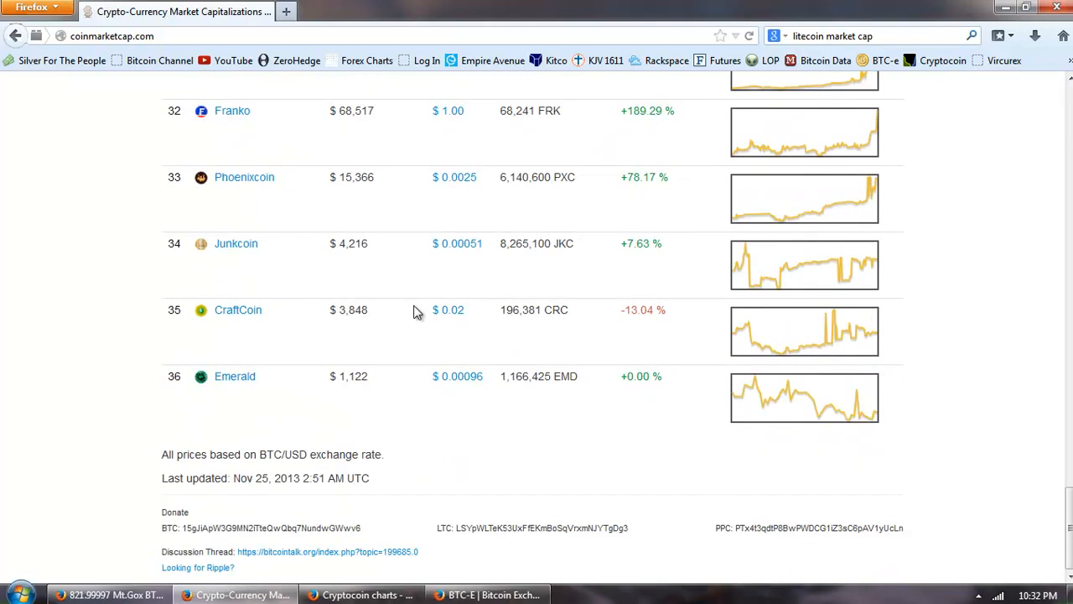
pyautogui.moveTo(352, 409)
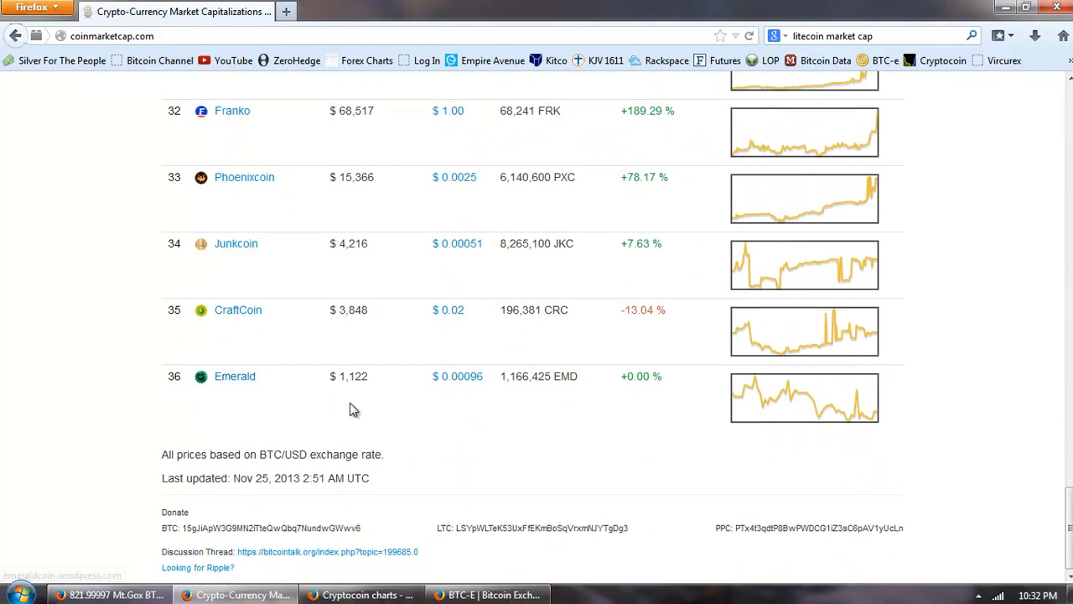
pyautogui.moveTo(446, 418)
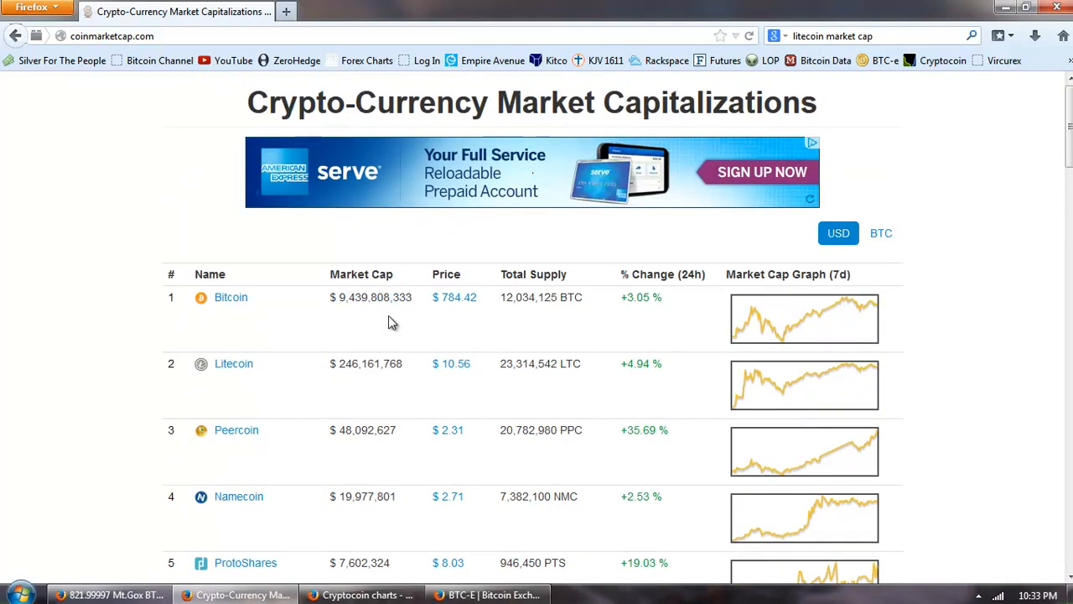
pyautogui.moveTo(456, 325)
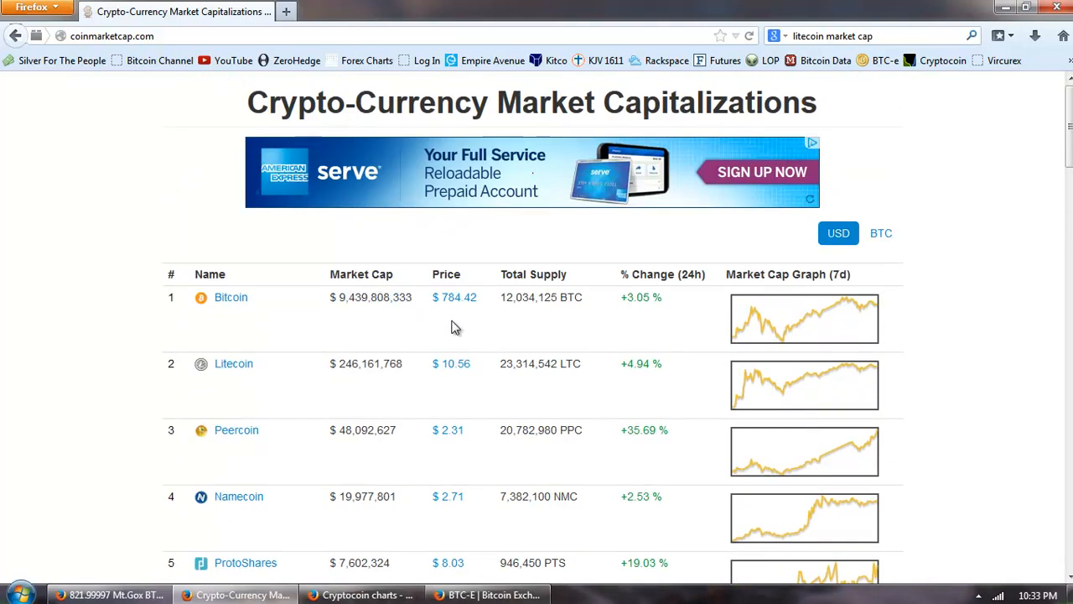
pyautogui.moveTo(411, 325)
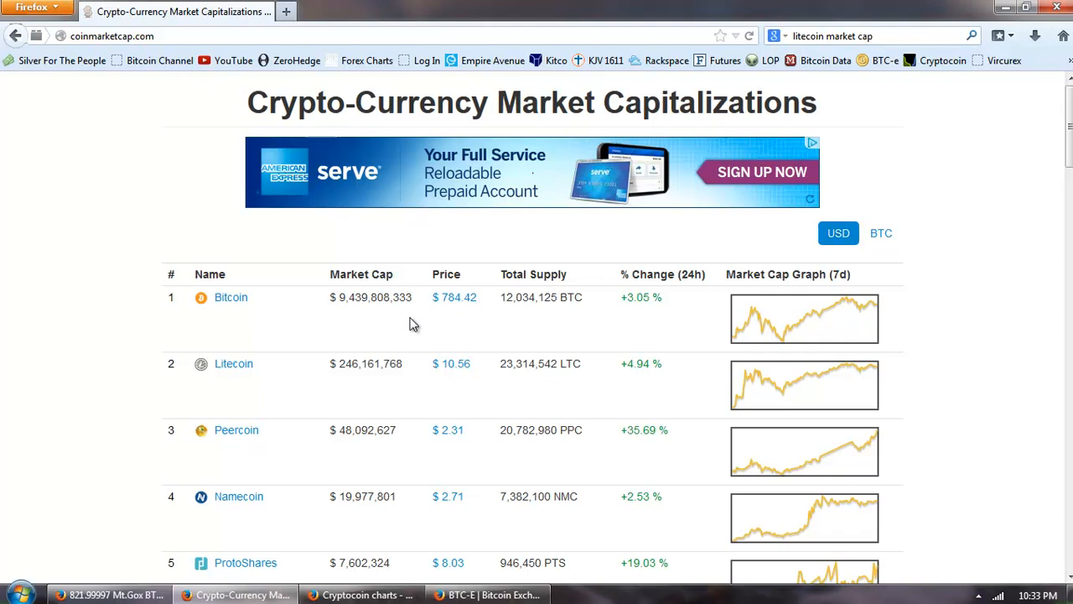
pyautogui.moveTo(389, 325)
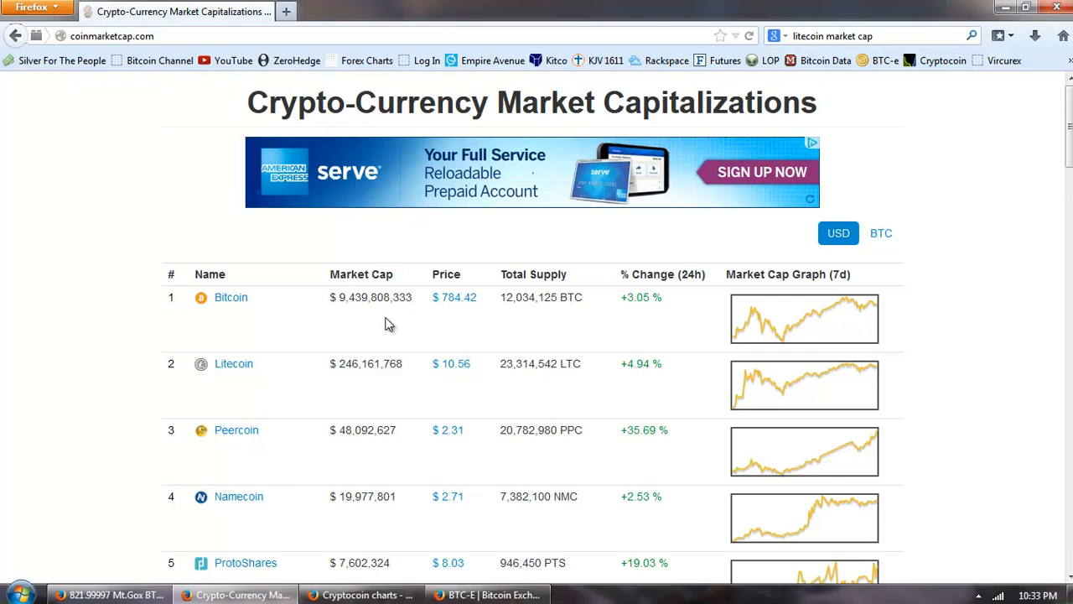
pyautogui.moveTo(429, 334)
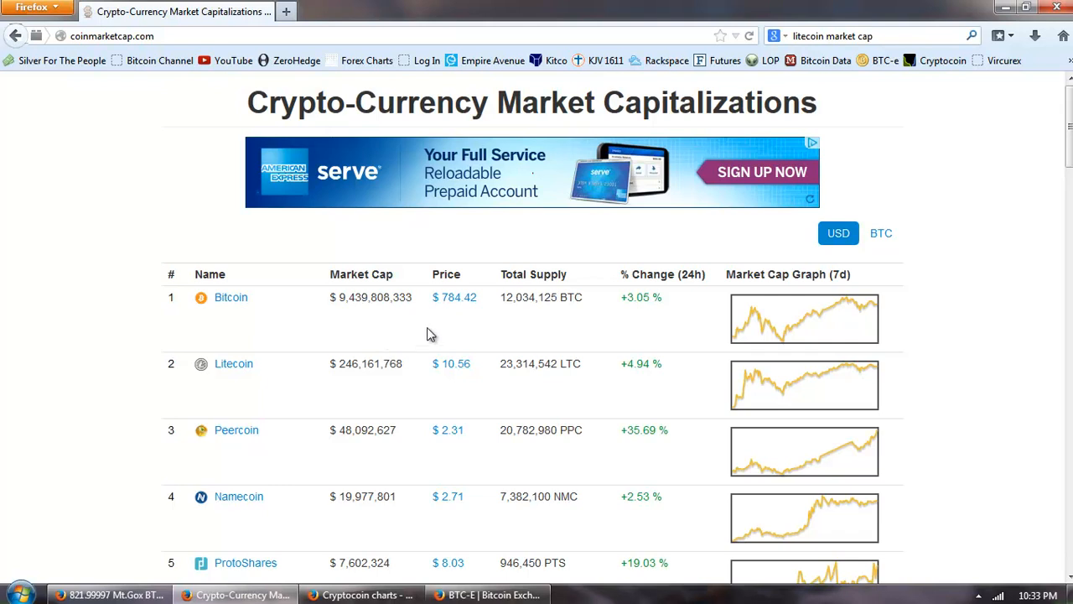
pyautogui.moveTo(357, 382)
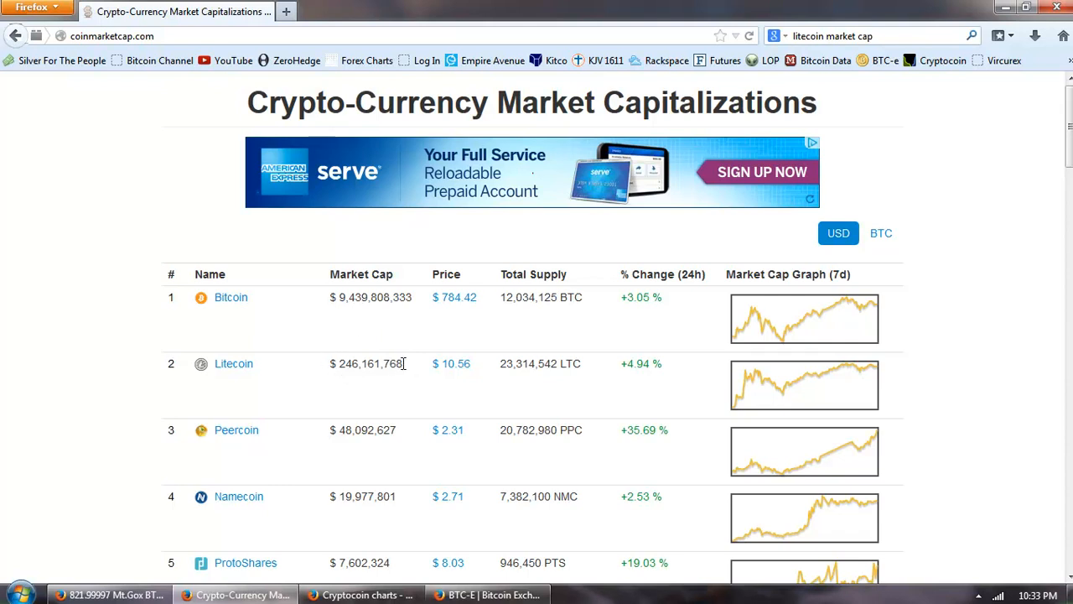
pyautogui.moveTo(402, 363); pyautogui.dragTo(339, 362)
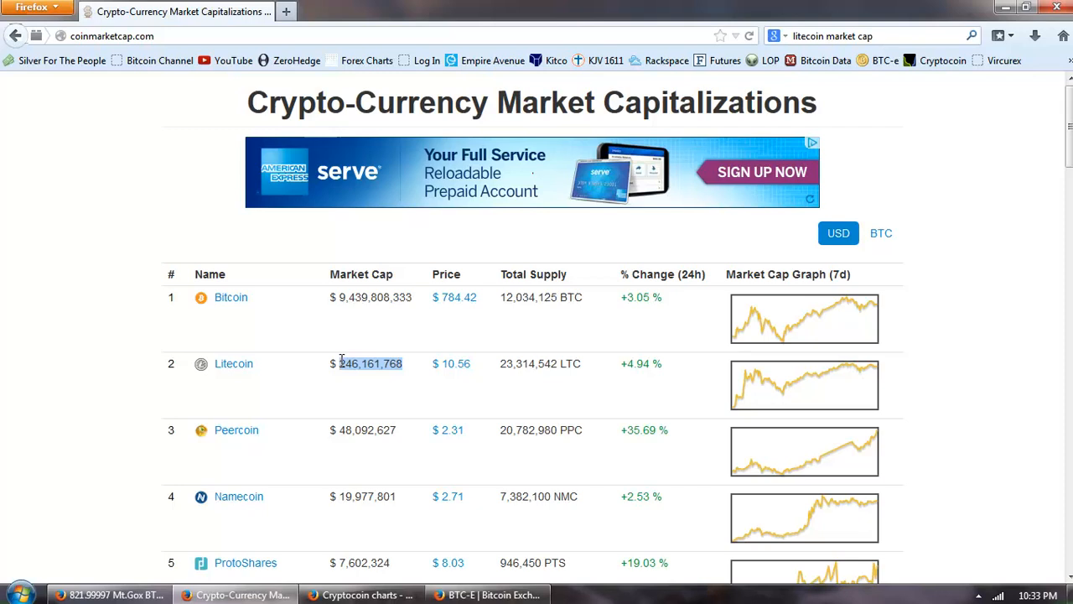
pyautogui.moveTo(379, 392)
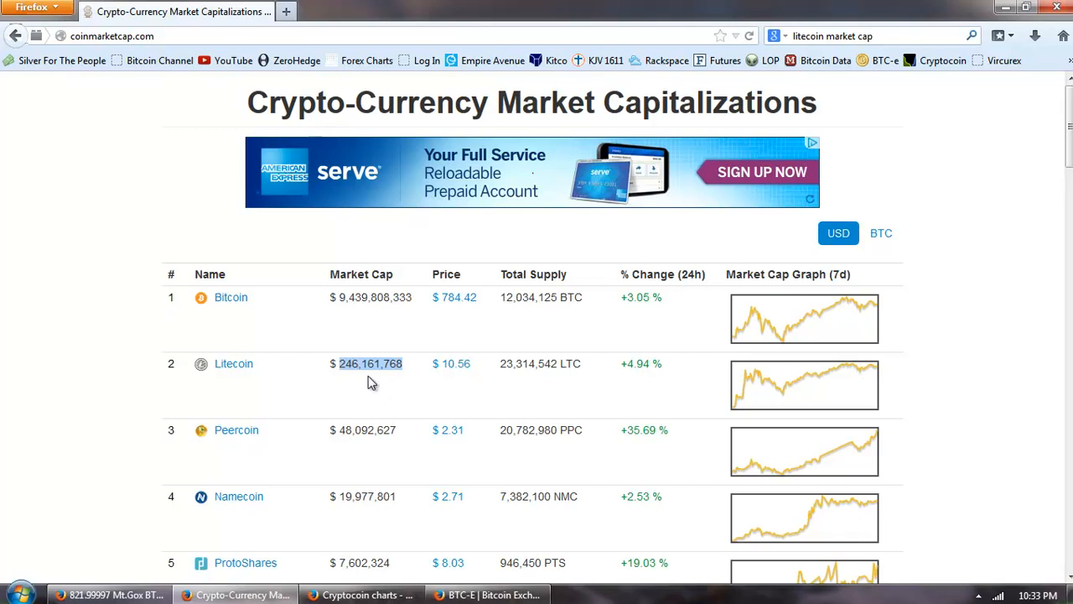
pyautogui.moveTo(359, 372)
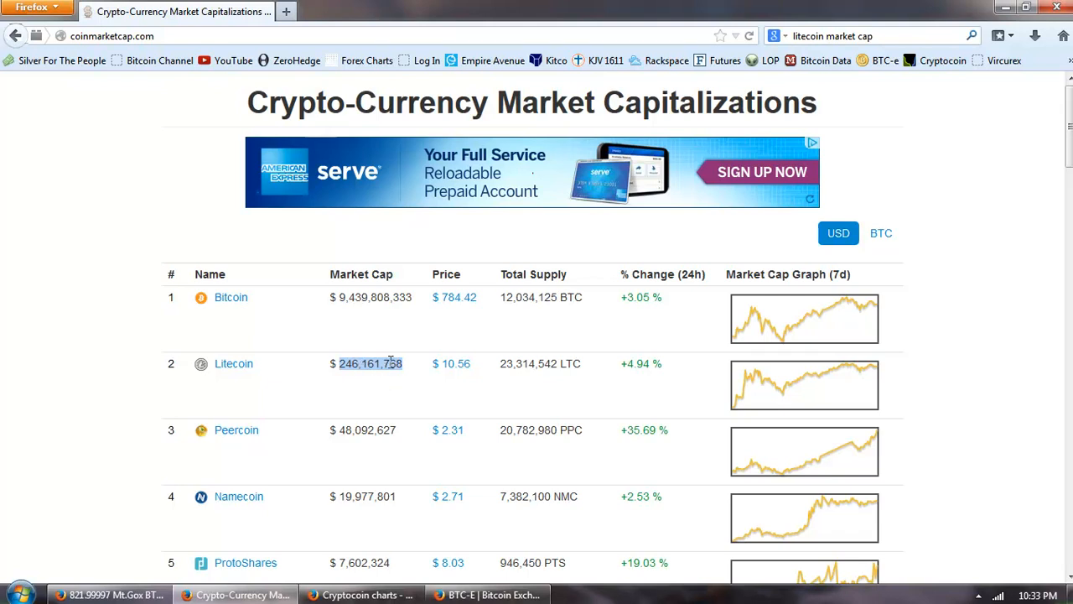
pyautogui.moveTo(365, 327)
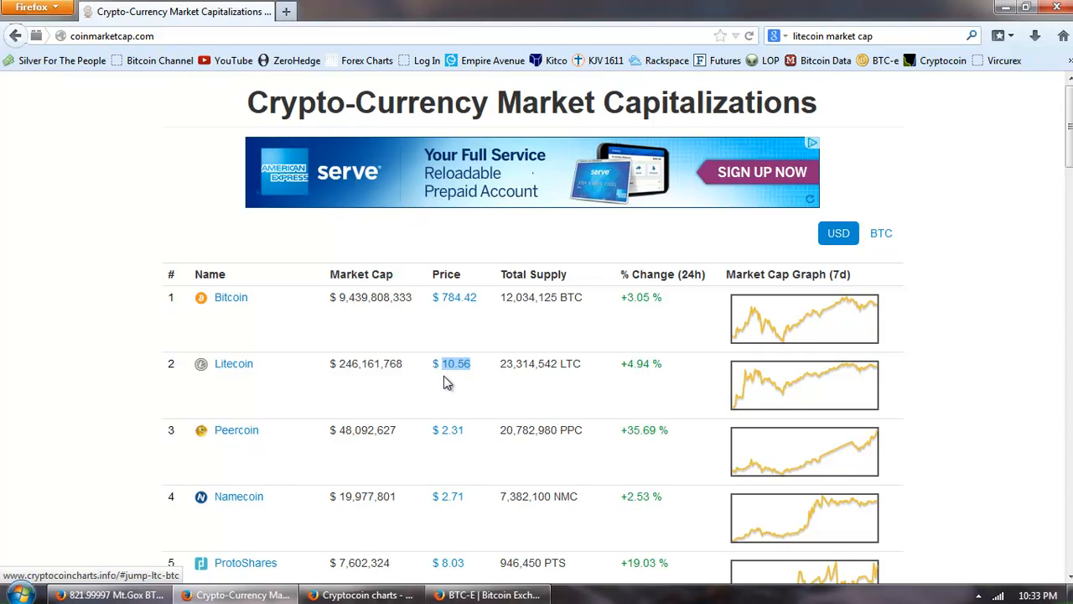
pyautogui.moveTo(515, 328)
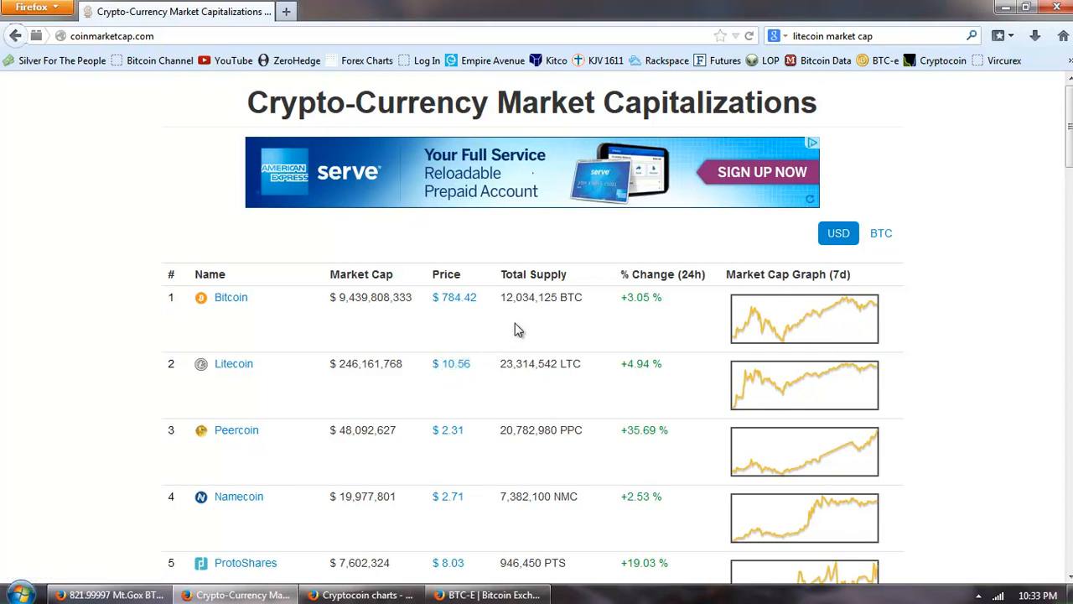
pyautogui.doubleClick(513, 362)
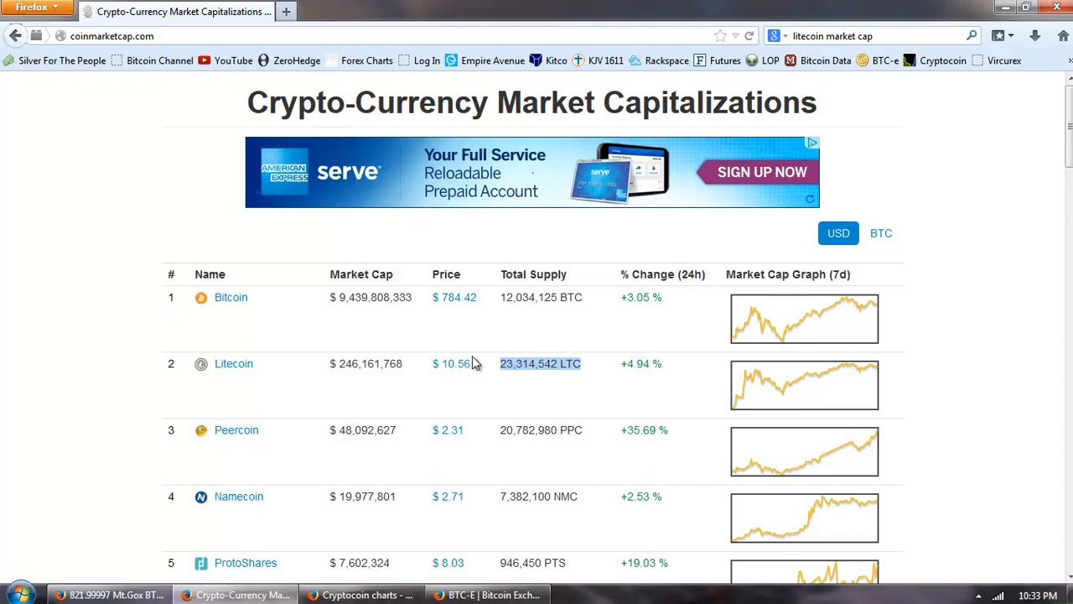
pyautogui.moveTo(560, 400)
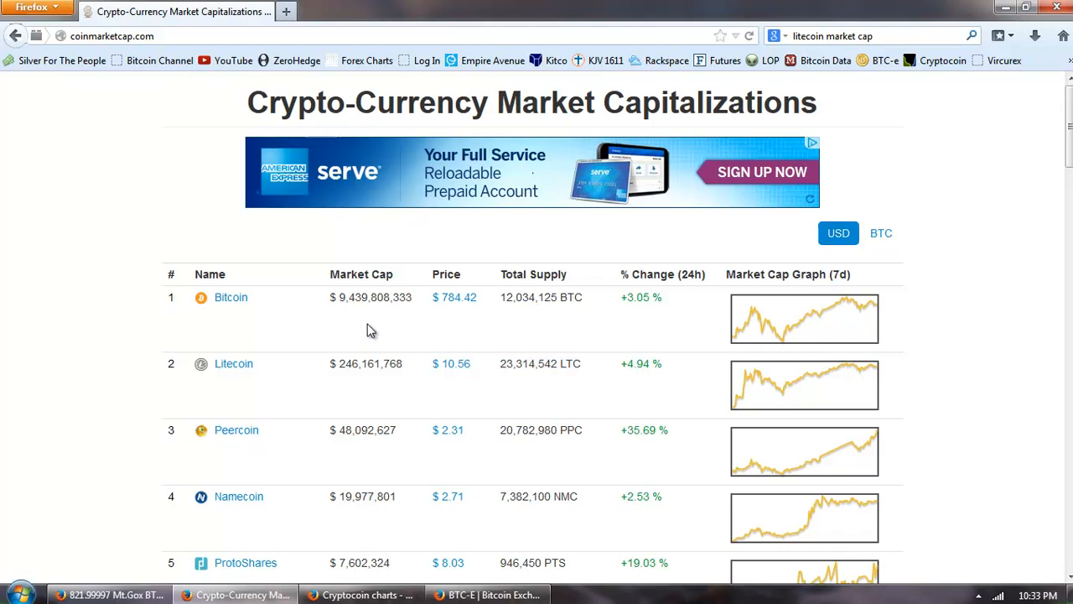
pyautogui.moveTo(379, 326)
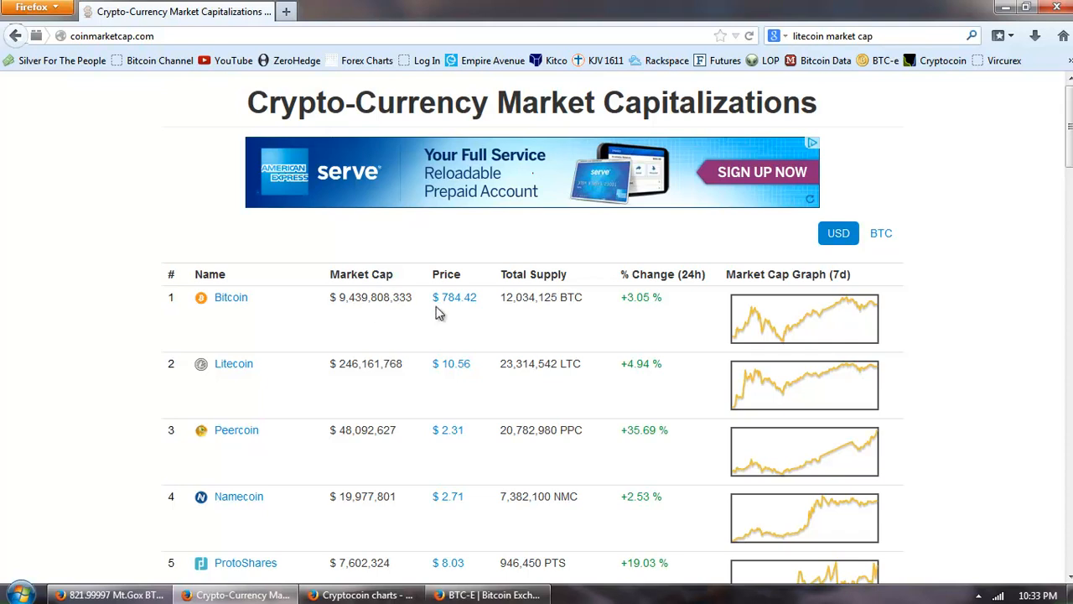
pyautogui.moveTo(409, 369)
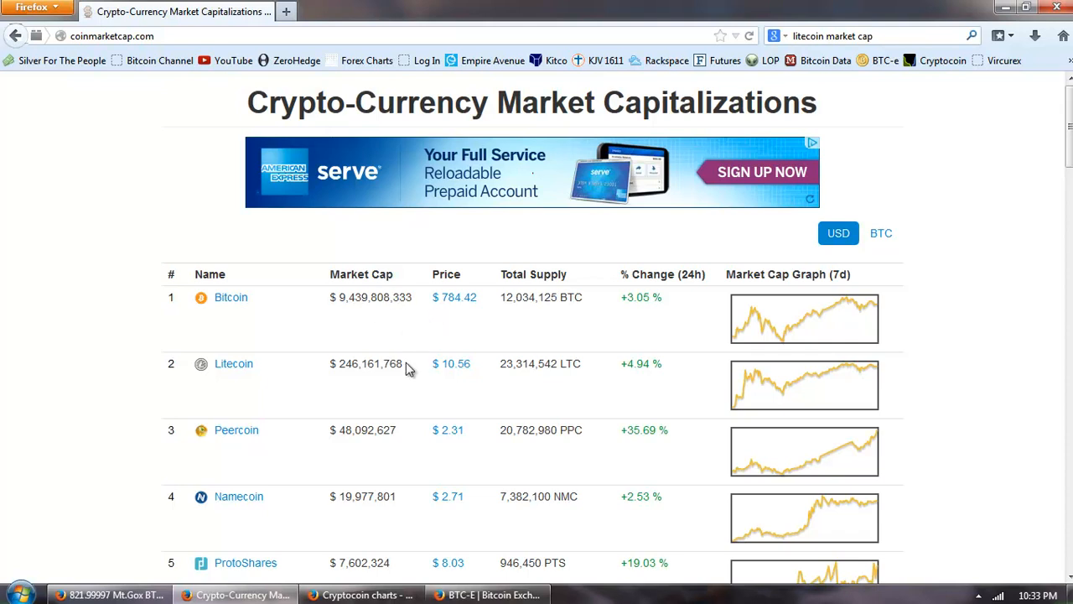
pyautogui.scroll(-3)
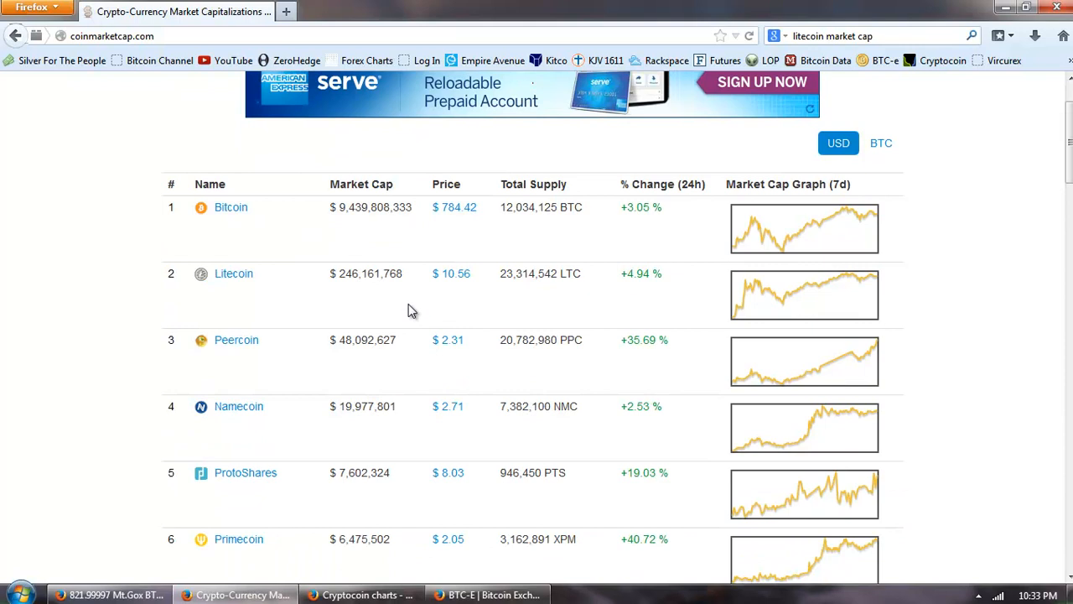
pyautogui.moveTo(422, 372)
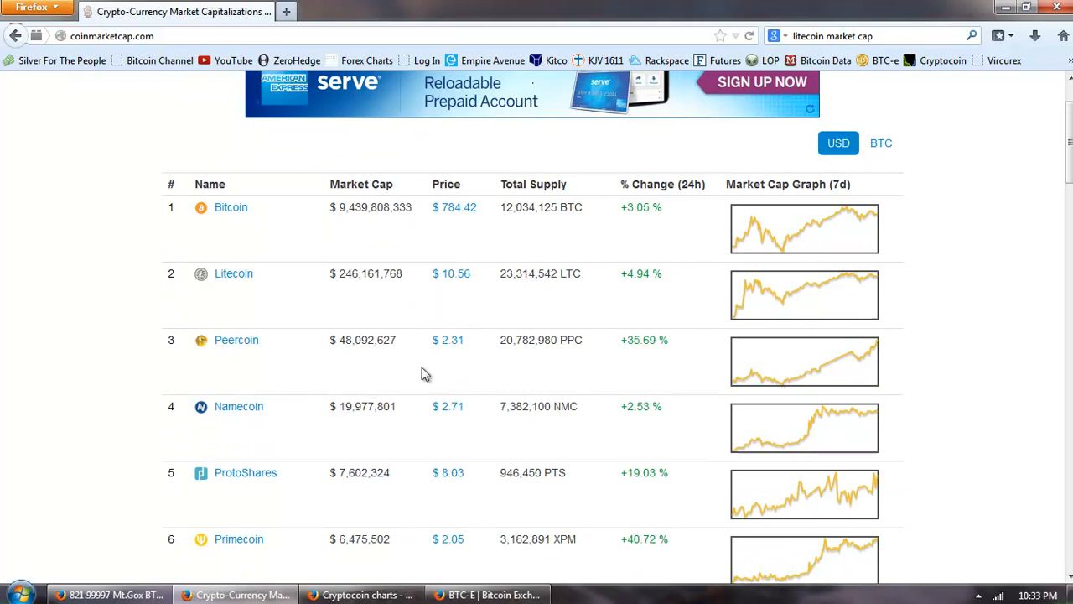
pyautogui.moveTo(587, 350)
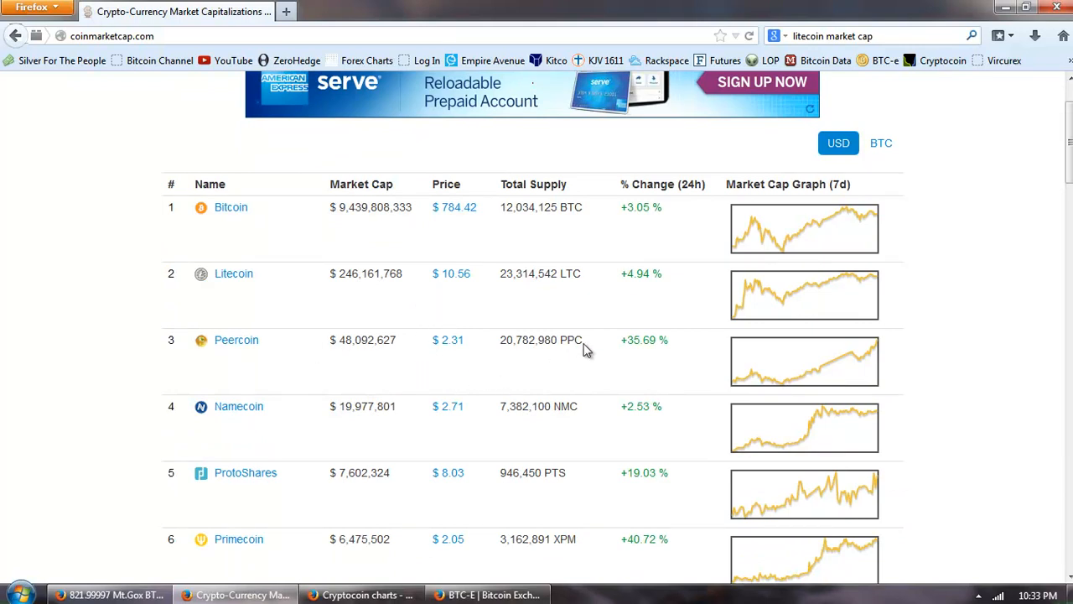
pyautogui.moveTo(453, 365)
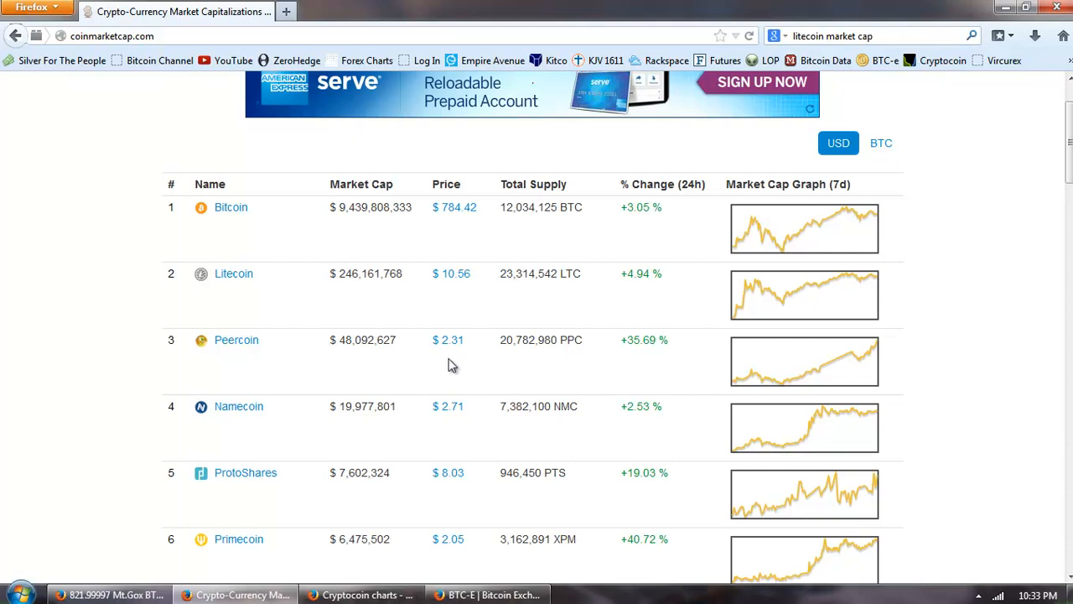
pyautogui.moveTo(356, 359)
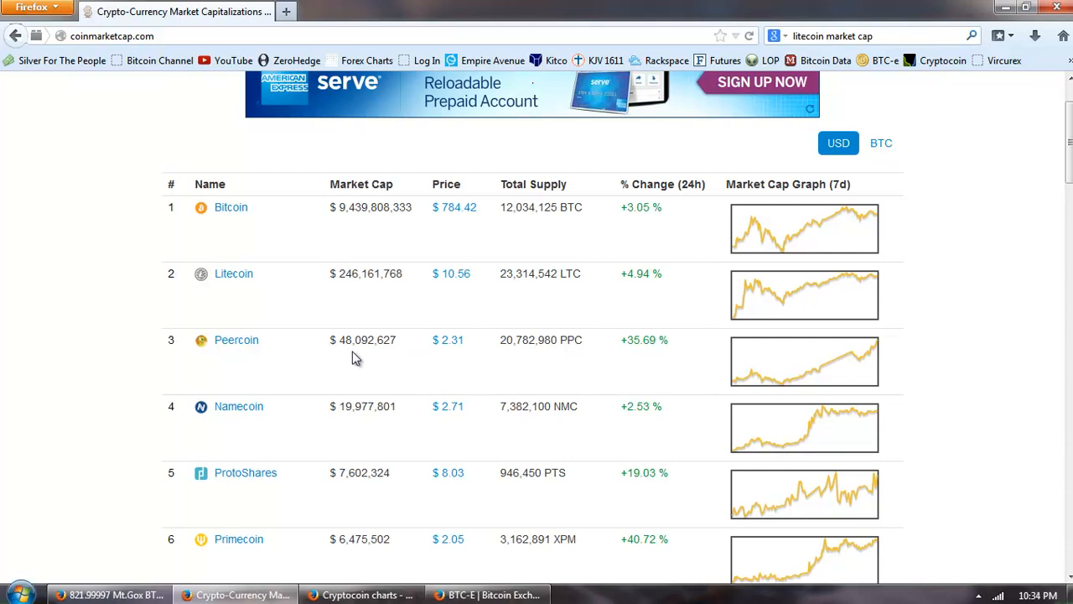
pyautogui.moveTo(478, 352)
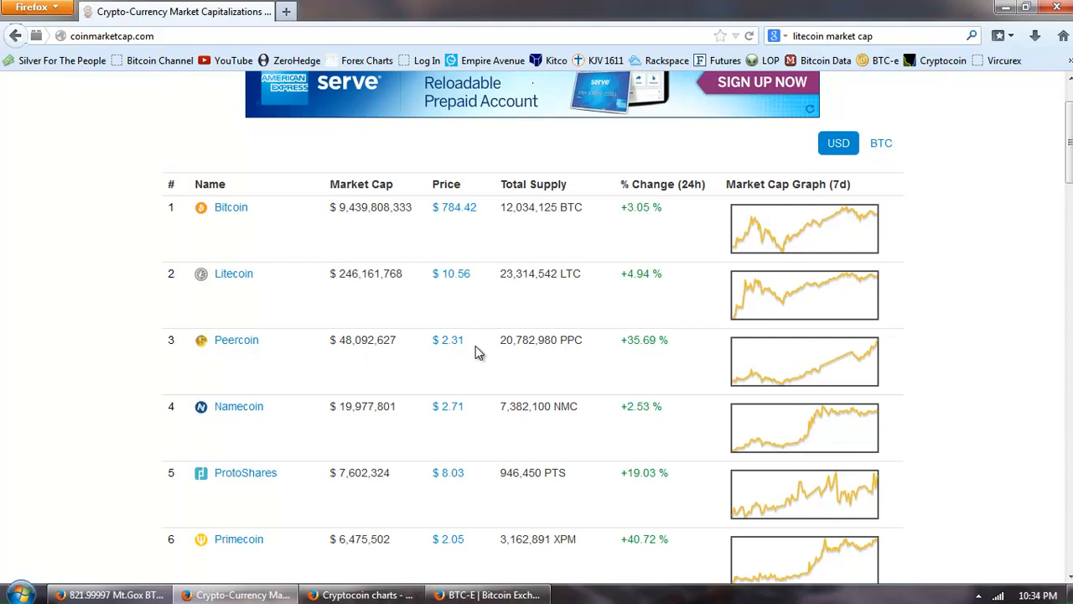
pyautogui.scroll(-3)
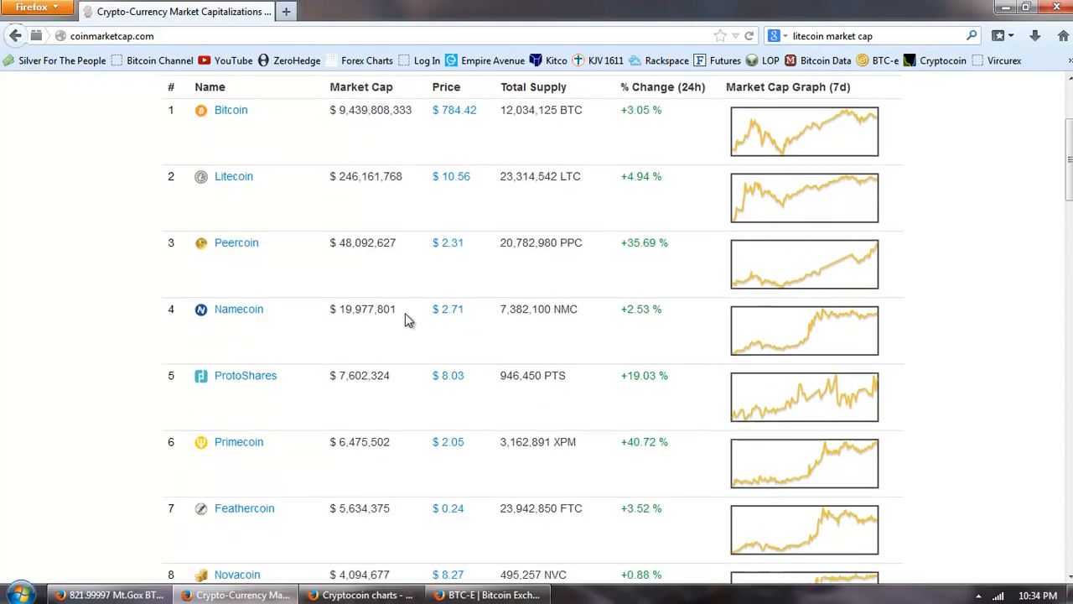
pyautogui.scroll(-3)
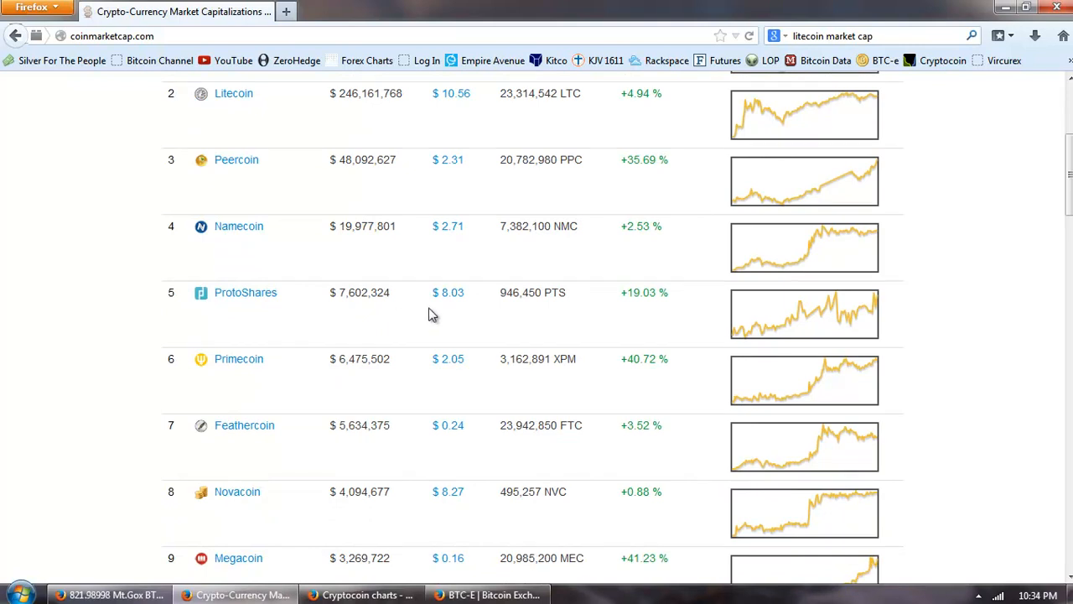
pyautogui.scroll(-3)
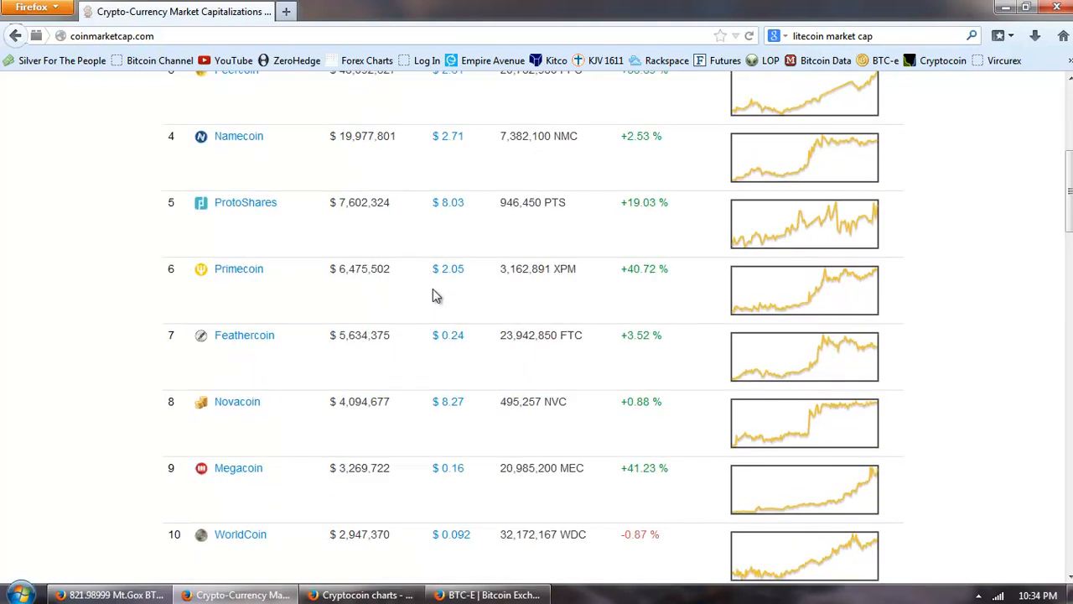
pyautogui.scroll(-3)
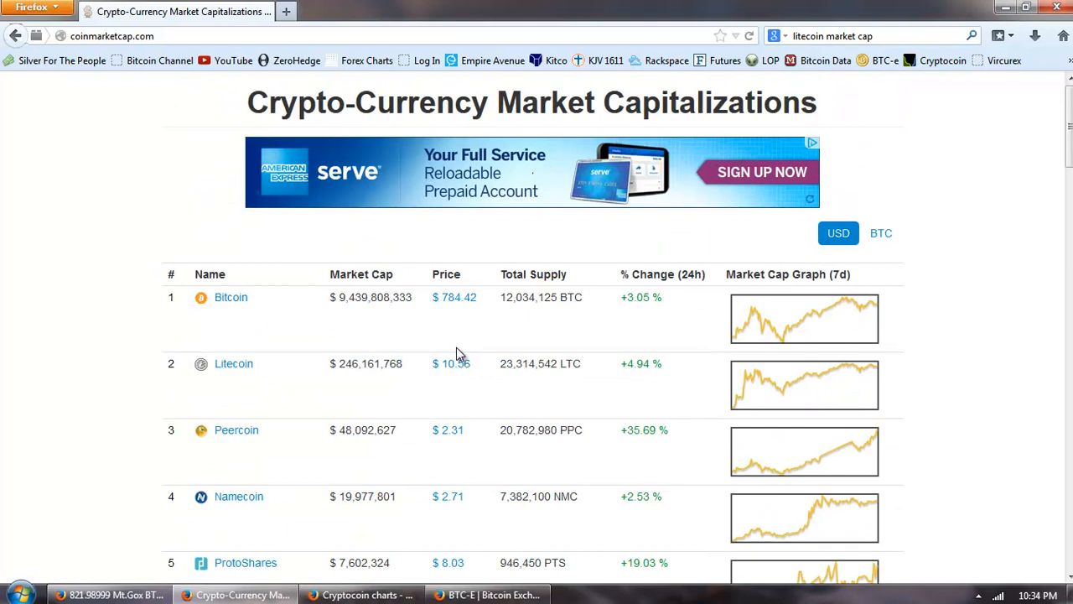
pyautogui.moveTo(969, 278)
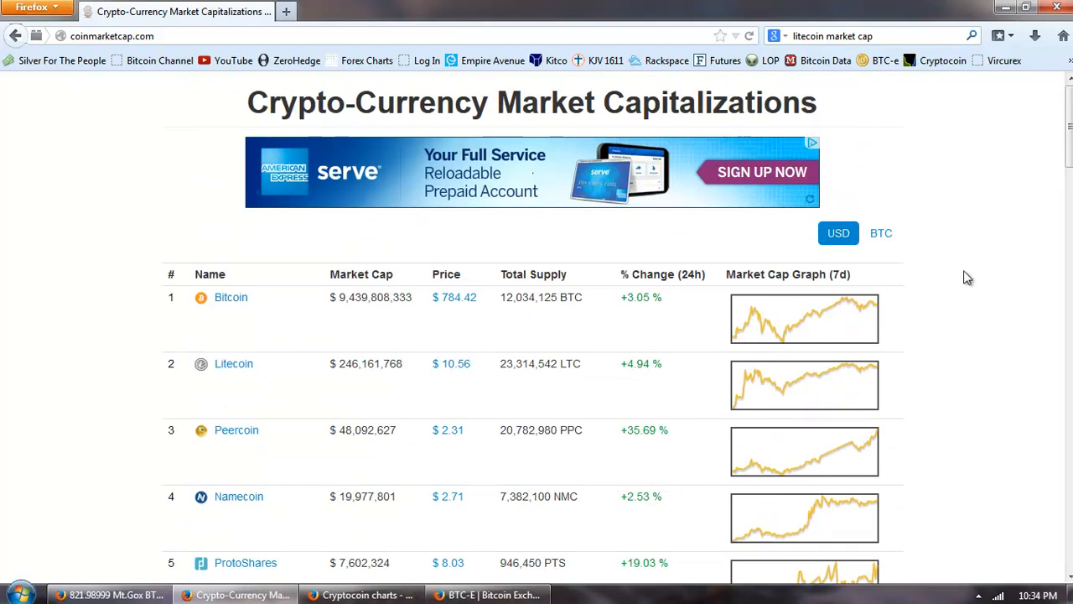
pyautogui.scroll(-3)
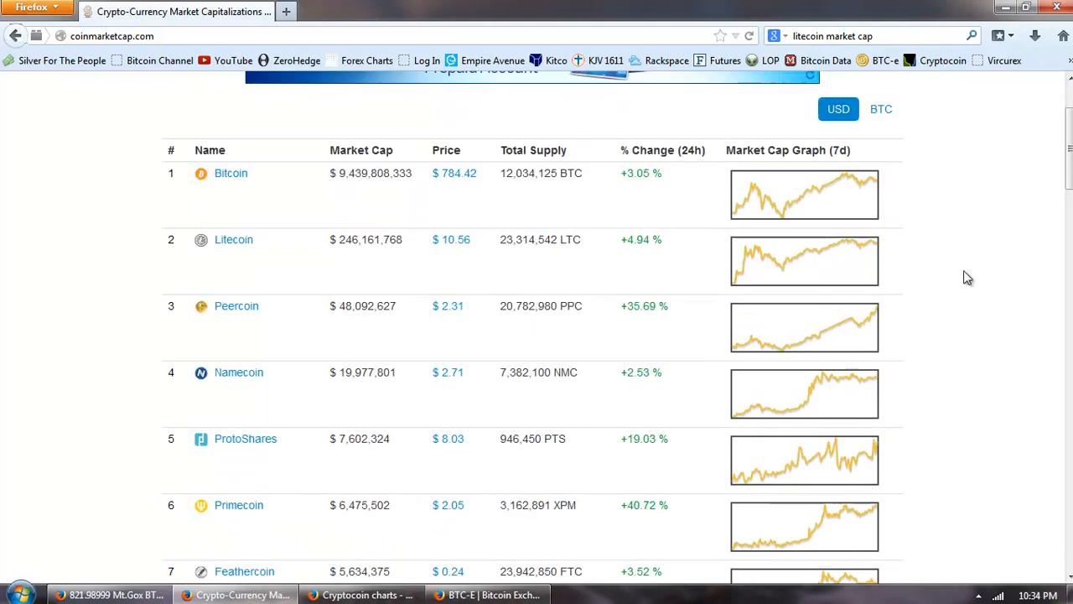
pyautogui.scroll(-3)
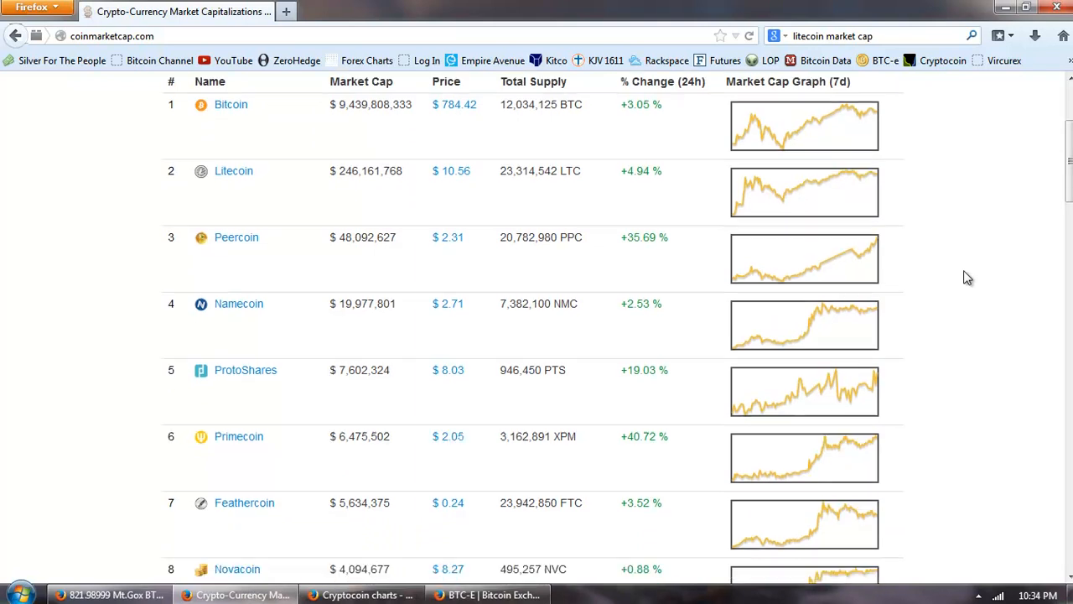
pyautogui.scroll(-3)
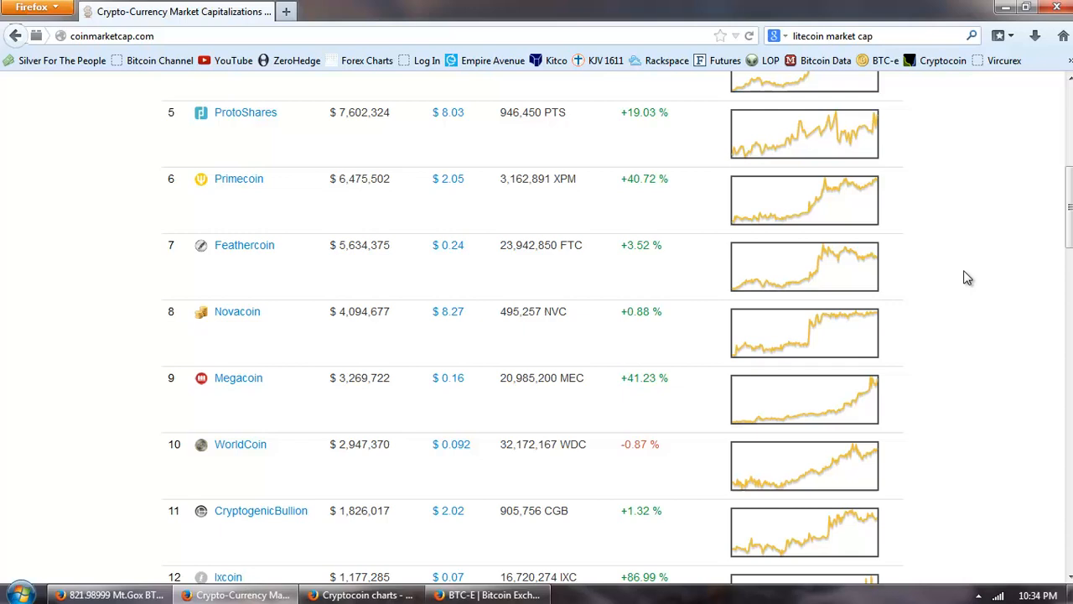
pyautogui.scroll(-3)
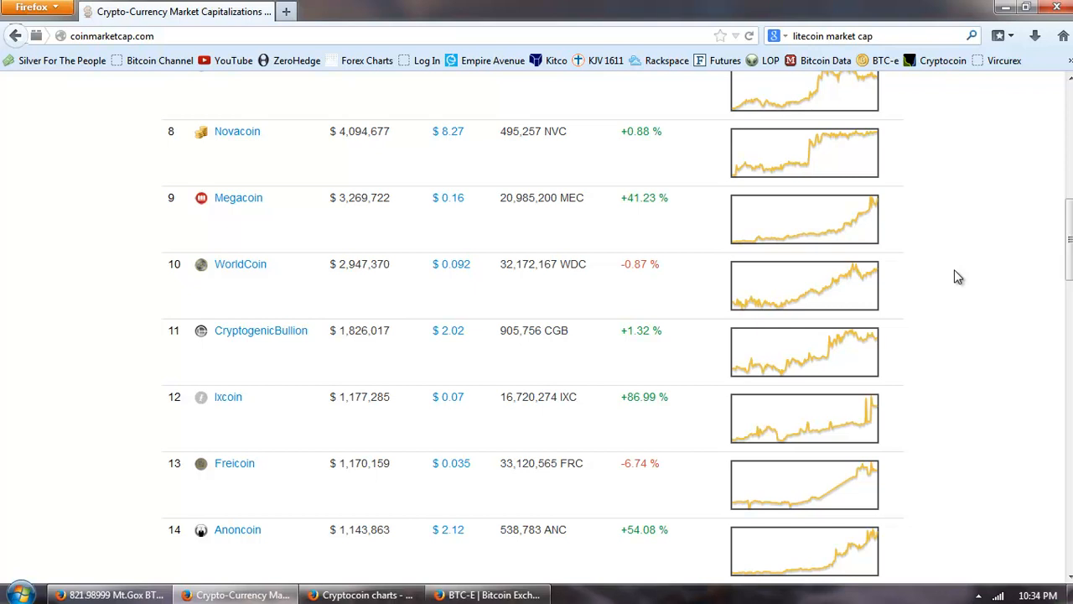
pyautogui.scroll(-3)
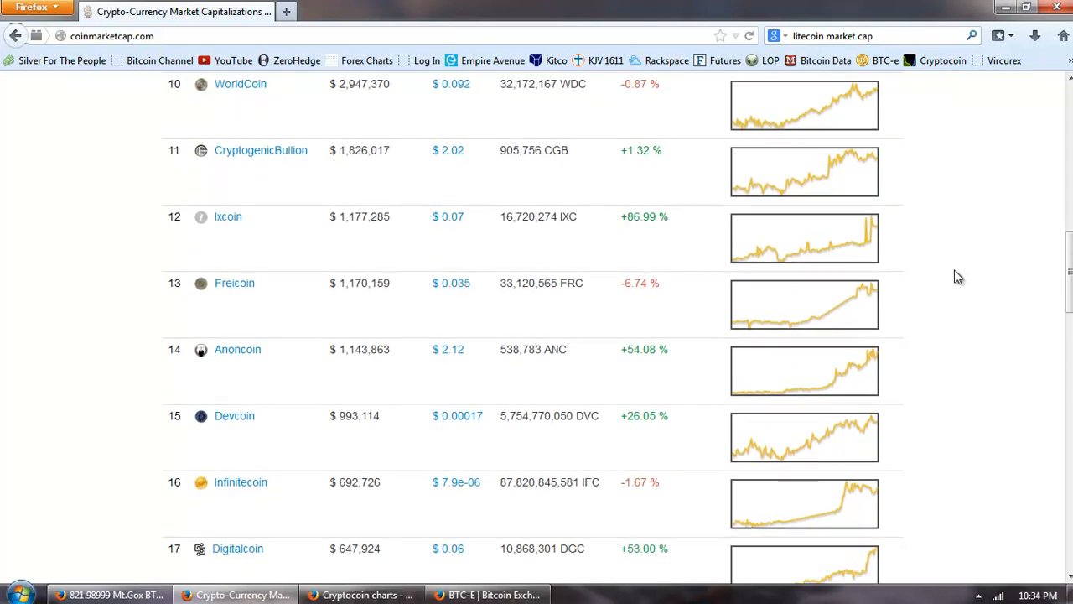
pyautogui.scroll(-3)
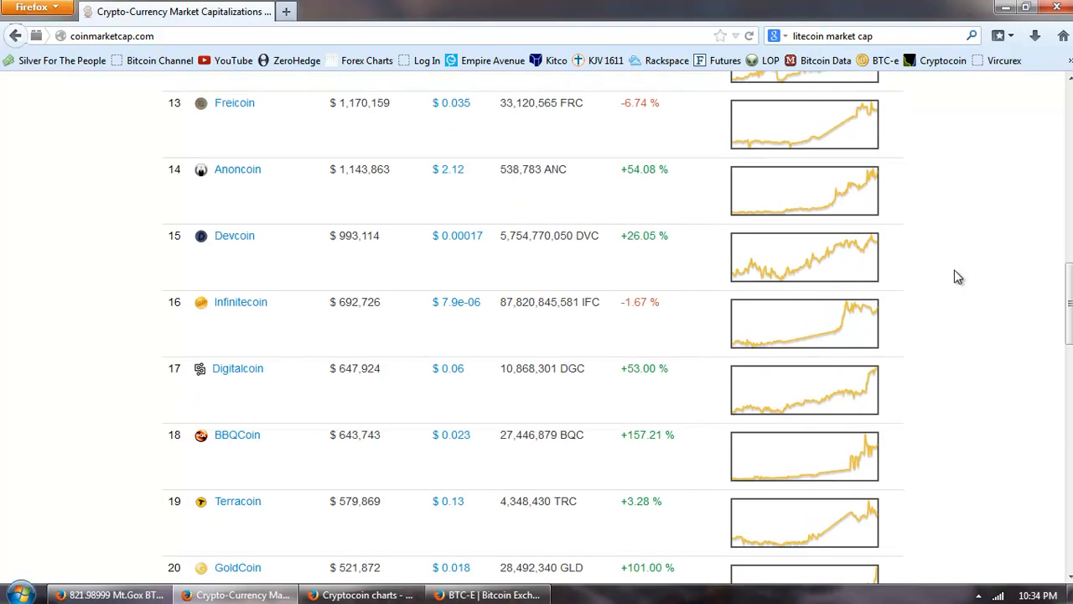
pyautogui.scroll(-3)
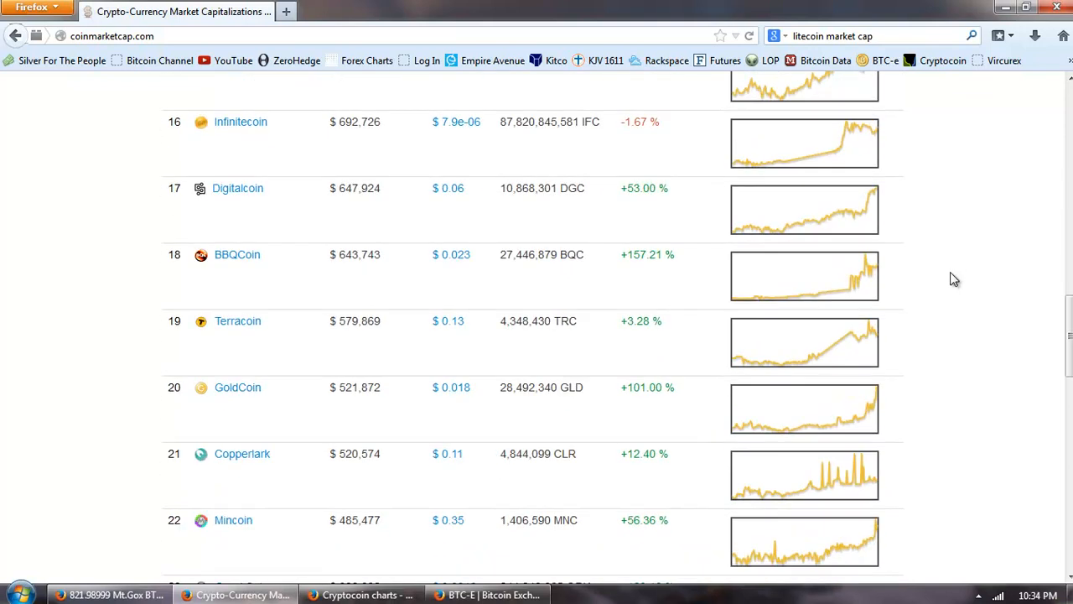
pyautogui.scroll(-3)
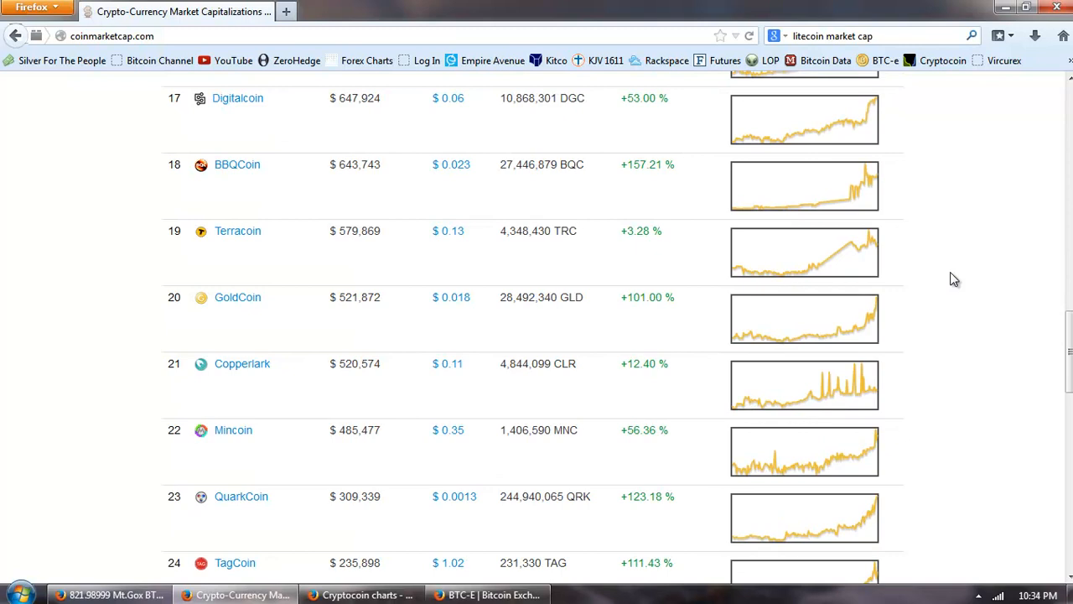
pyautogui.scroll(-3)
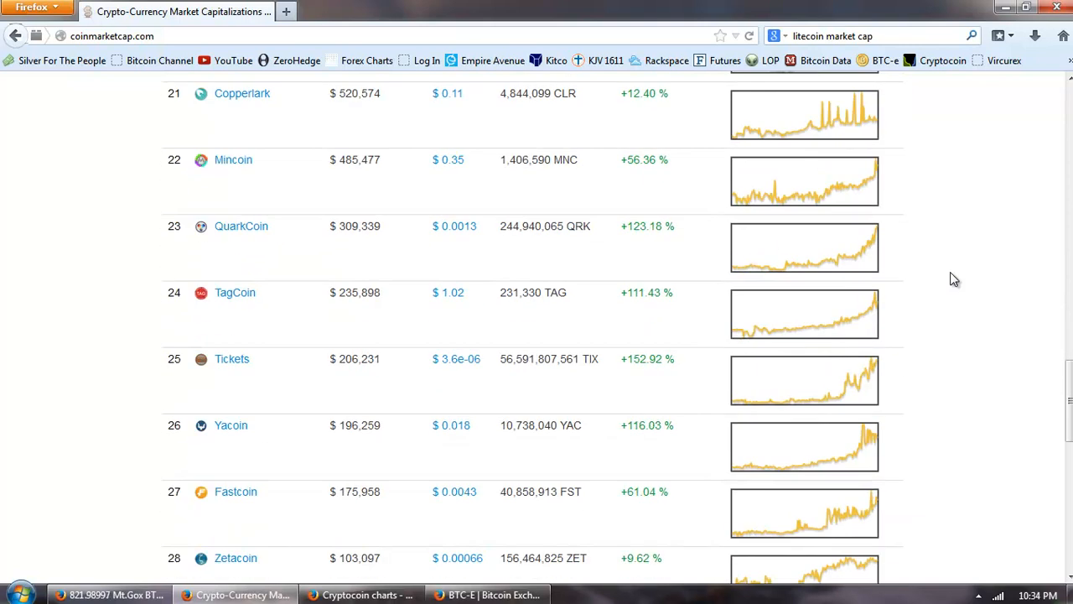
pyautogui.scroll(3)
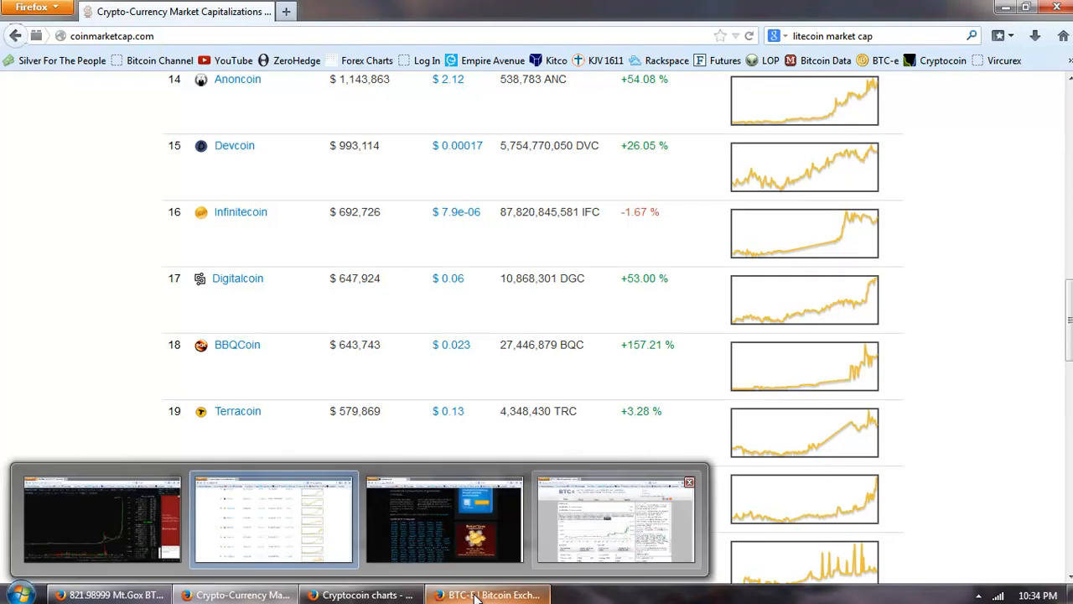
pyautogui.click(489, 593)
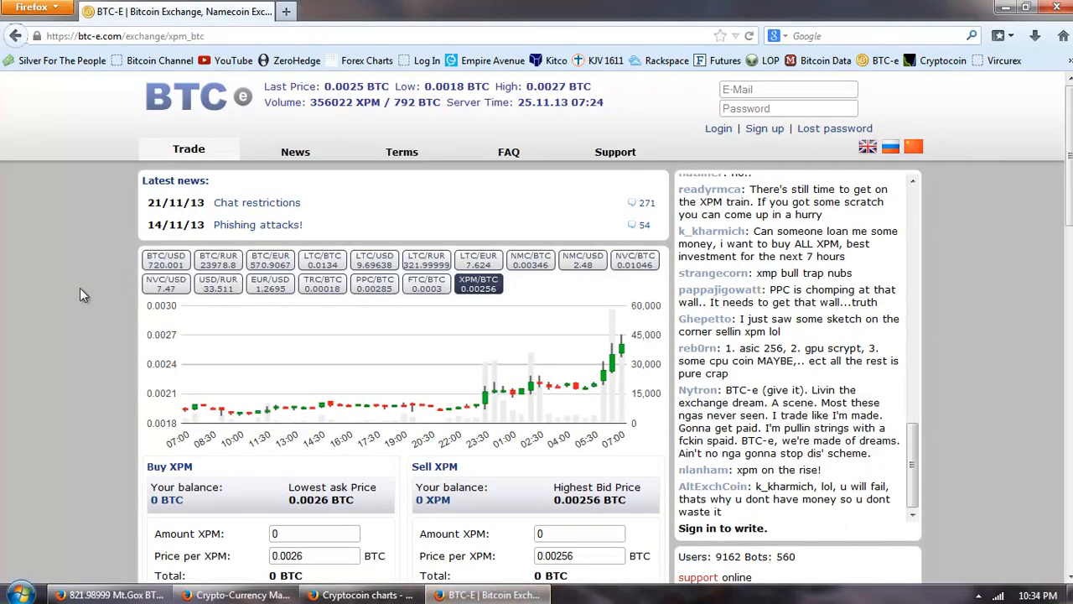
pyautogui.moveTo(620, 251)
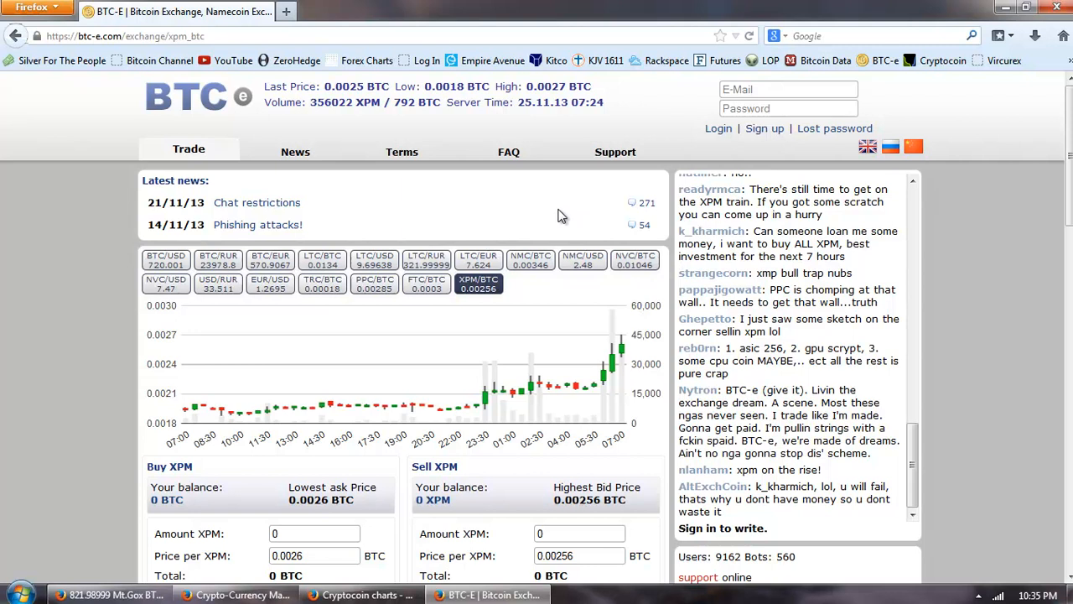
pyautogui.moveTo(526, 208)
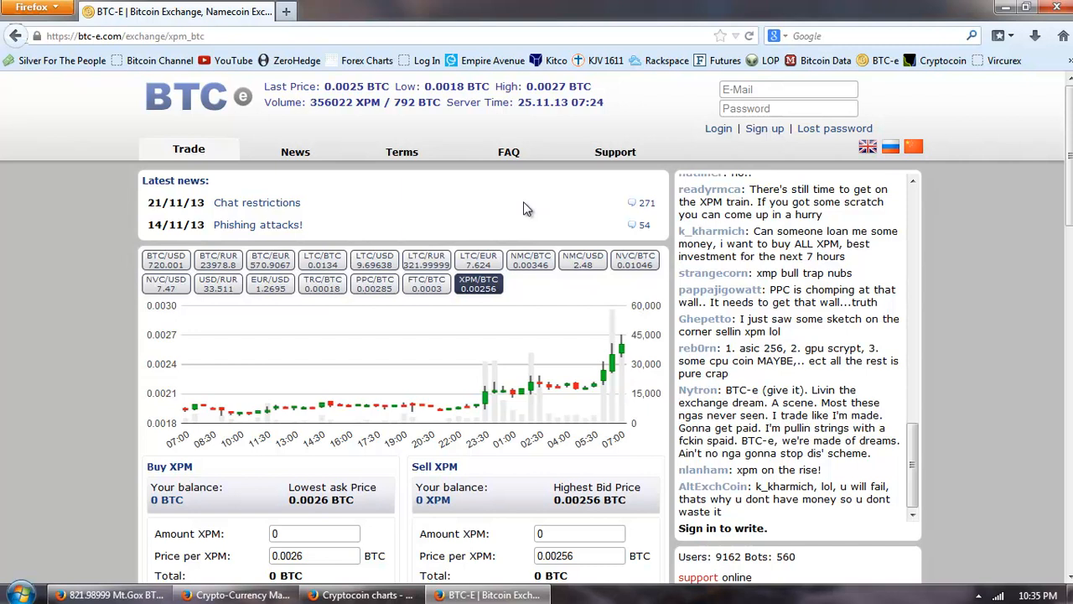
pyautogui.moveTo(509, 207)
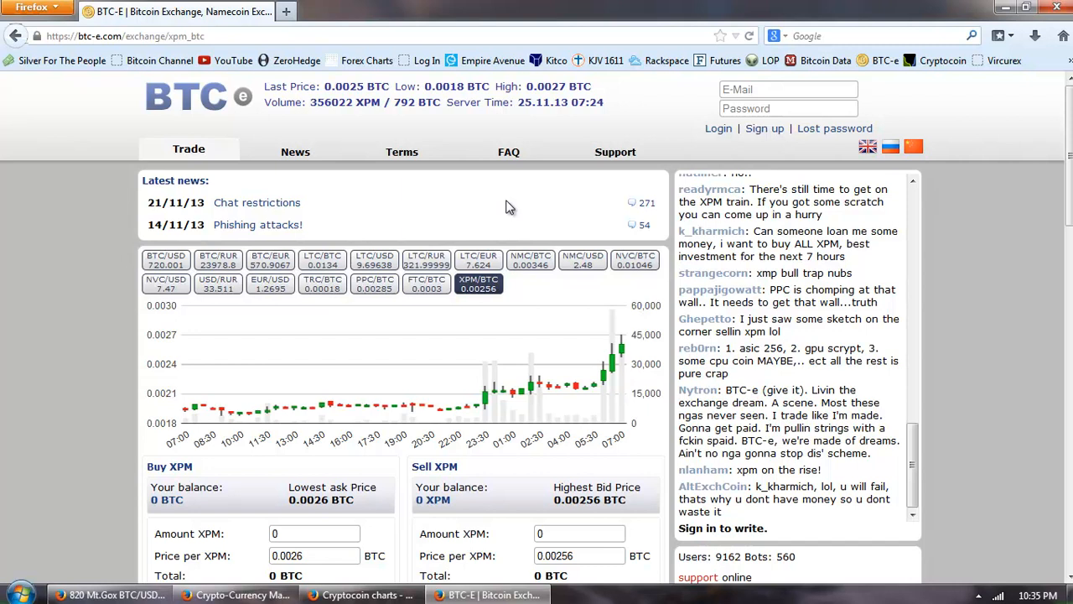
pyautogui.moveTo(511, 203)
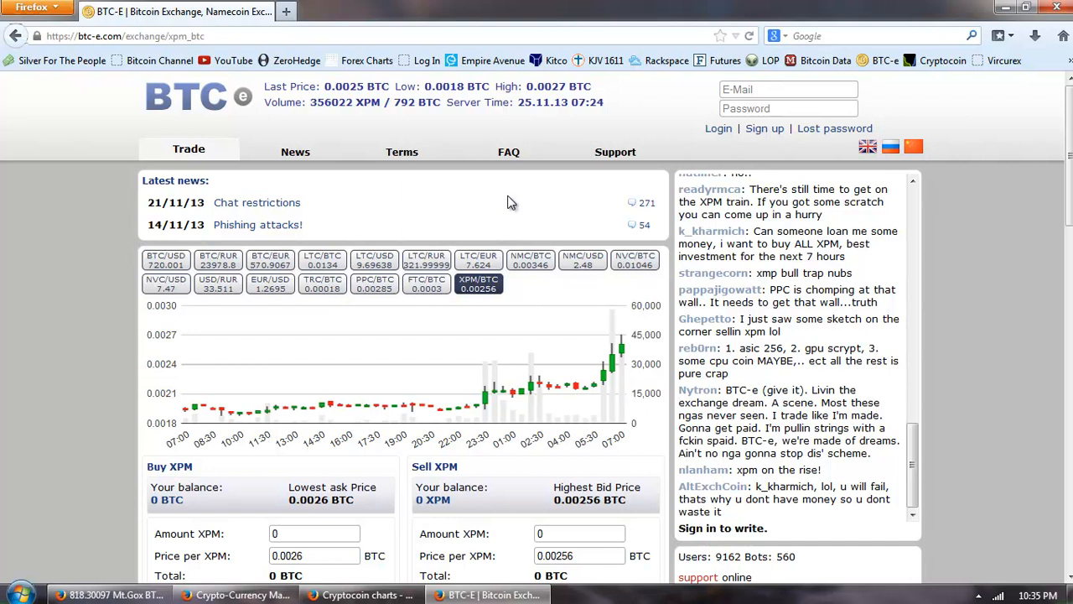
pyautogui.moveTo(513, 201)
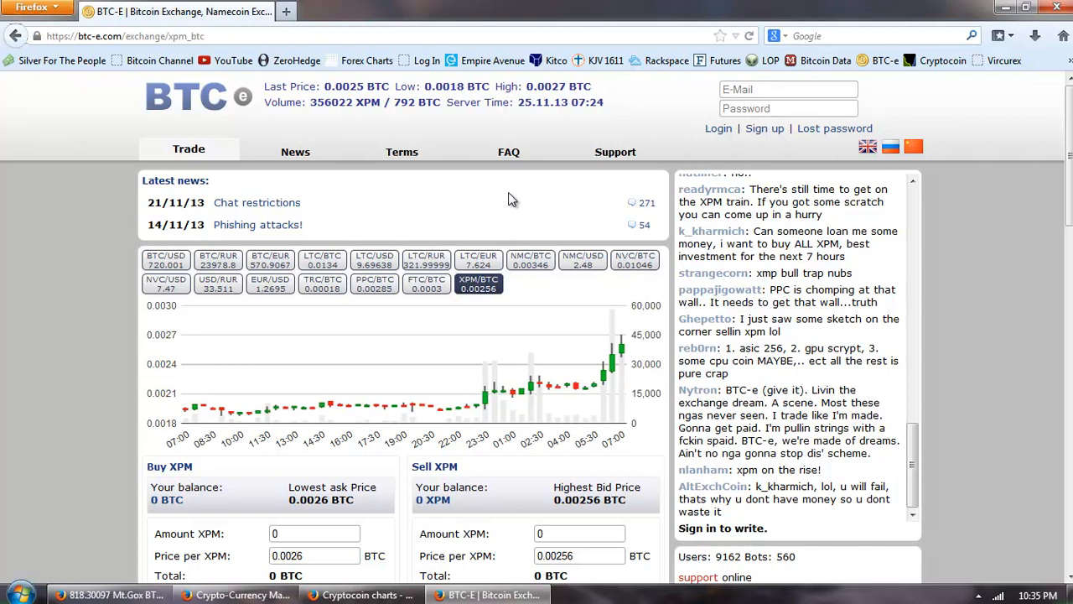
pyautogui.moveTo(510, 149)
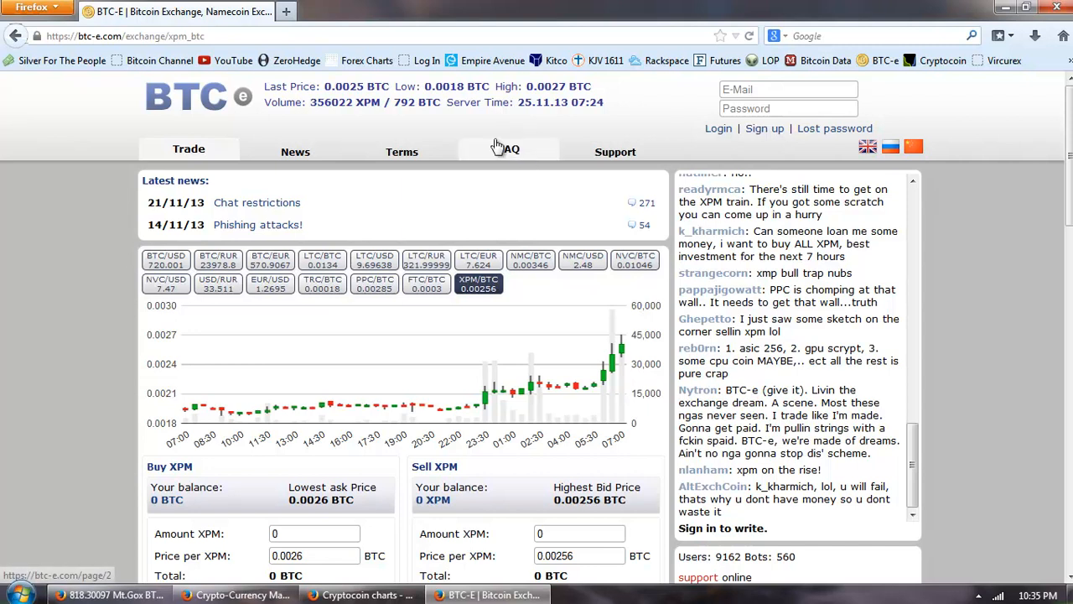
pyautogui.moveTo(605, 60)
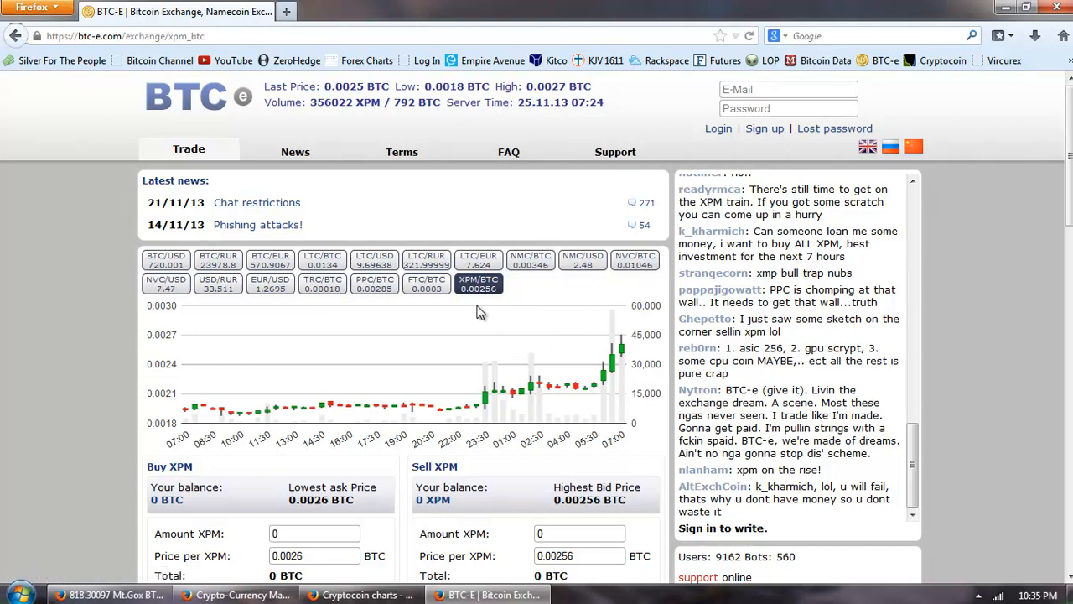
pyautogui.moveTo(226, 365)
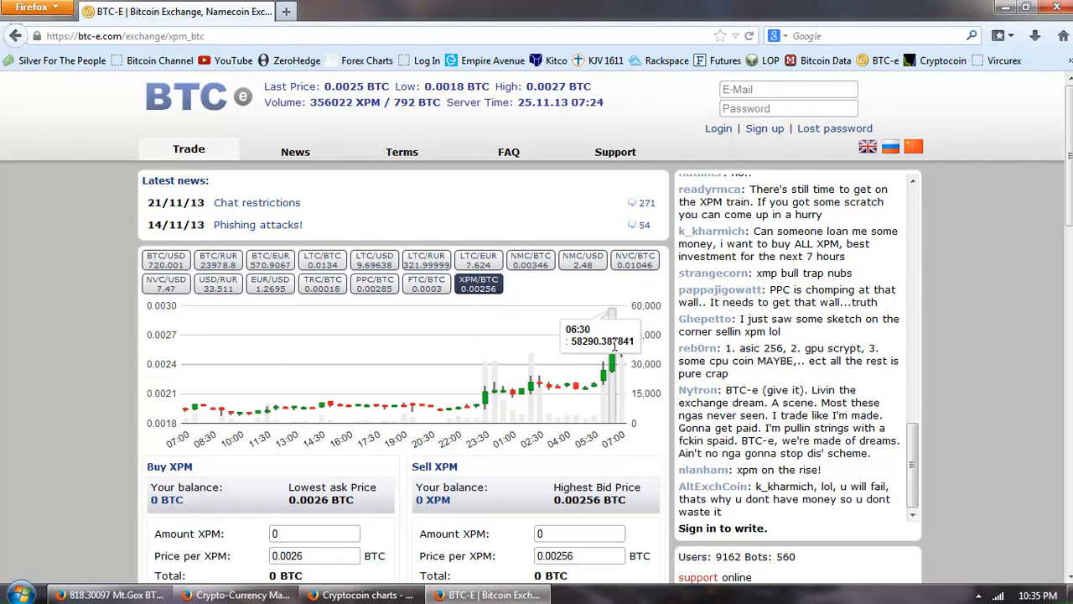
pyautogui.moveTo(489, 510)
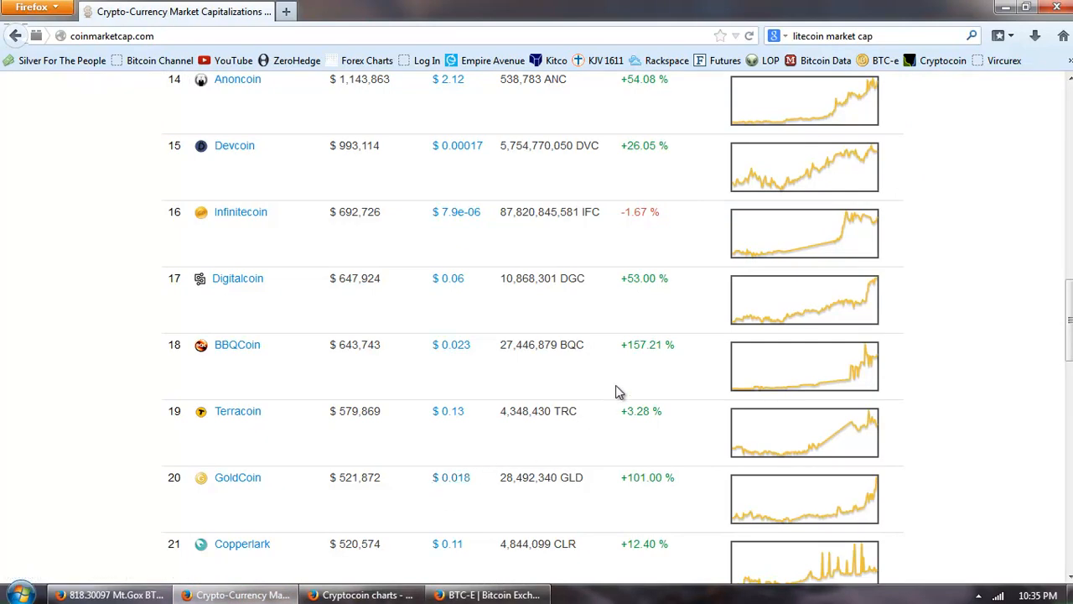
# - Scroll the rankings table up and open Primecoin's 30-day market cap graph page
pyautogui.scroll(3)
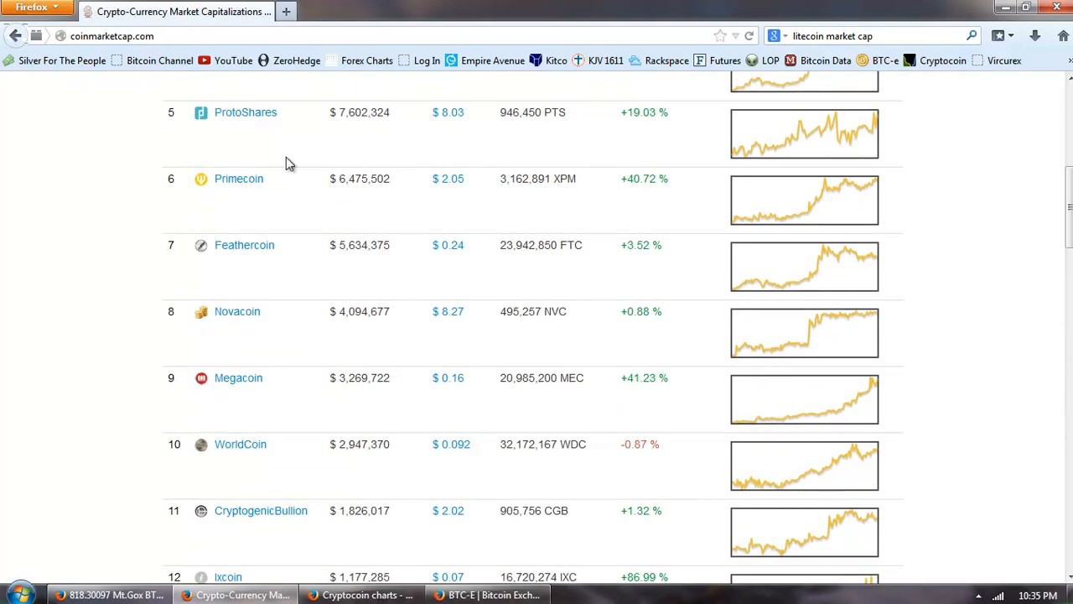
pyautogui.moveTo(630, 232)
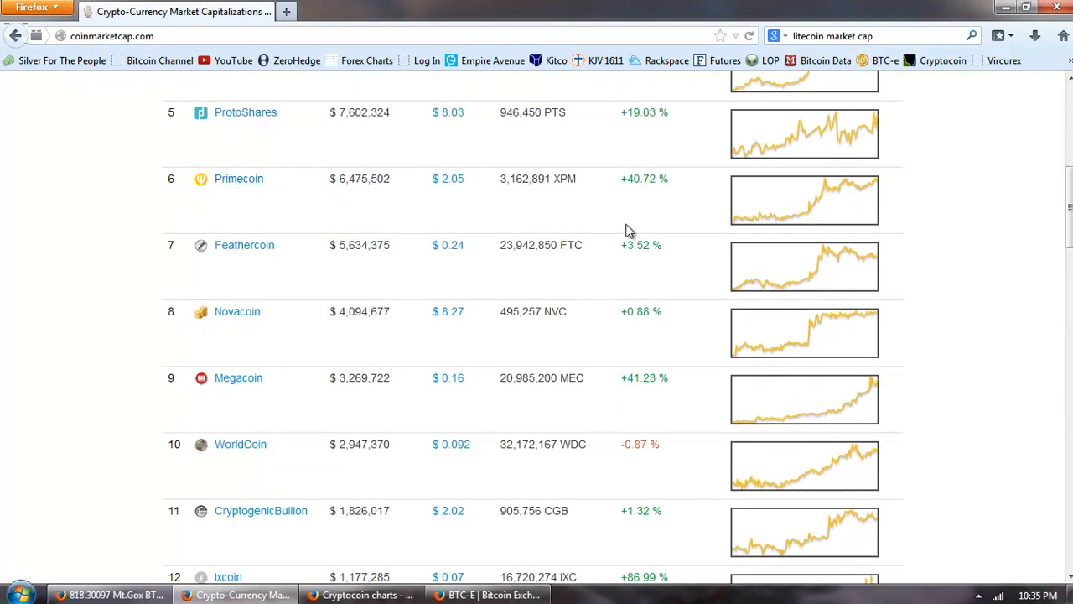
pyautogui.click(238, 177)
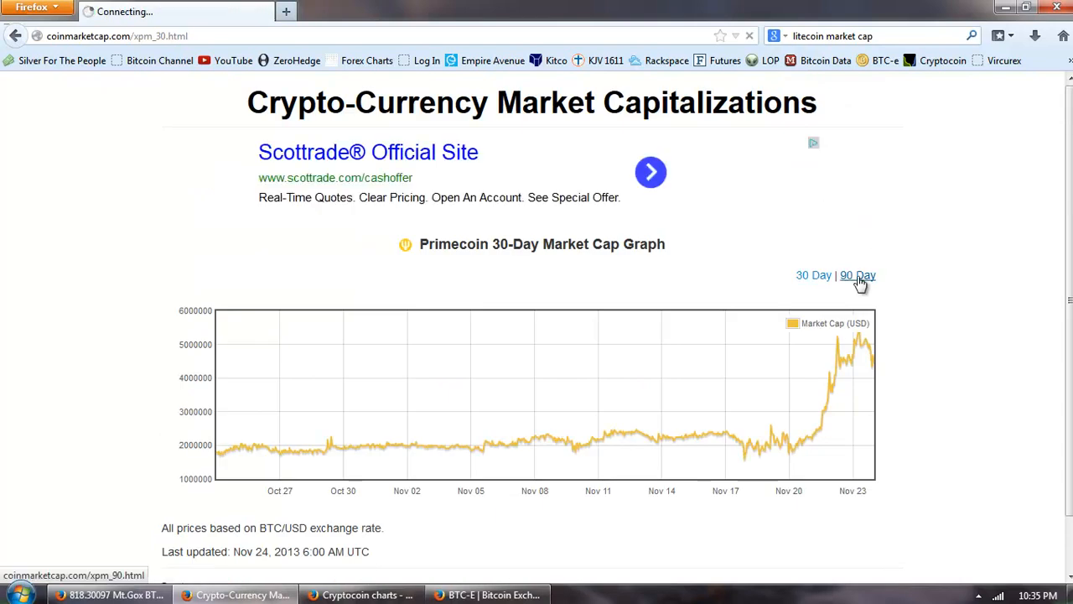
pyautogui.click(858, 275)
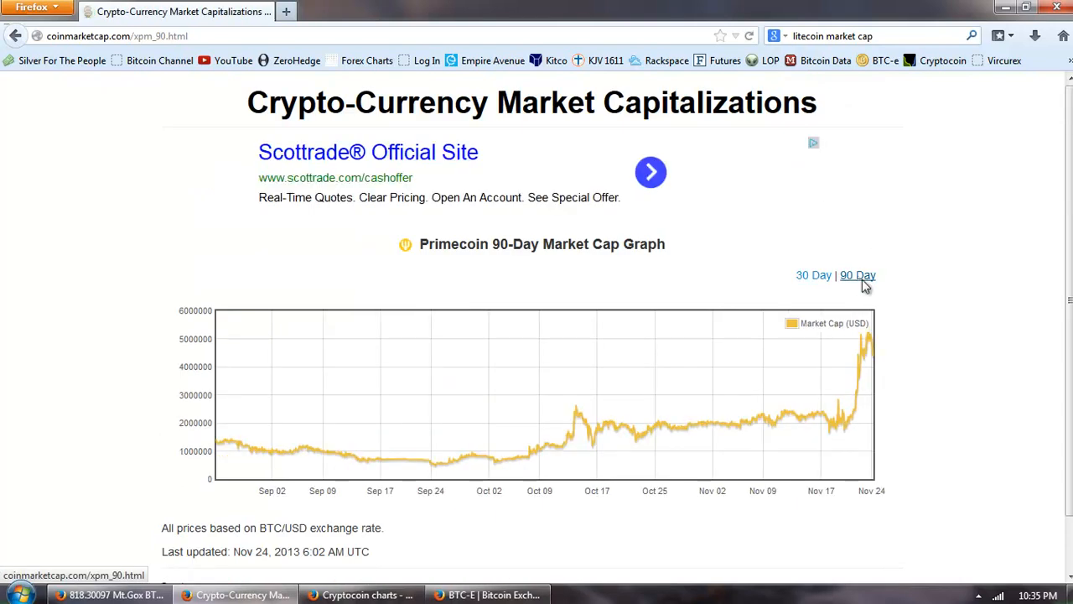
pyautogui.scroll(-3)
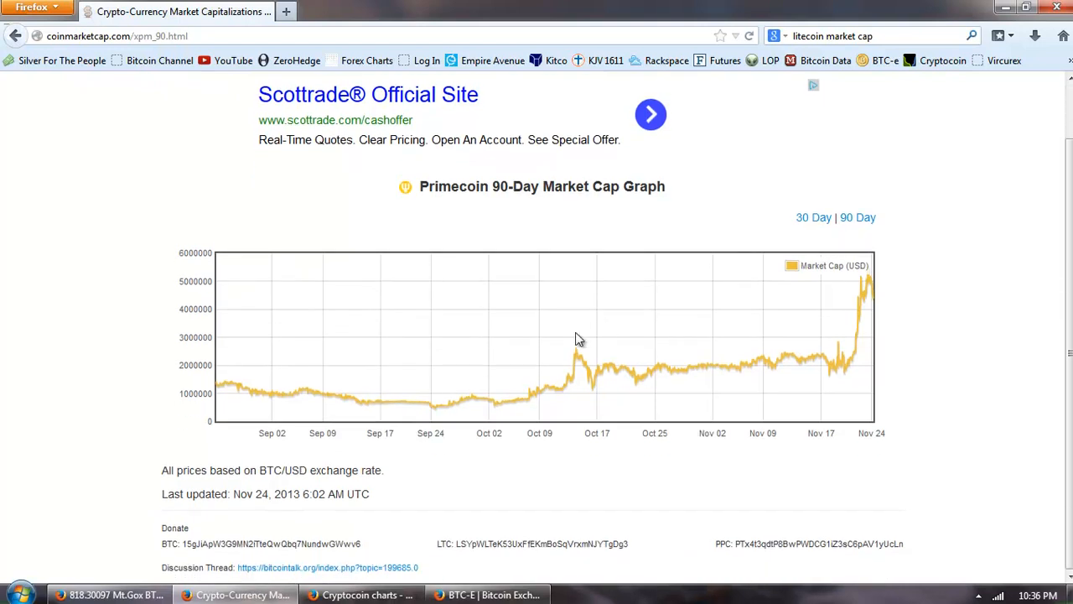
pyautogui.moveTo(423, 411)
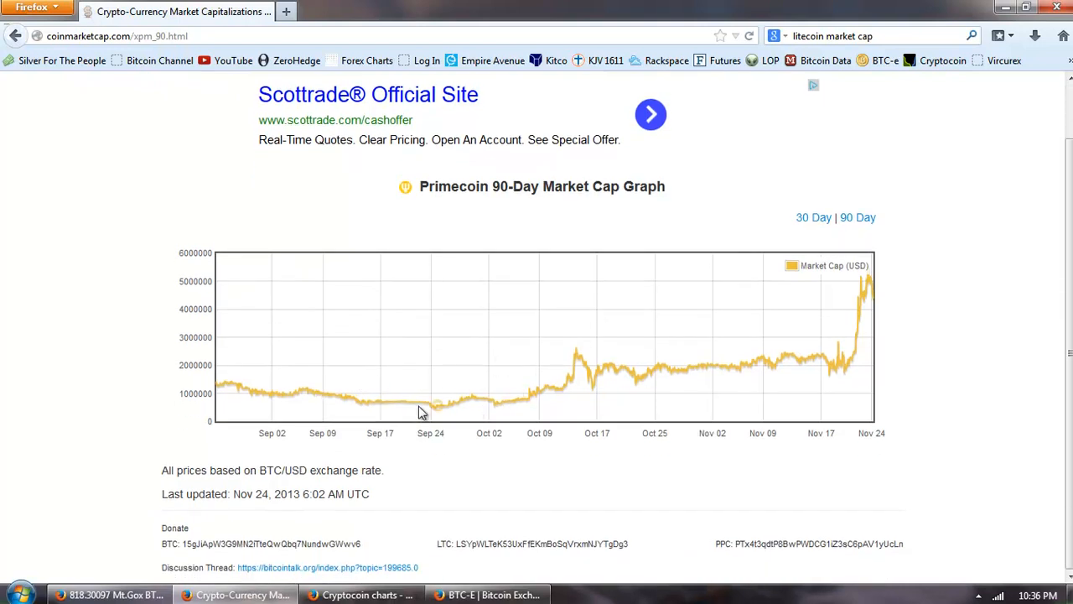
pyautogui.moveTo(305, 399)
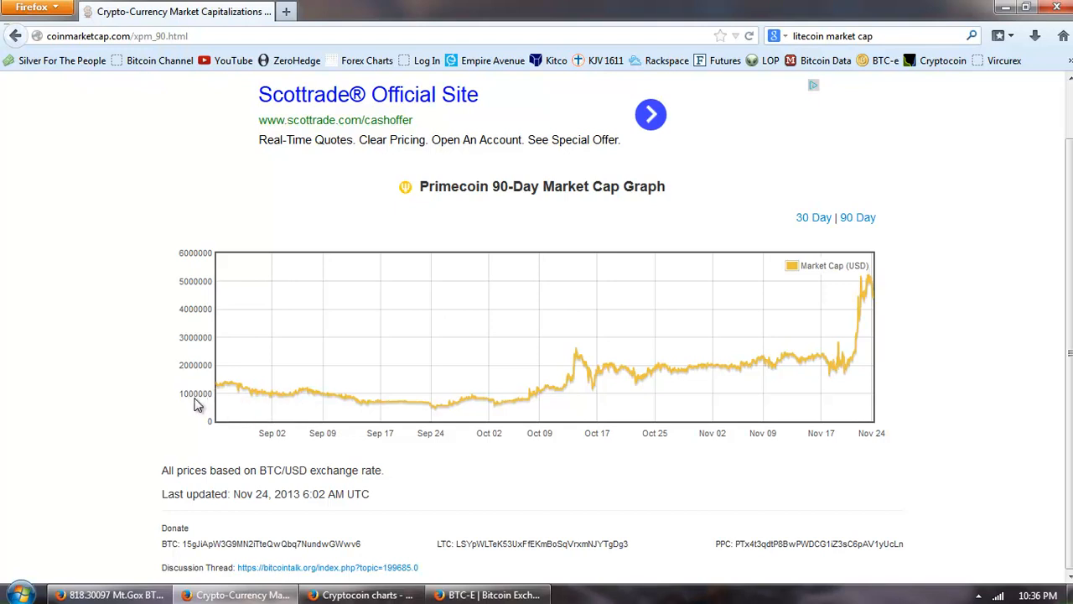
pyautogui.moveTo(523, 433)
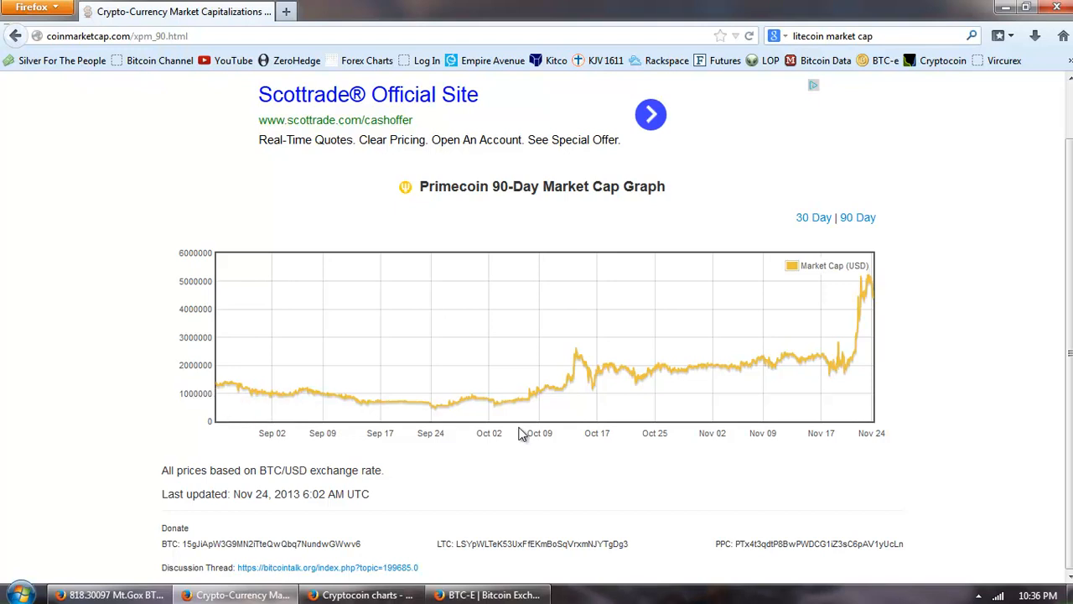
pyautogui.moveTo(861, 293)
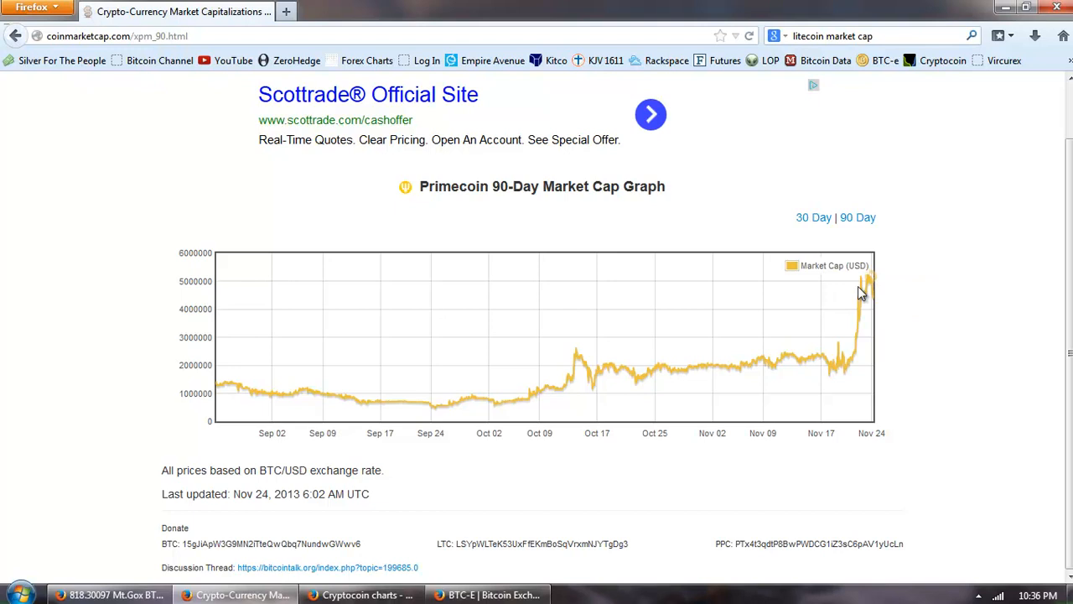
pyautogui.moveTo(868, 293)
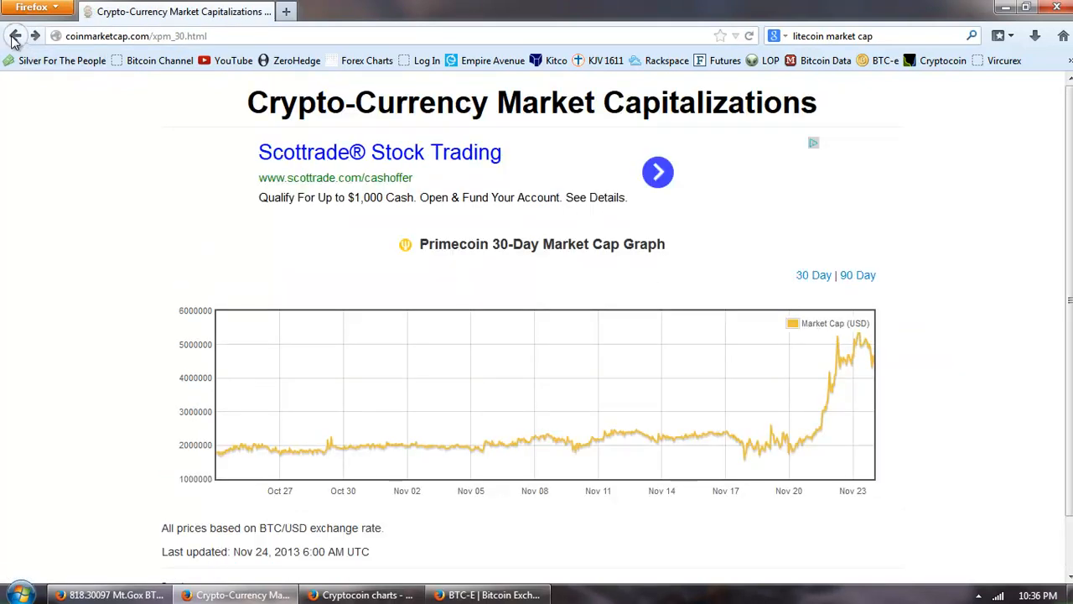
# - Return to the full market cap rankings table, scan down and back up, then switch to the BTC-e tab
pyautogui.click(15, 35)
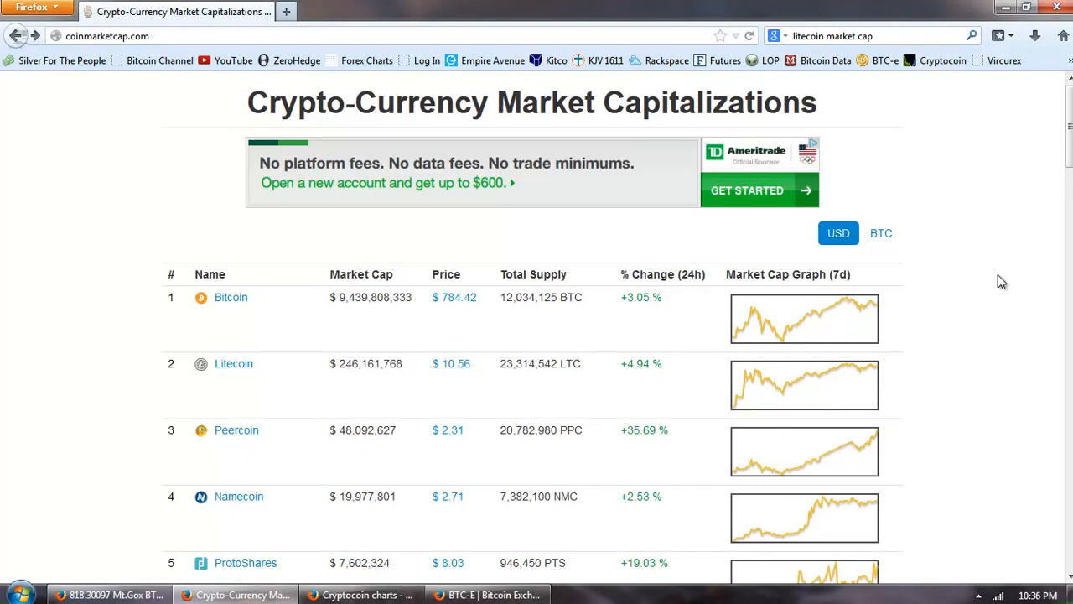
pyautogui.scroll(-3)
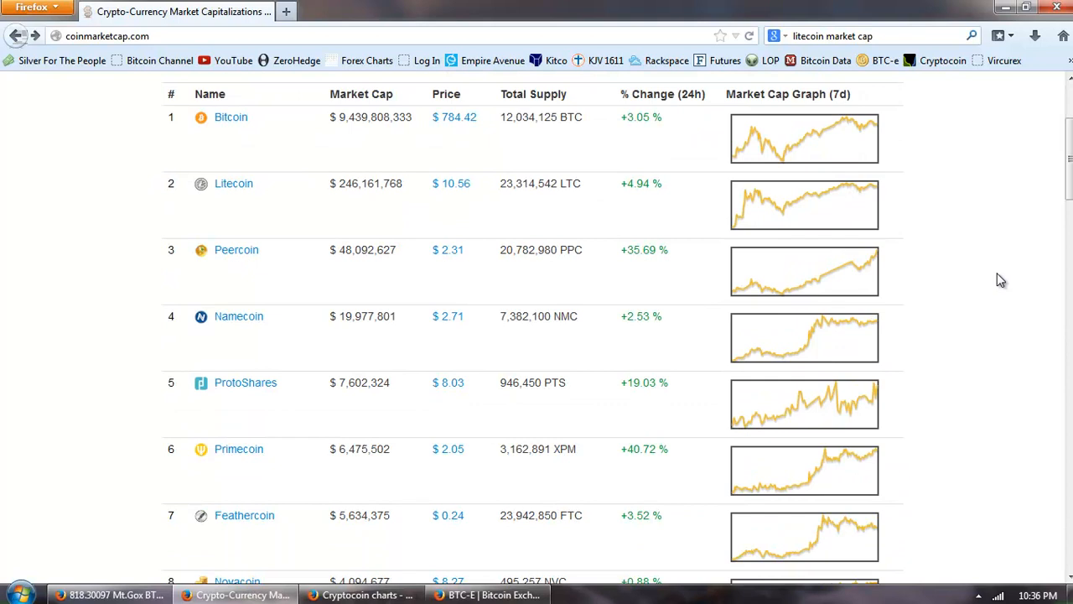
pyautogui.moveTo(527, 147)
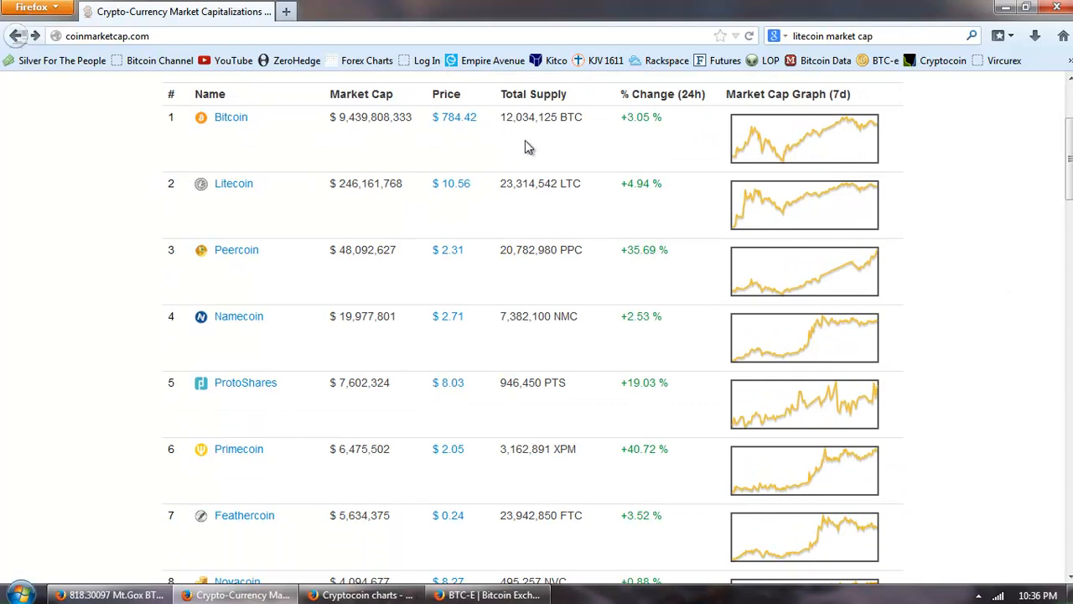
pyautogui.moveTo(545, 218)
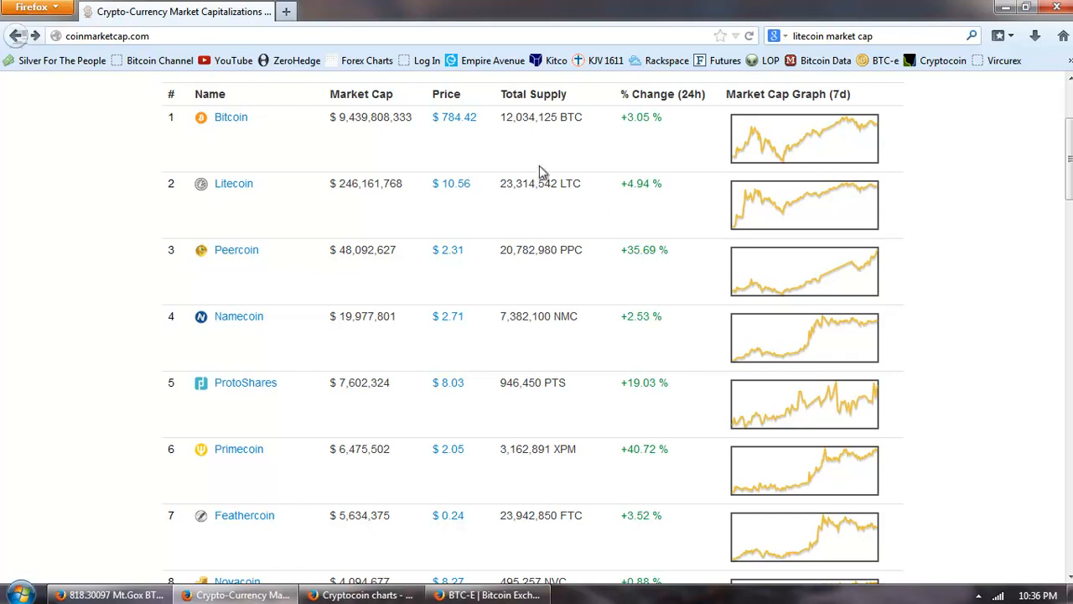
pyautogui.moveTo(550, 343)
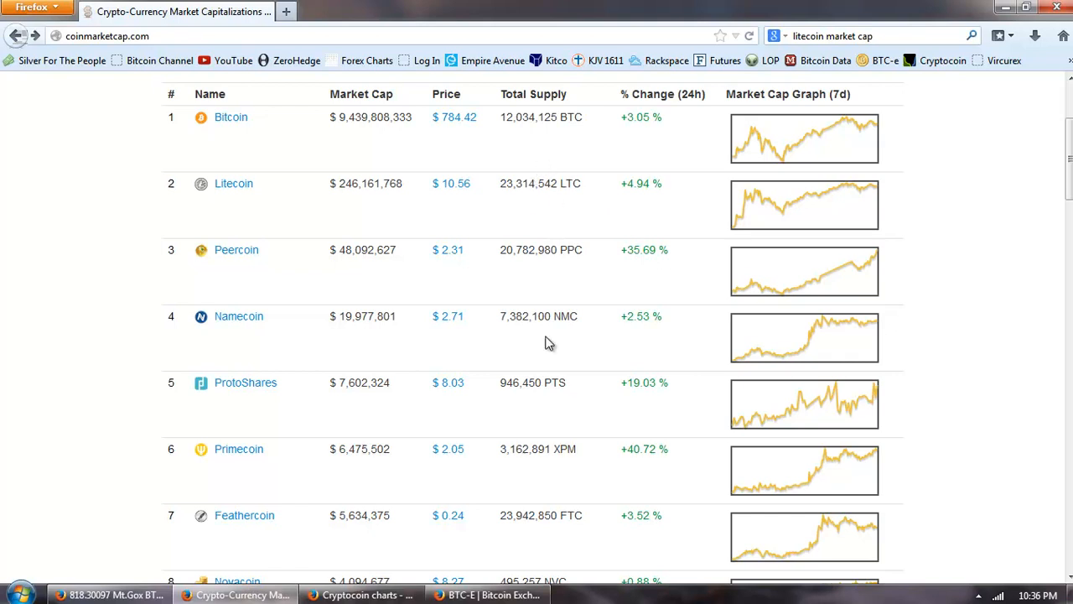
pyautogui.moveTo(608, 273)
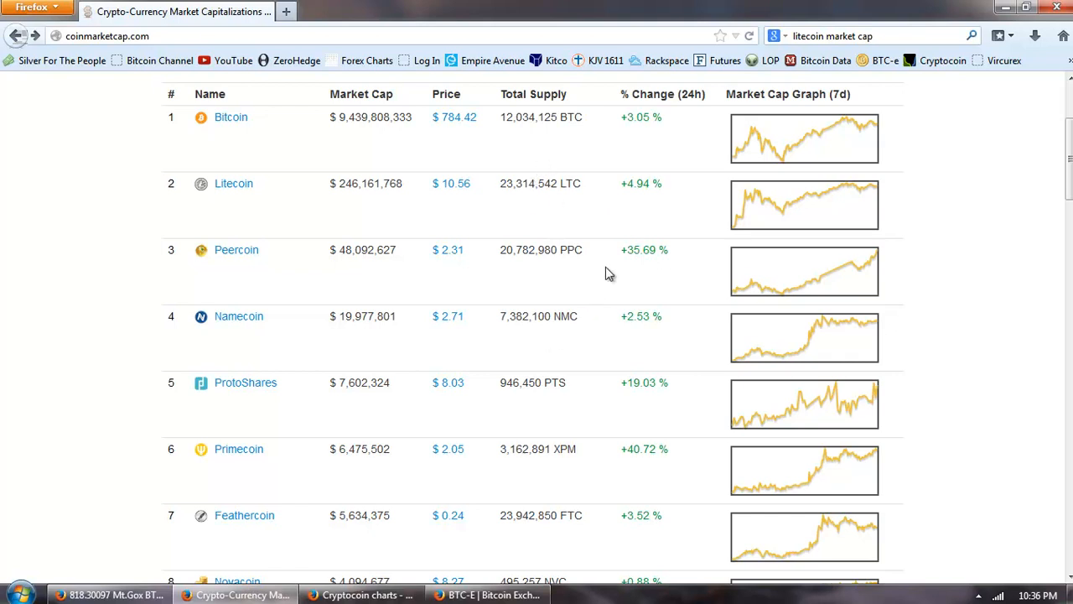
pyautogui.moveTo(597, 261)
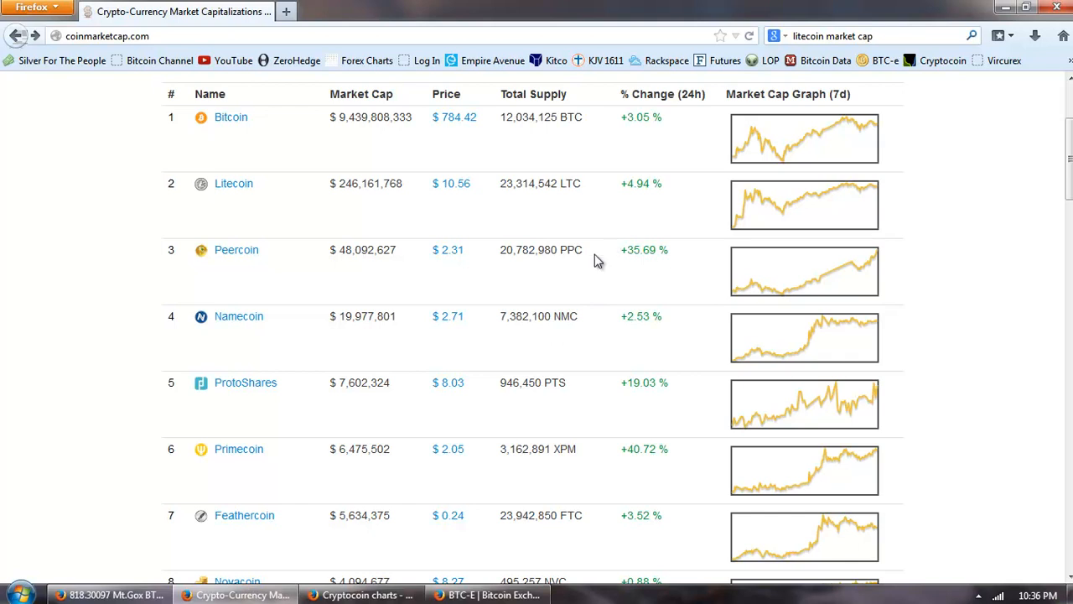
pyautogui.moveTo(584, 280)
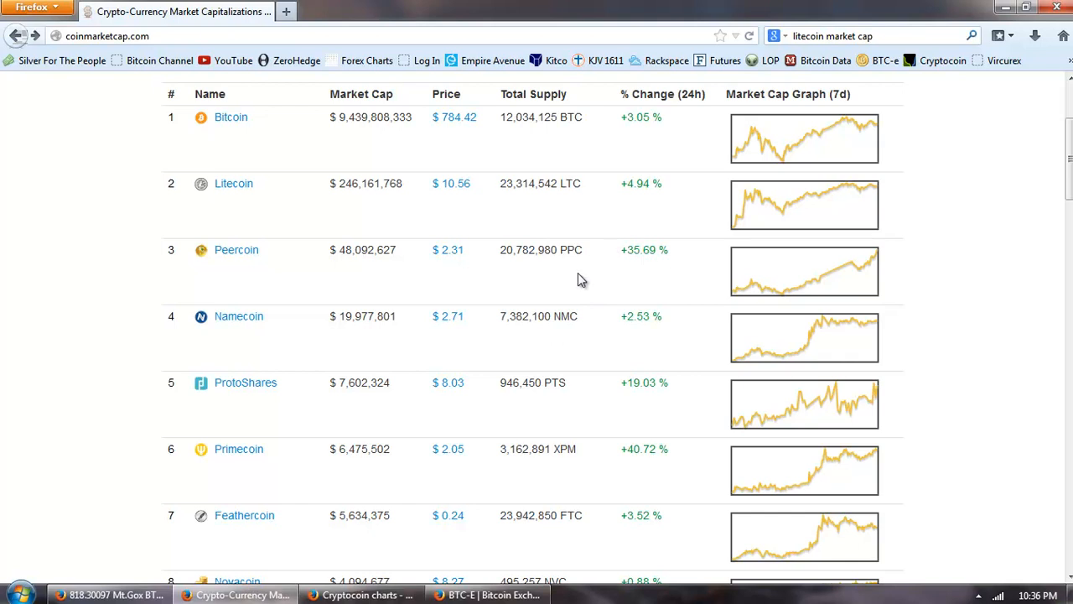
pyautogui.scroll(-3)
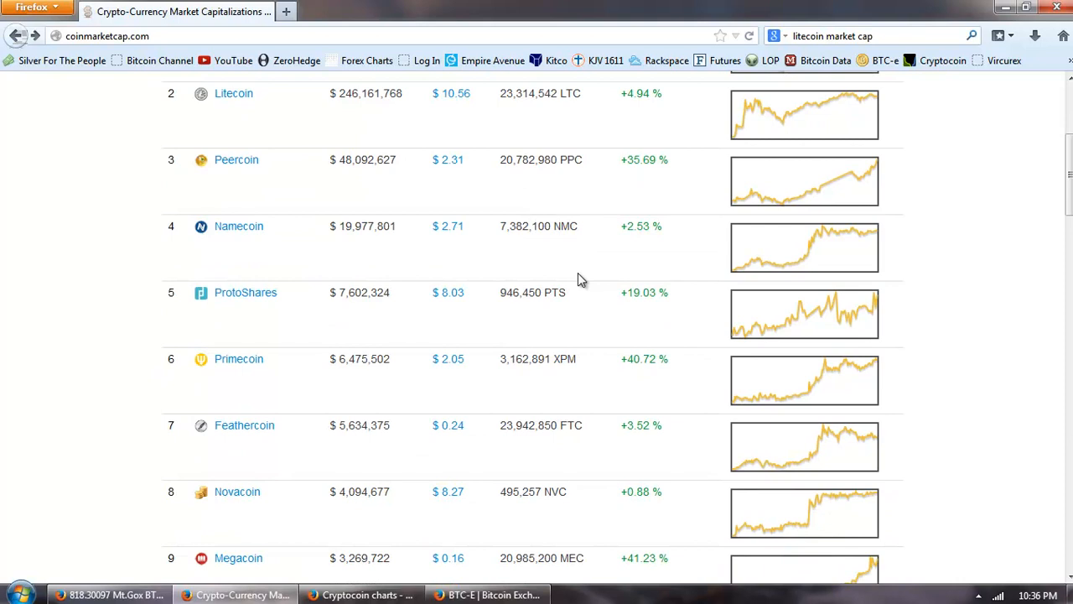
pyautogui.scroll(-3)
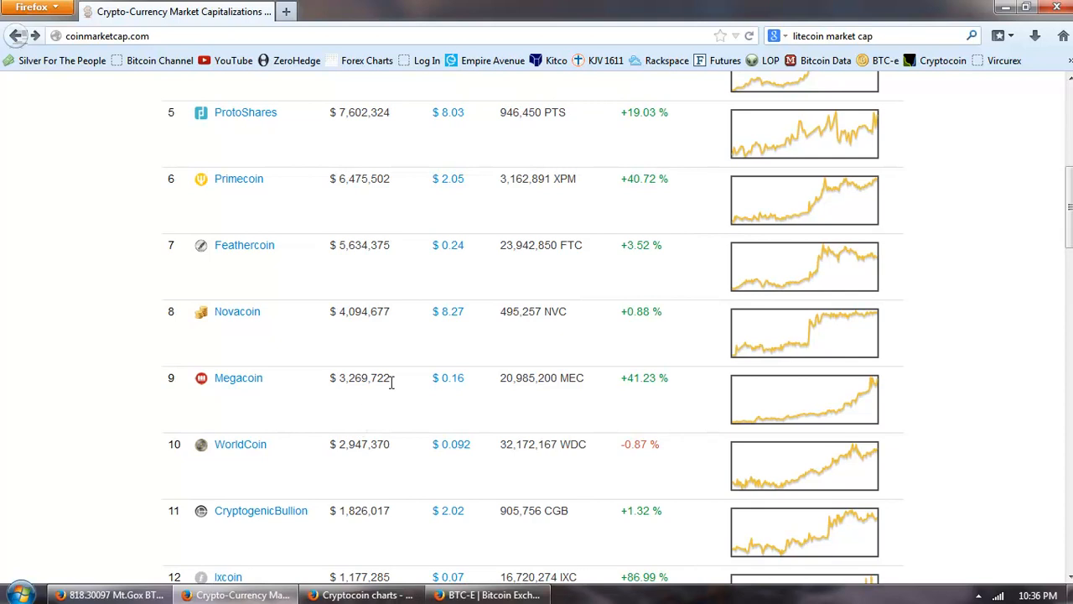
pyautogui.moveTo(503, 359)
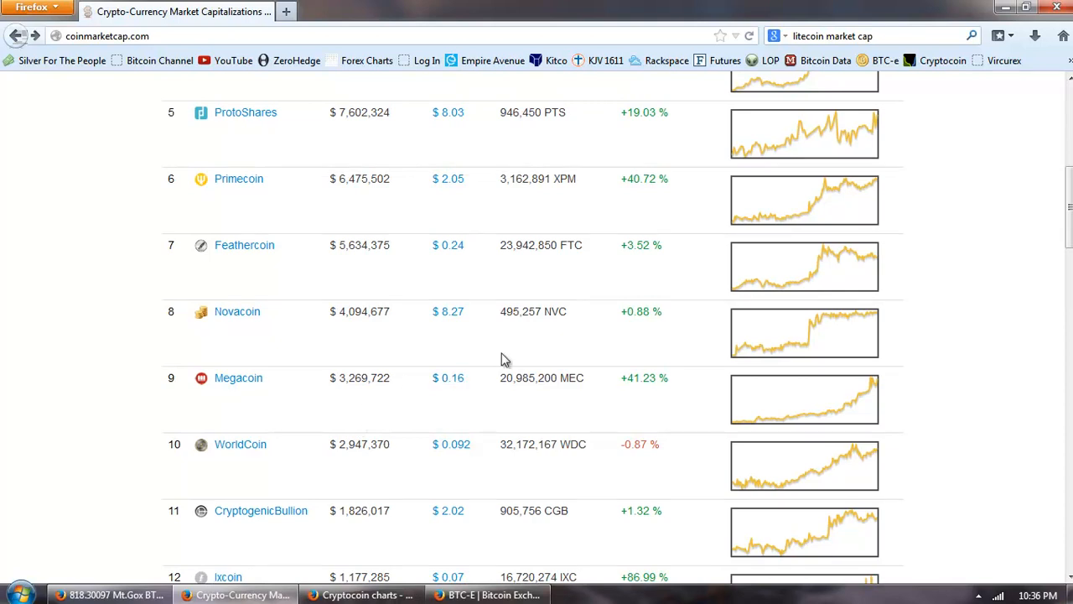
pyautogui.scroll(3)
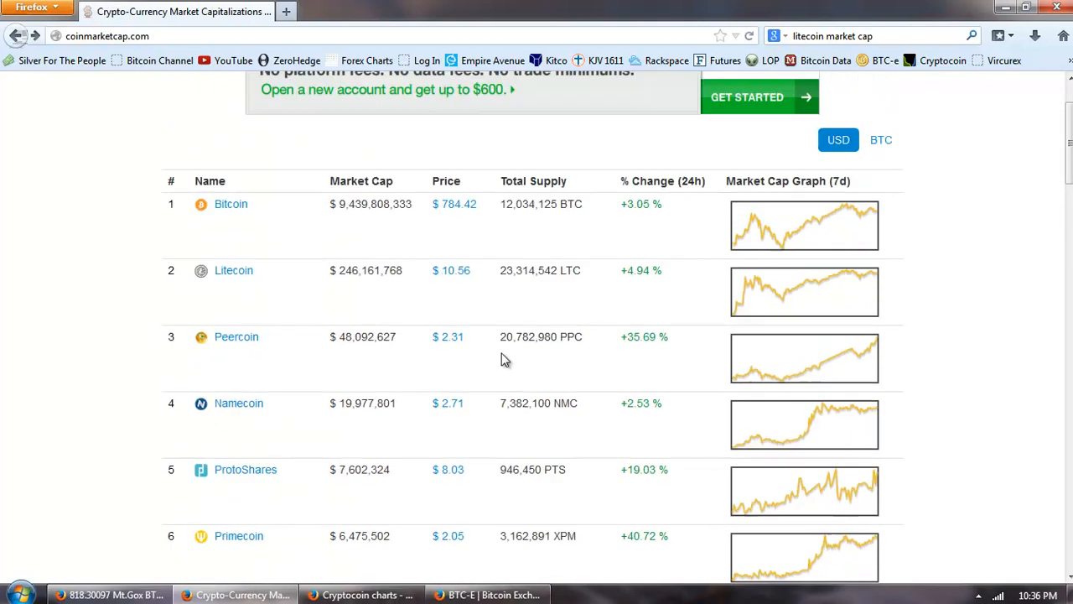
pyautogui.scroll(3)
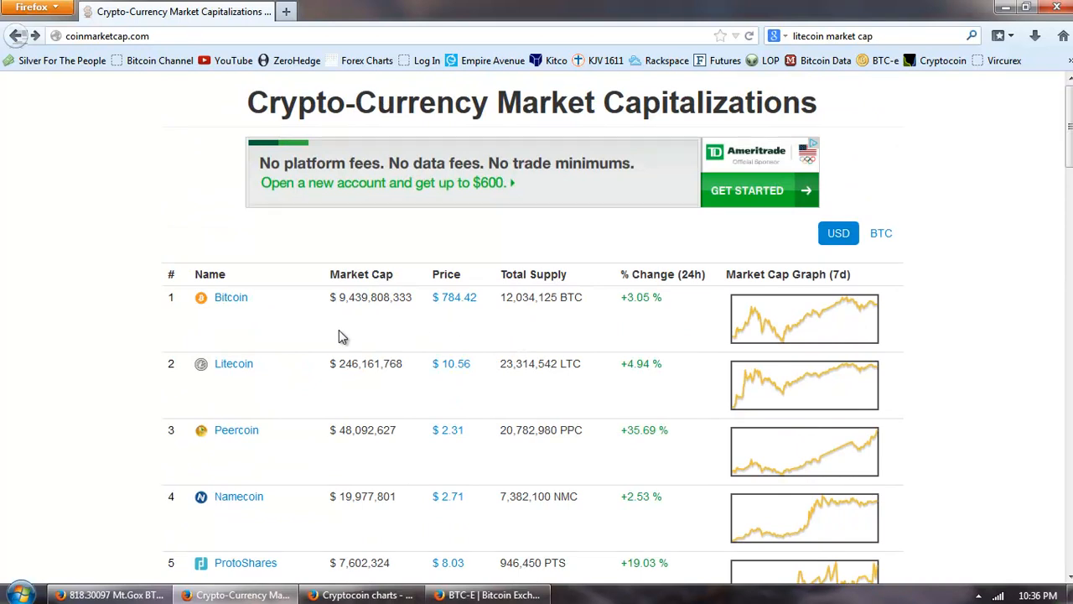
pyautogui.moveTo(338, 335)
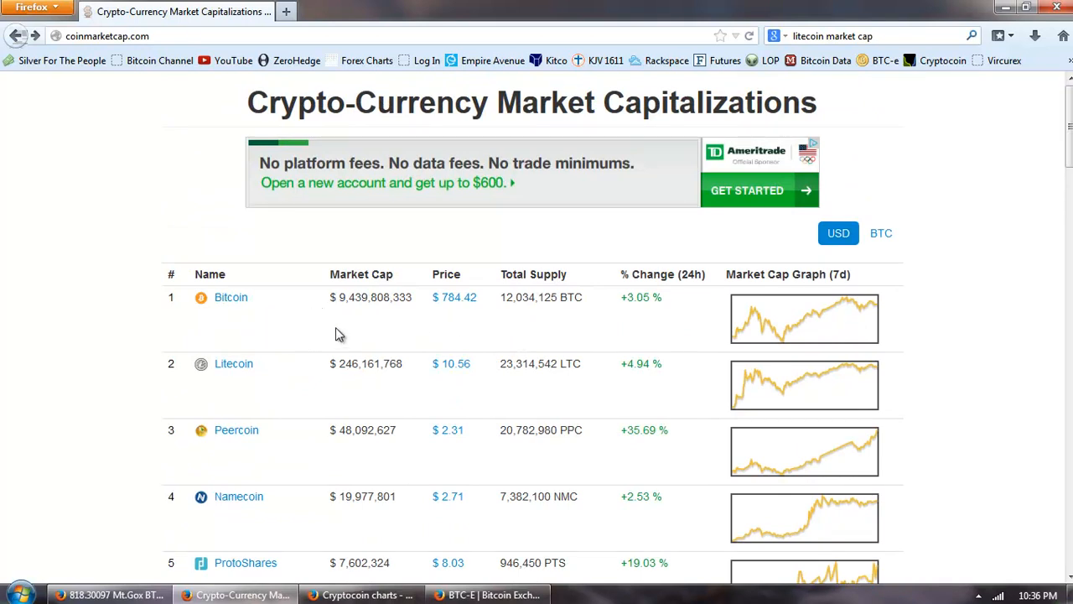
pyautogui.moveTo(460, 345)
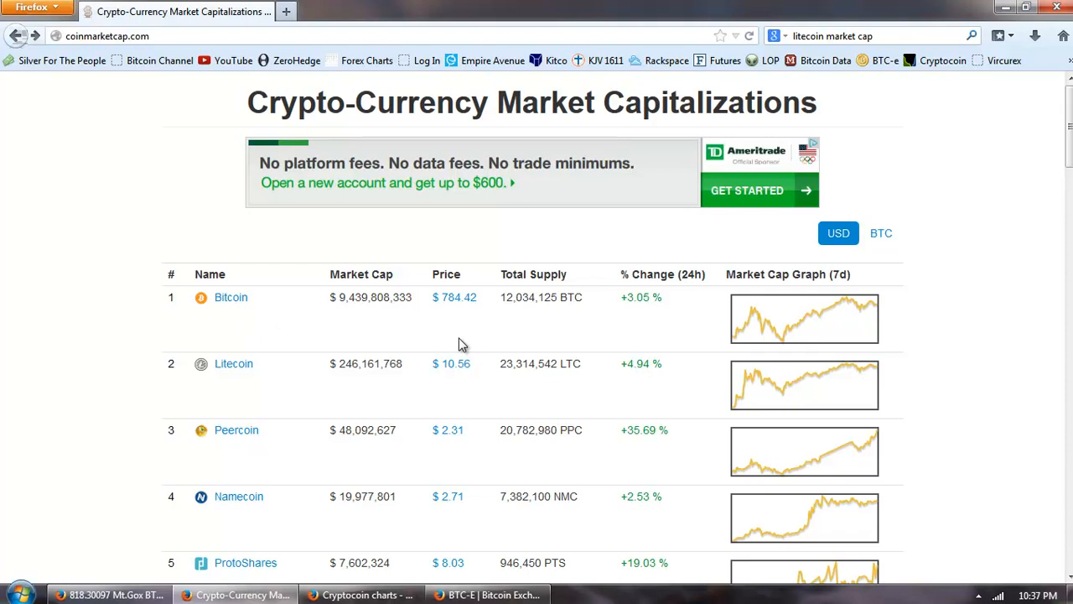
pyautogui.moveTo(505, 320)
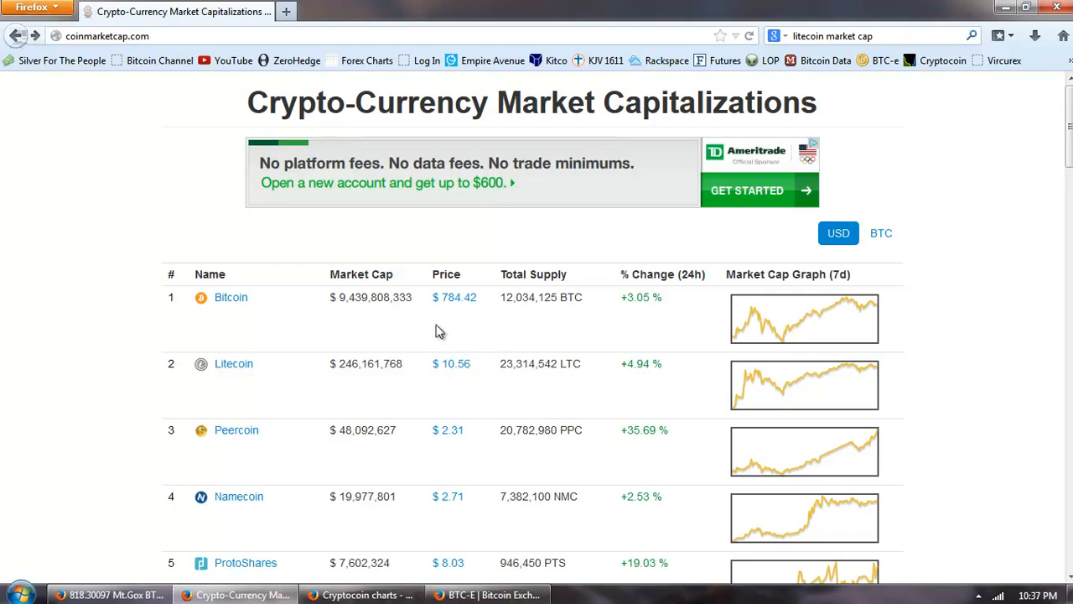
pyautogui.moveTo(435, 329)
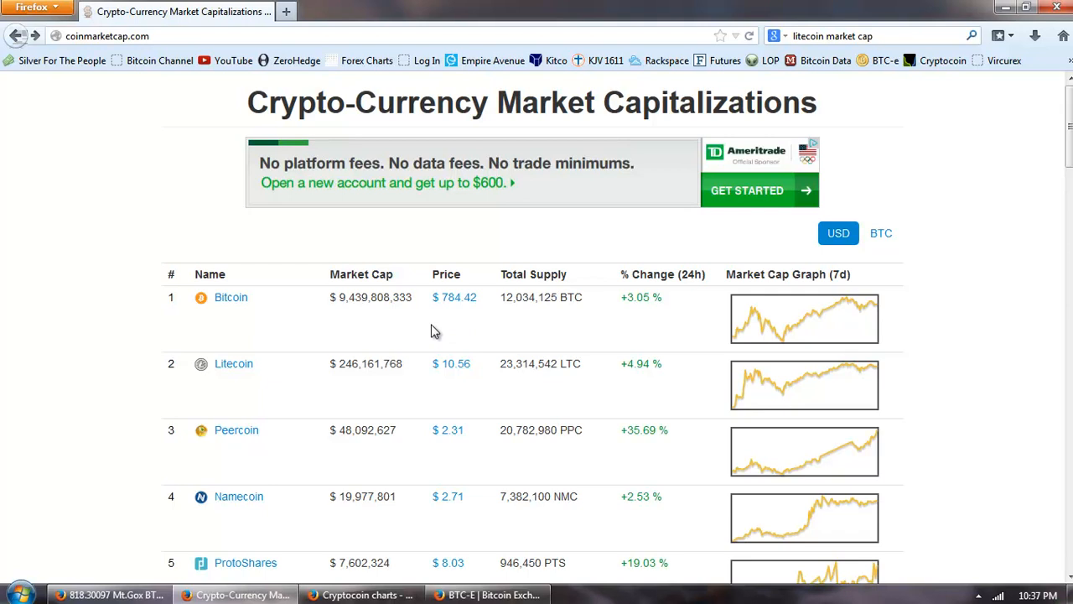
pyautogui.moveTo(483, 318)
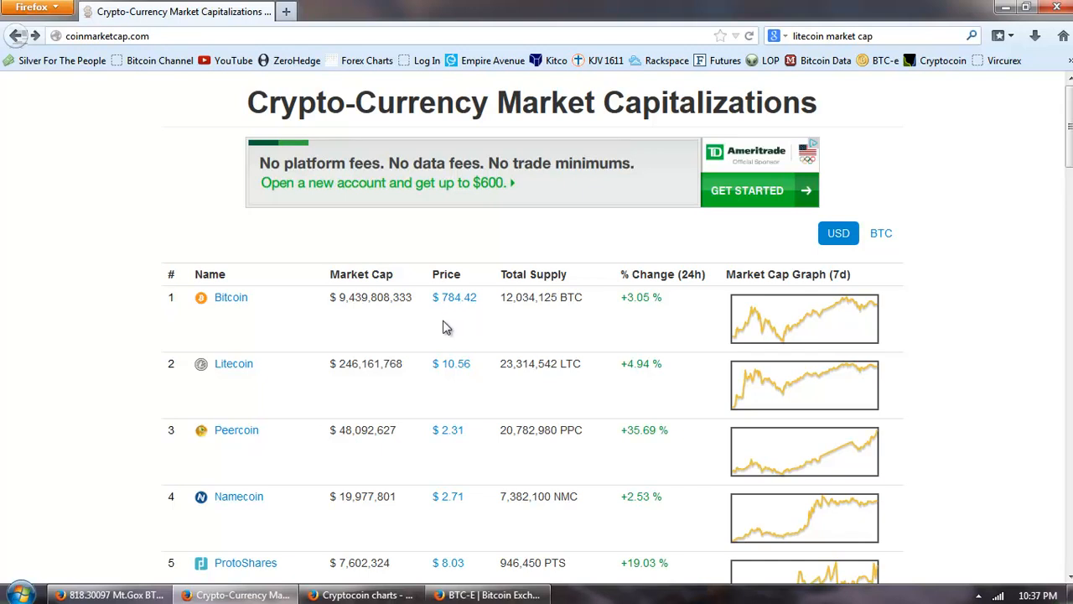
pyautogui.moveTo(485, 570)
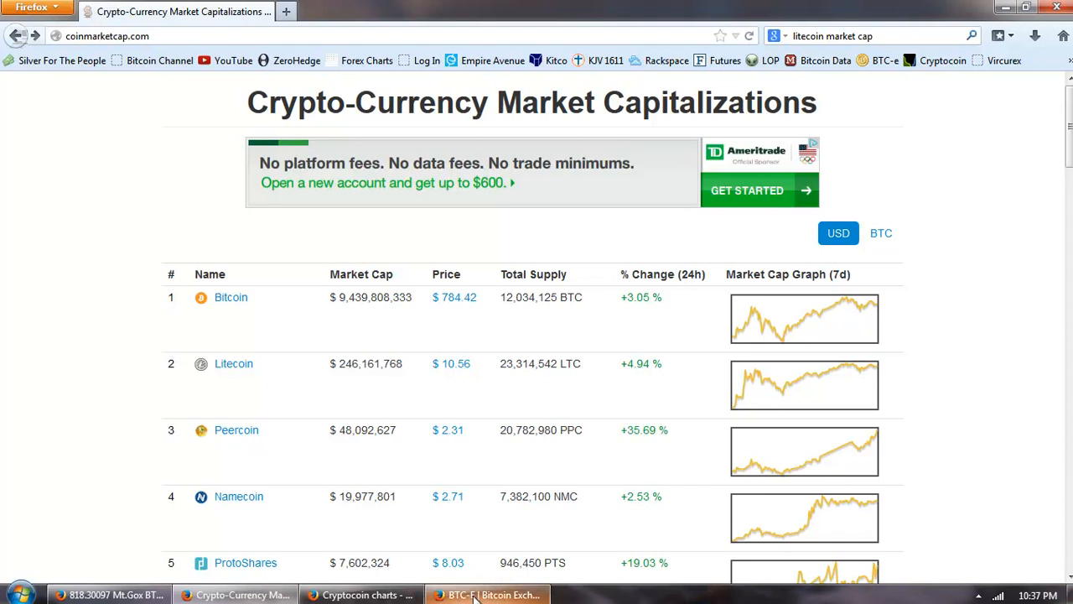
pyautogui.click(486, 593)
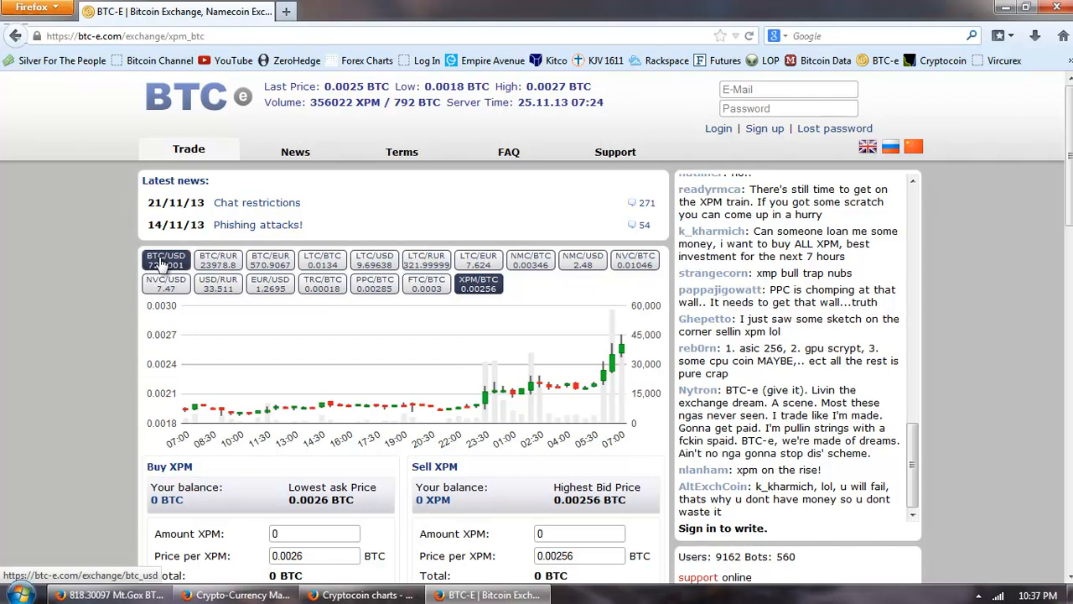
# - Show BTC-e's BTC/USD market with its chart and buy/sell order books, then move to the Cryptocoin charts tab
pyautogui.click(165, 260)
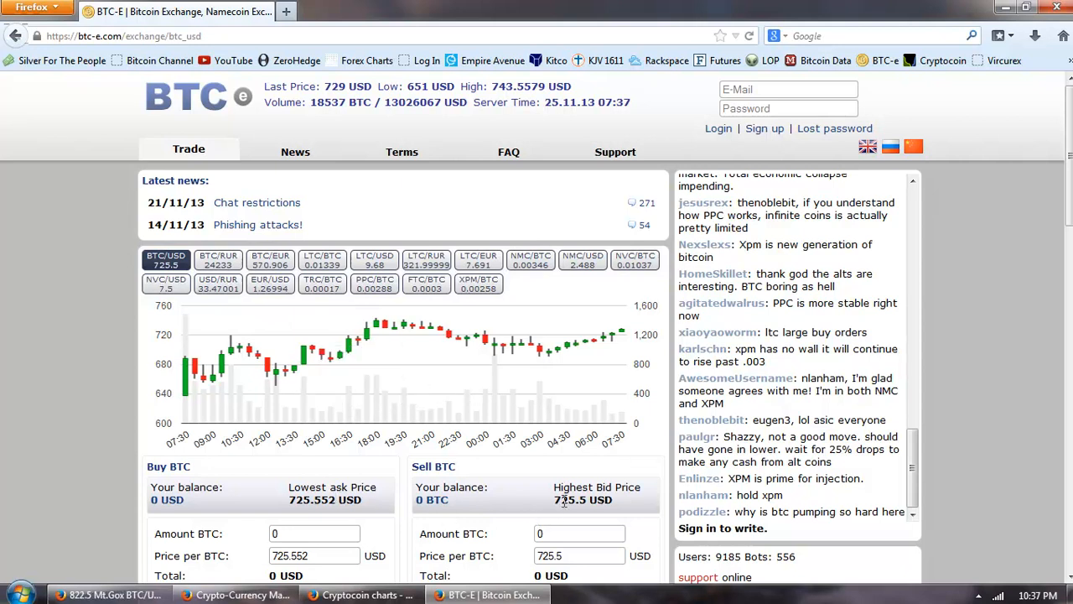
pyautogui.scroll(-3)
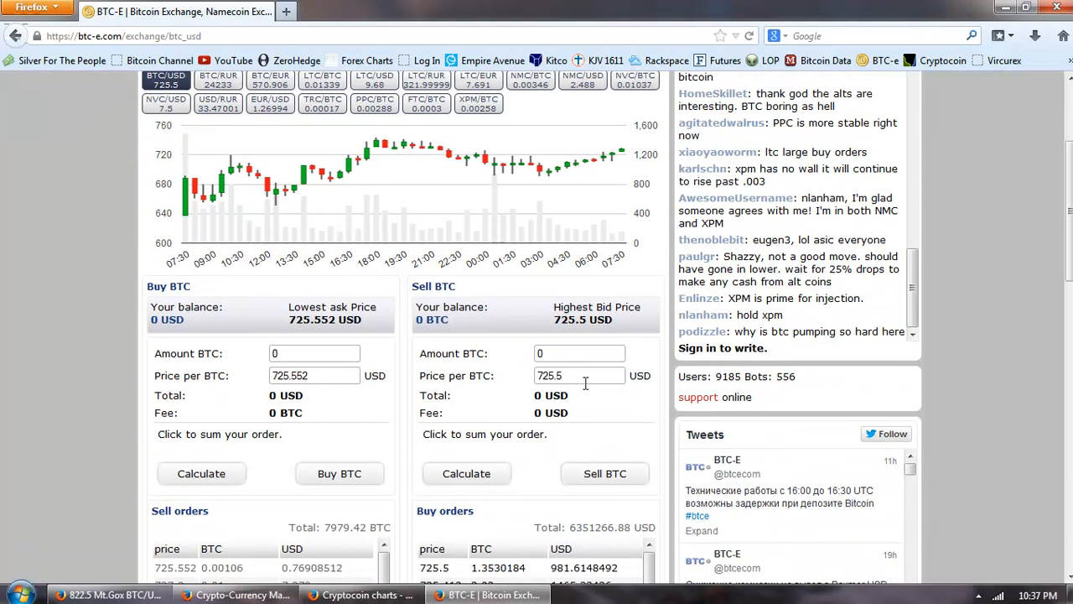
pyautogui.scroll(-3)
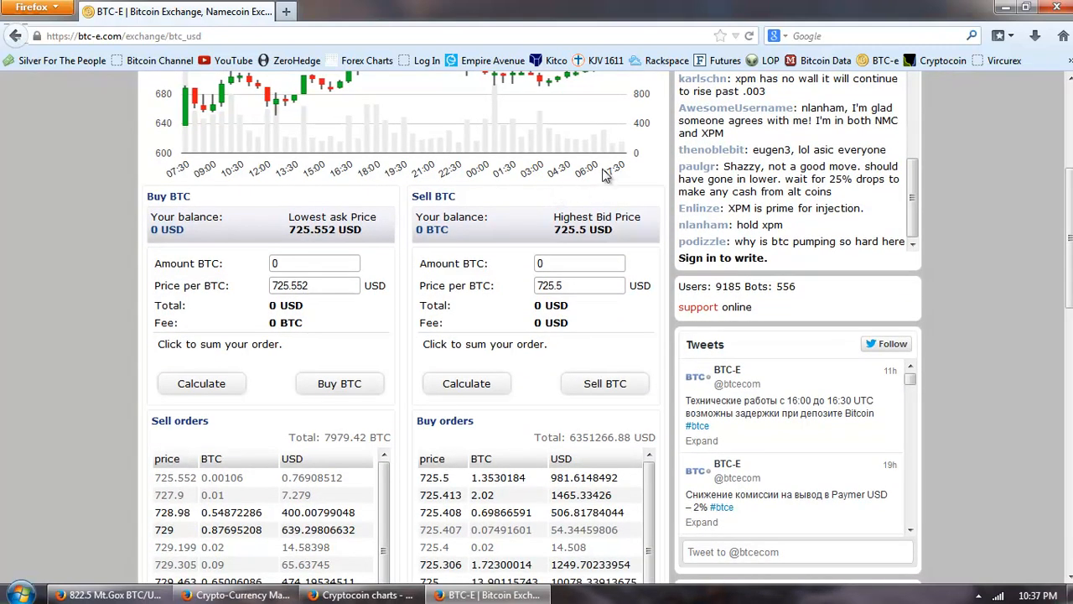
pyautogui.moveTo(433, 228)
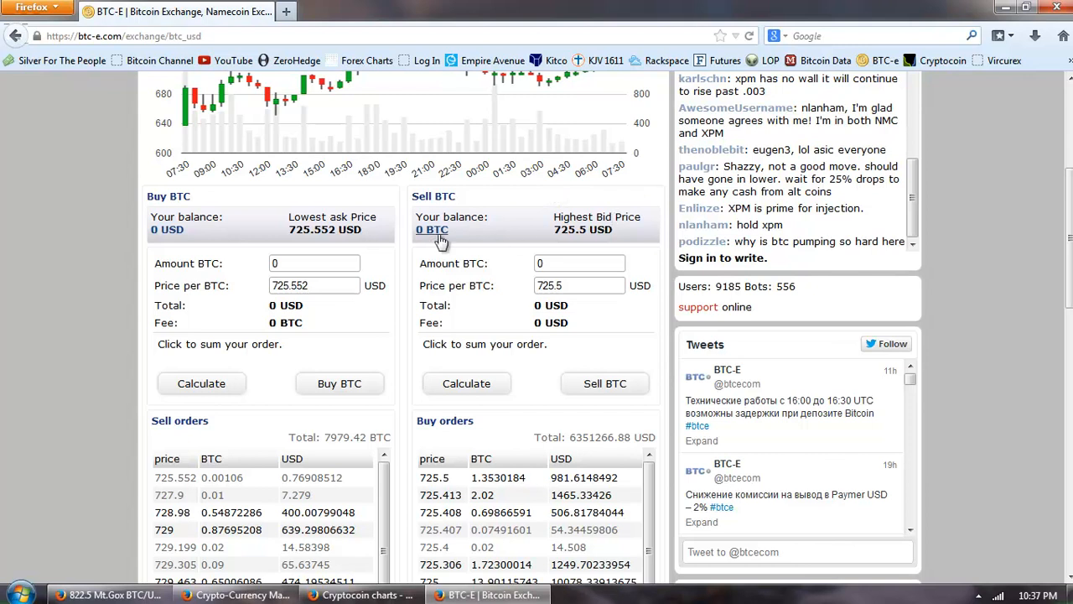
pyautogui.moveTo(415, 217); pyautogui.dragTo(614, 235)
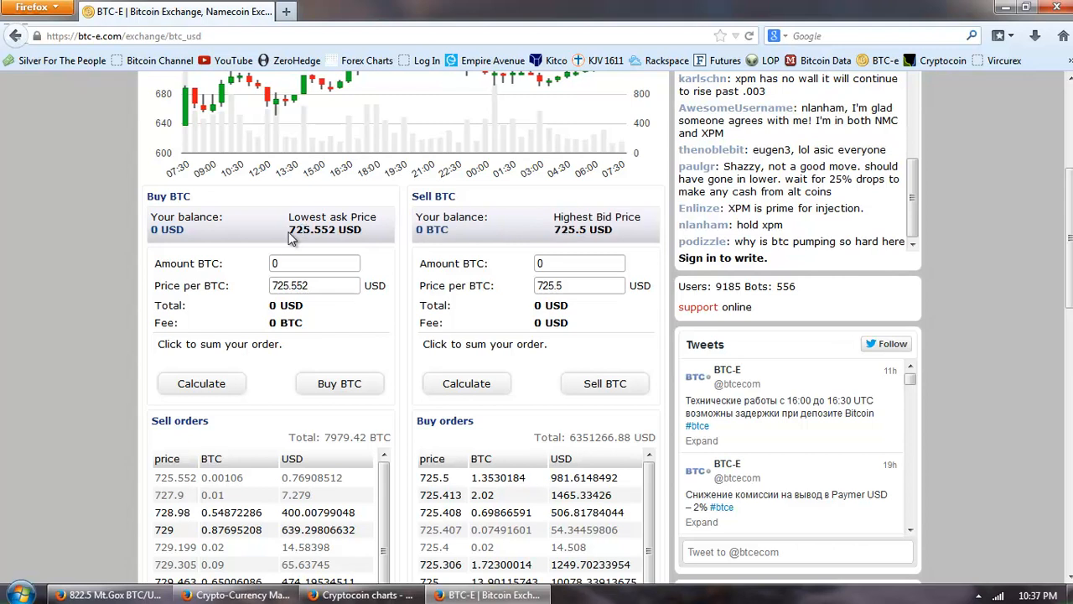
pyautogui.moveTo(329, 235)
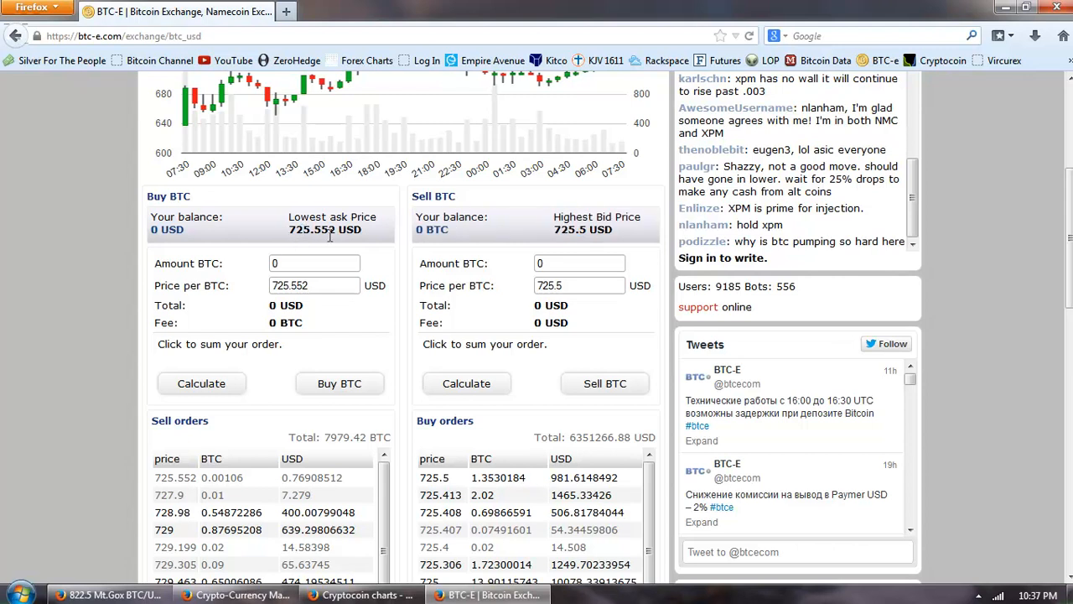
pyautogui.moveTo(552, 325)
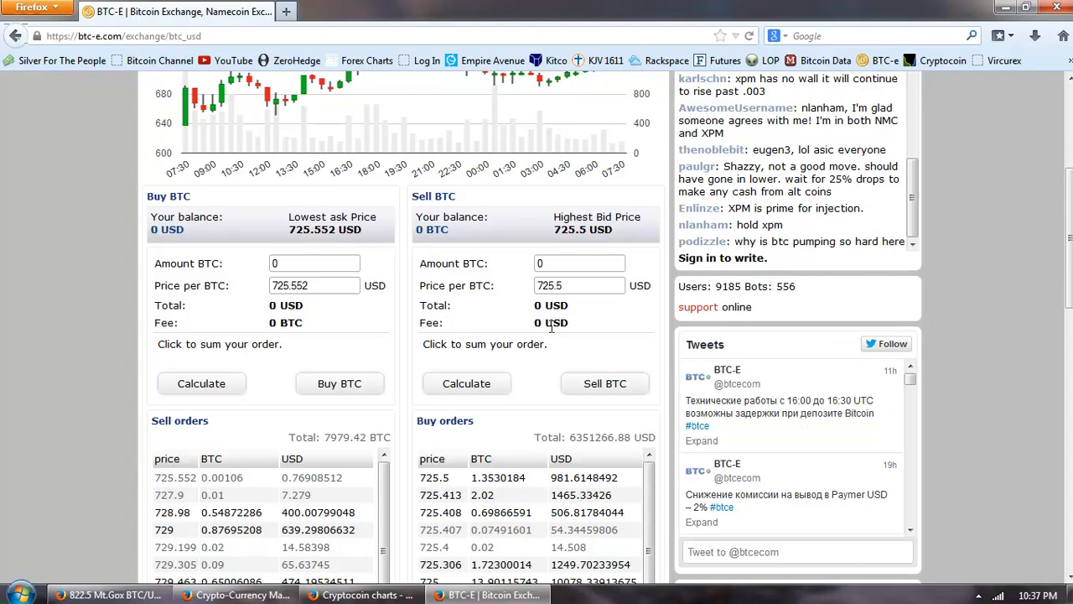
pyautogui.scroll(-3)
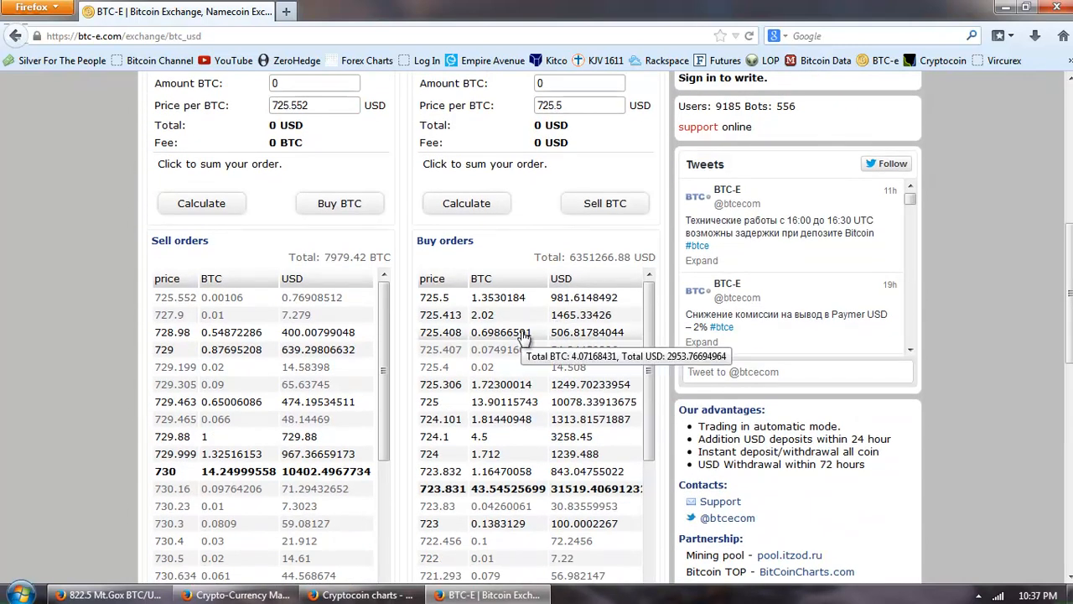
pyautogui.moveTo(516, 282)
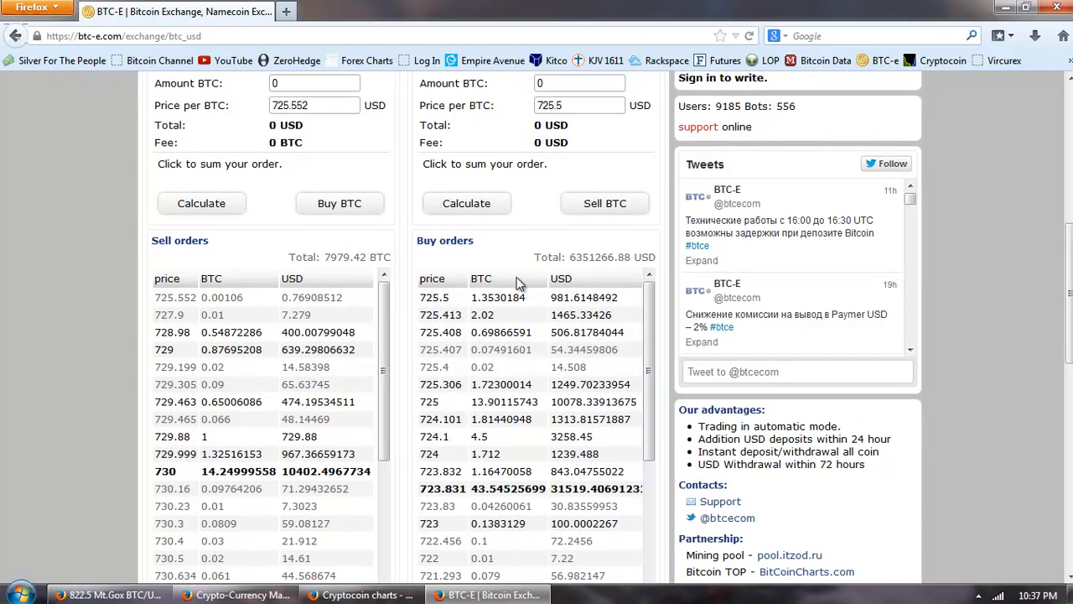
pyautogui.scroll(3)
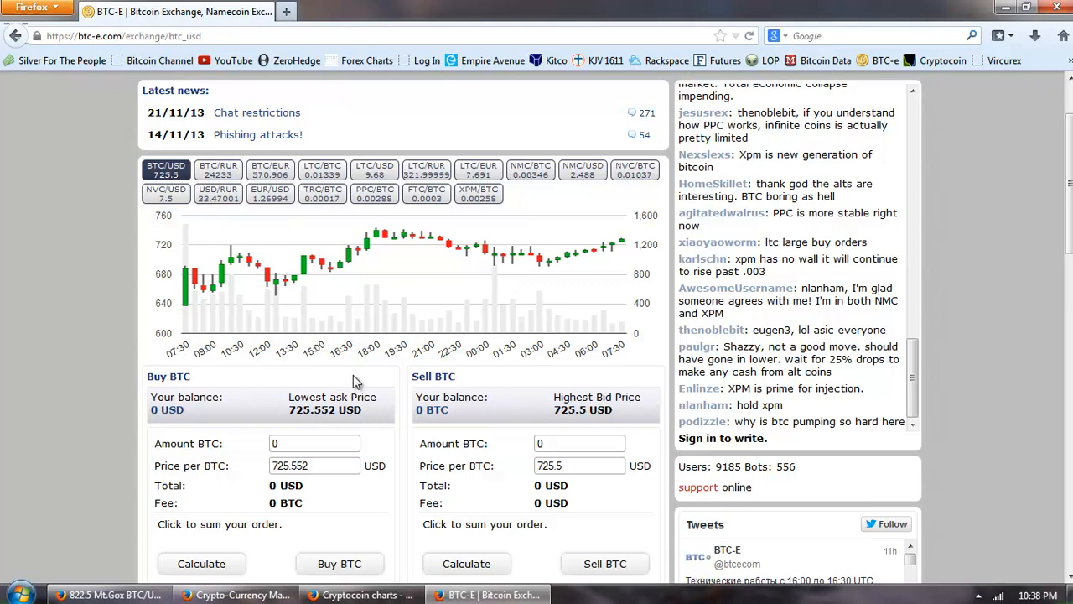
pyautogui.moveTo(382, 351)
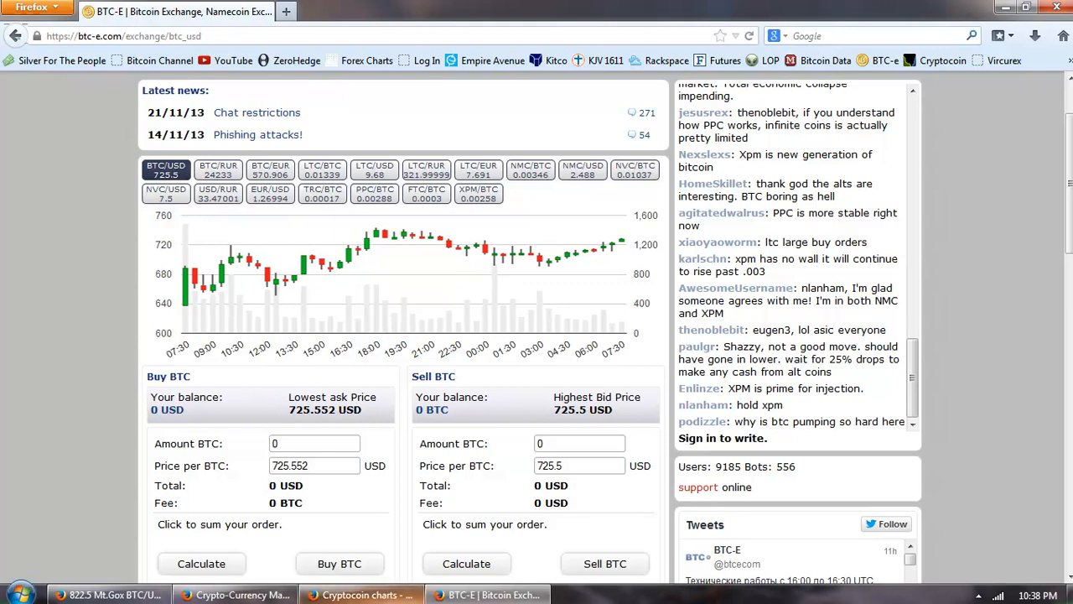
pyautogui.click(361, 594)
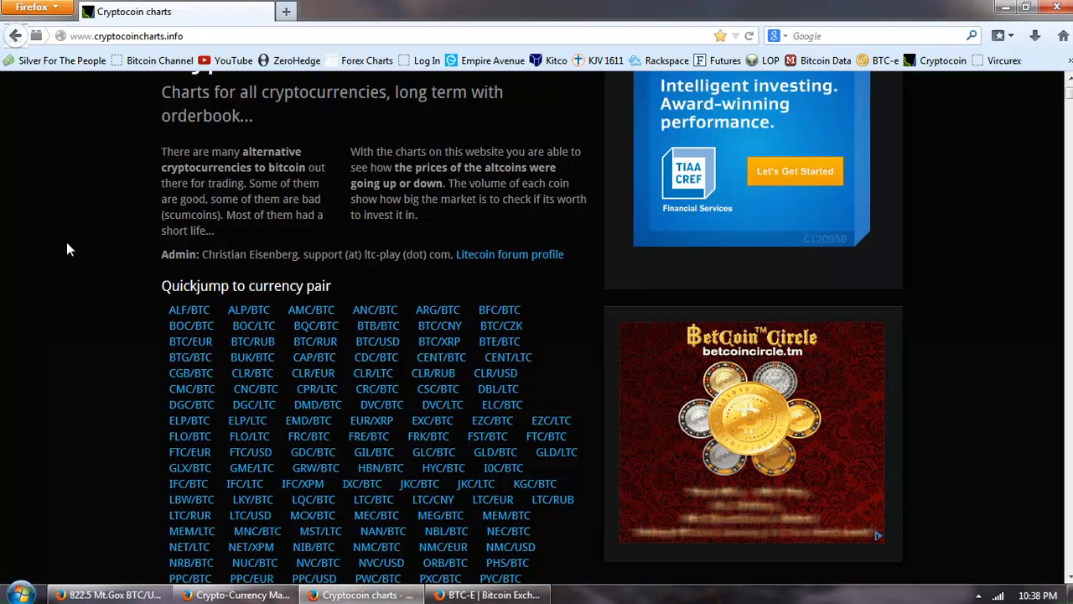
# - Scroll past the Quickjump pair list to the BTC/USD table comparing Mt.Gox, BTC-e, Bitstamp and Bitfinex prices
pyautogui.scroll(-3)
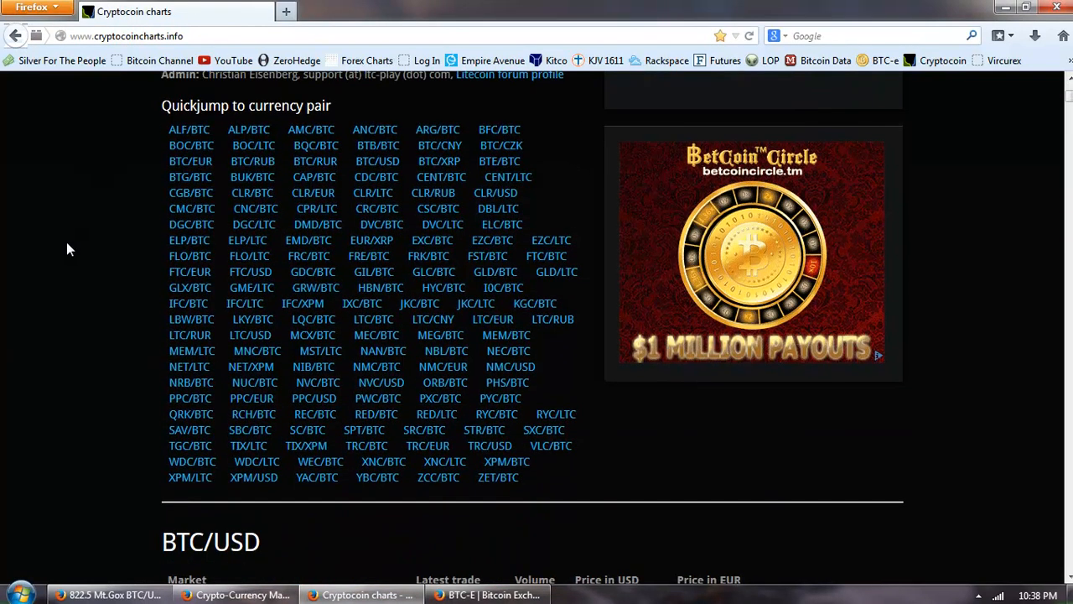
pyautogui.scroll(-3)
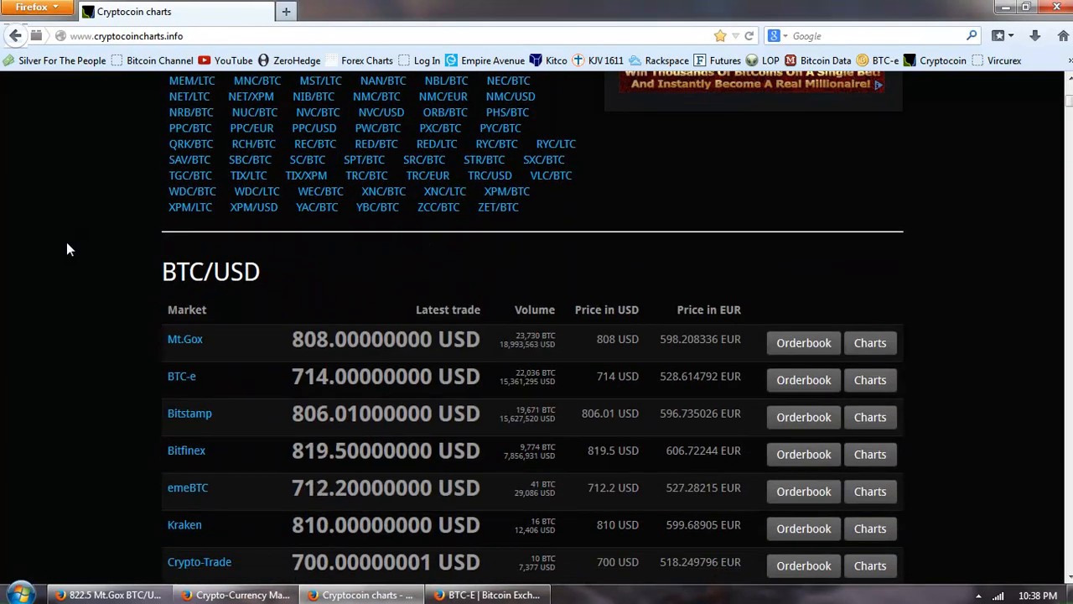
pyautogui.scroll(-3)
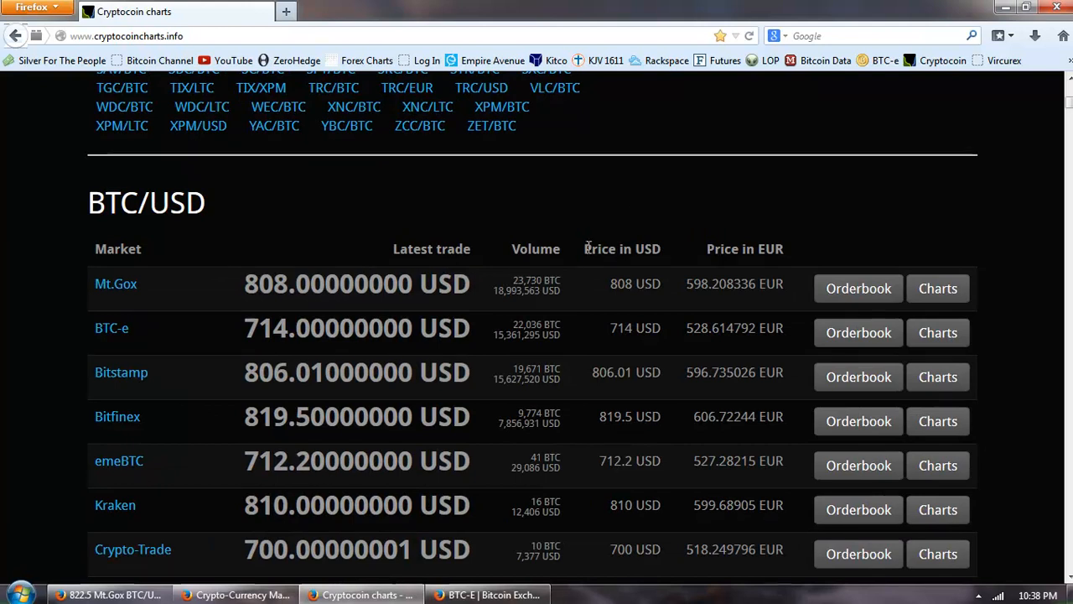
pyautogui.moveTo(590, 265)
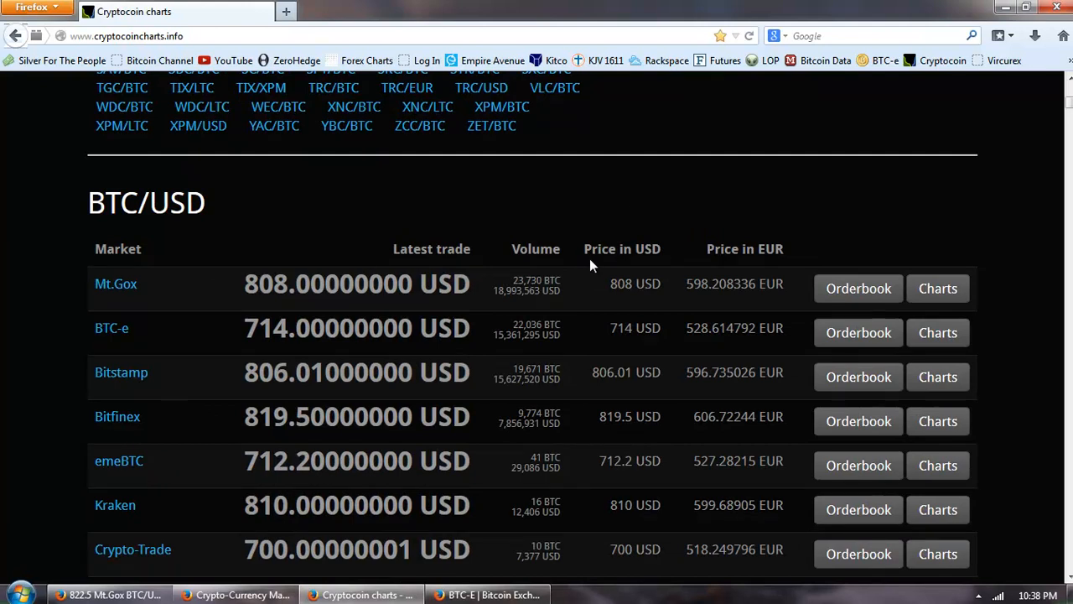
pyautogui.moveTo(568, 279)
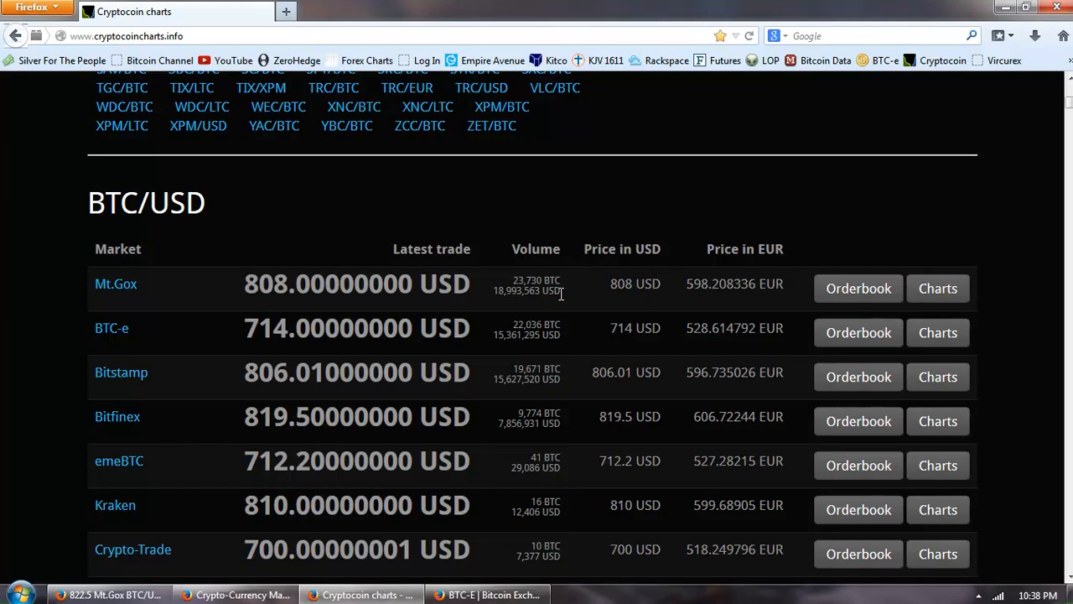
pyautogui.moveTo(523, 295)
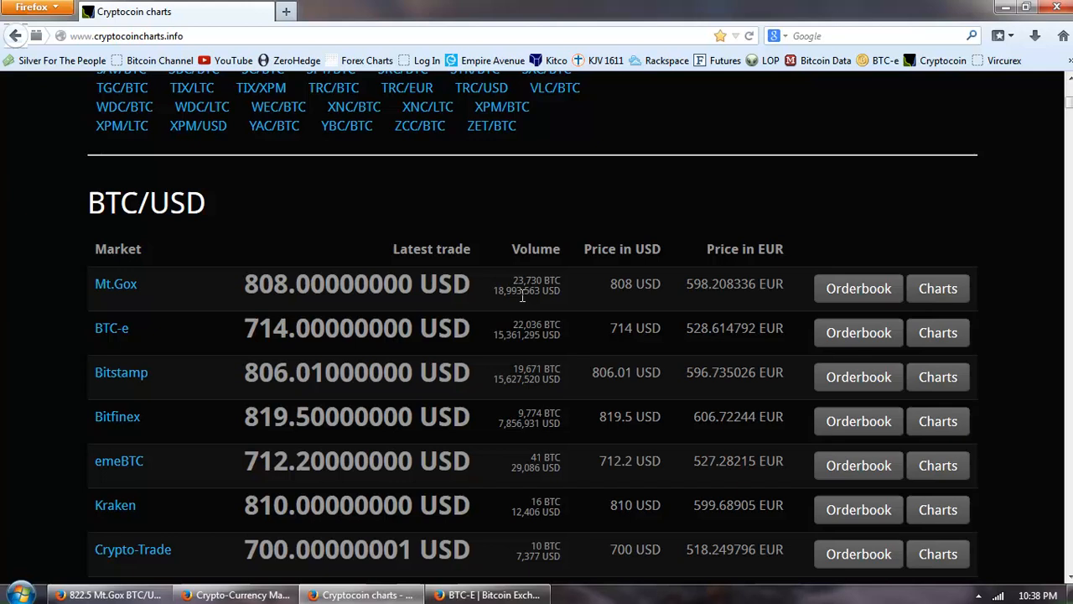
pyautogui.moveTo(580, 262)
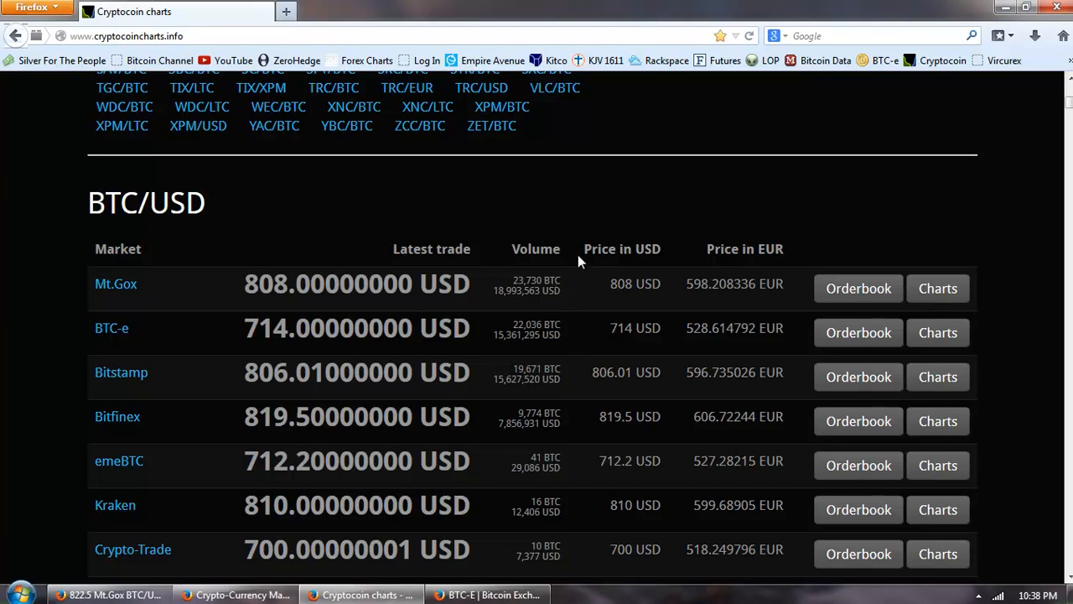
pyautogui.moveTo(543, 332)
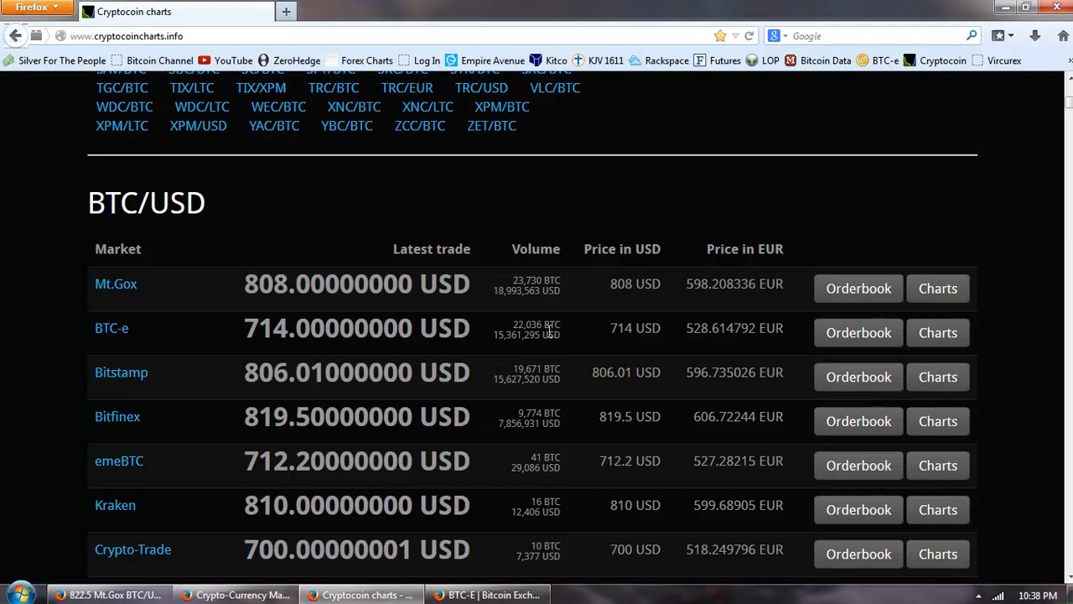
pyautogui.moveTo(546, 332)
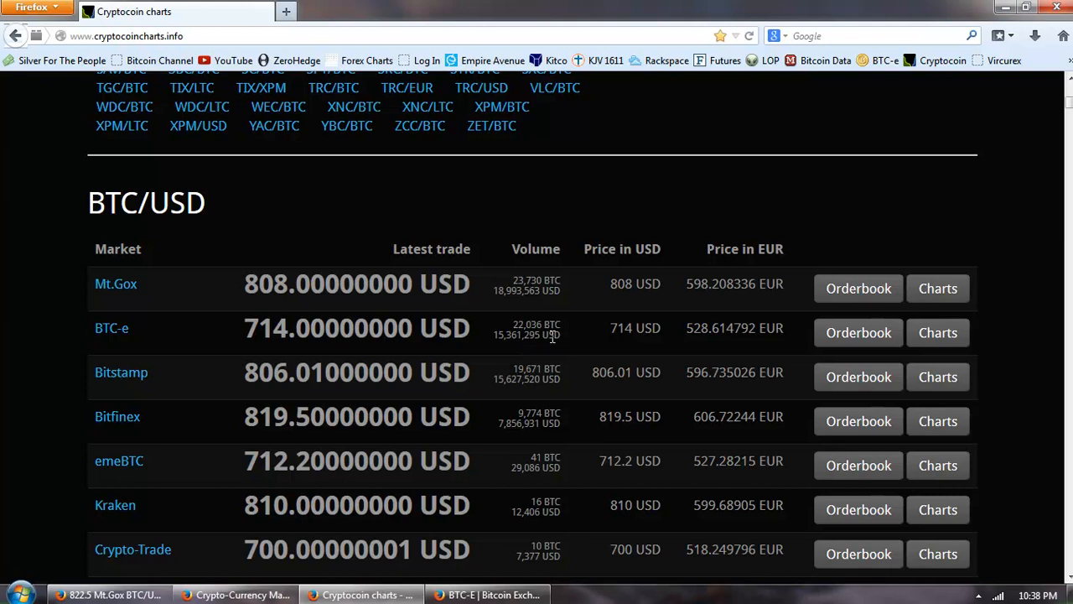
pyautogui.scroll(-3)
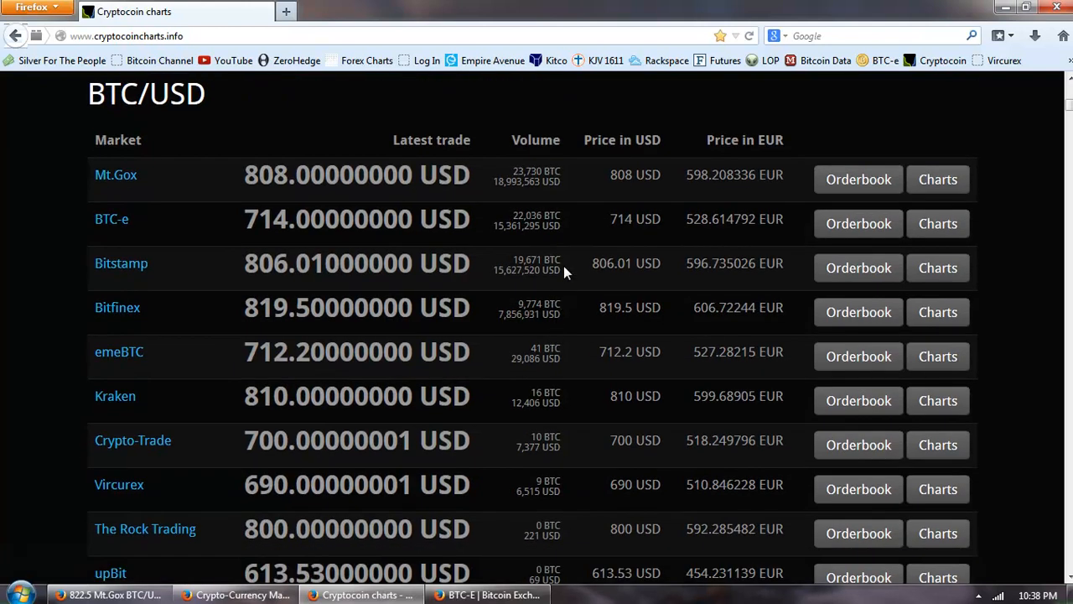
pyautogui.moveTo(577, 260)
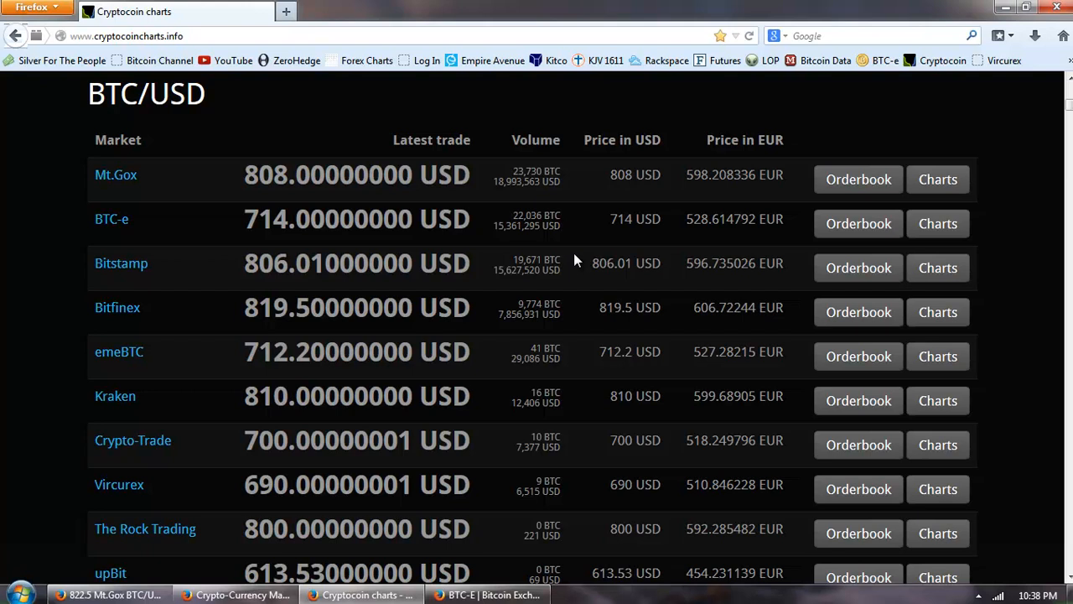
pyautogui.moveTo(563, 277)
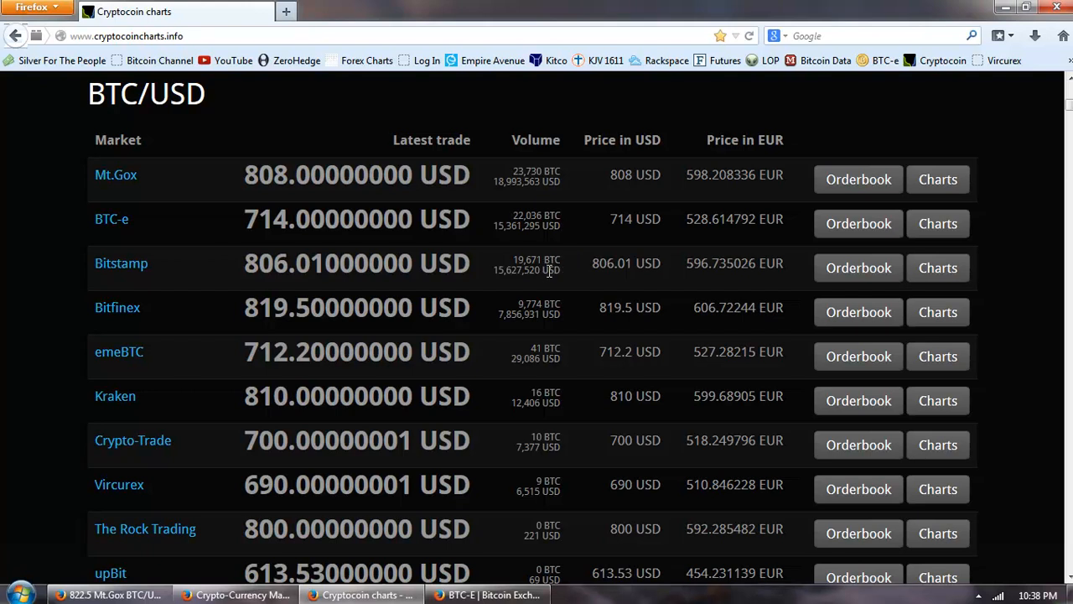
pyautogui.moveTo(562, 251)
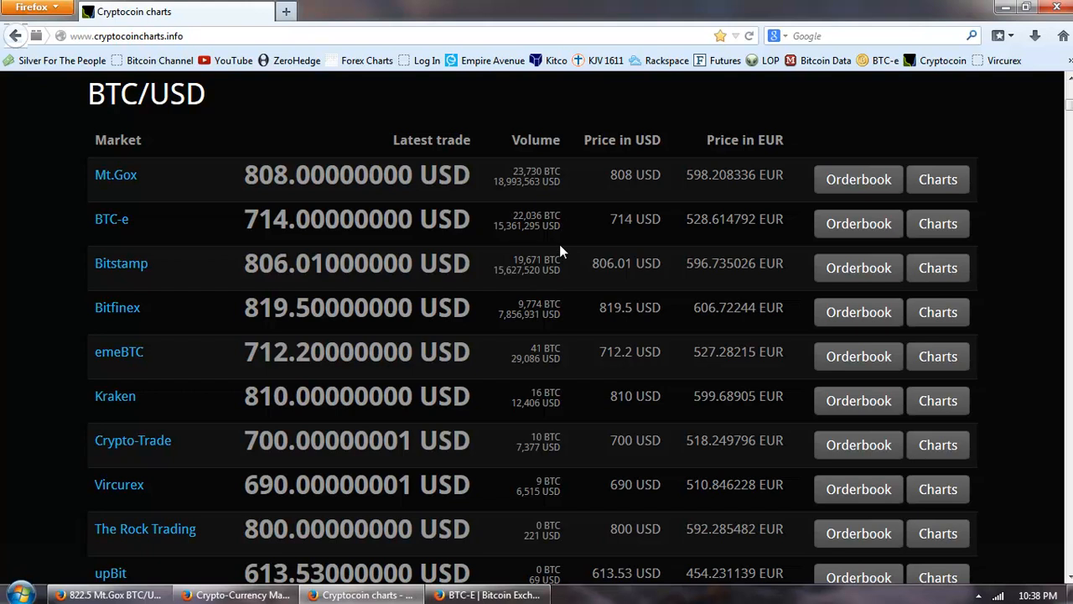
pyautogui.moveTo(570, 269)
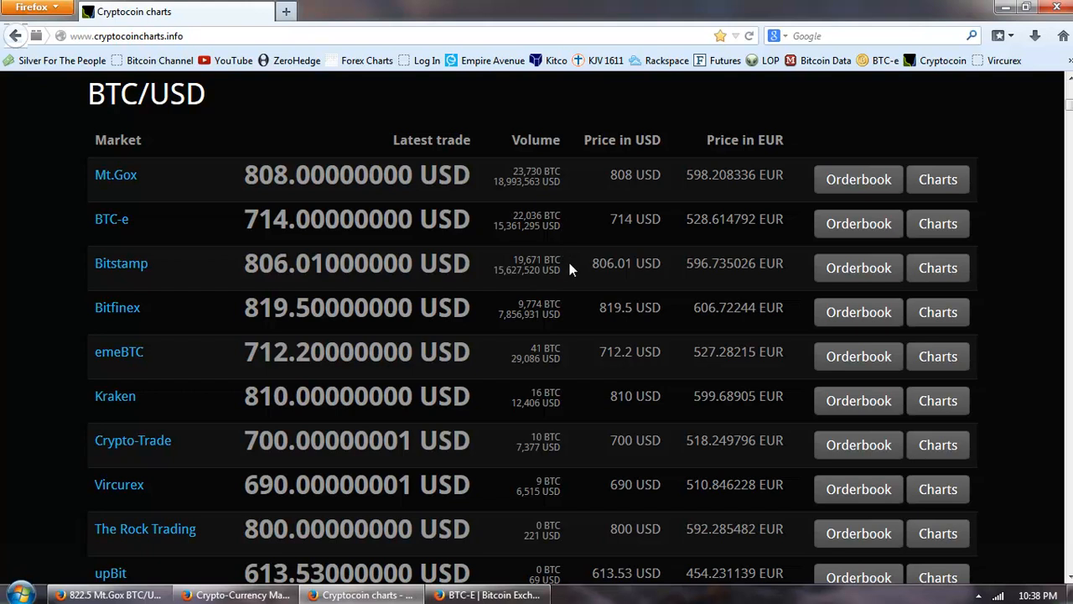
pyautogui.moveTo(570, 316)
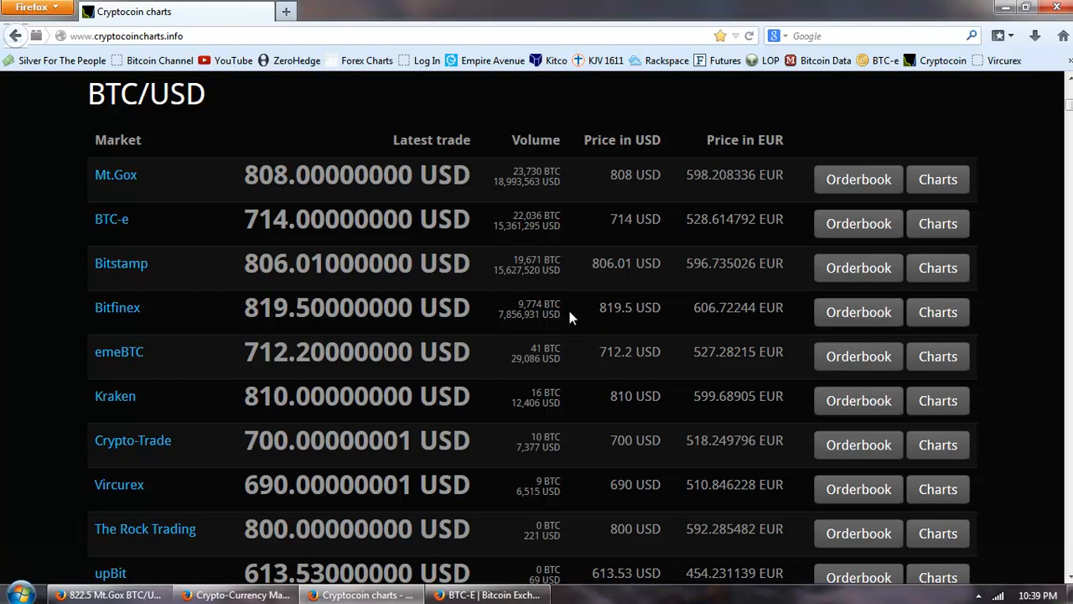
pyautogui.moveTo(573, 311)
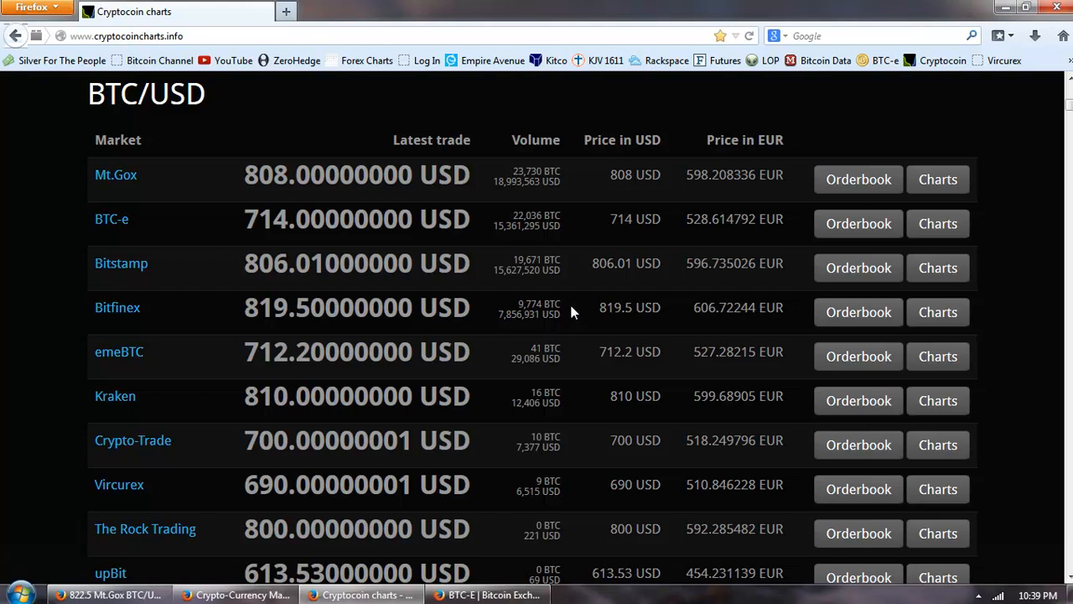
pyautogui.moveTo(562, 308)
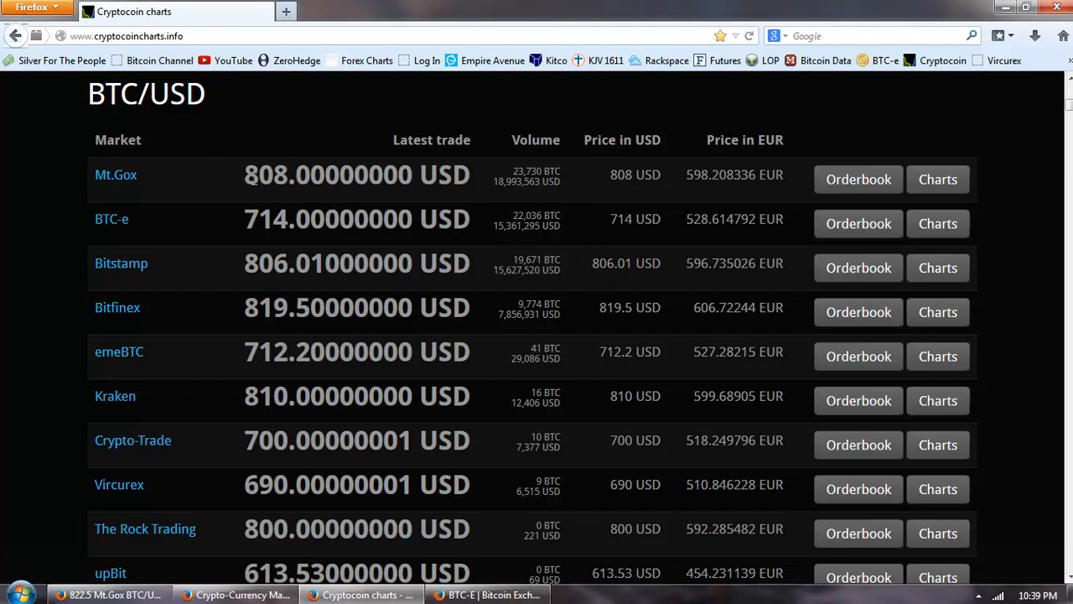
# - Highlight BTC-e's 714 and Bitfinex's 819 last-trade prices, then switch to the market capitalizations tab
pyautogui.doubleClick(265, 175)
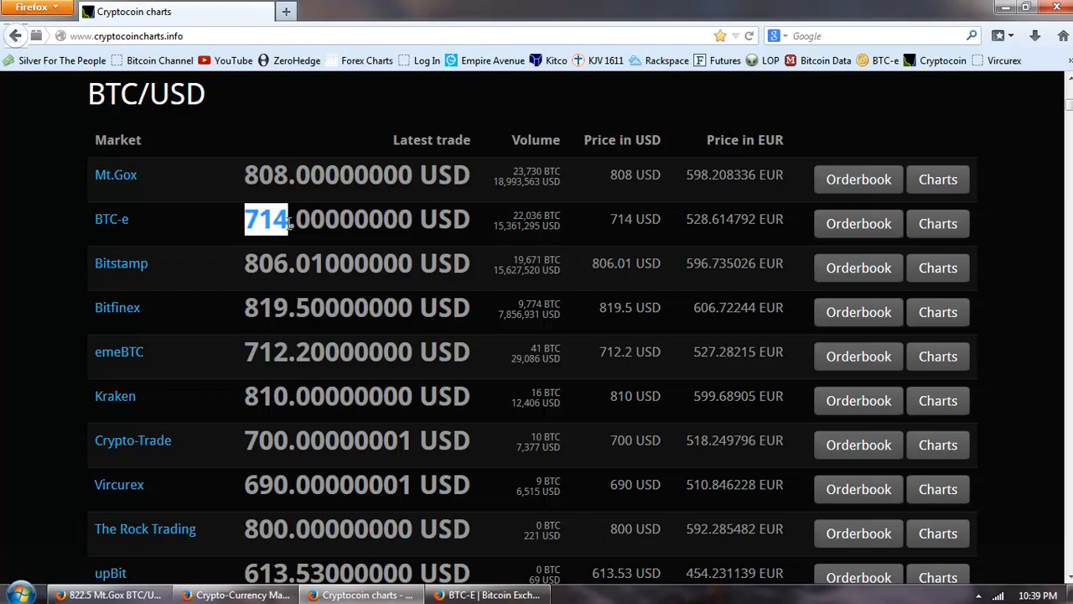
pyautogui.moveTo(272, 245)
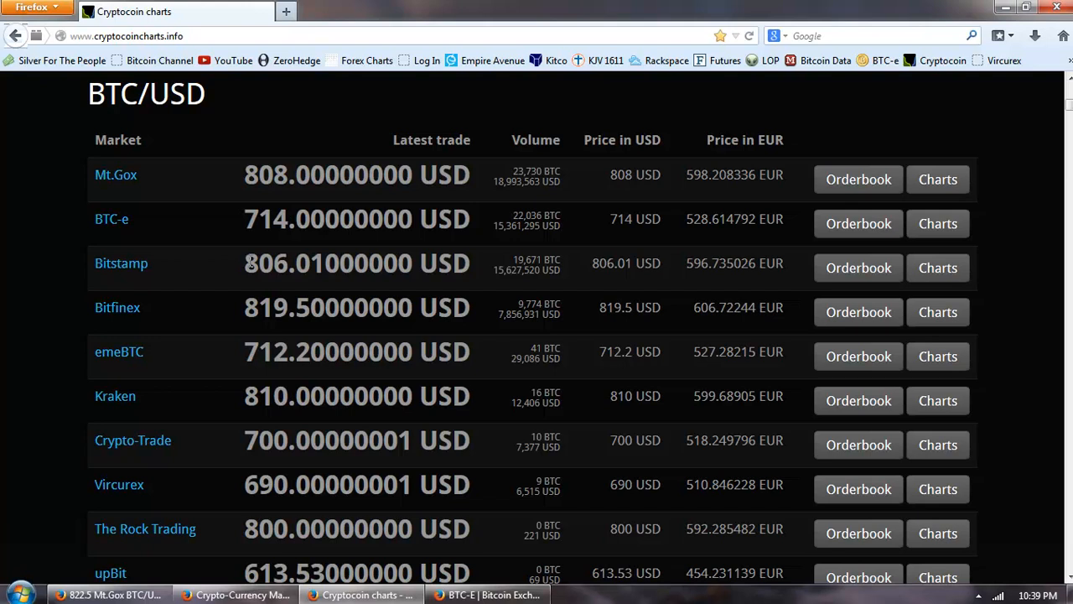
pyautogui.doubleClick(265, 262)
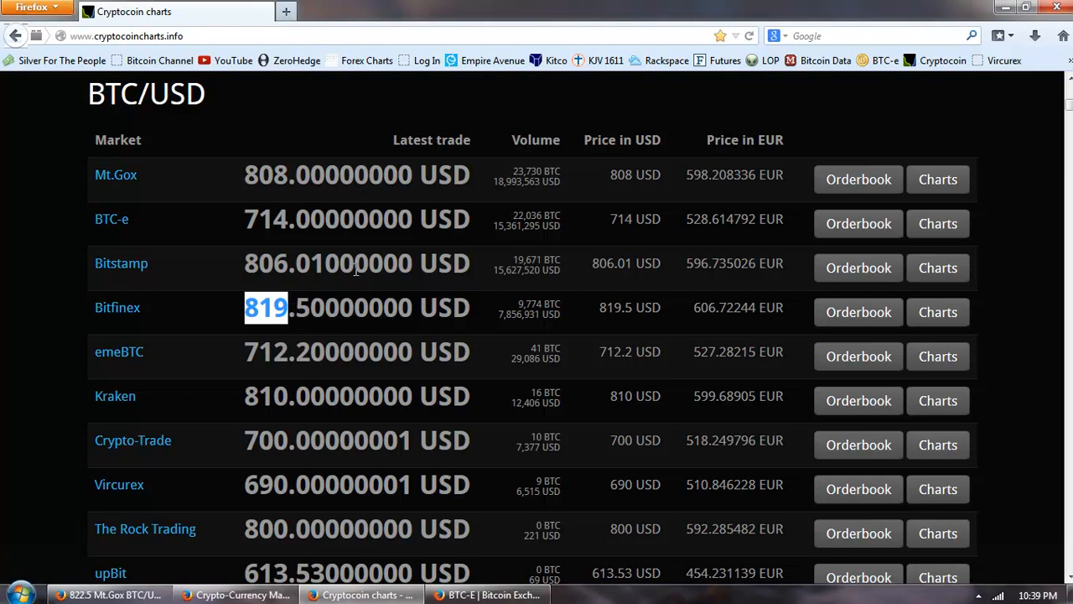
pyautogui.moveTo(81, 260)
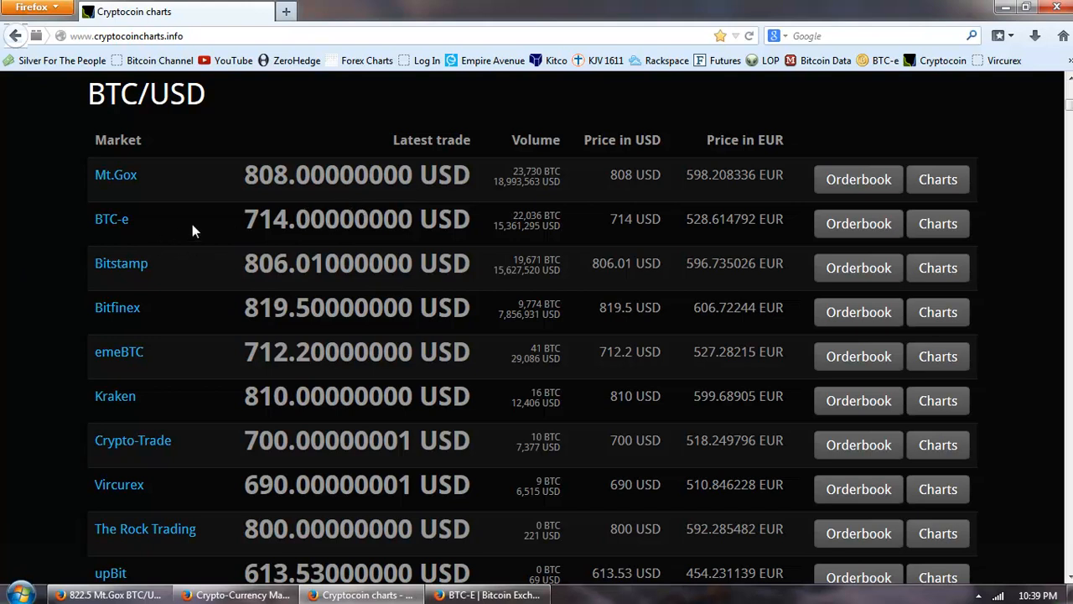
pyautogui.moveTo(111, 218)
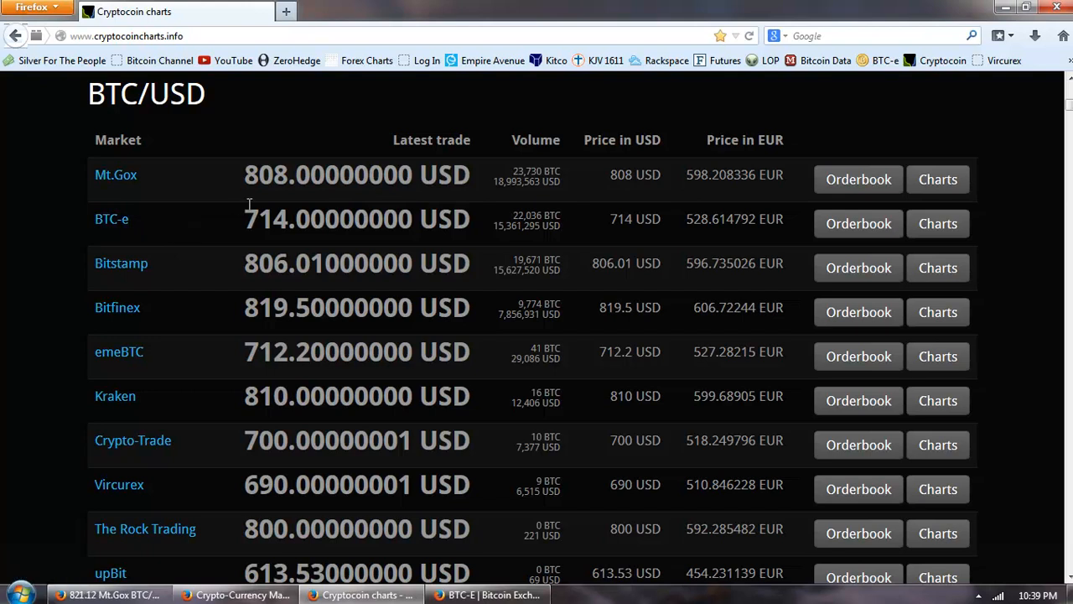
pyautogui.moveTo(248, 220)
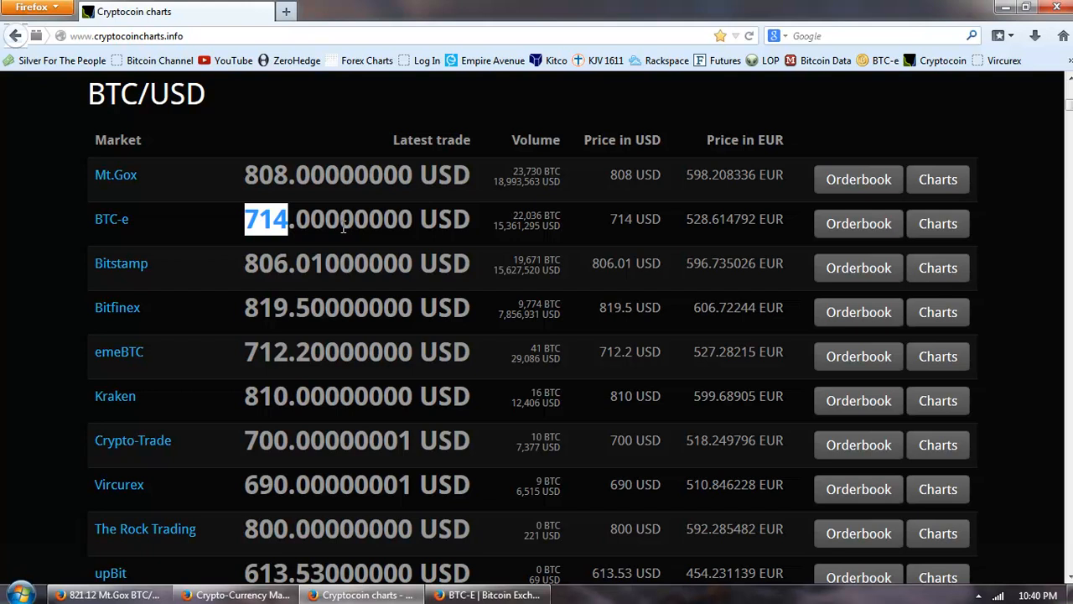
pyautogui.moveTo(573, 528)
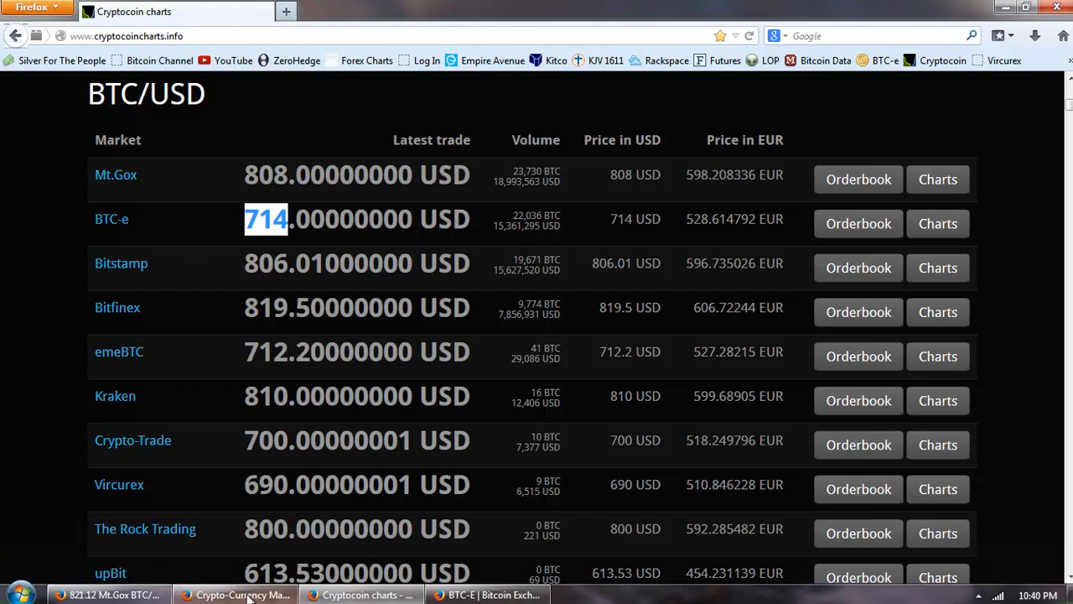
pyautogui.click(238, 593)
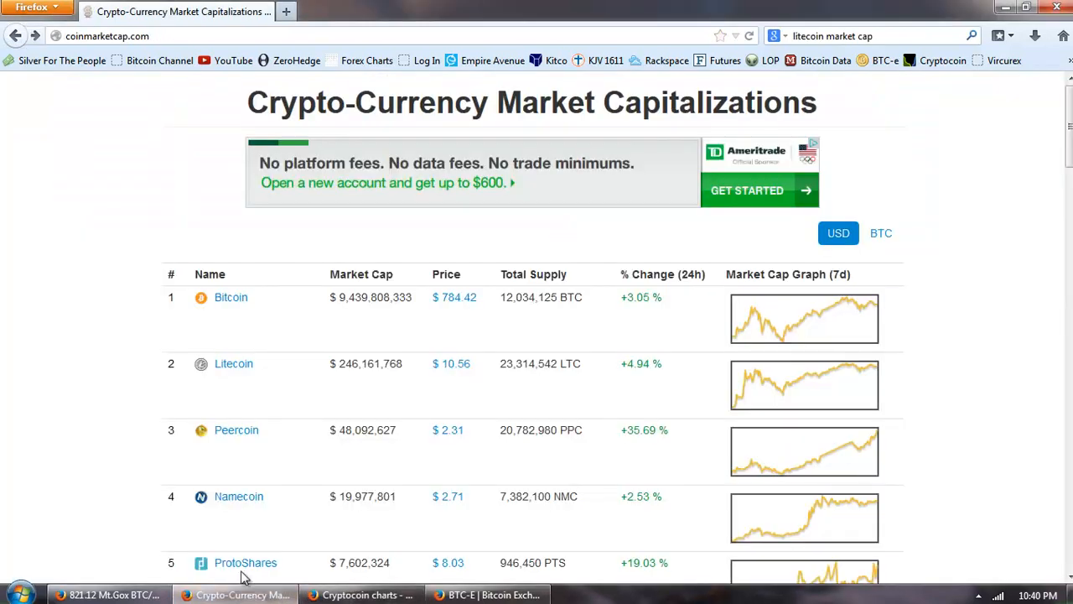
# - Show BitcoinWisdom's BTCChina BTC/CNY chart with shorter candles, then return to the CoinMarketCap tab
pyautogui.click(109, 10)
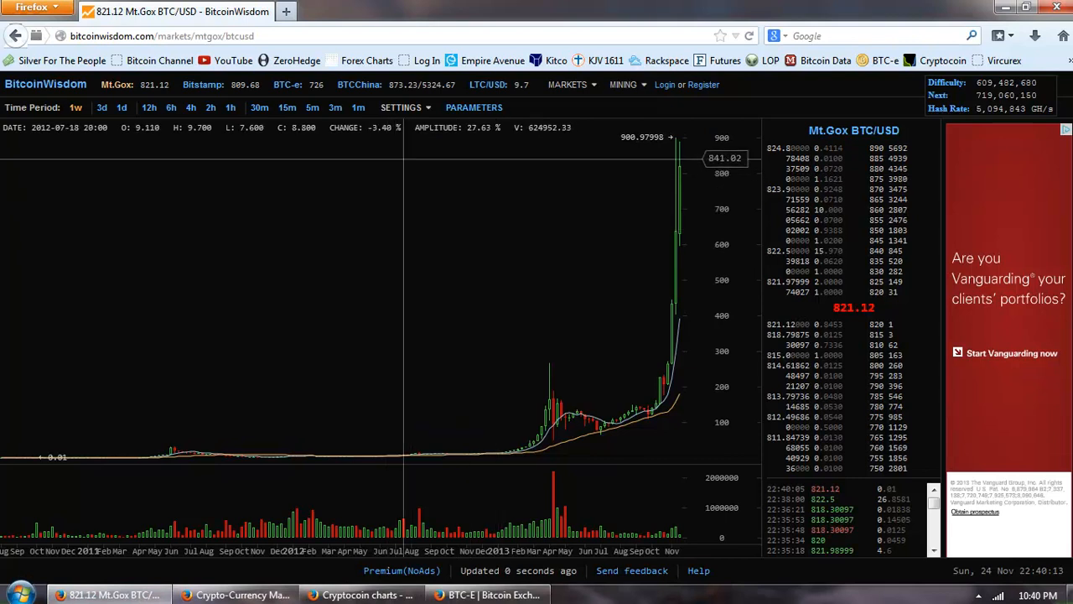
pyautogui.click(358, 84)
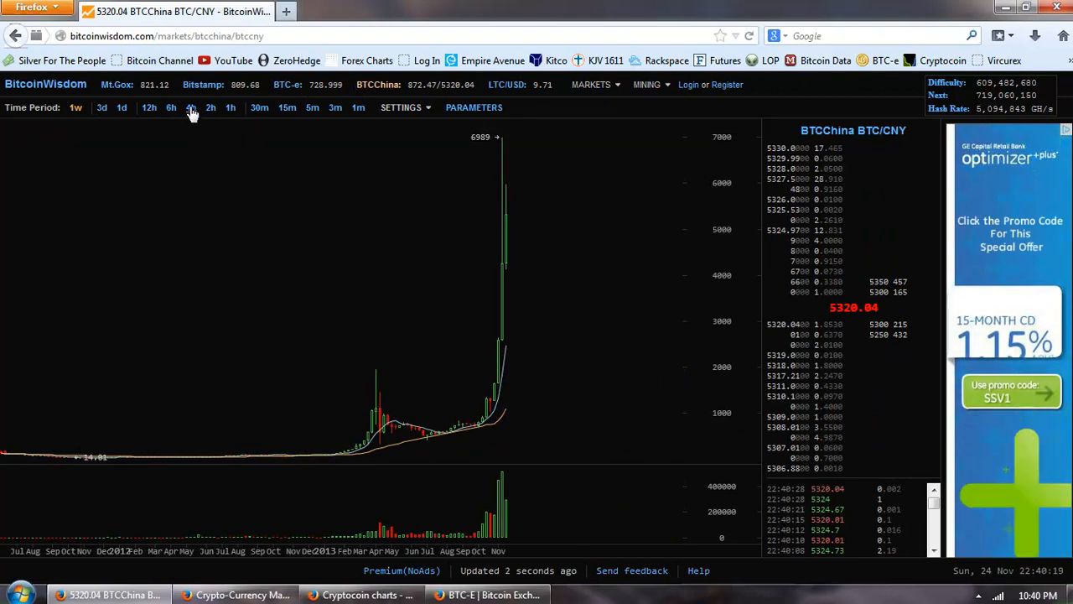
pyautogui.click(191, 107)
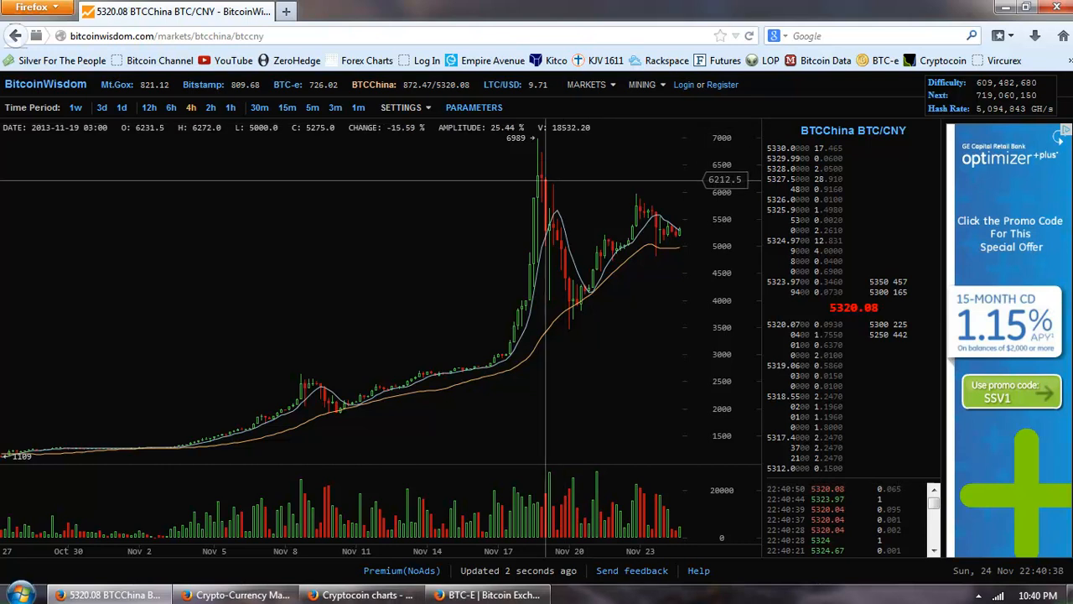
pyautogui.moveTo(550, 260)
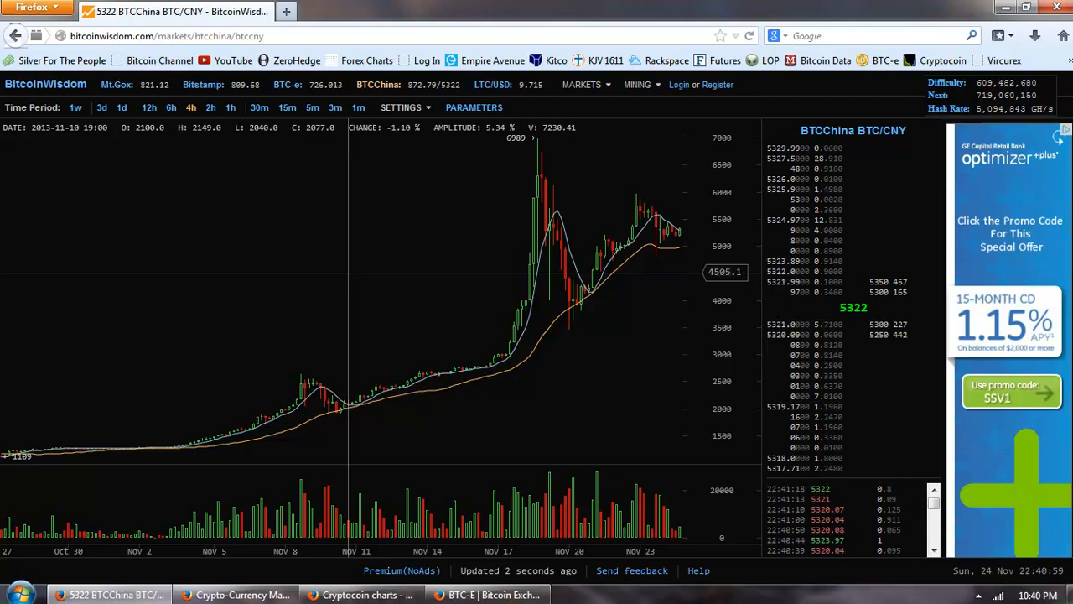
pyautogui.moveTo(248, 577)
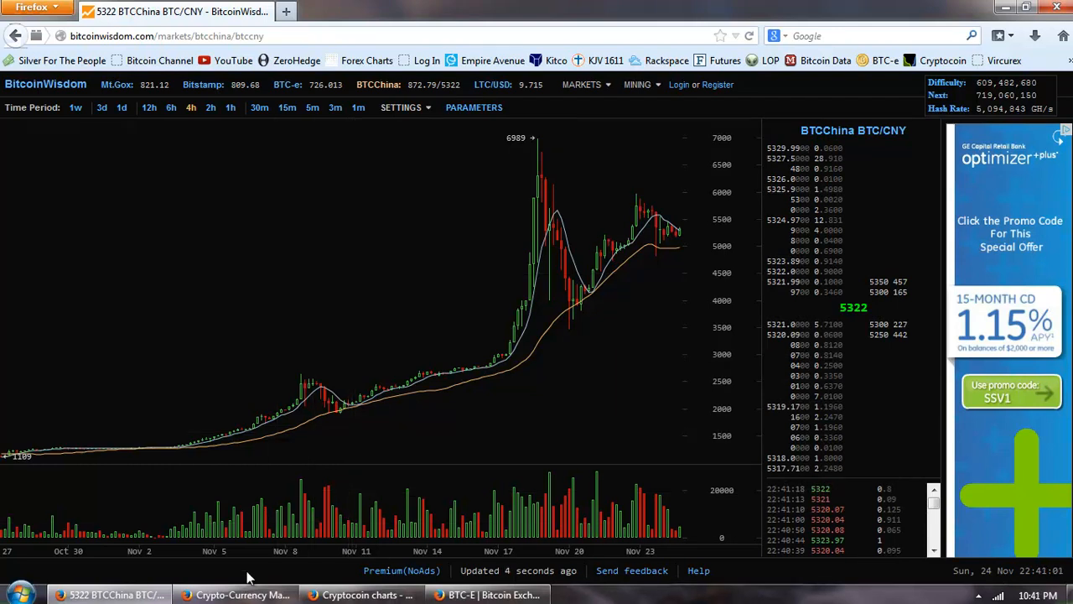
pyautogui.click(238, 593)
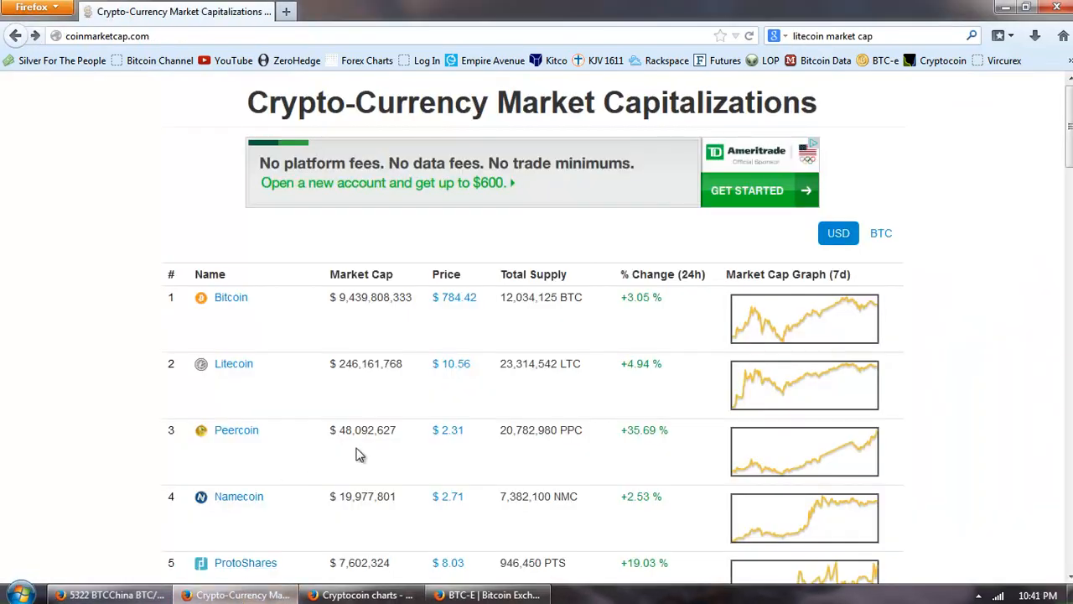
pyautogui.moveTo(539, 336)
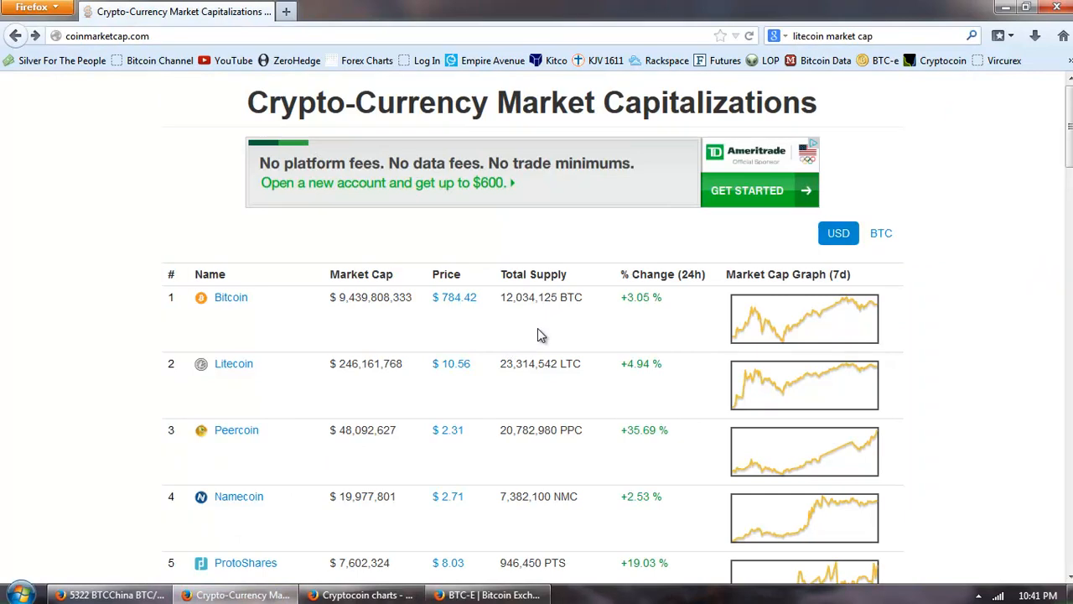
# - Scroll the rankings table down to Megacoin and back to Bitcoin's $9,439,808,333 market cap at the top
pyautogui.scroll(-3)
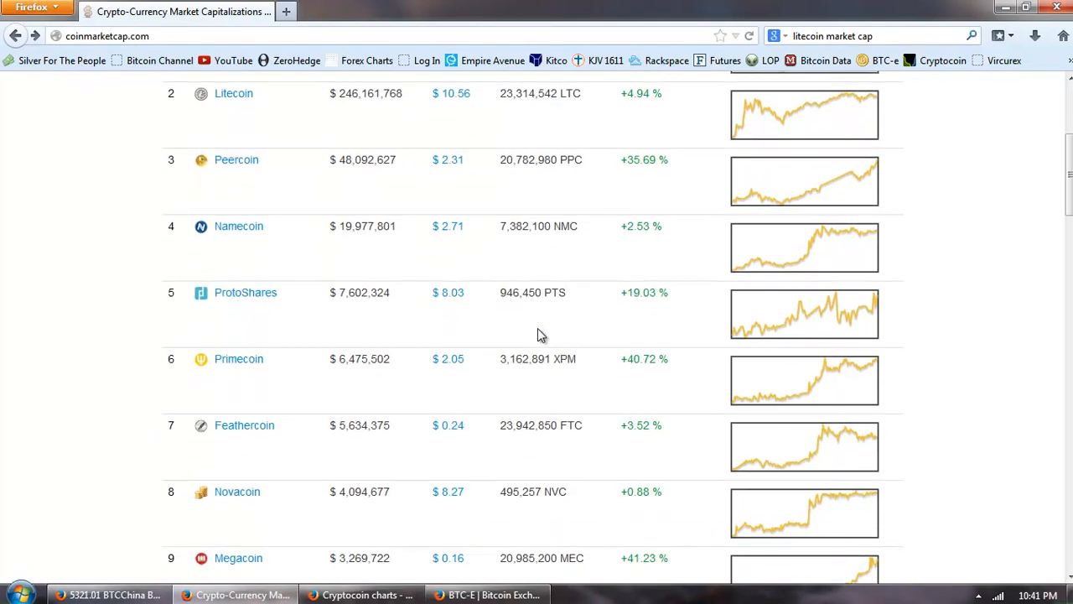
pyautogui.scroll(3)
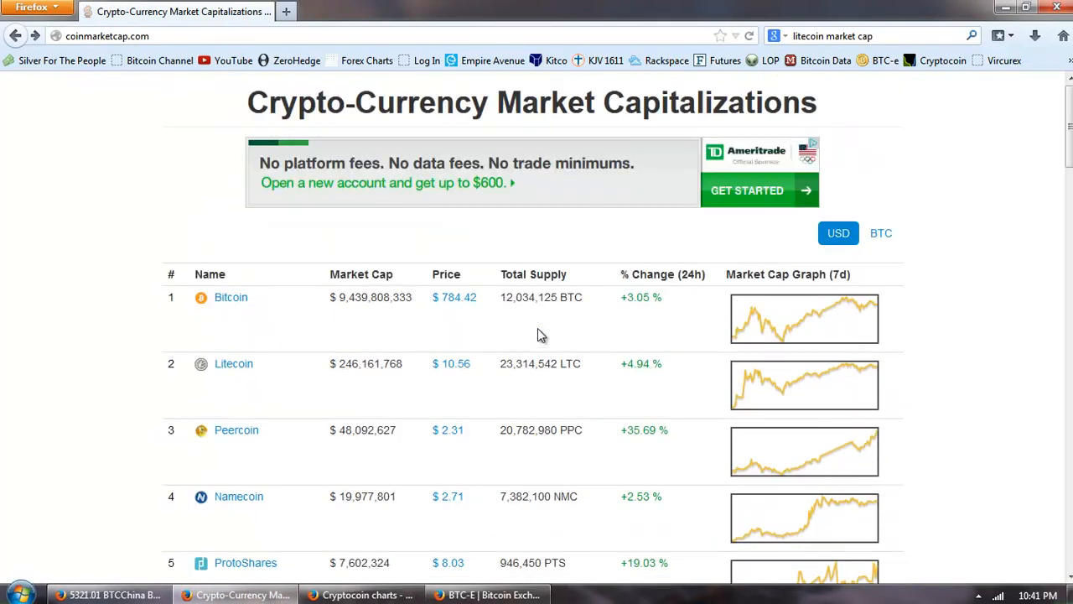
pyautogui.moveTo(436, 335)
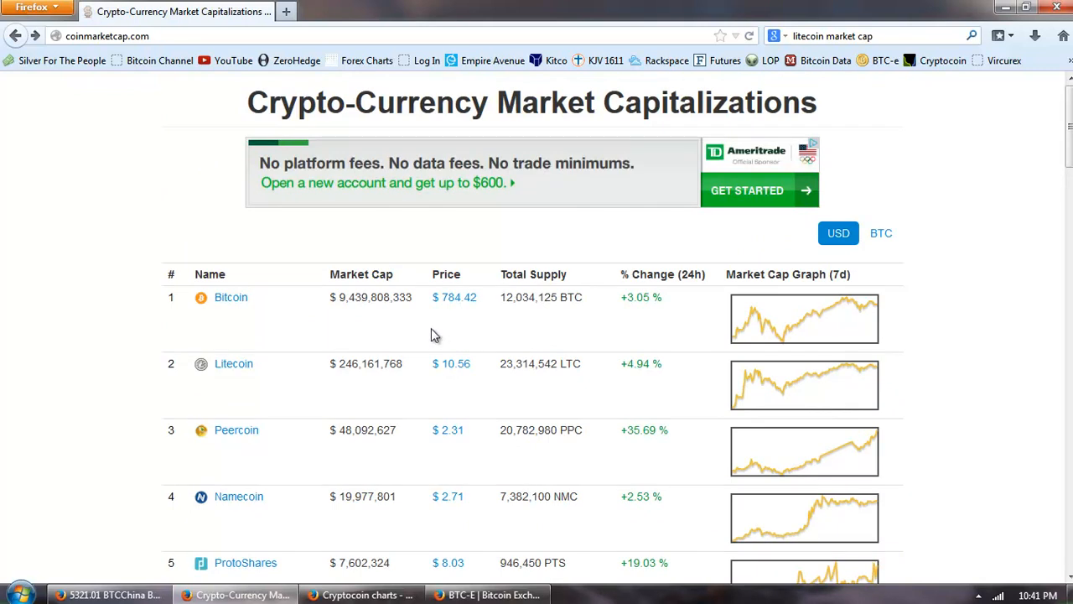
pyautogui.moveTo(482, 325)
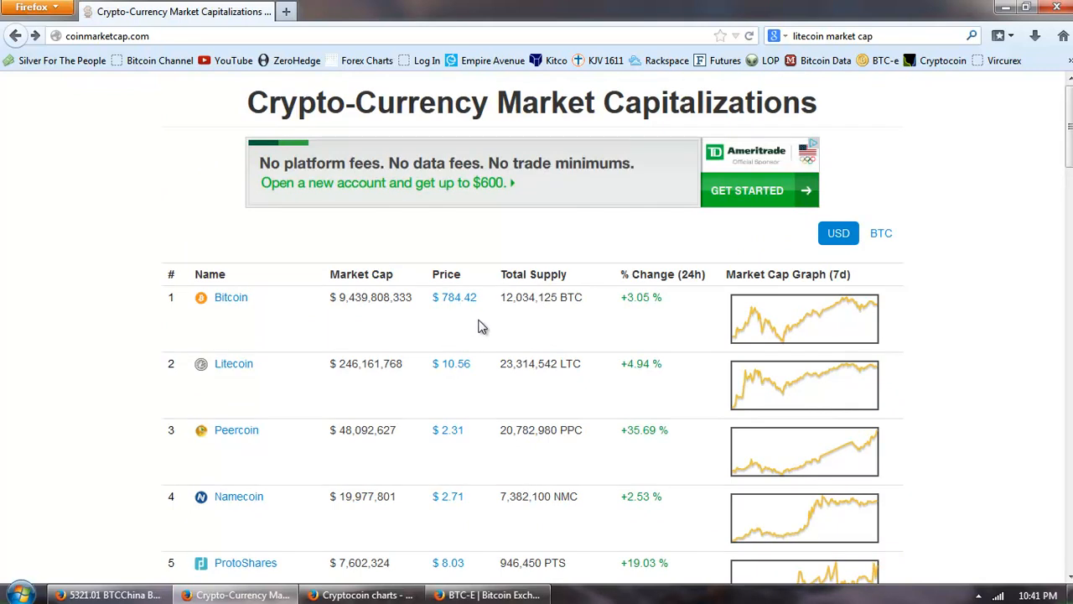
pyautogui.moveTo(502, 332)
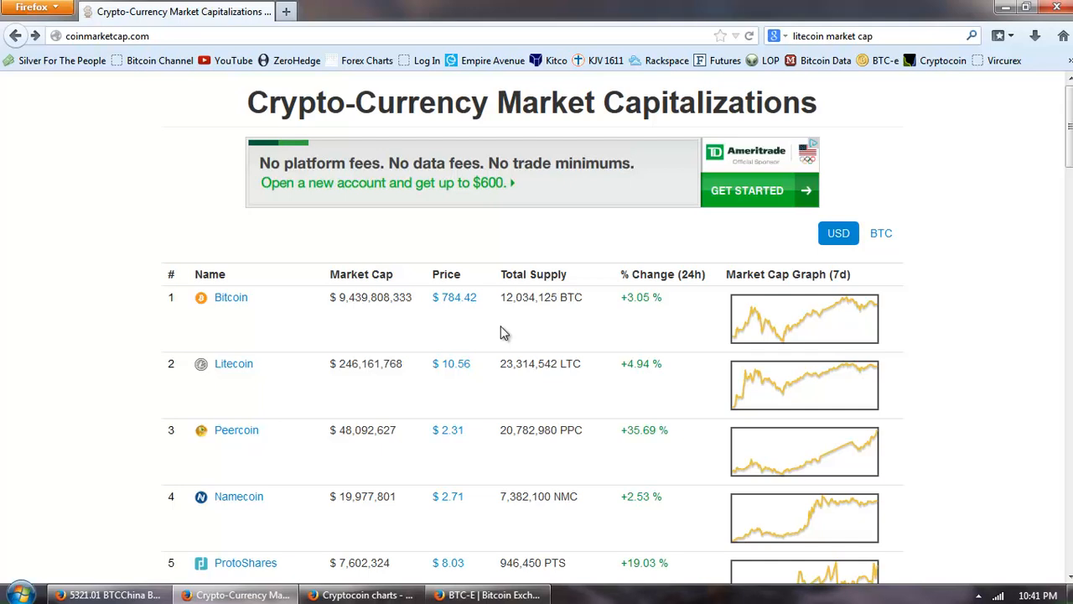
pyautogui.moveTo(513, 325)
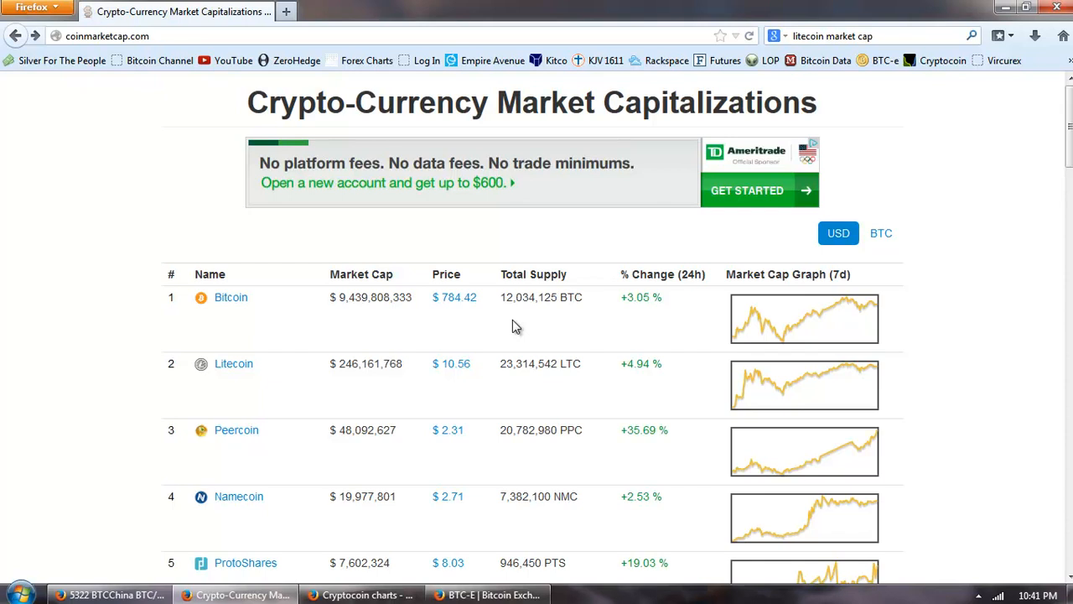
pyautogui.moveTo(422, 348)
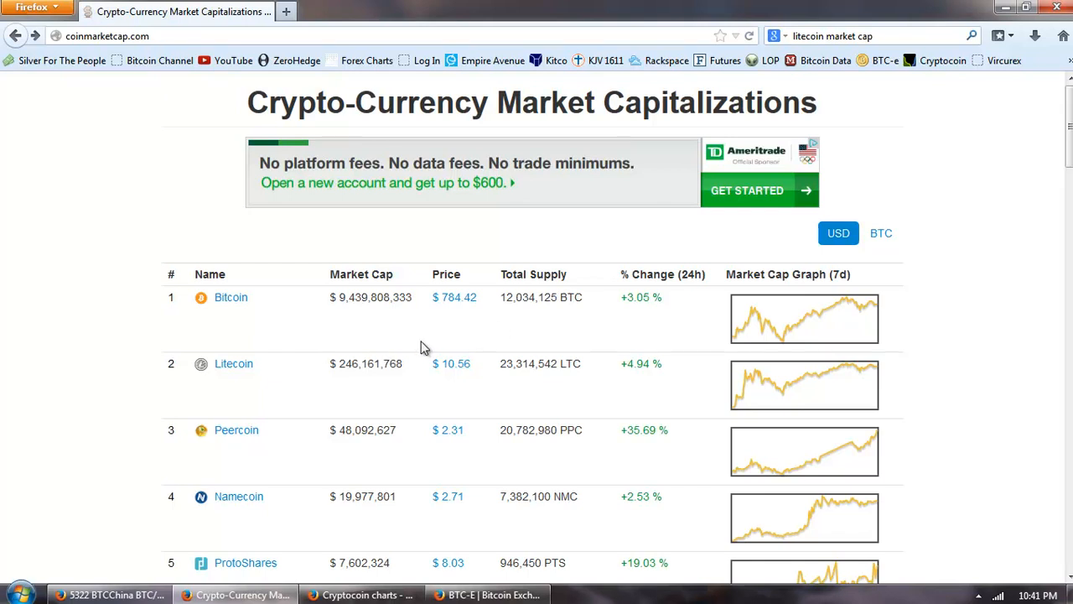
pyautogui.moveTo(449, 327)
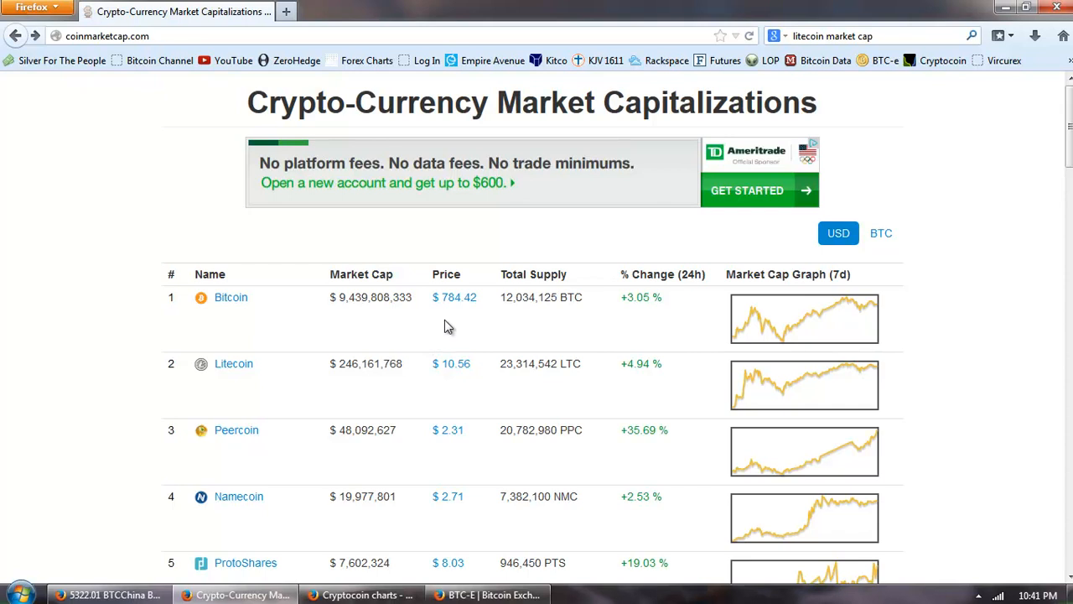
pyautogui.moveTo(358, 362)
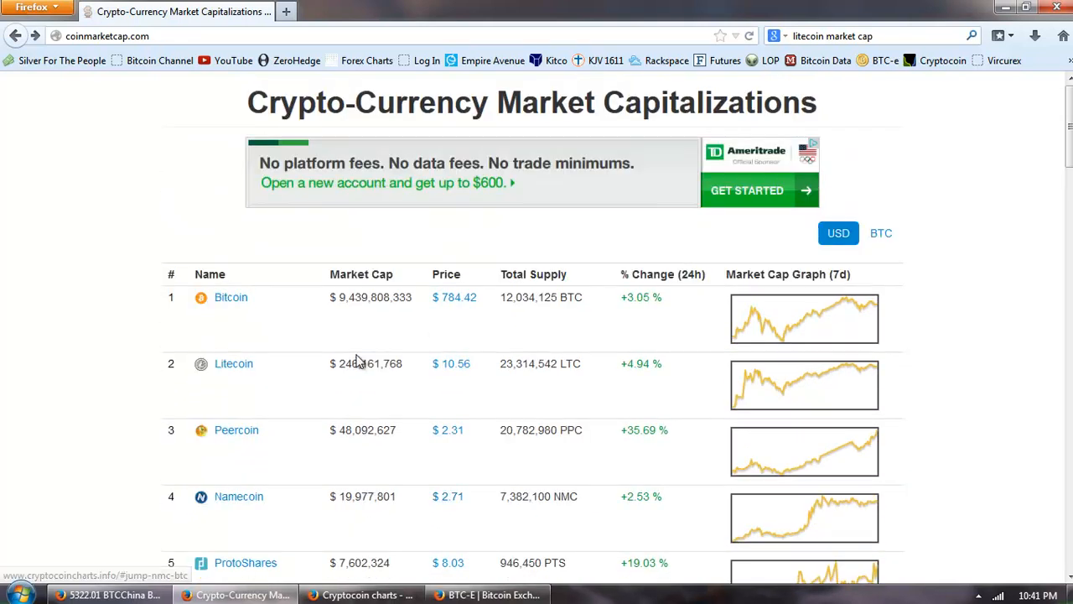
pyautogui.moveTo(513, 333)
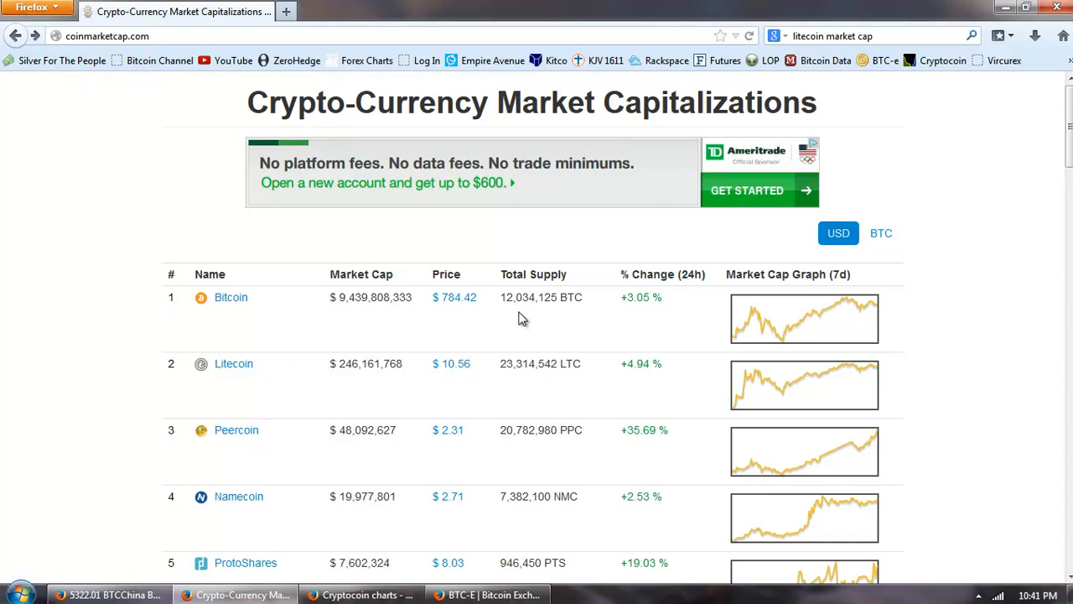
pyautogui.moveTo(451, 352)
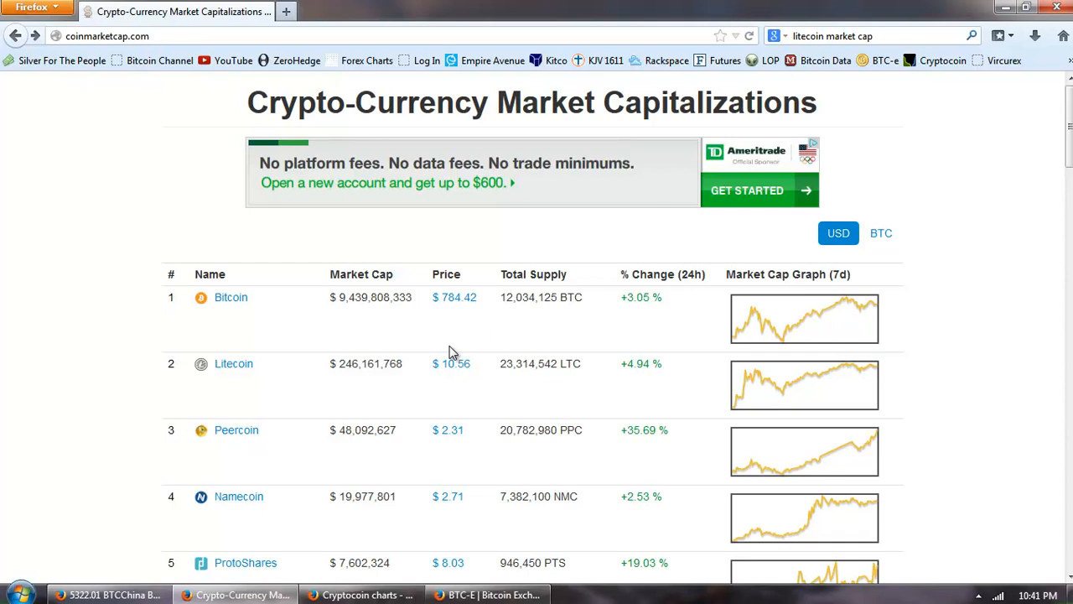
pyautogui.moveTo(461, 331)
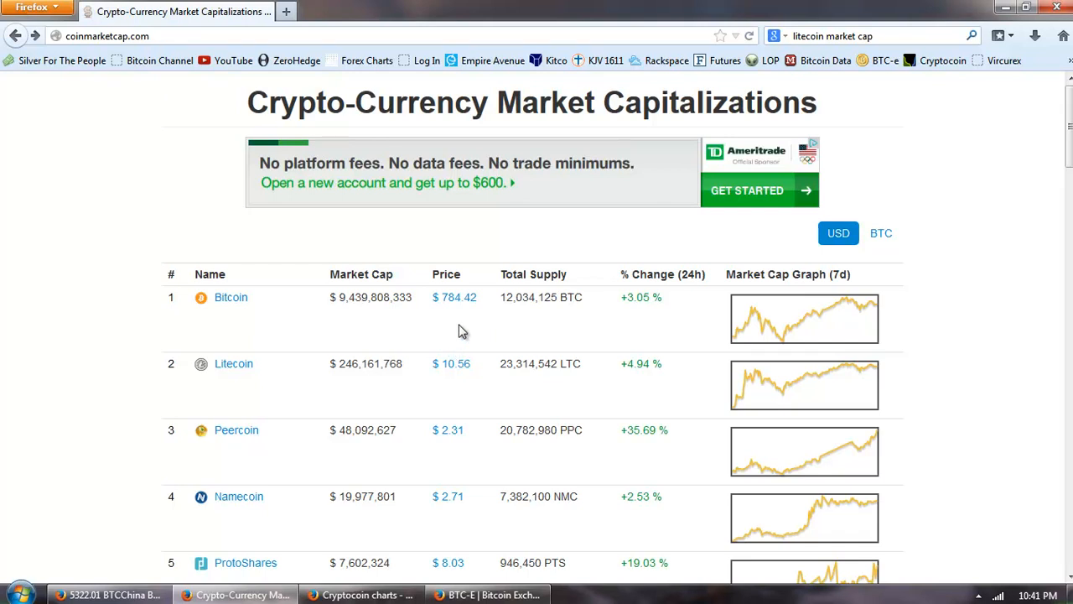
pyautogui.moveTo(426, 327)
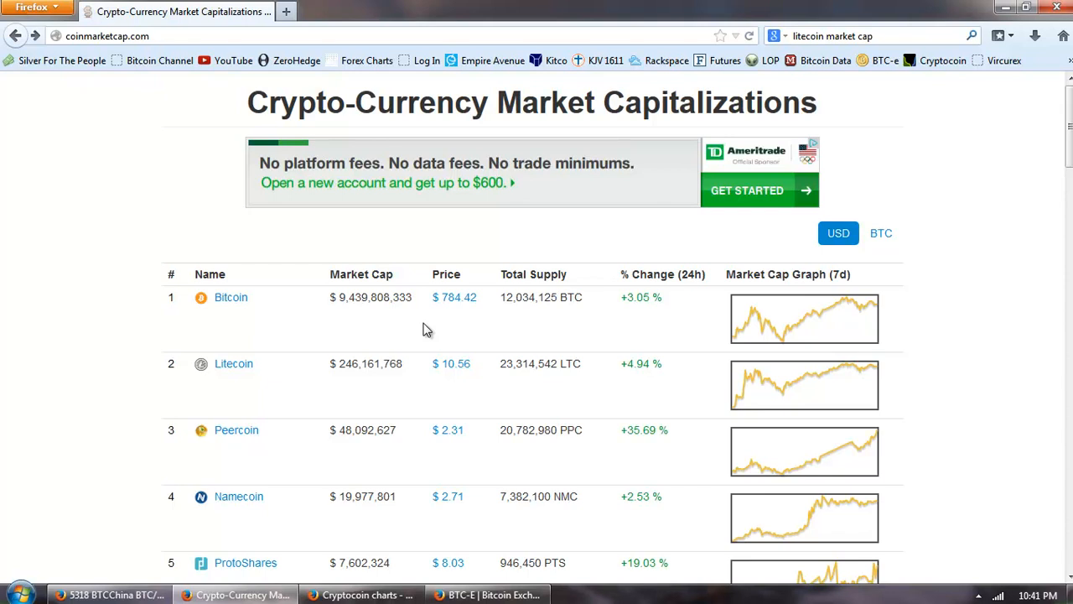
pyautogui.moveTo(389, 332)
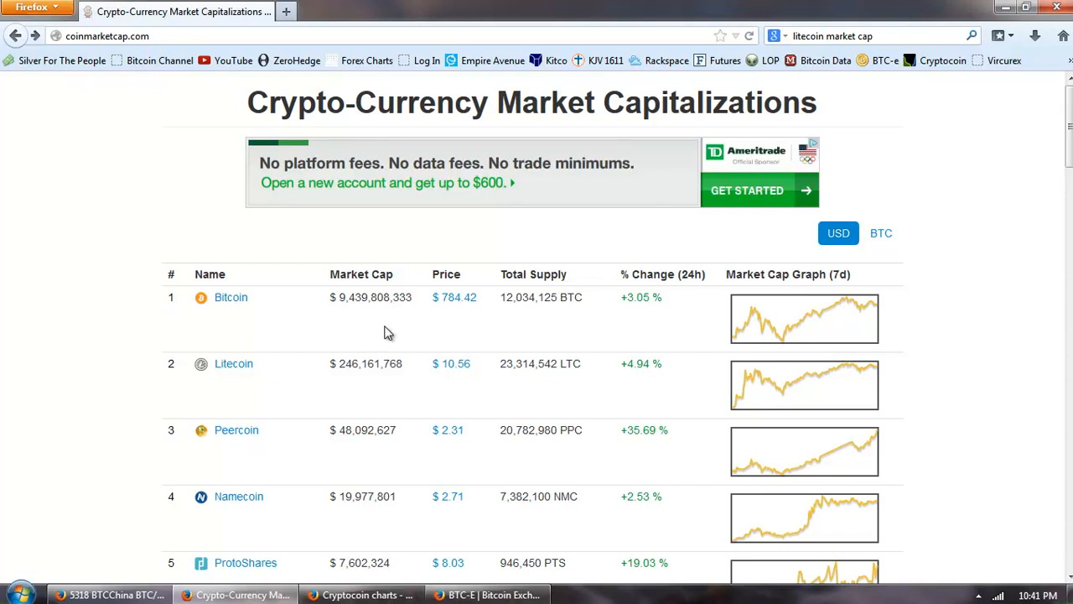
pyautogui.moveTo(349, 314)
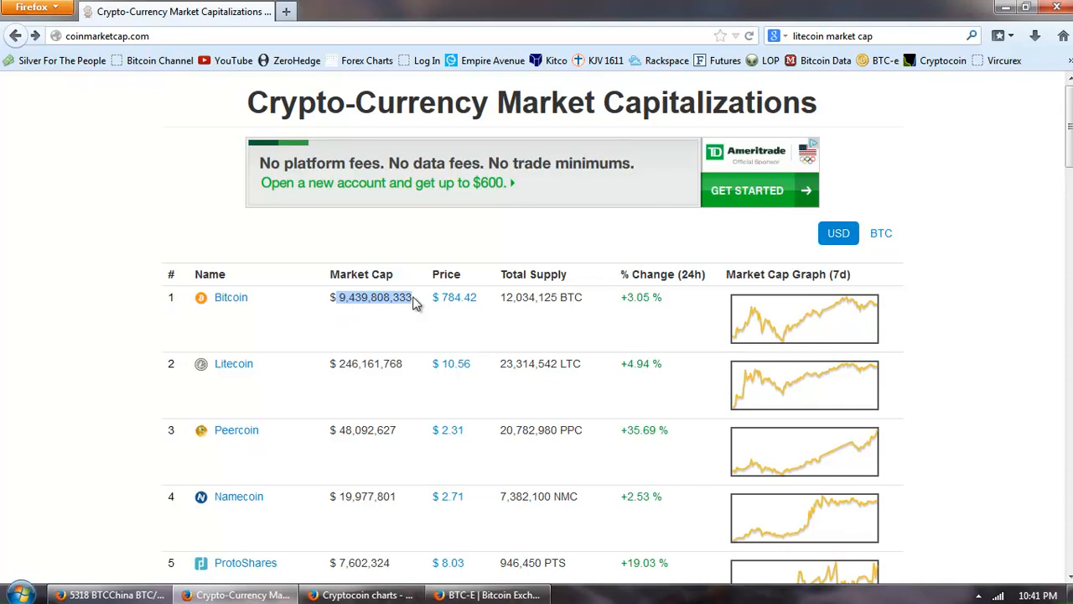
pyautogui.moveTo(406, 327)
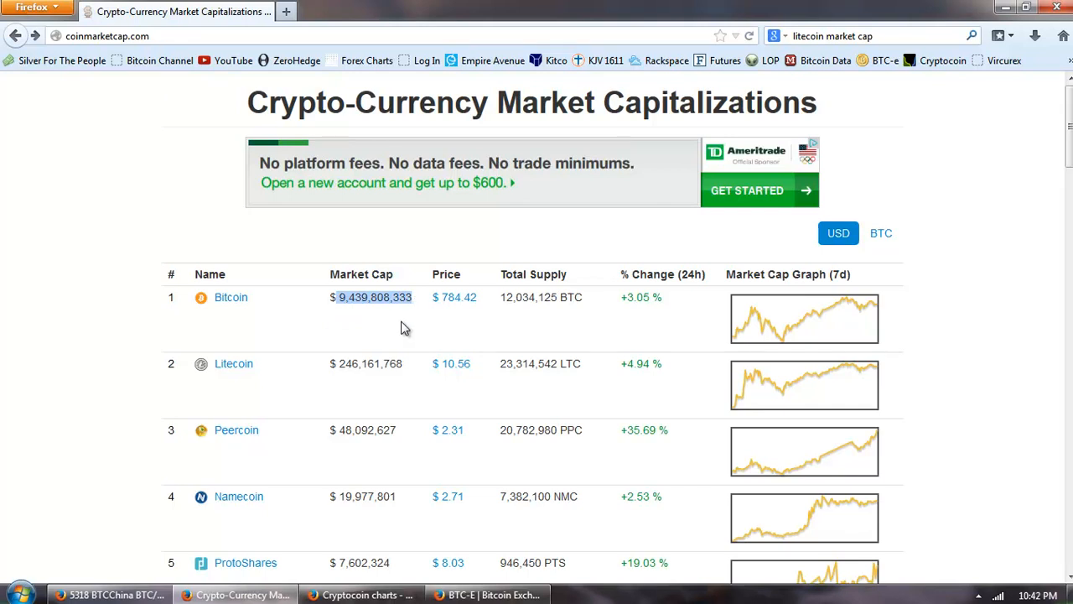
pyautogui.scroll(-3)
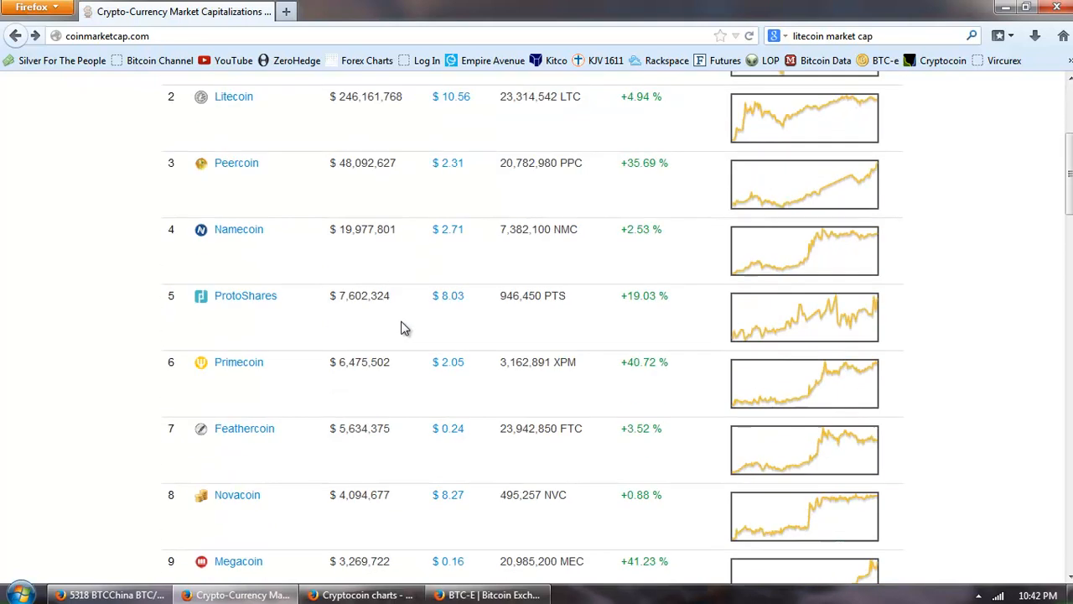
pyautogui.scroll(-3)
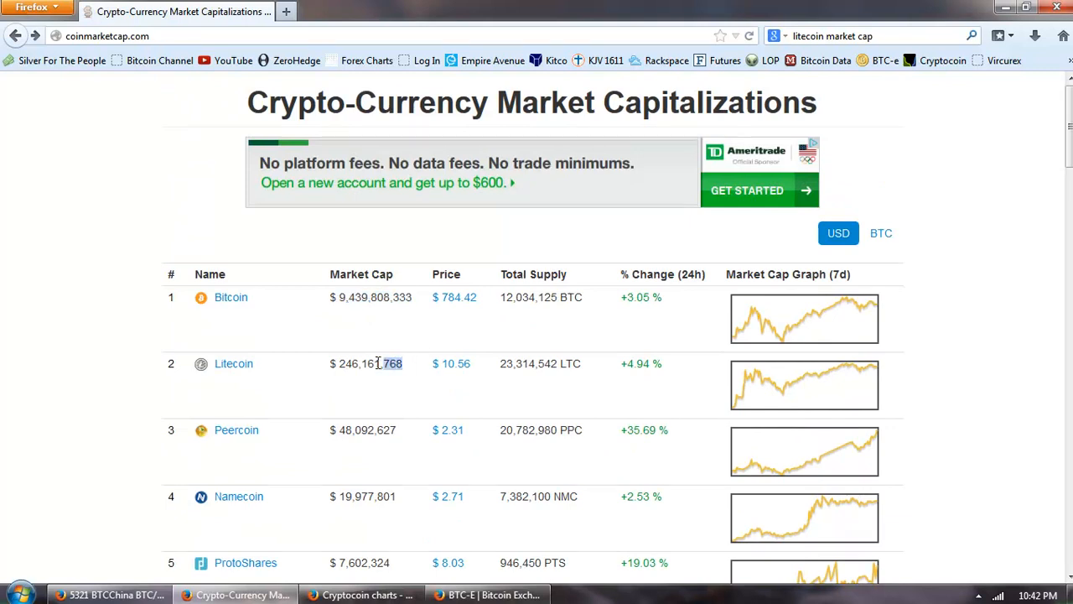
pyautogui.doubleClick(368, 362)
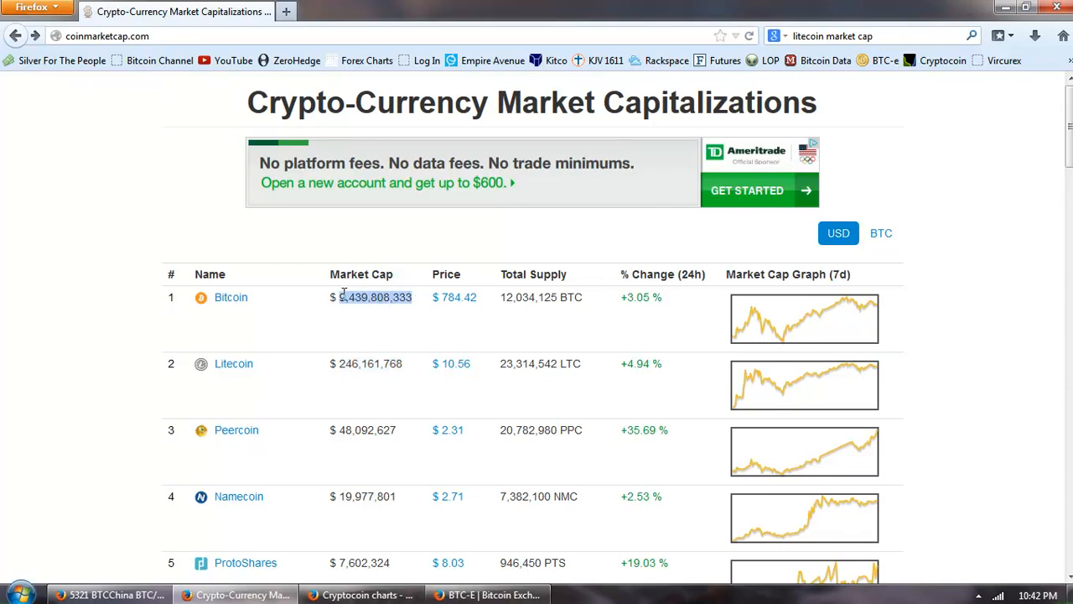
pyautogui.scroll(-3)
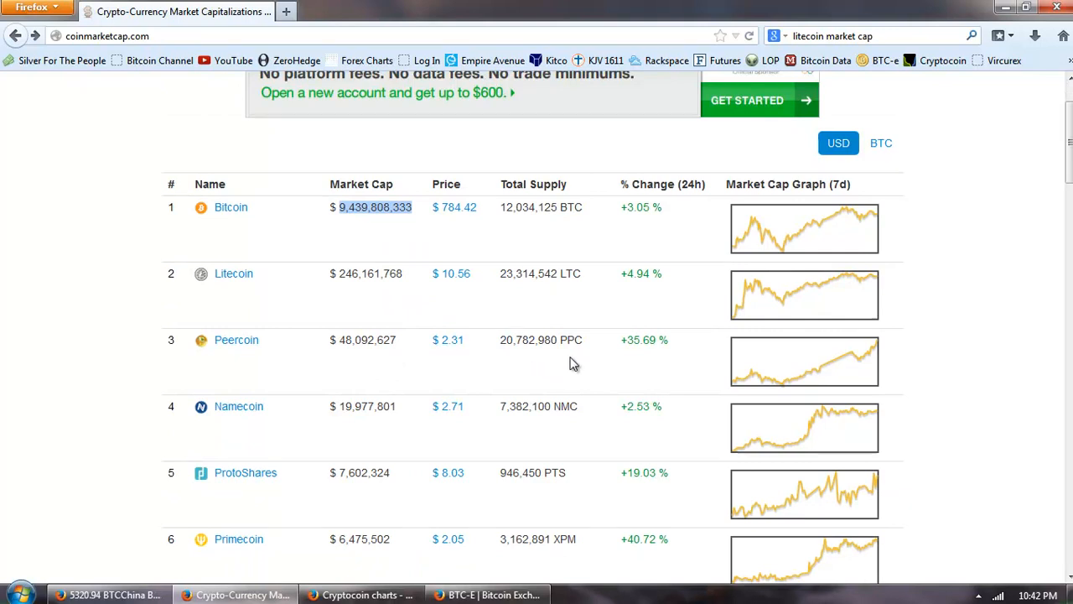
pyautogui.moveTo(566, 352)
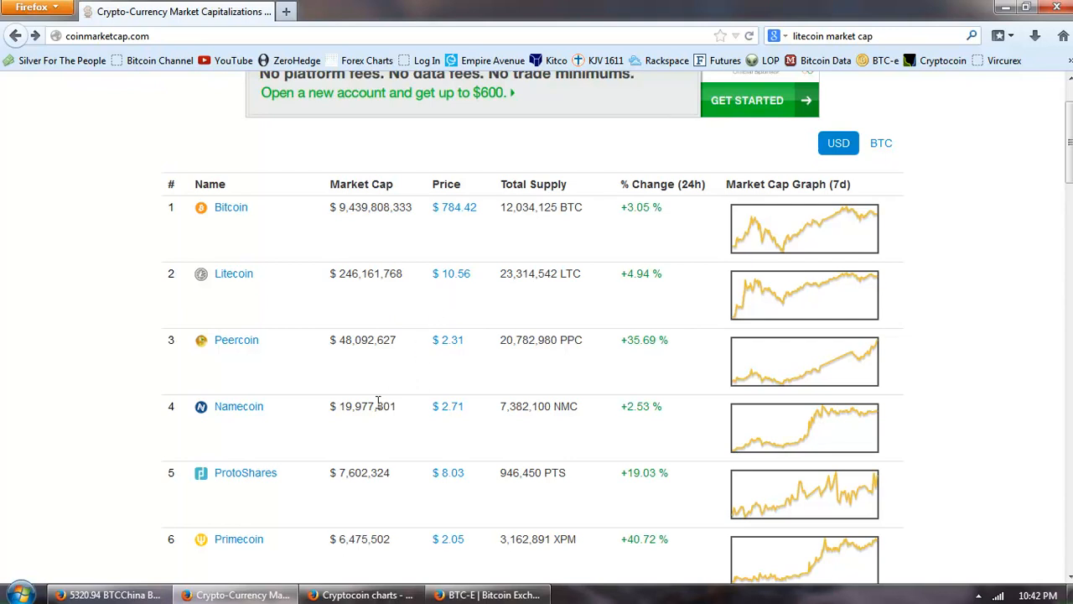
pyautogui.moveTo(444, 255)
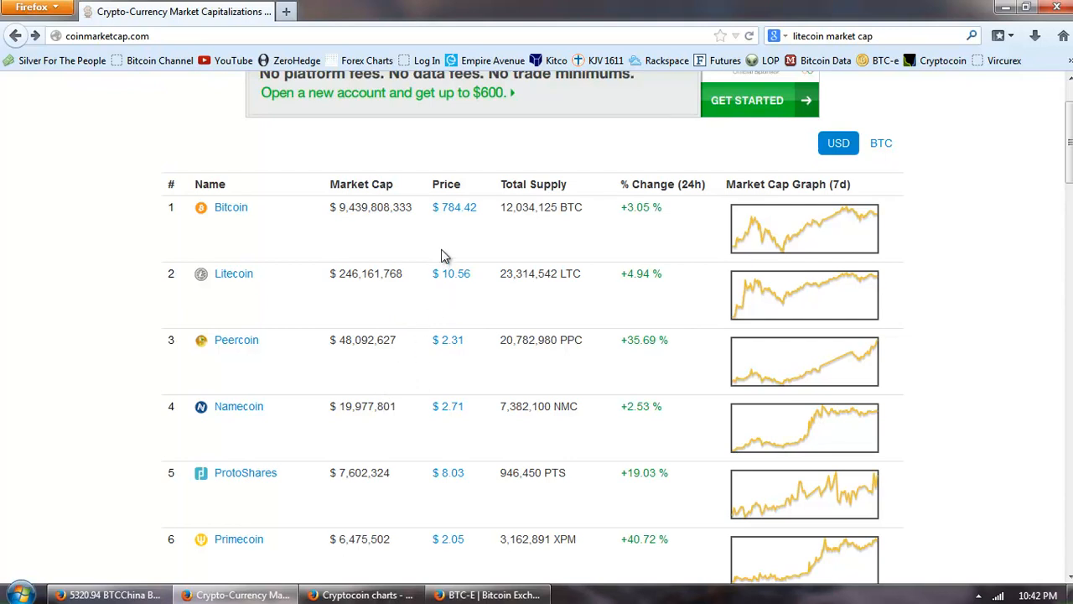
pyautogui.moveTo(463, 255)
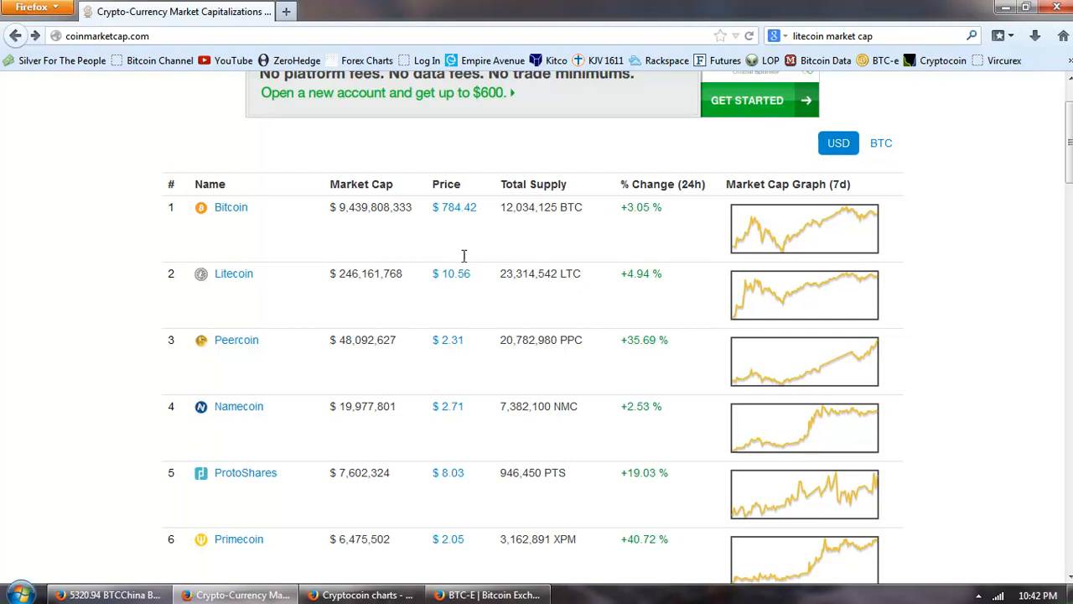
pyautogui.moveTo(899, 228)
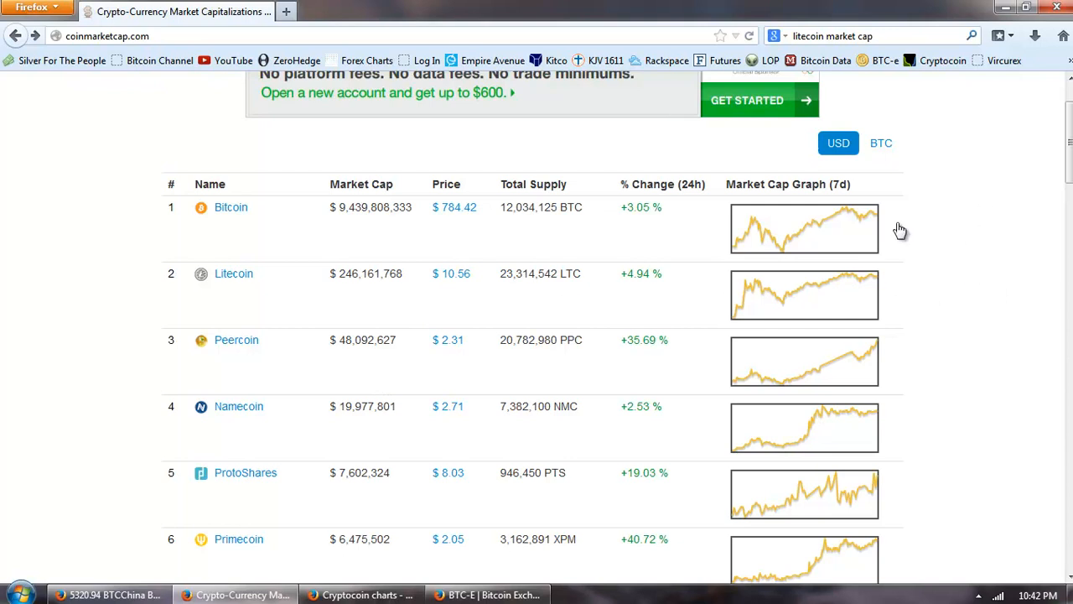
pyautogui.moveTo(788, 236)
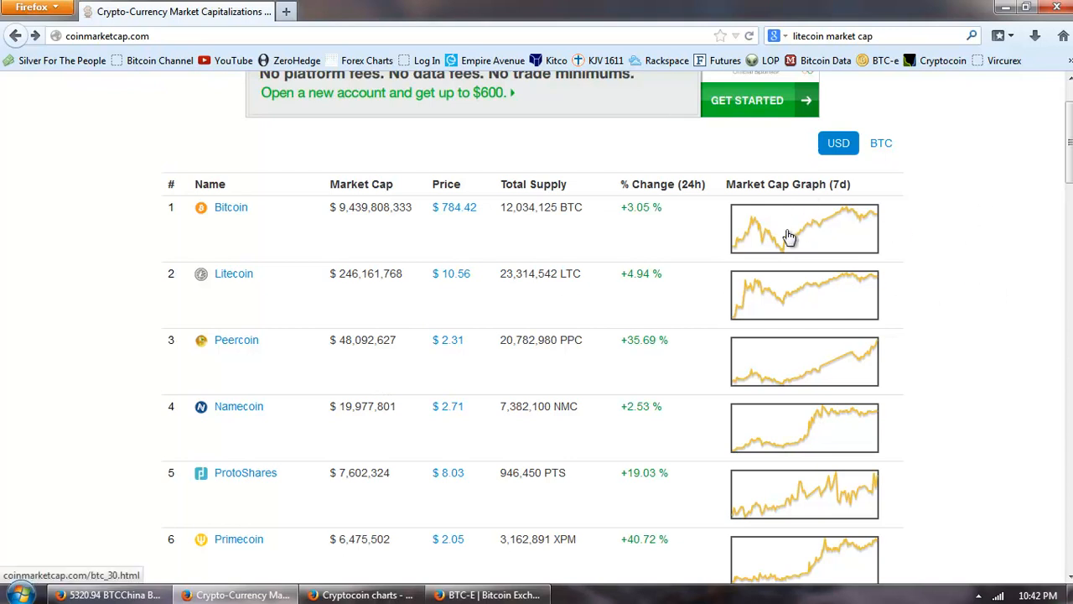
pyautogui.moveTo(754, 238)
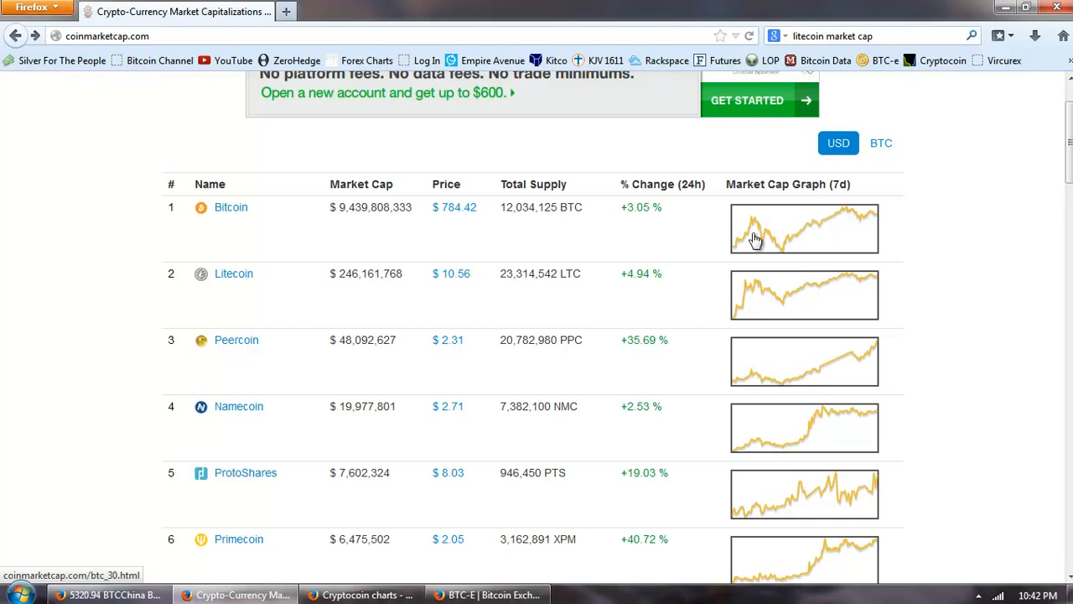
pyautogui.moveTo(804, 325)
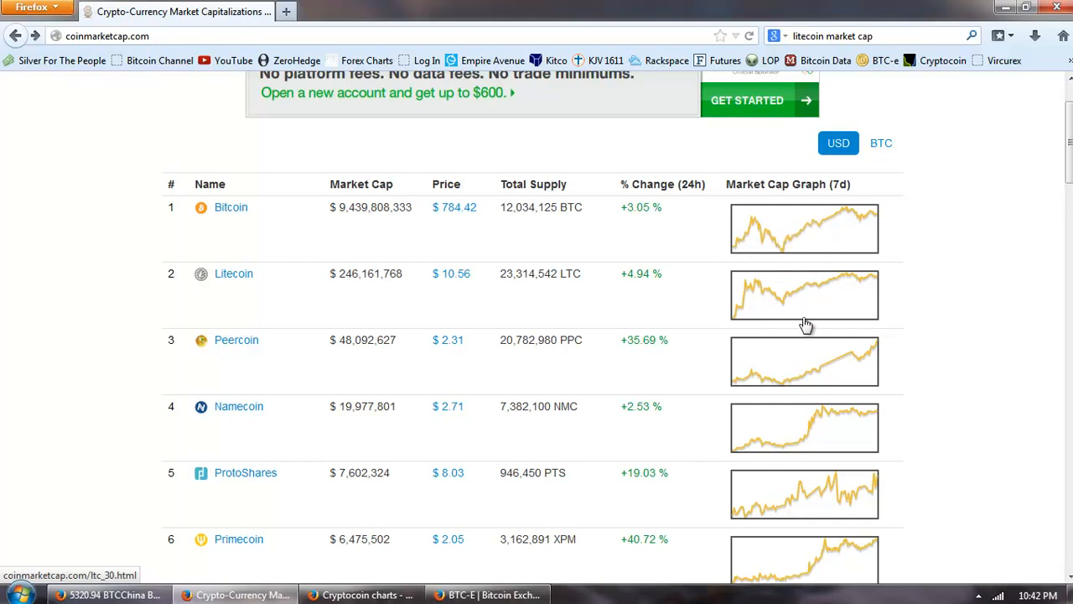
pyautogui.scroll(-3)
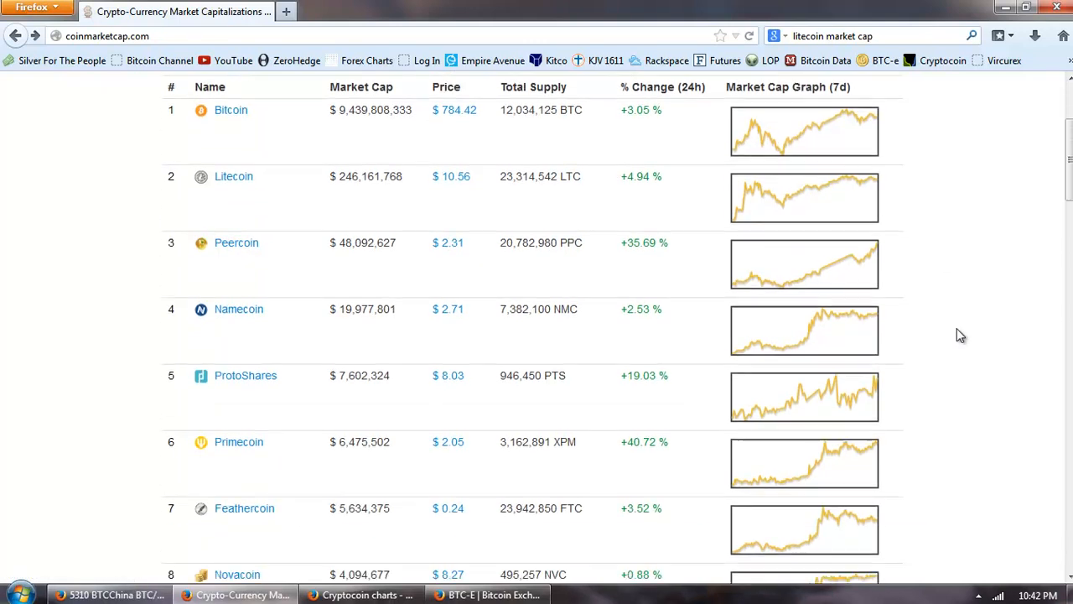
pyautogui.scroll(-3)
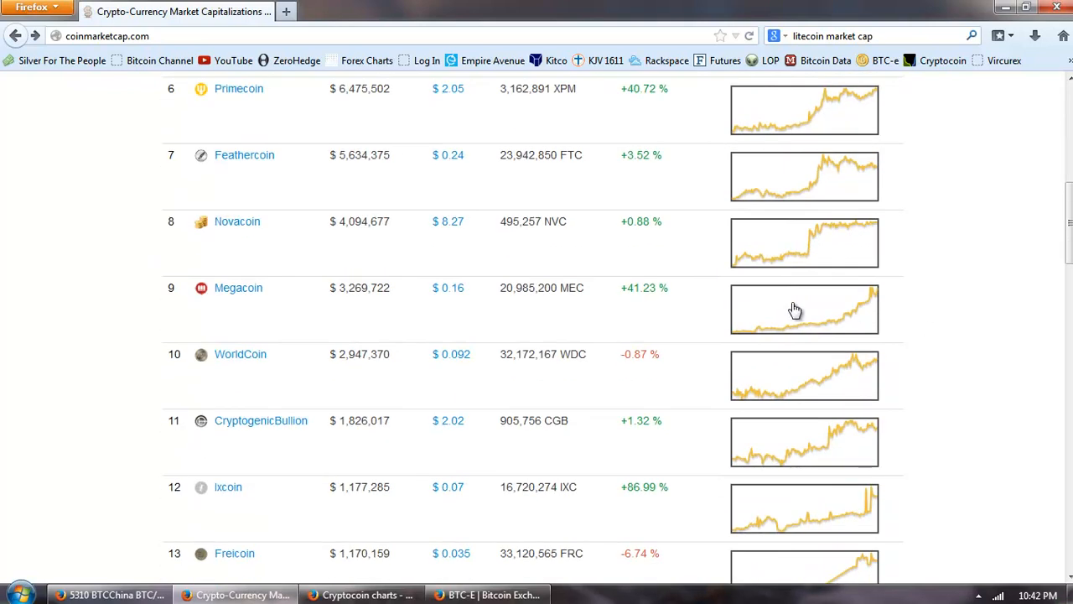
pyautogui.scroll(-3)
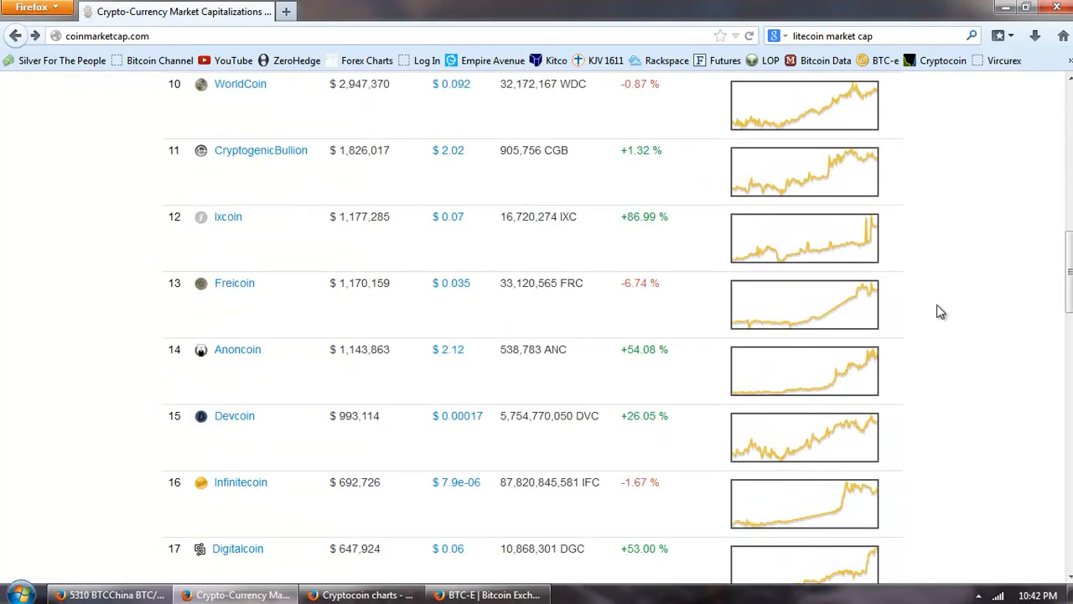
pyautogui.scroll(-3)
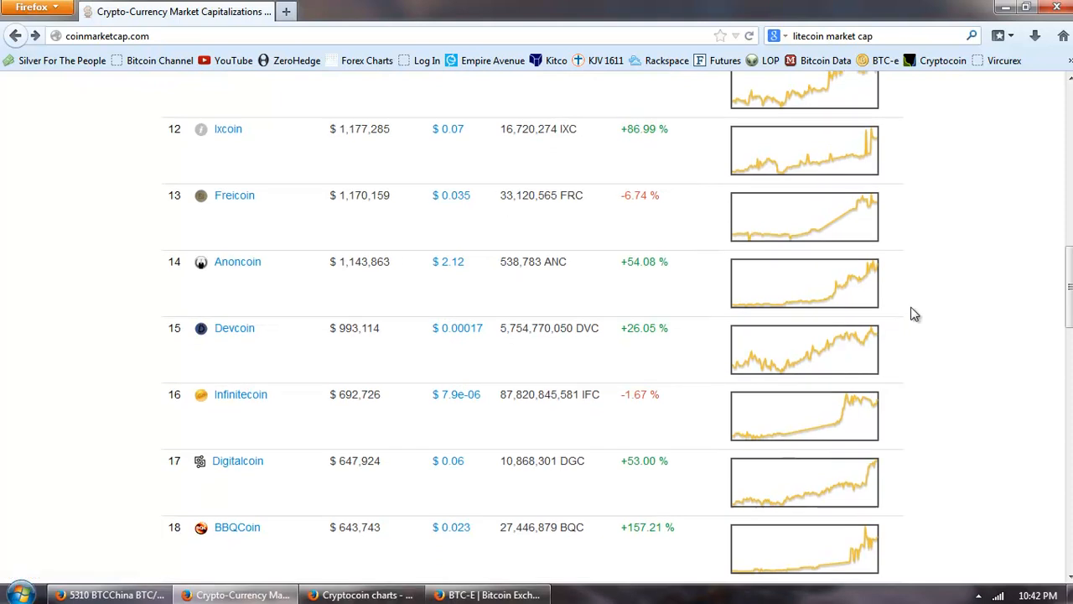
pyautogui.scroll(3)
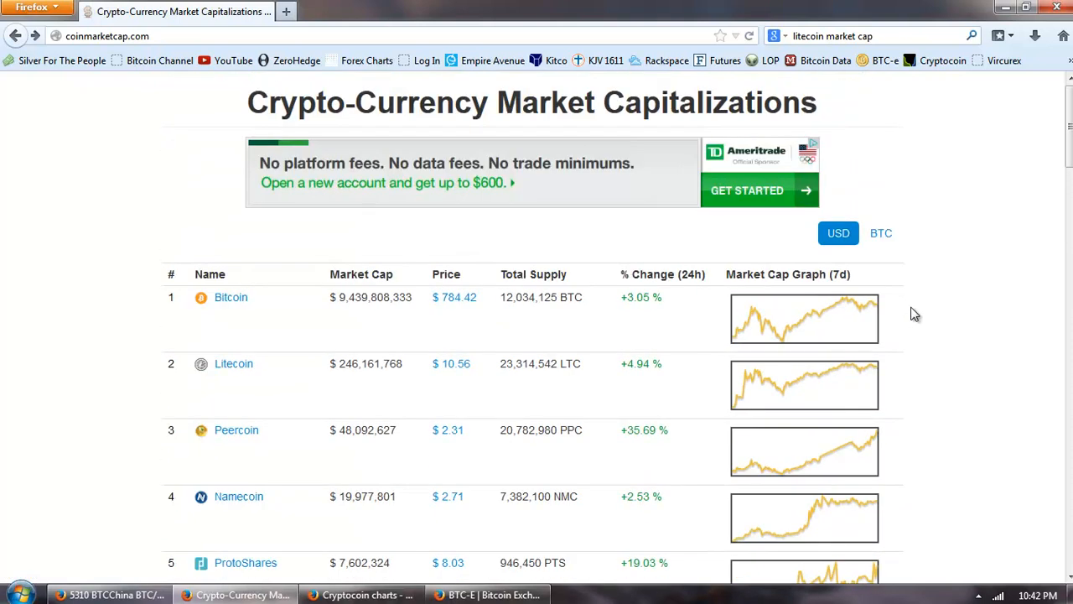
pyautogui.moveTo(61, 345)
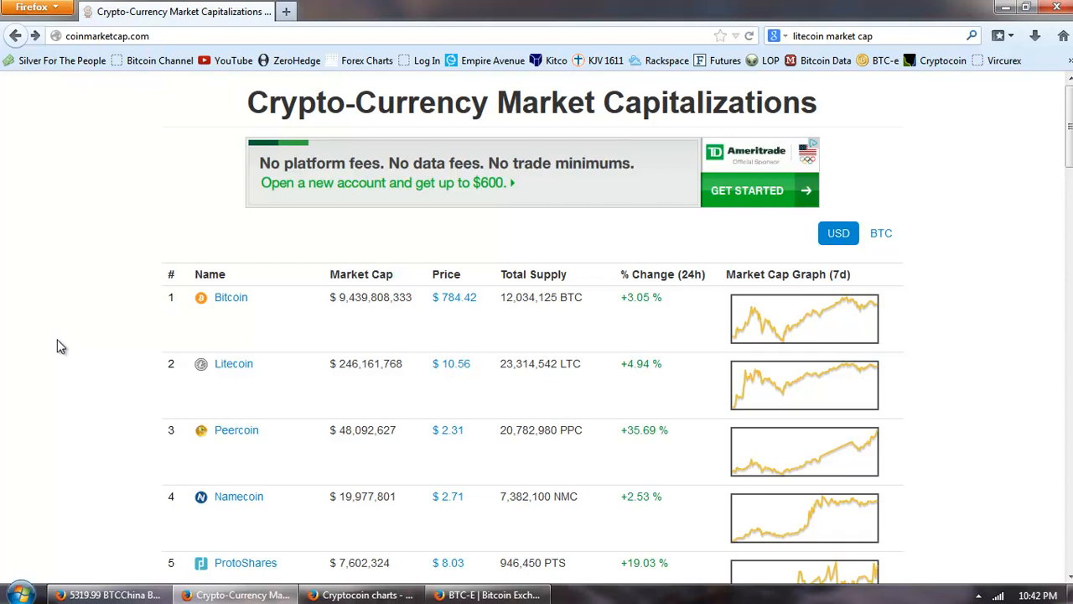
pyautogui.moveTo(82, 325)
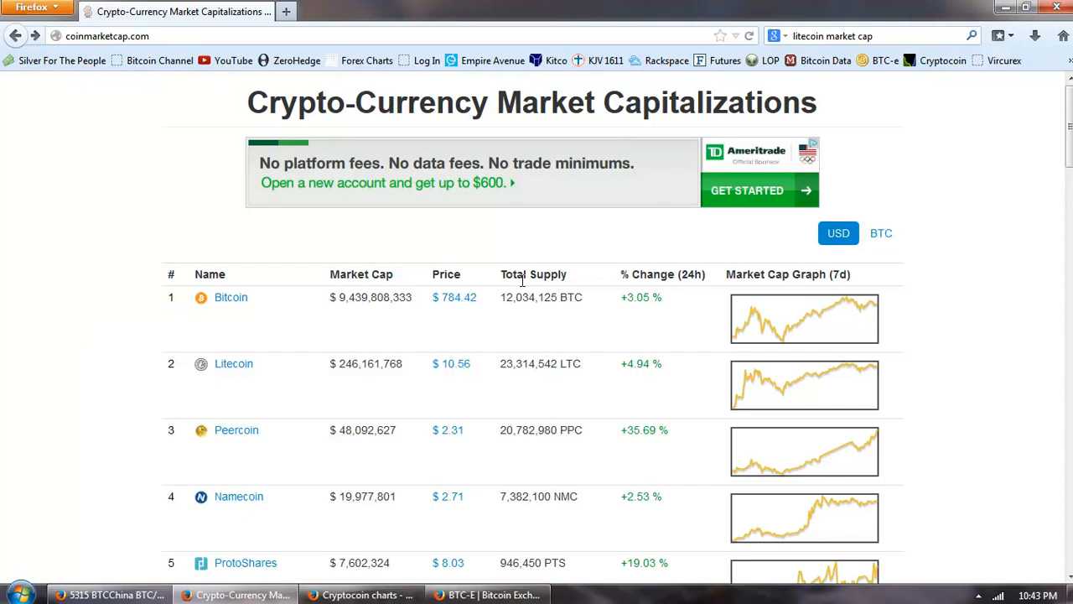
pyautogui.scroll(-3)
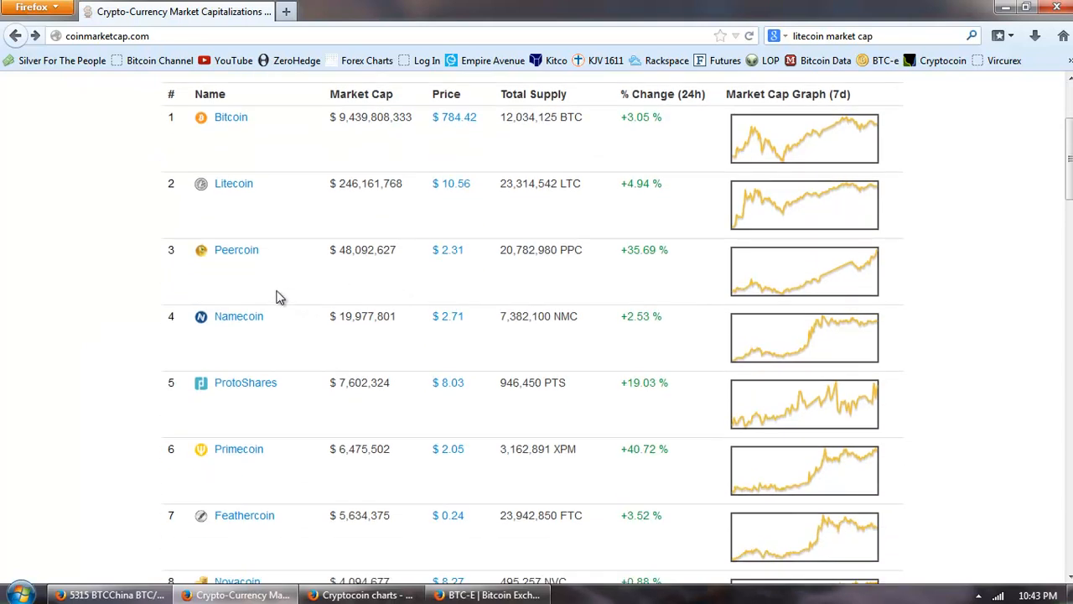
pyautogui.moveTo(317, 272)
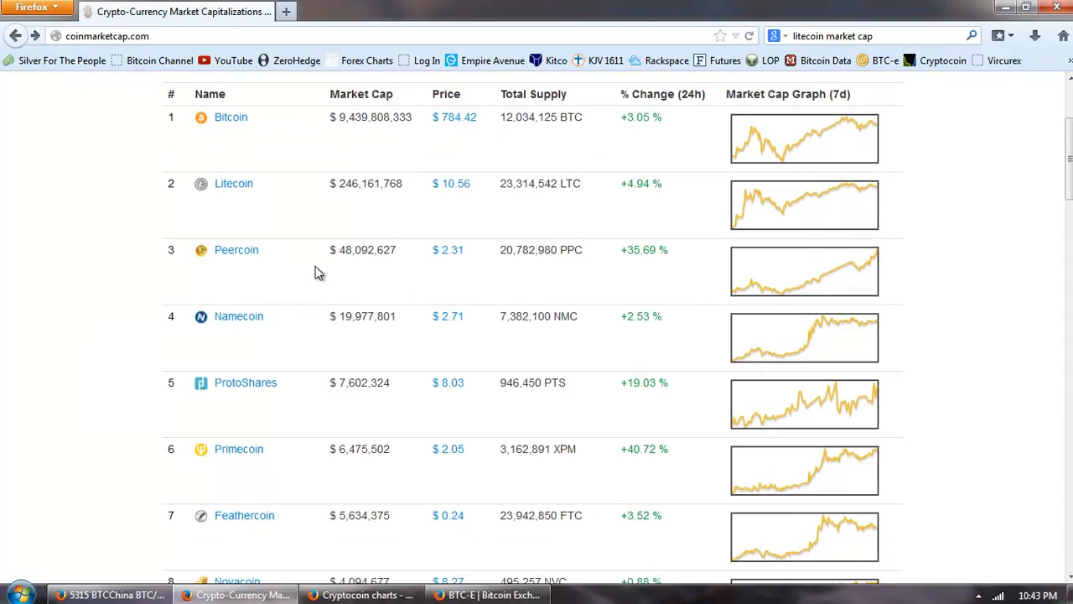
pyautogui.scroll(3)
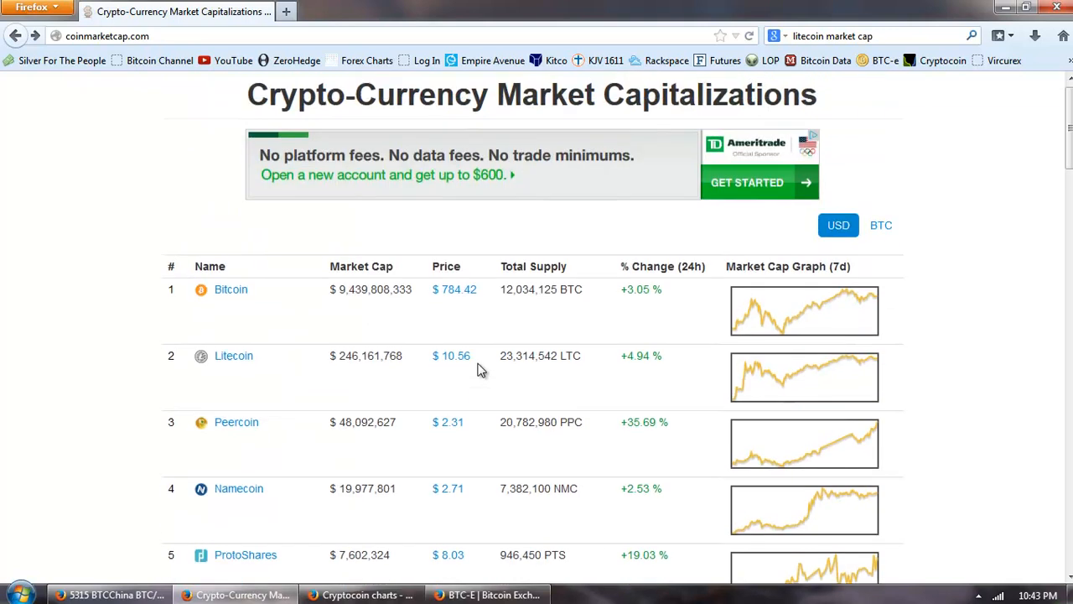
pyautogui.scroll(-3)
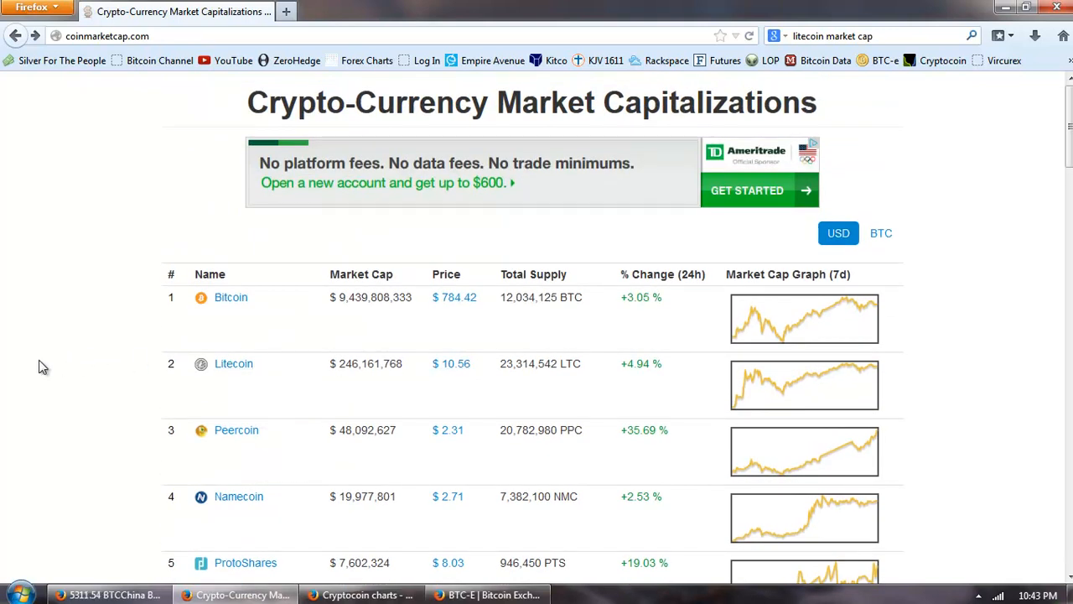
pyautogui.moveTo(335, 369)
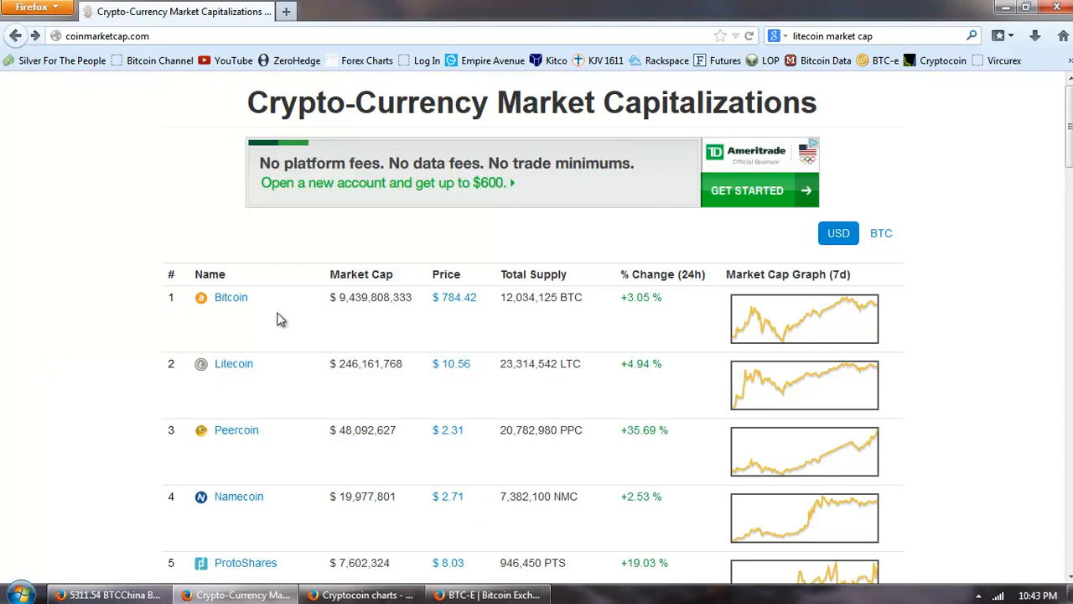
pyautogui.moveTo(231, 299)
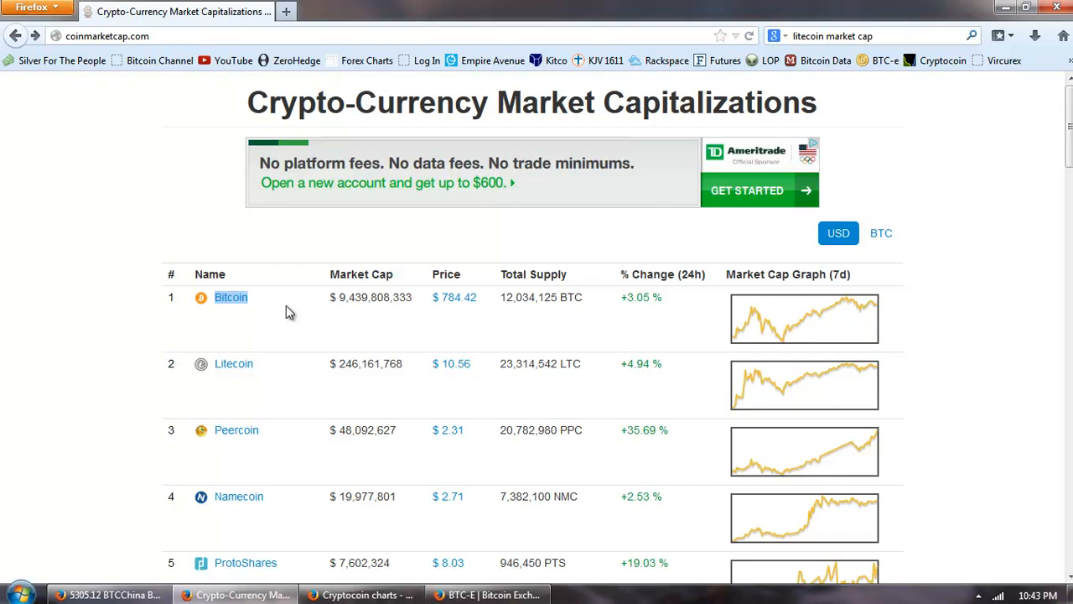
pyautogui.moveTo(322, 320)
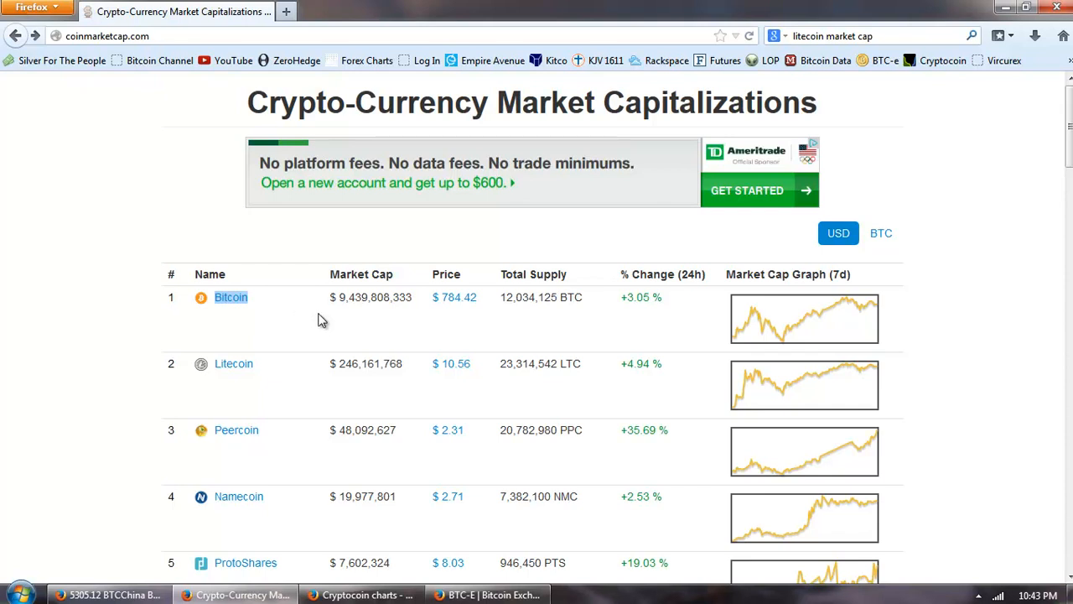
pyautogui.scroll(-3)
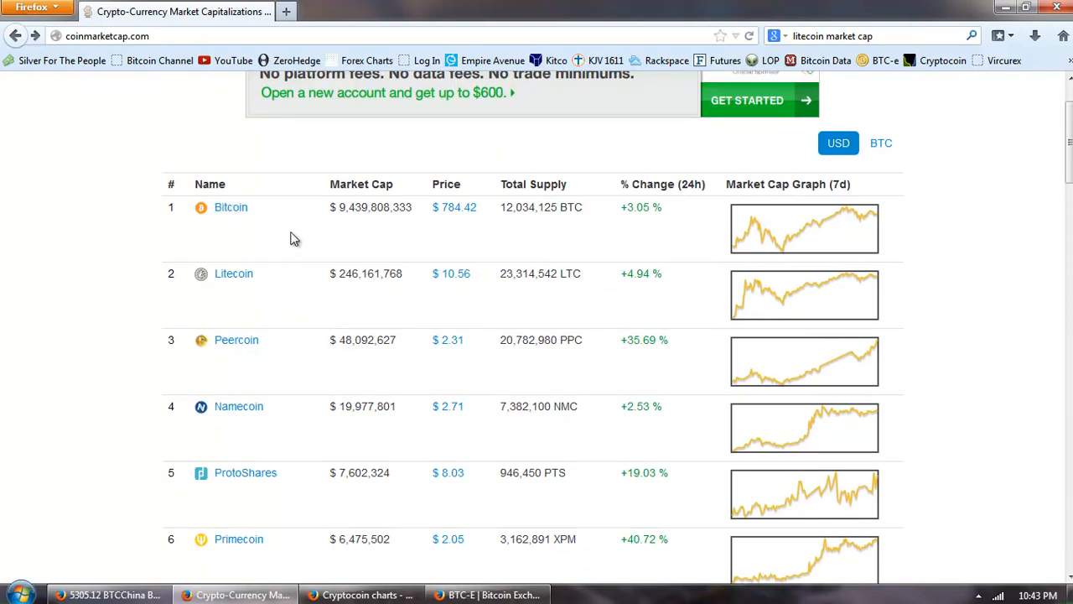
pyautogui.scroll(3)
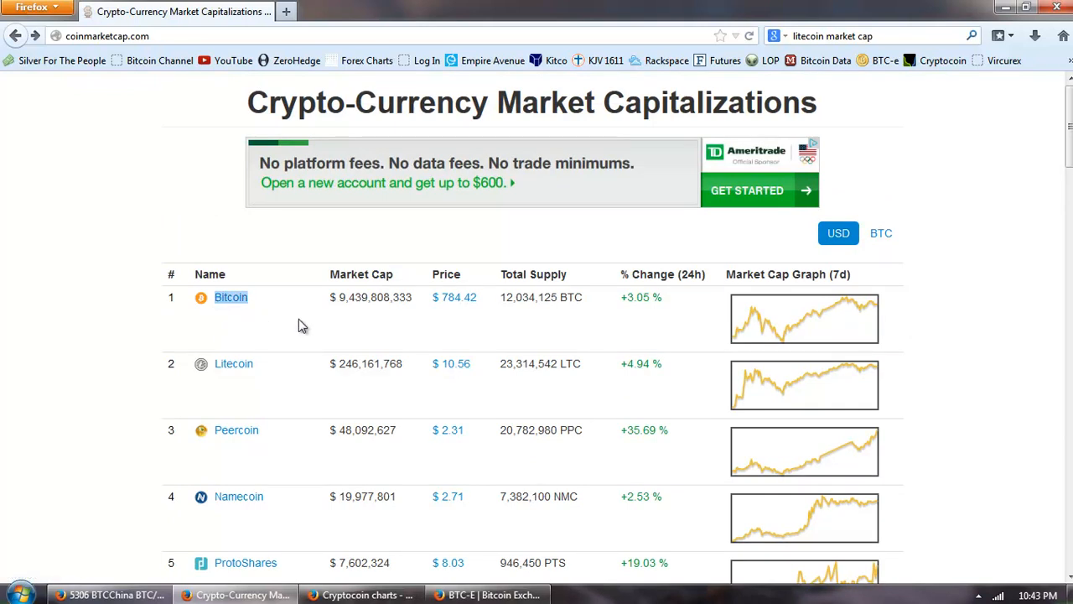
pyautogui.moveTo(291, 325)
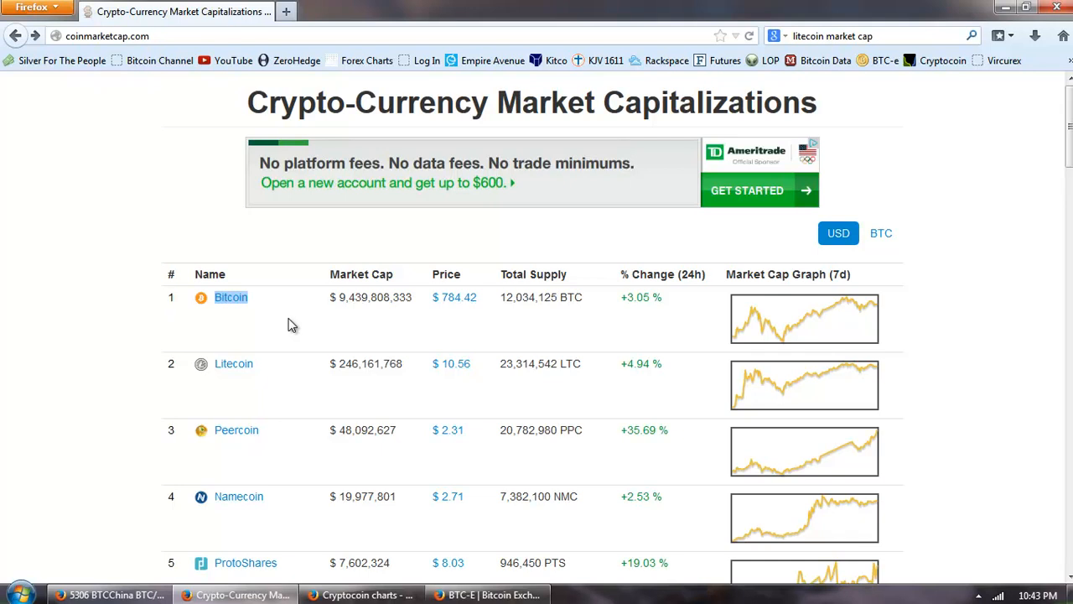
pyautogui.moveTo(409, 298)
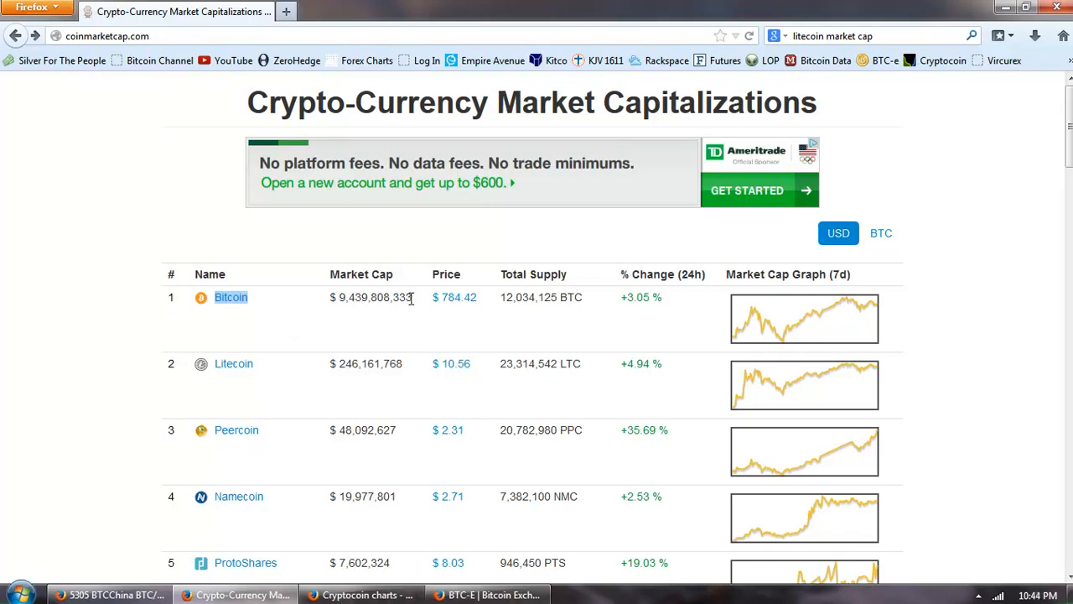
pyautogui.doubleClick(375, 297)
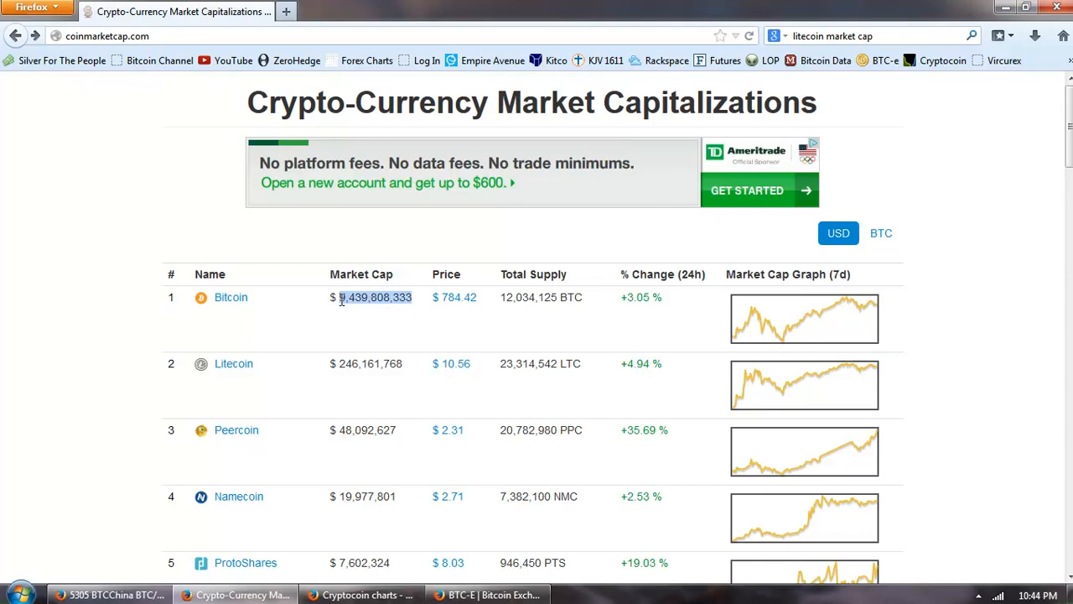
pyautogui.moveTo(298, 335)
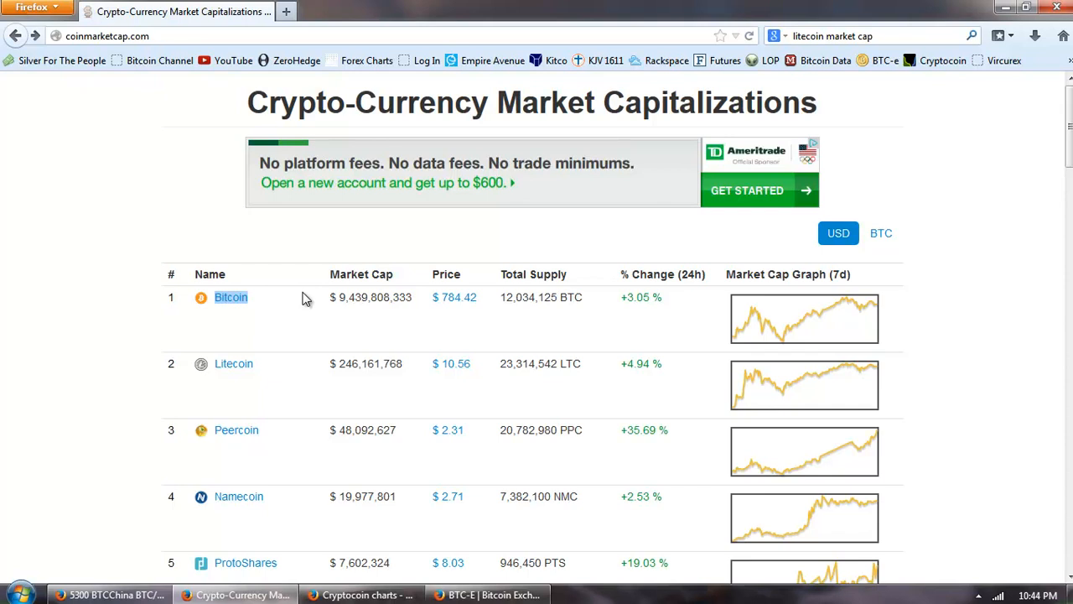
pyautogui.scroll(-3)
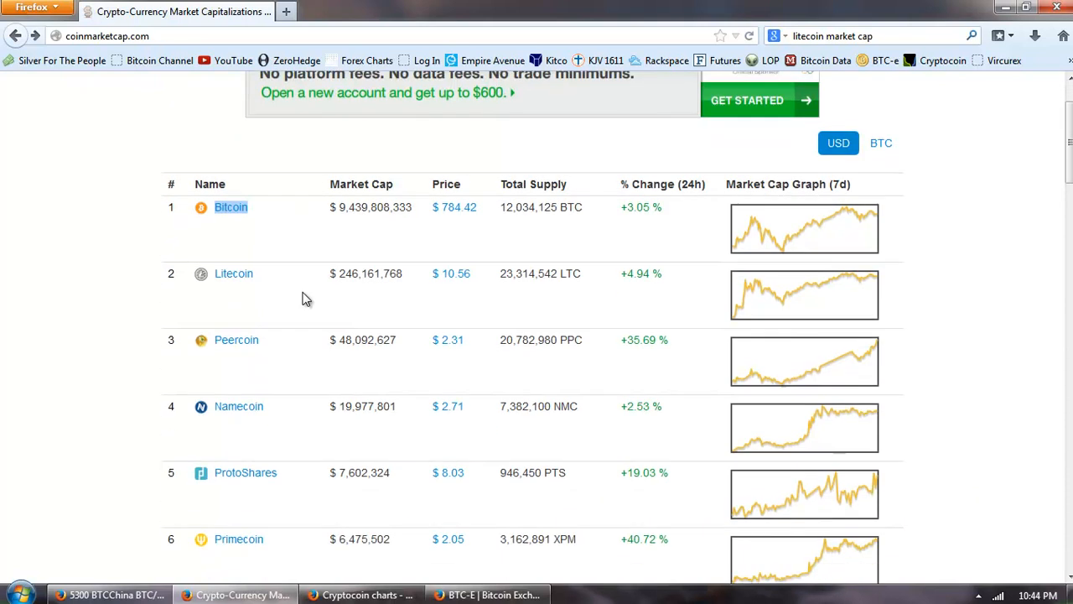
pyautogui.moveTo(371, 305)
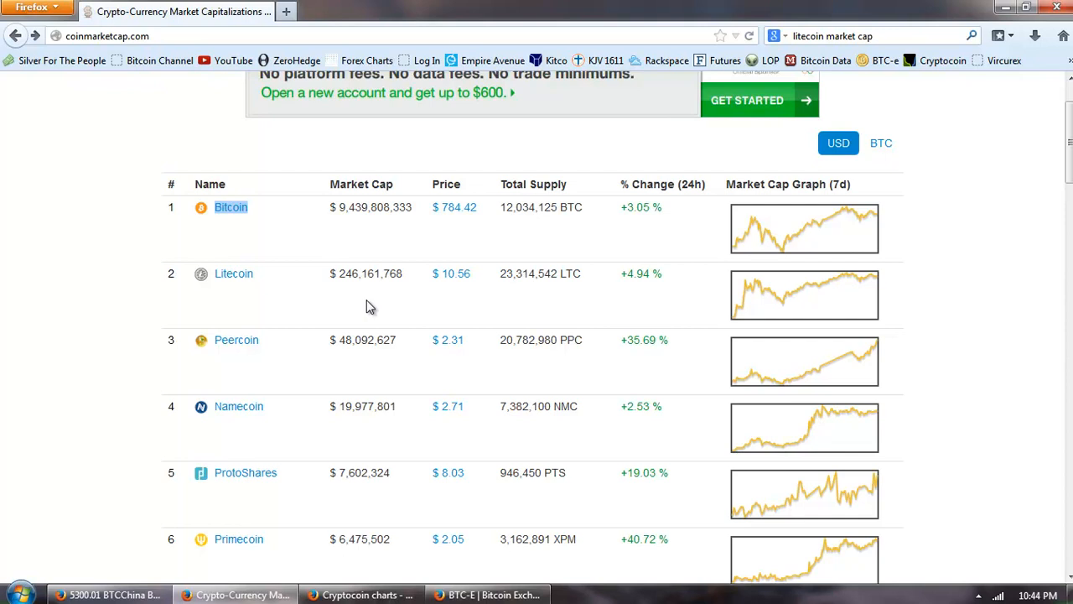
pyautogui.moveTo(352, 318)
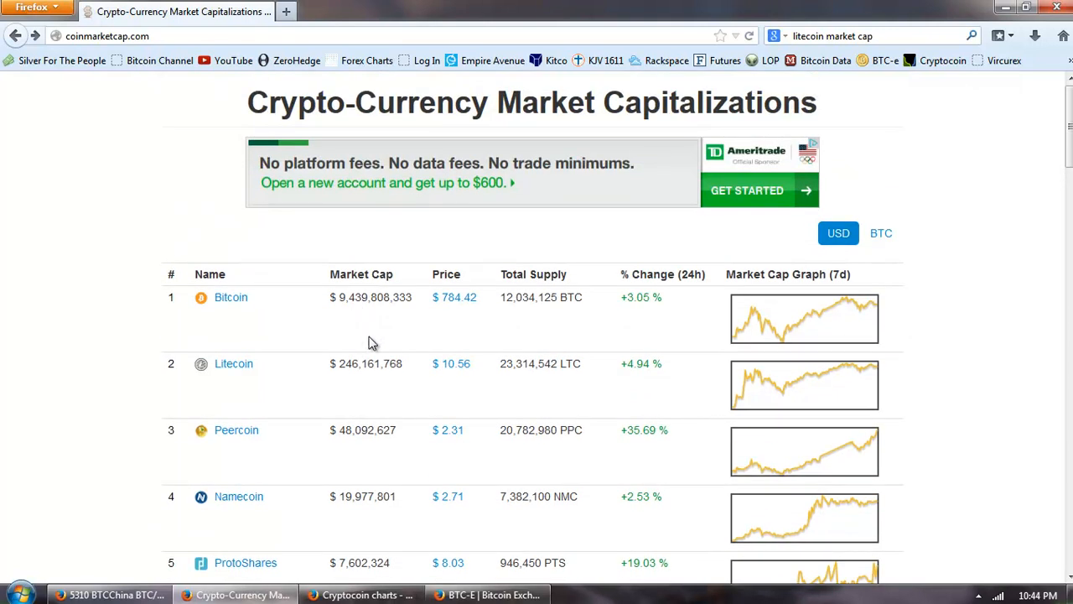
pyautogui.moveTo(394, 362)
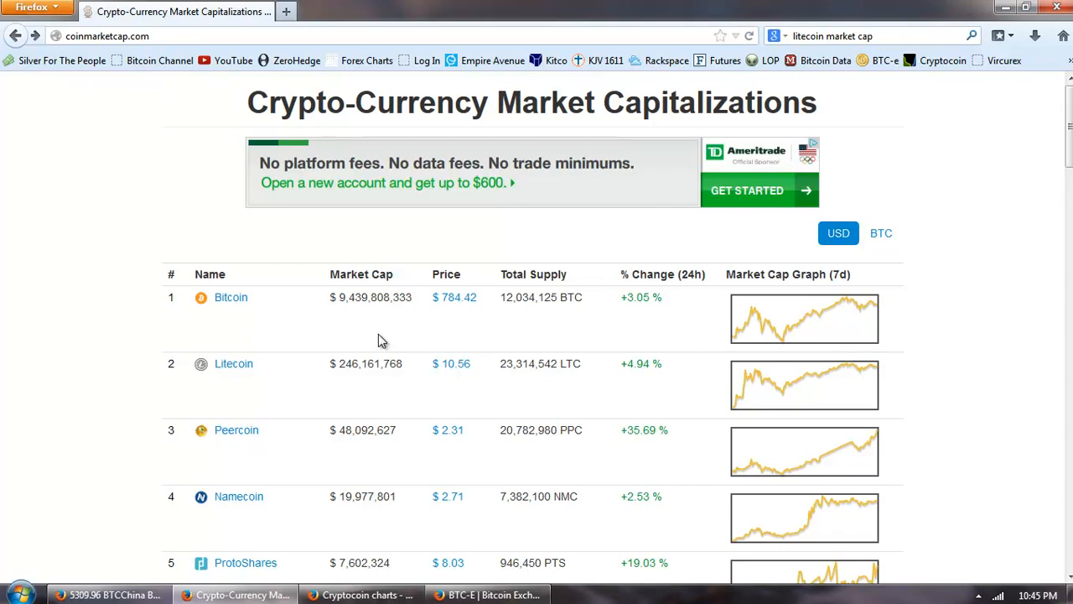
pyautogui.moveTo(394, 335)
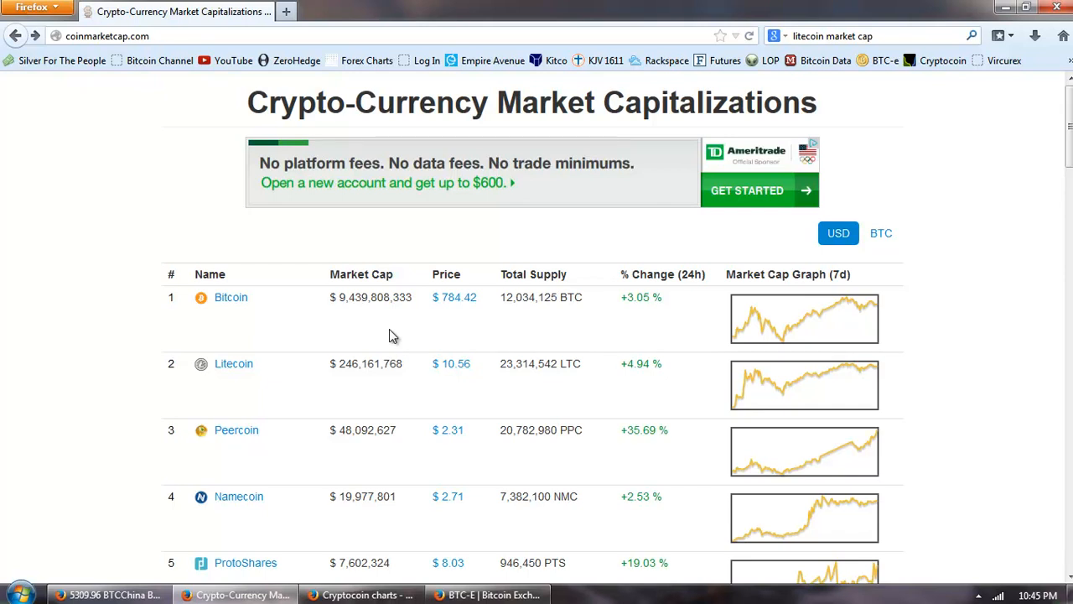
pyautogui.moveTo(416, 402)
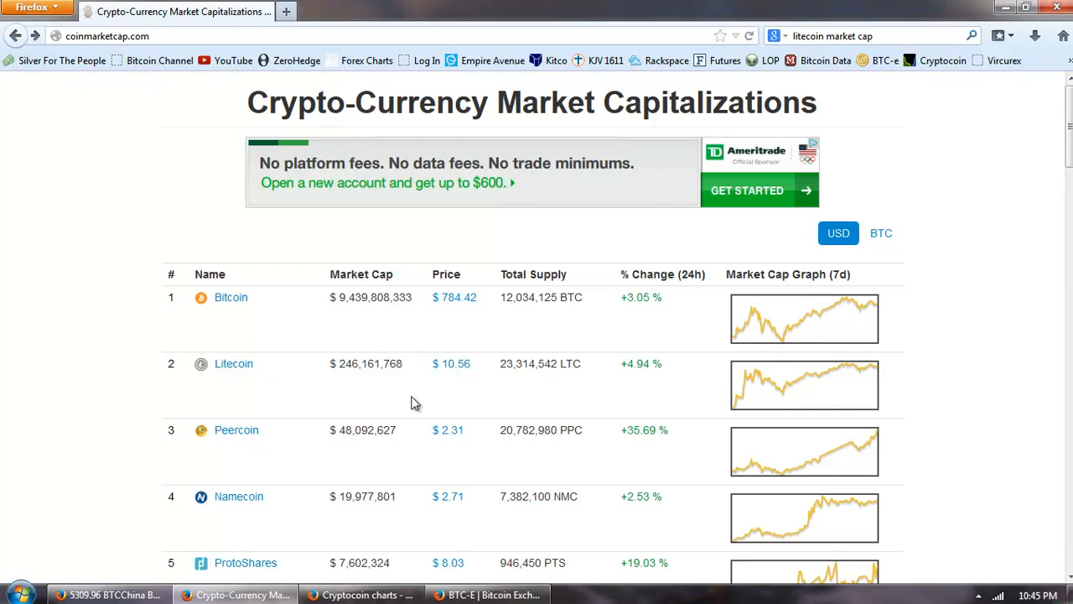
pyautogui.moveTo(403, 399)
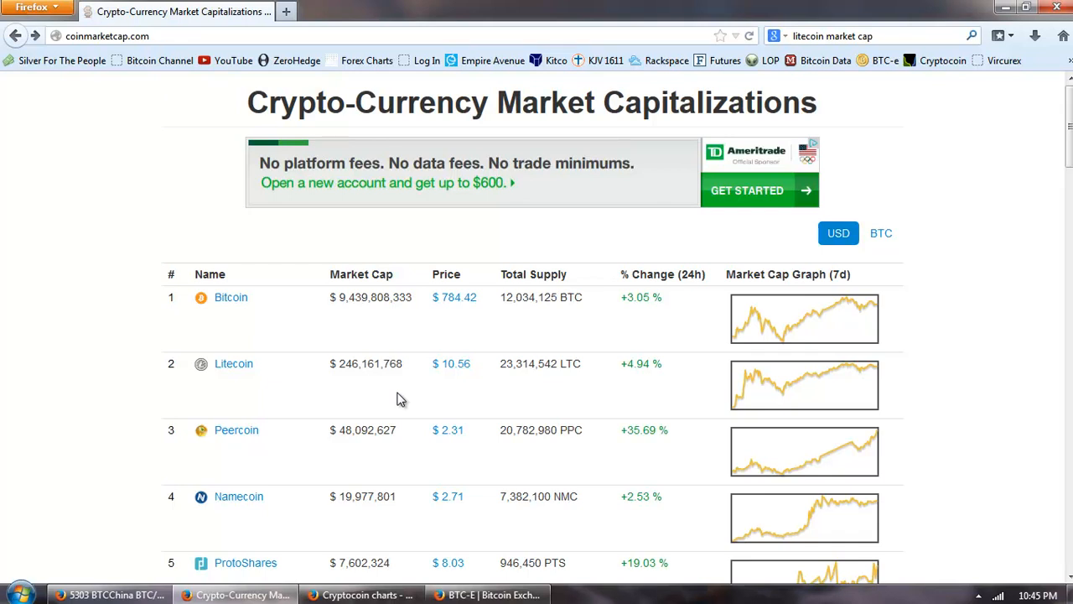
pyautogui.scroll(-3)
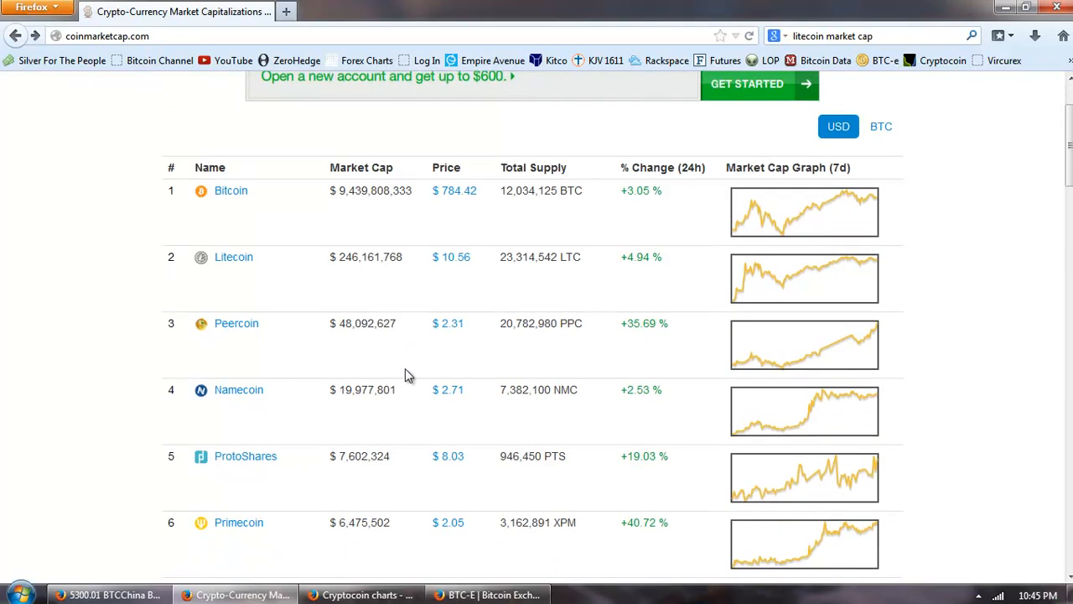
pyautogui.scroll(-3)
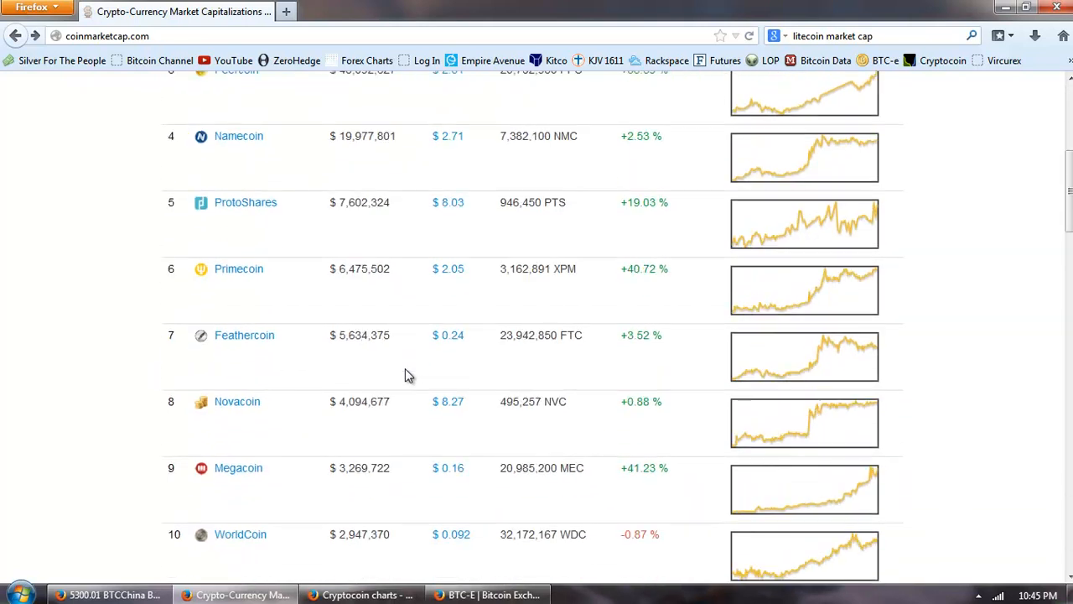
pyautogui.scroll(-3)
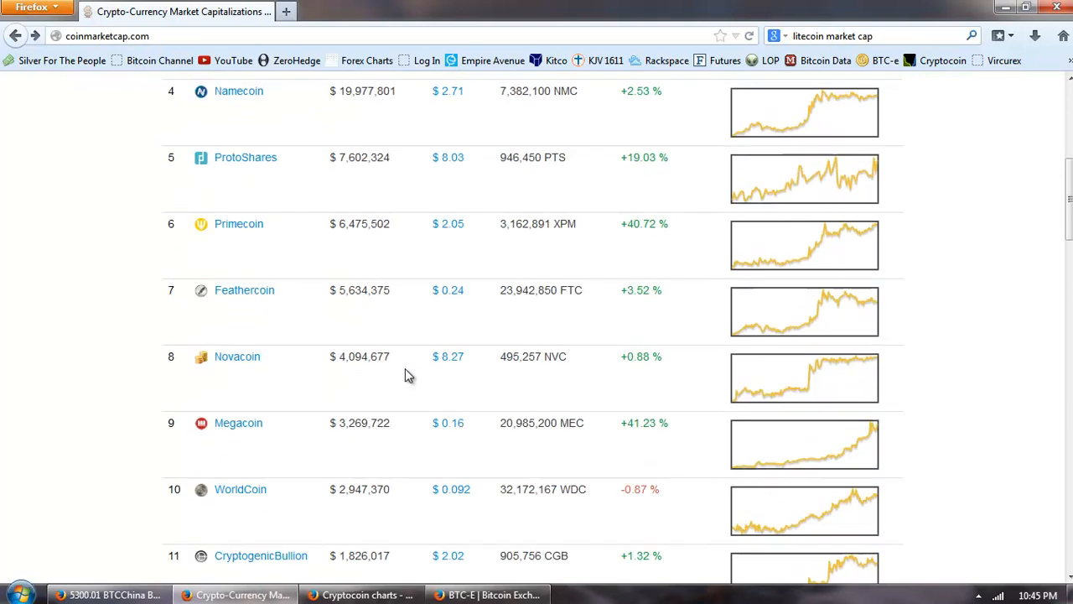
pyautogui.scroll(3)
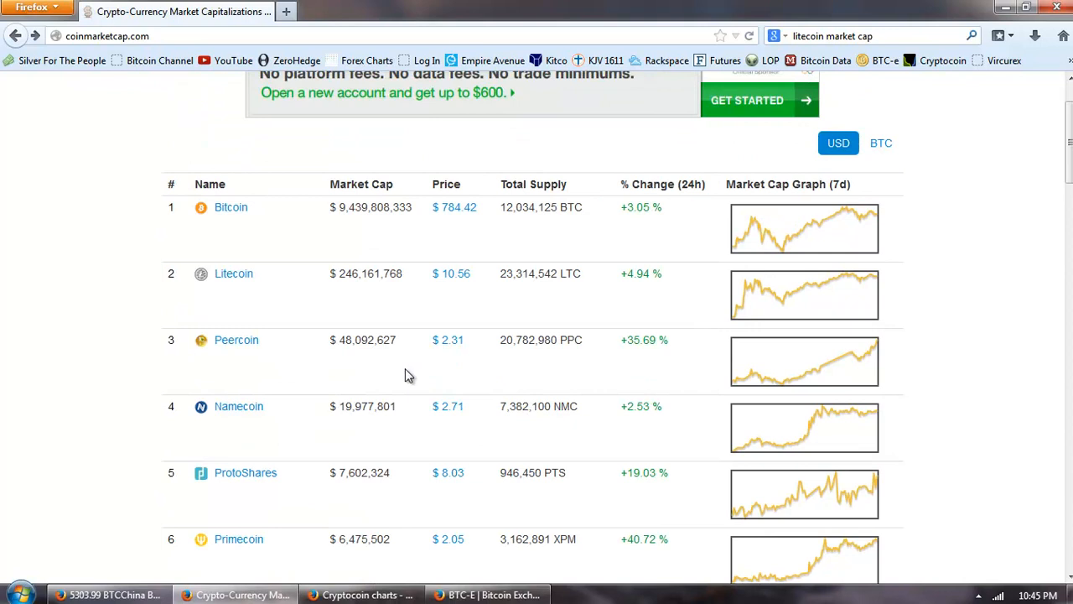
pyautogui.moveTo(399, 309)
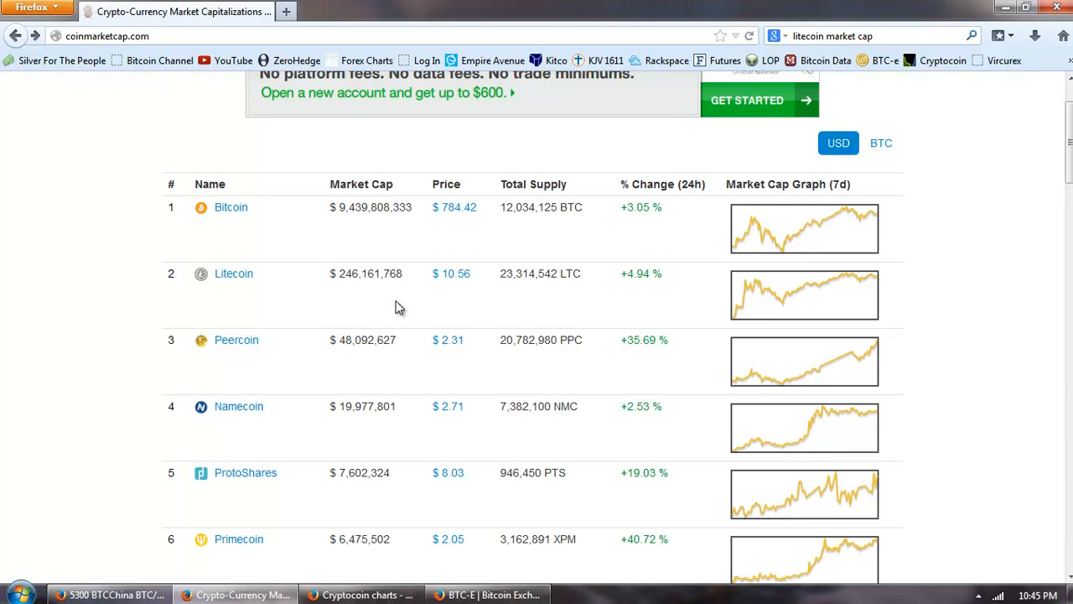
pyautogui.moveTo(382, 317)
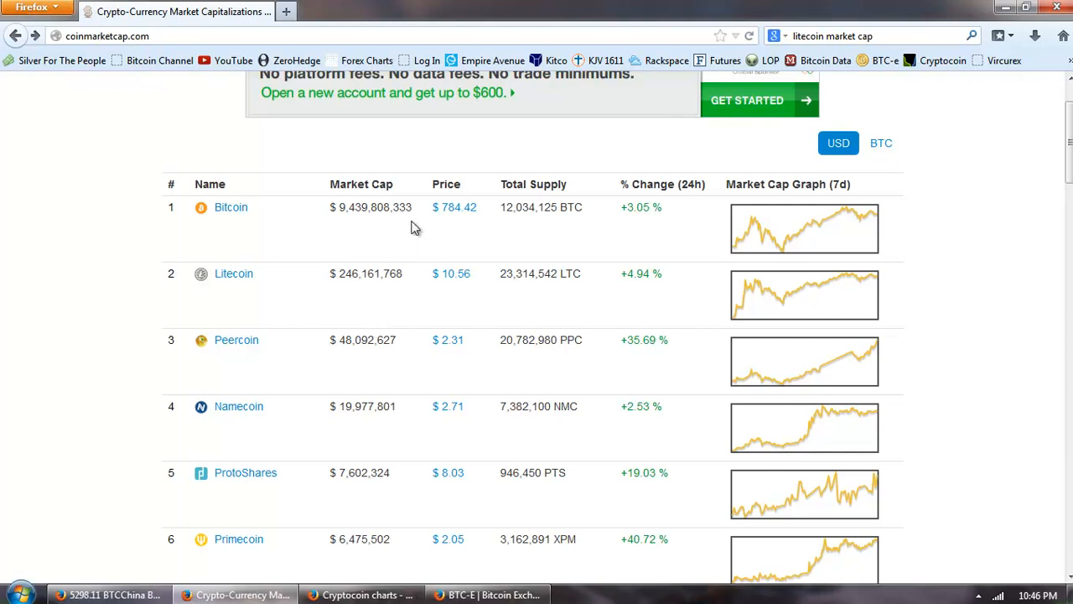
pyautogui.doubleClick(394, 208)
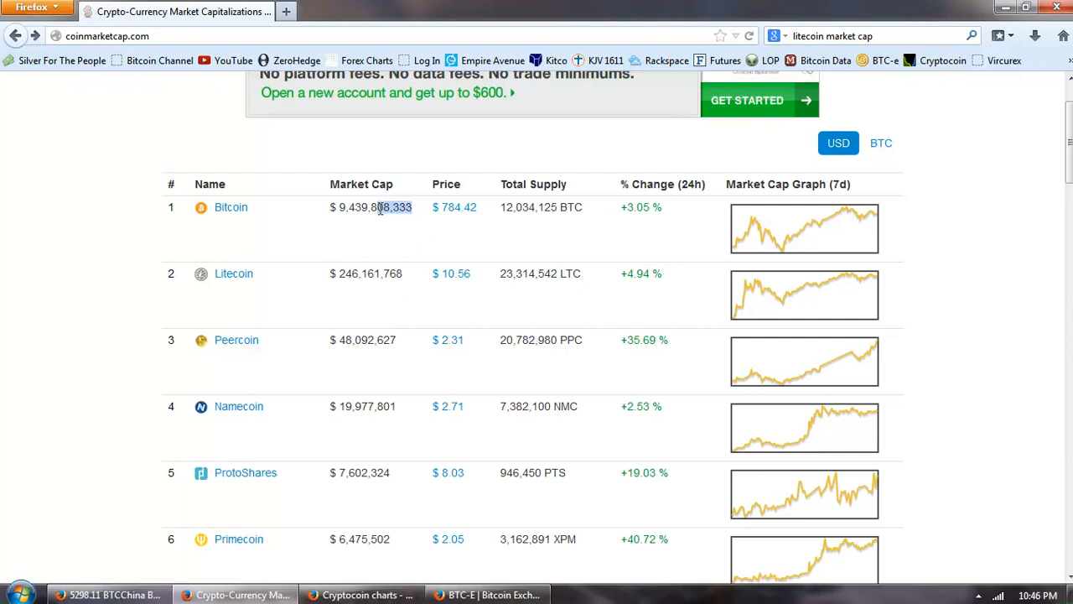
pyautogui.doubleClick(369, 207)
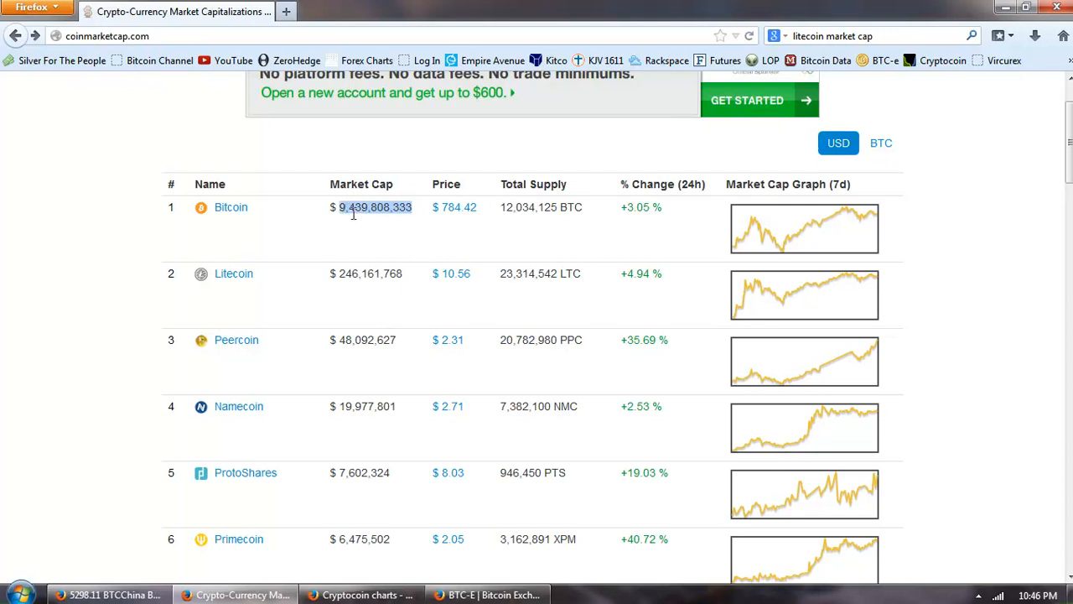
pyautogui.scroll(-3)
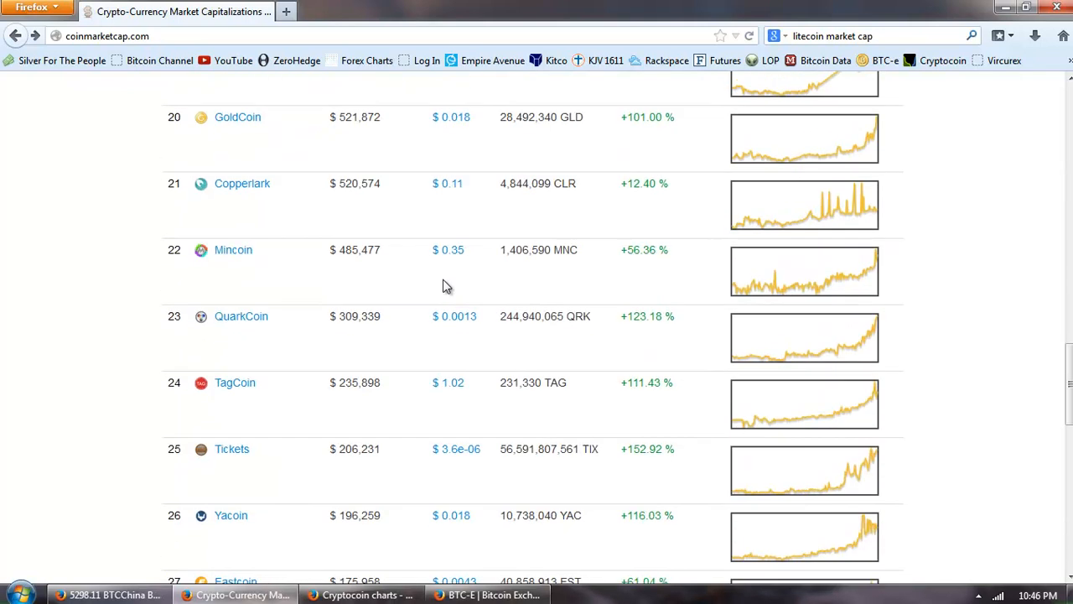
pyautogui.scroll(-3)
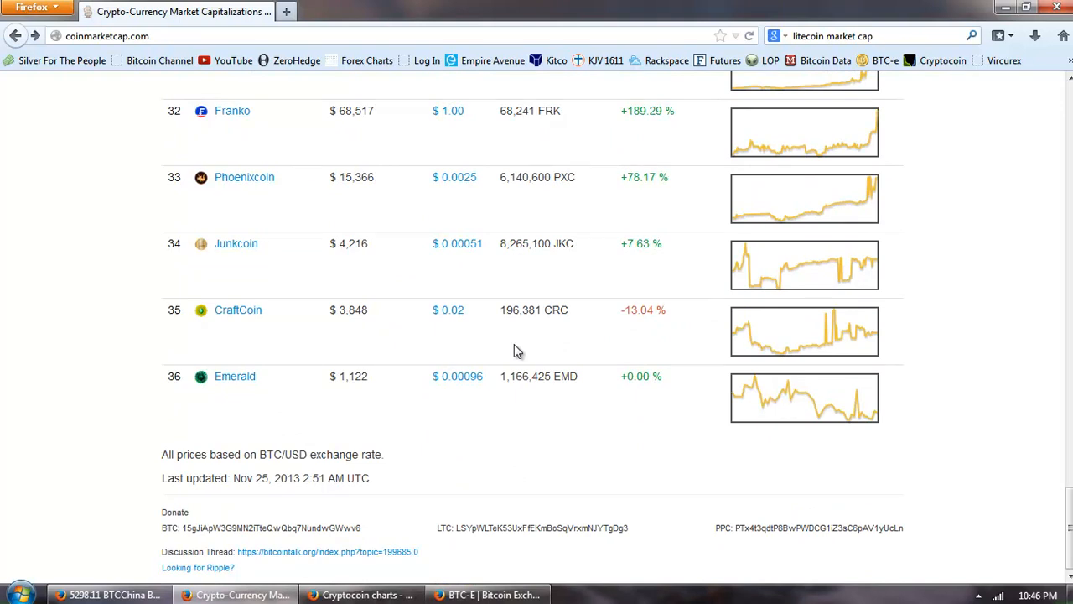
pyautogui.scroll(3)
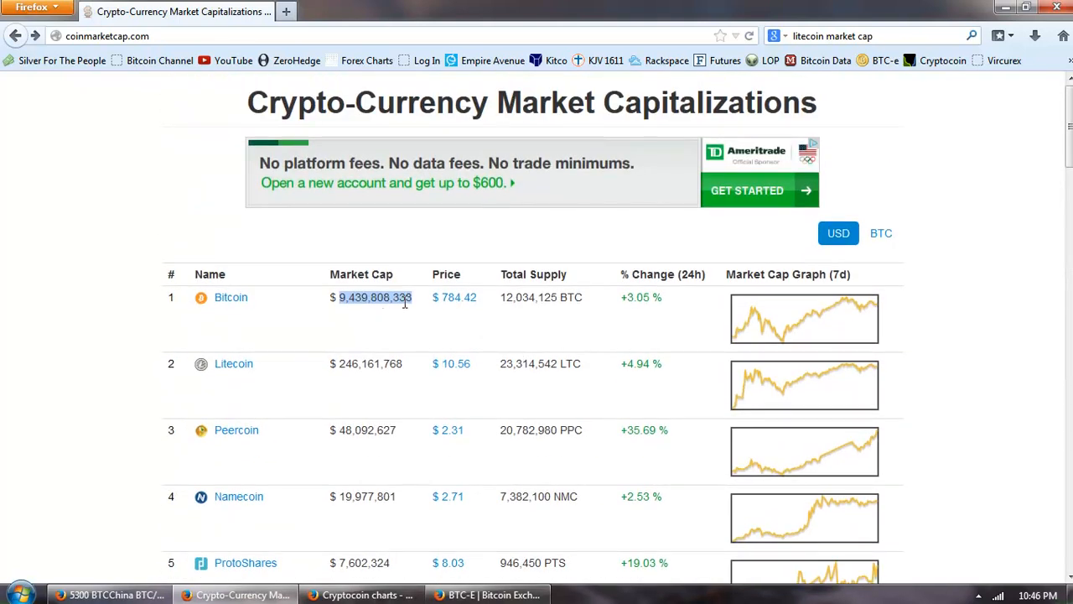
pyautogui.click(410, 302)
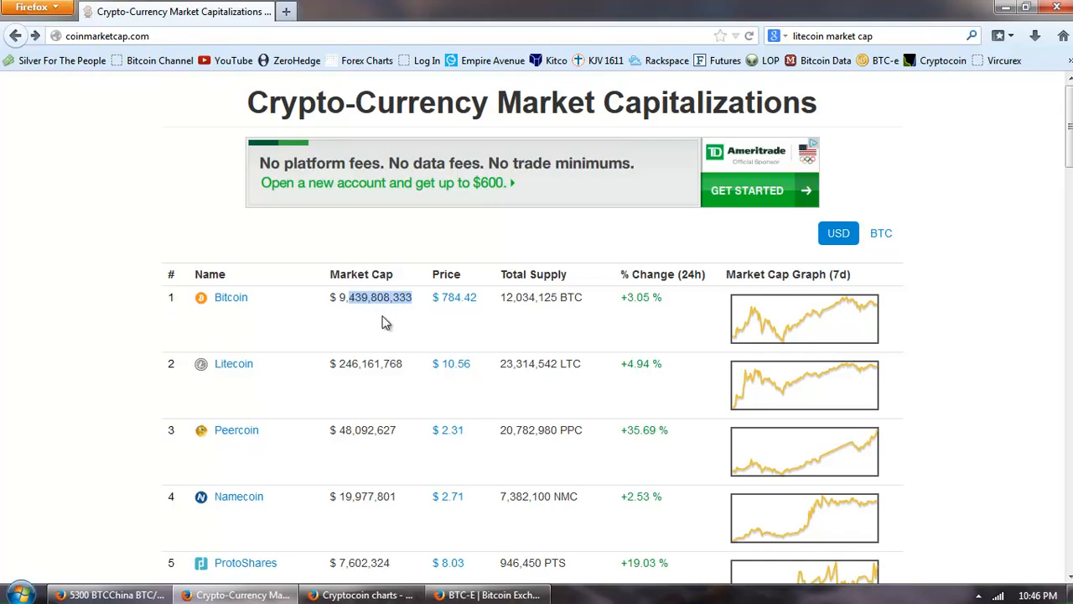
pyautogui.click(386, 318)
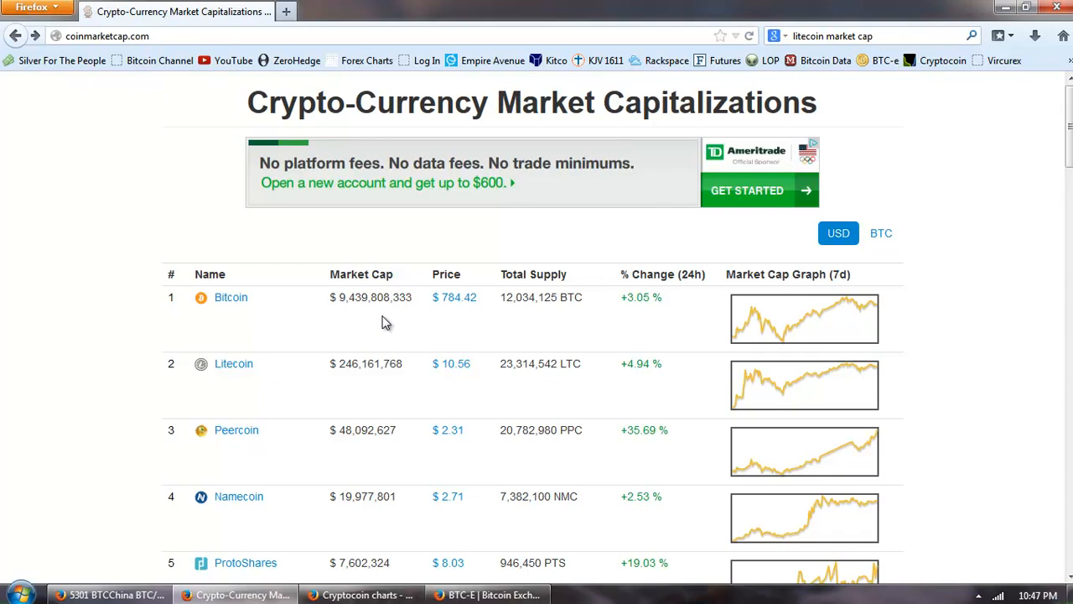
pyautogui.scroll(-3)
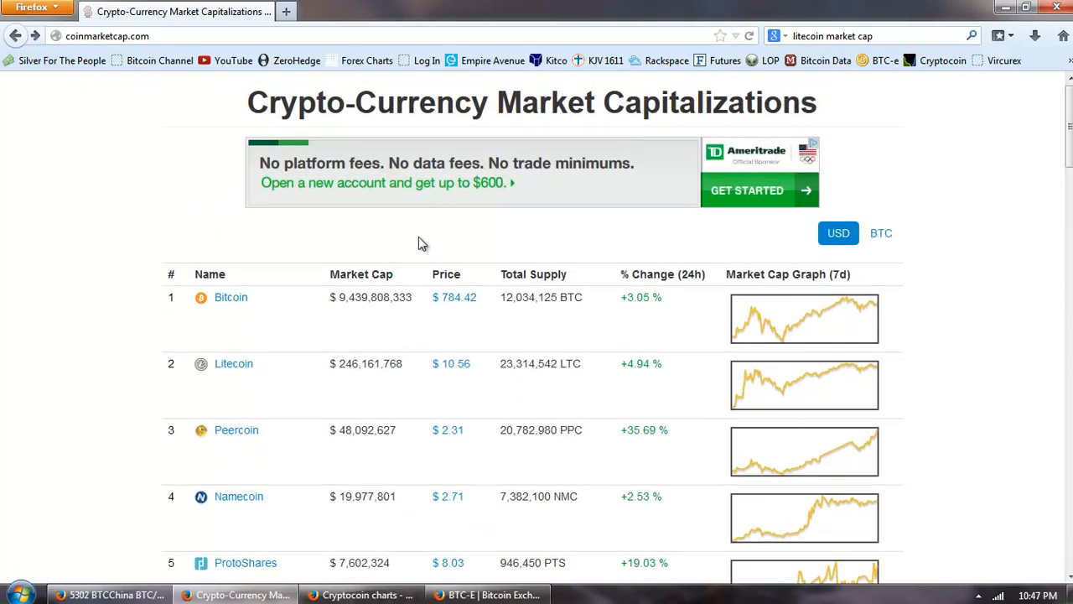
pyautogui.moveTo(419, 315)
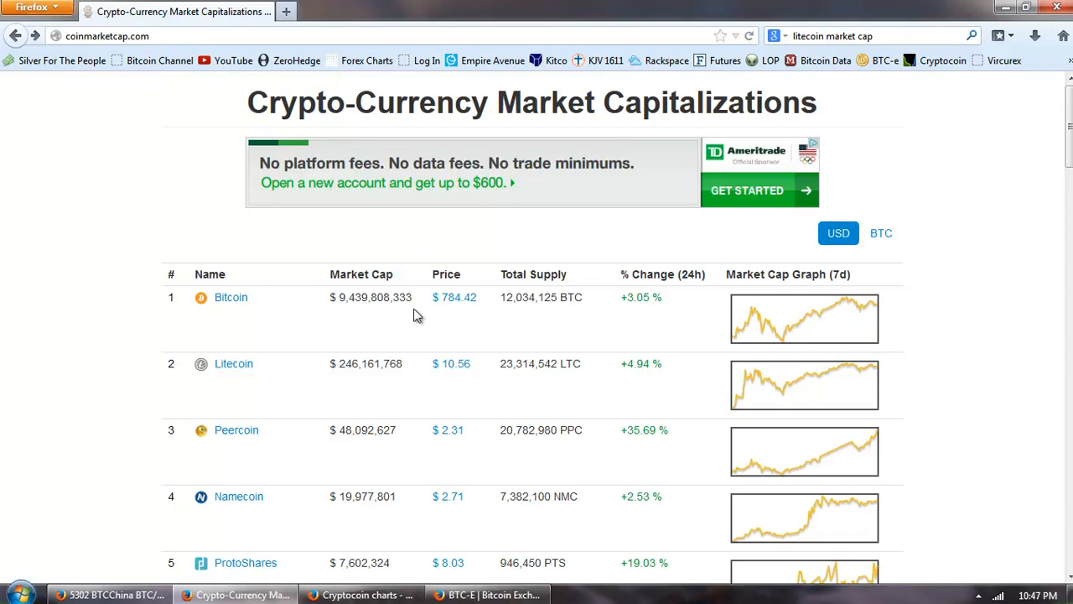
pyautogui.moveTo(342, 332)
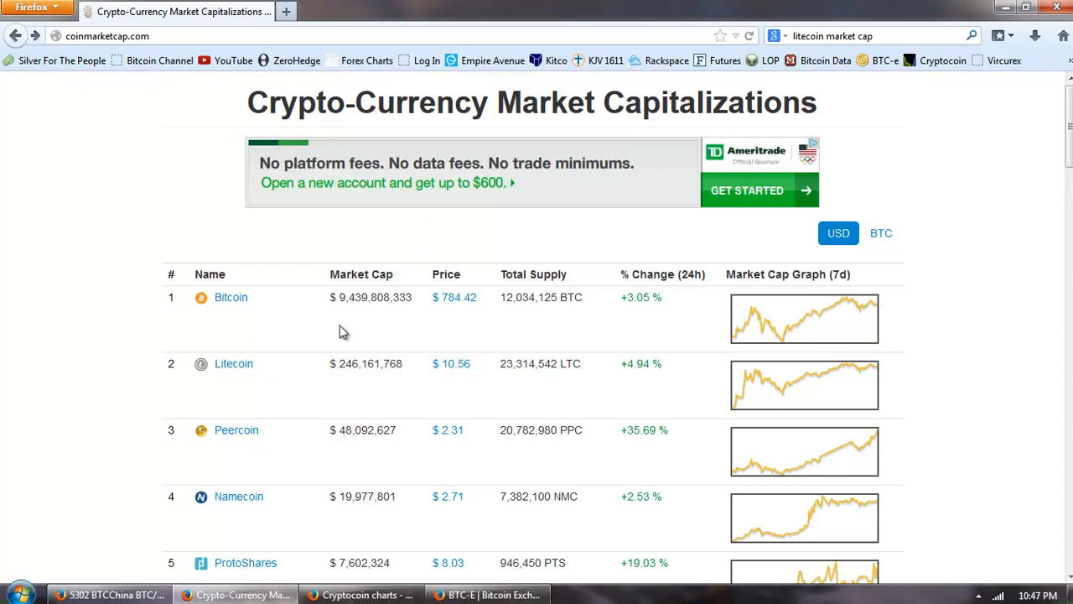